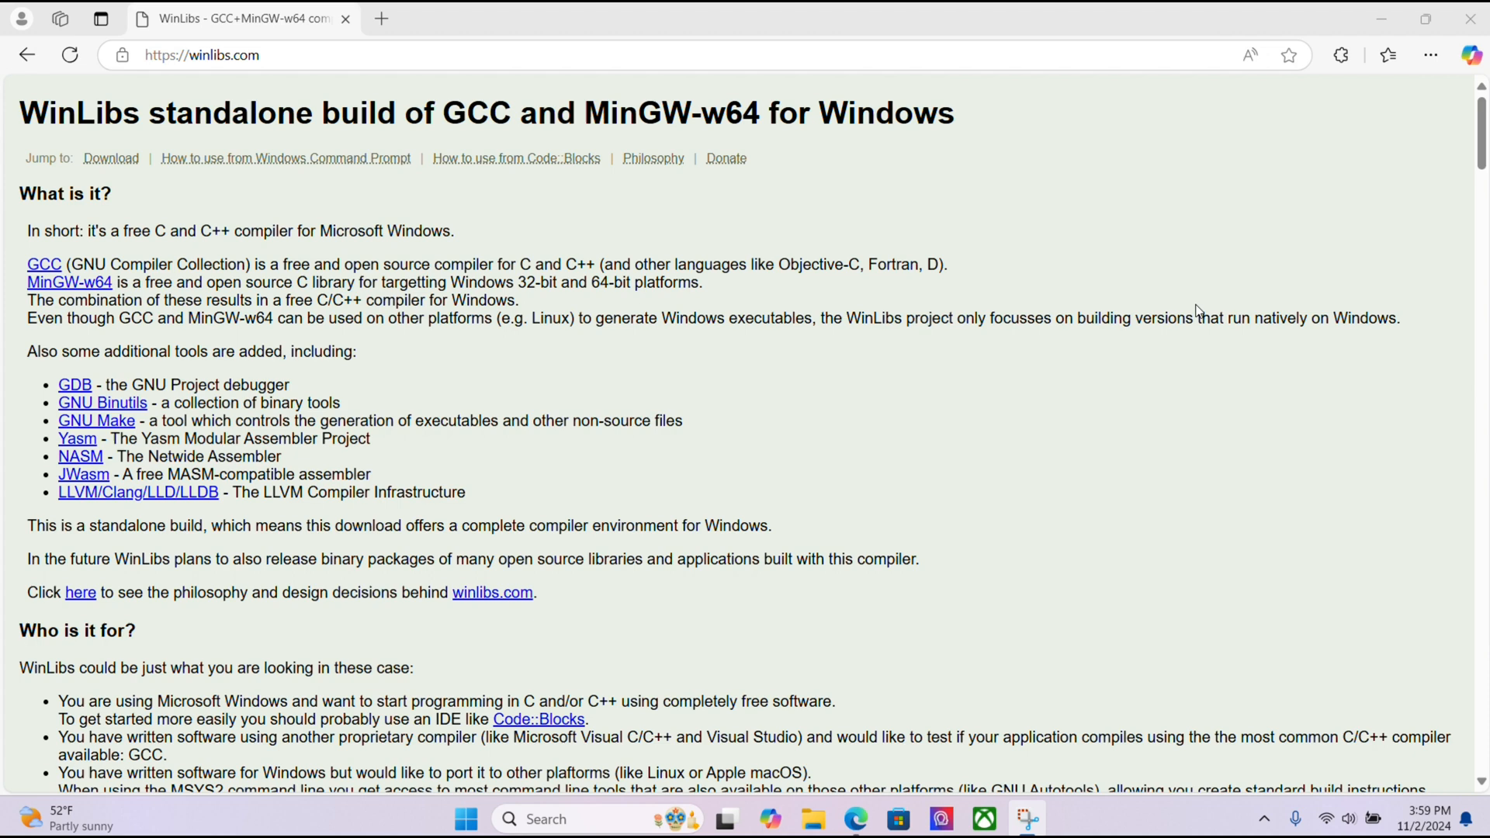
{"action": "mouse_move", "coordinate": [413, 232]}
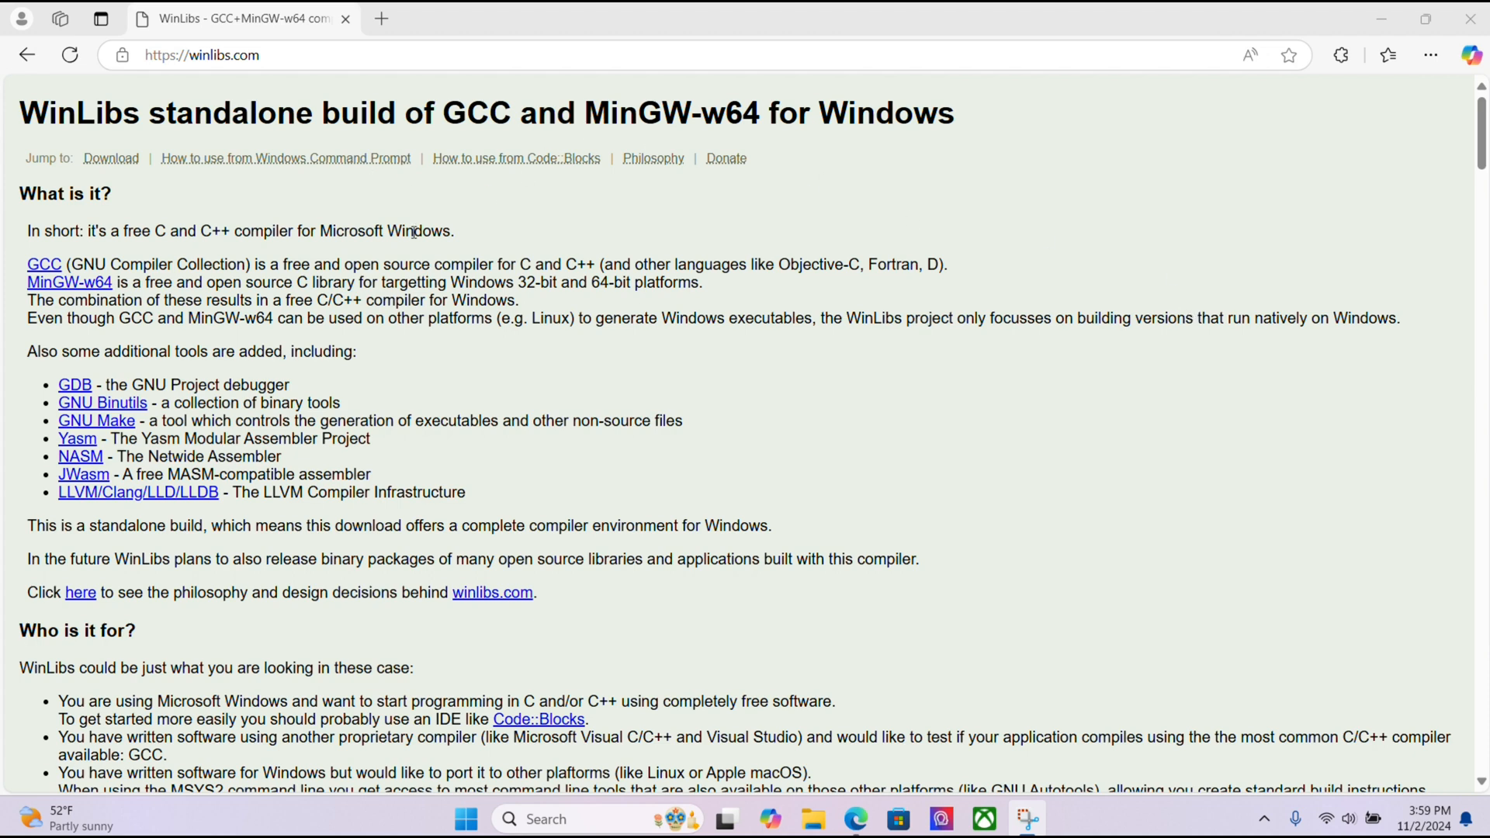
{"action": "mouse_move", "coordinate": [434, 207]}
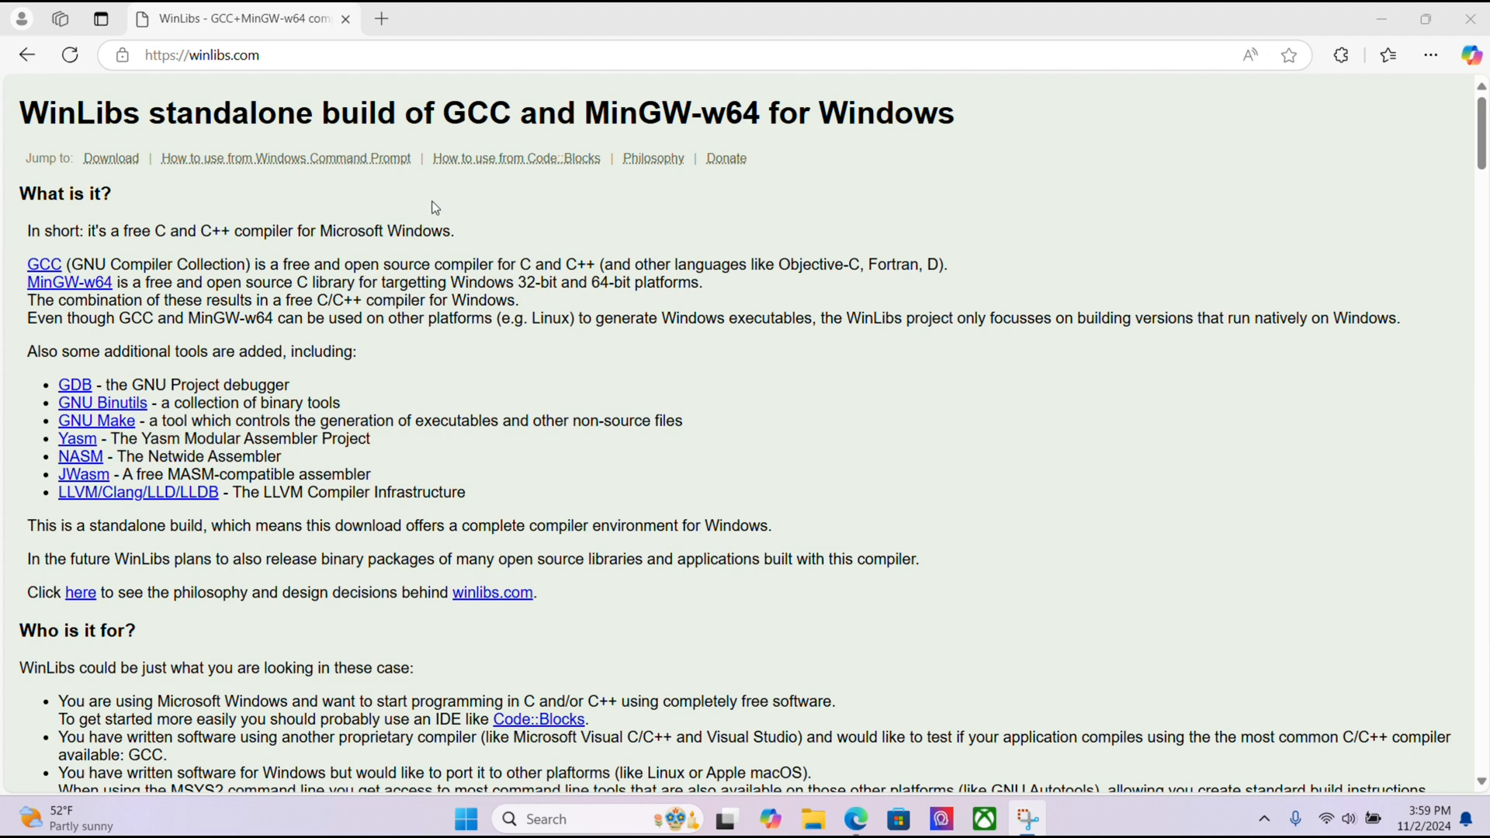
{"action": "mouse_move", "coordinate": [321, 195]}
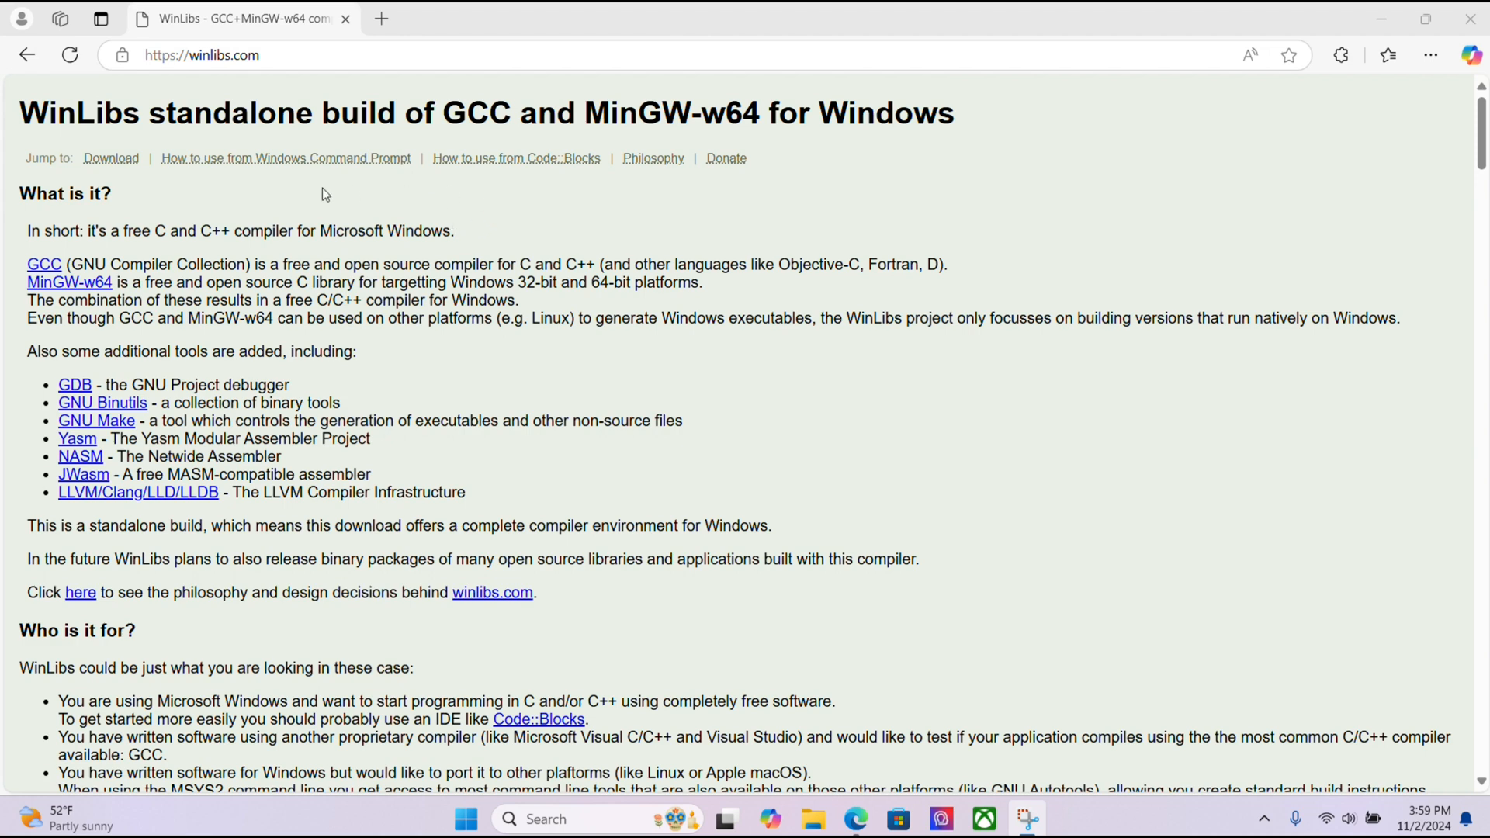
{"action": "mouse_move", "coordinate": [199, 253]}
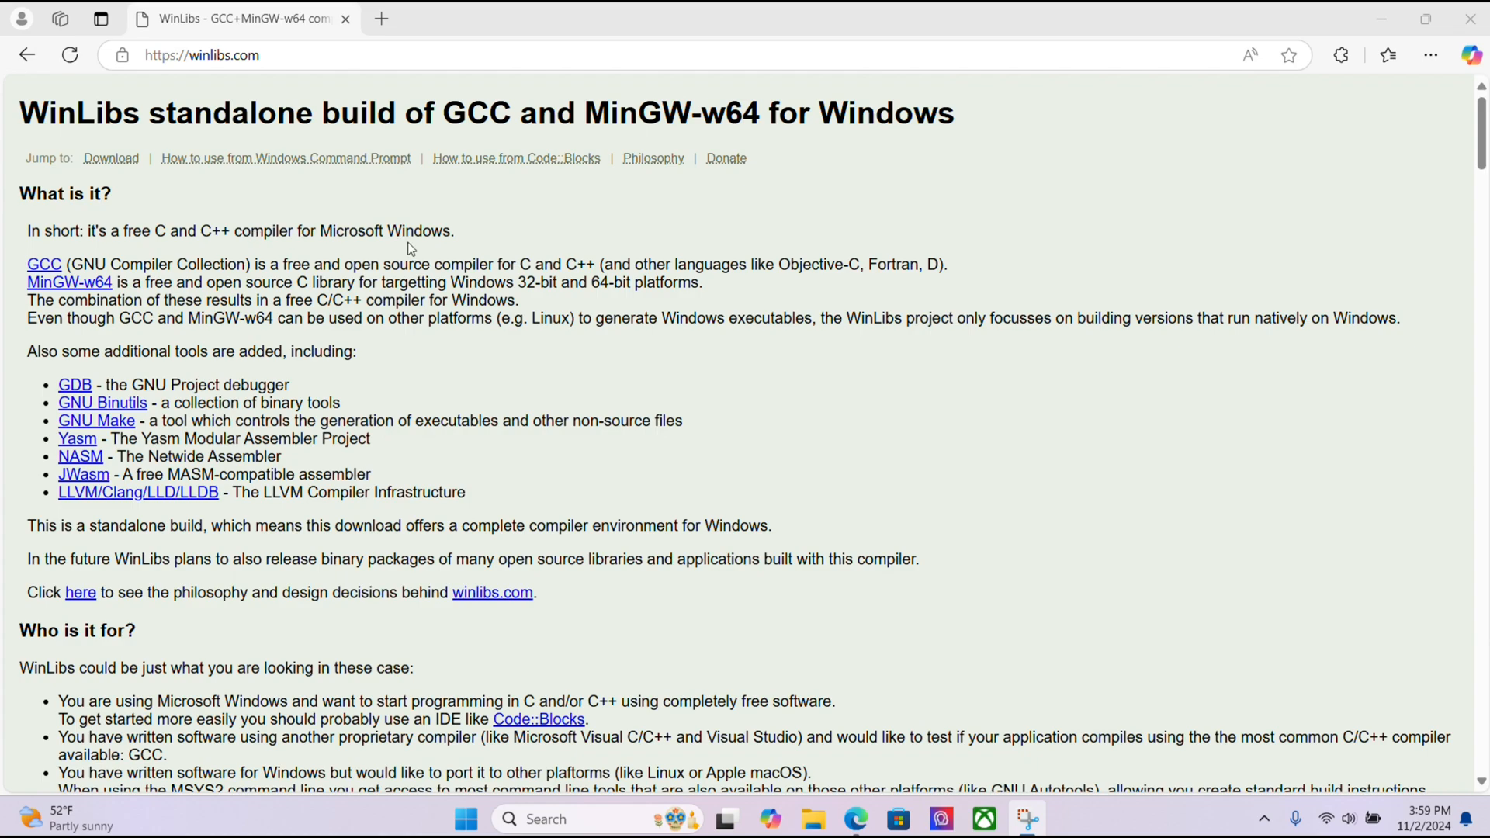
Scroll the WinLibs page down to the Download section listing UCRT GCC releases
{"action": "scroll", "scroll_direction": "down", "scroll_amount": 3}
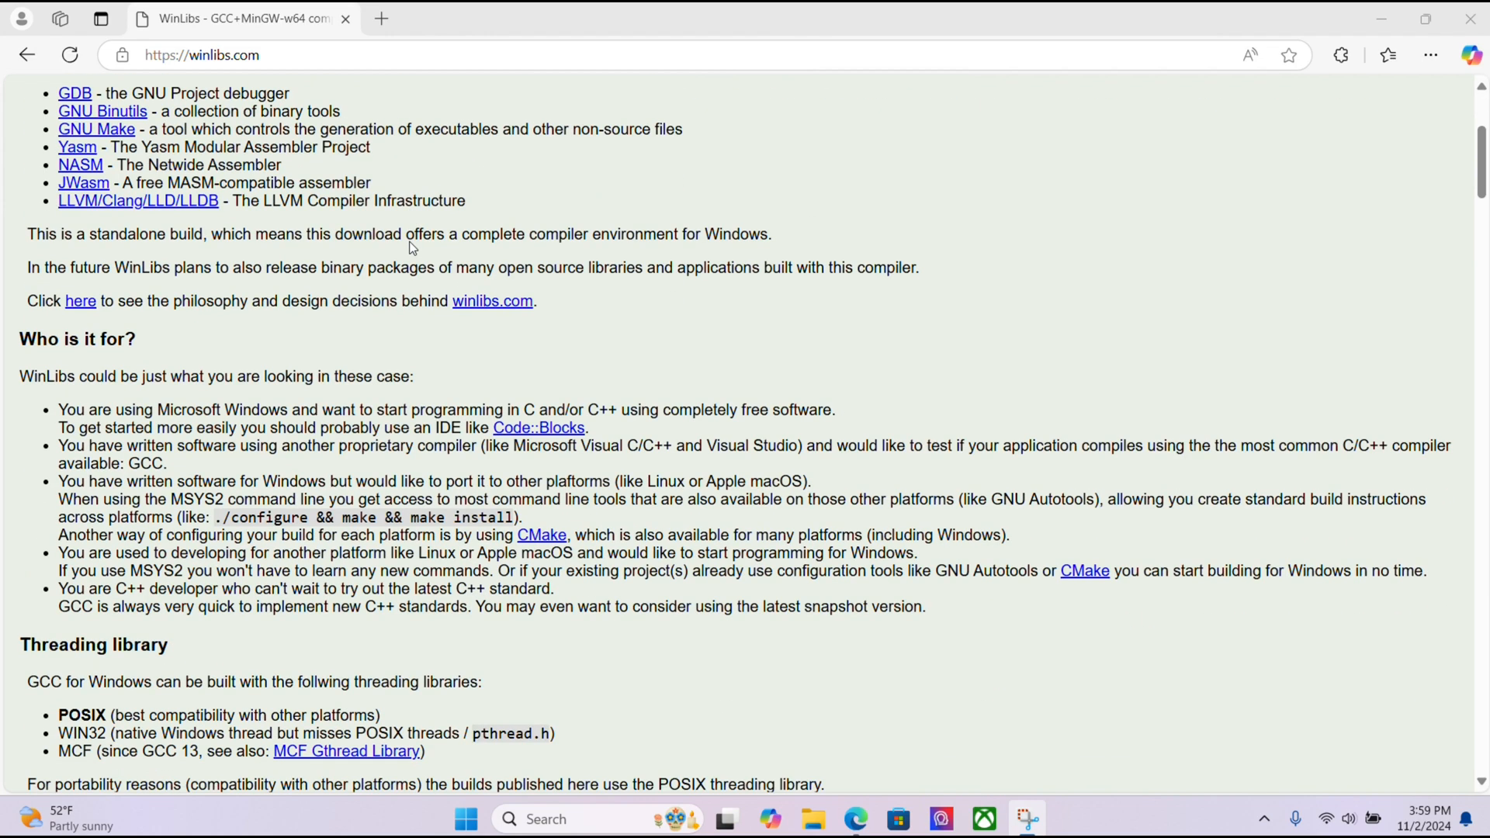
{"action": "scroll", "scroll_direction": "down", "scroll_amount": 3}
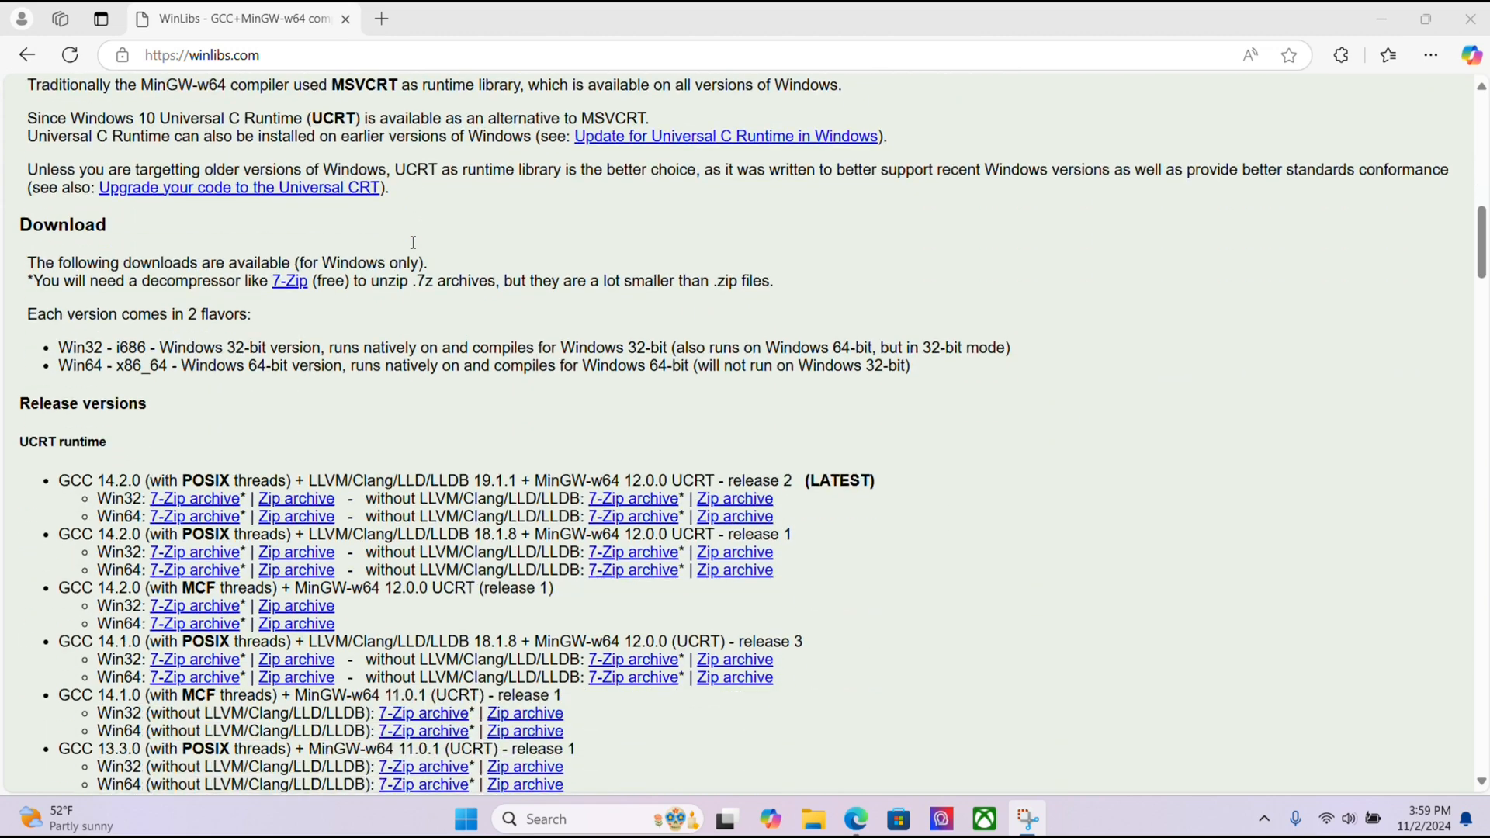
{"action": "scroll", "scroll_direction": "down", "scroll_amount": 3}
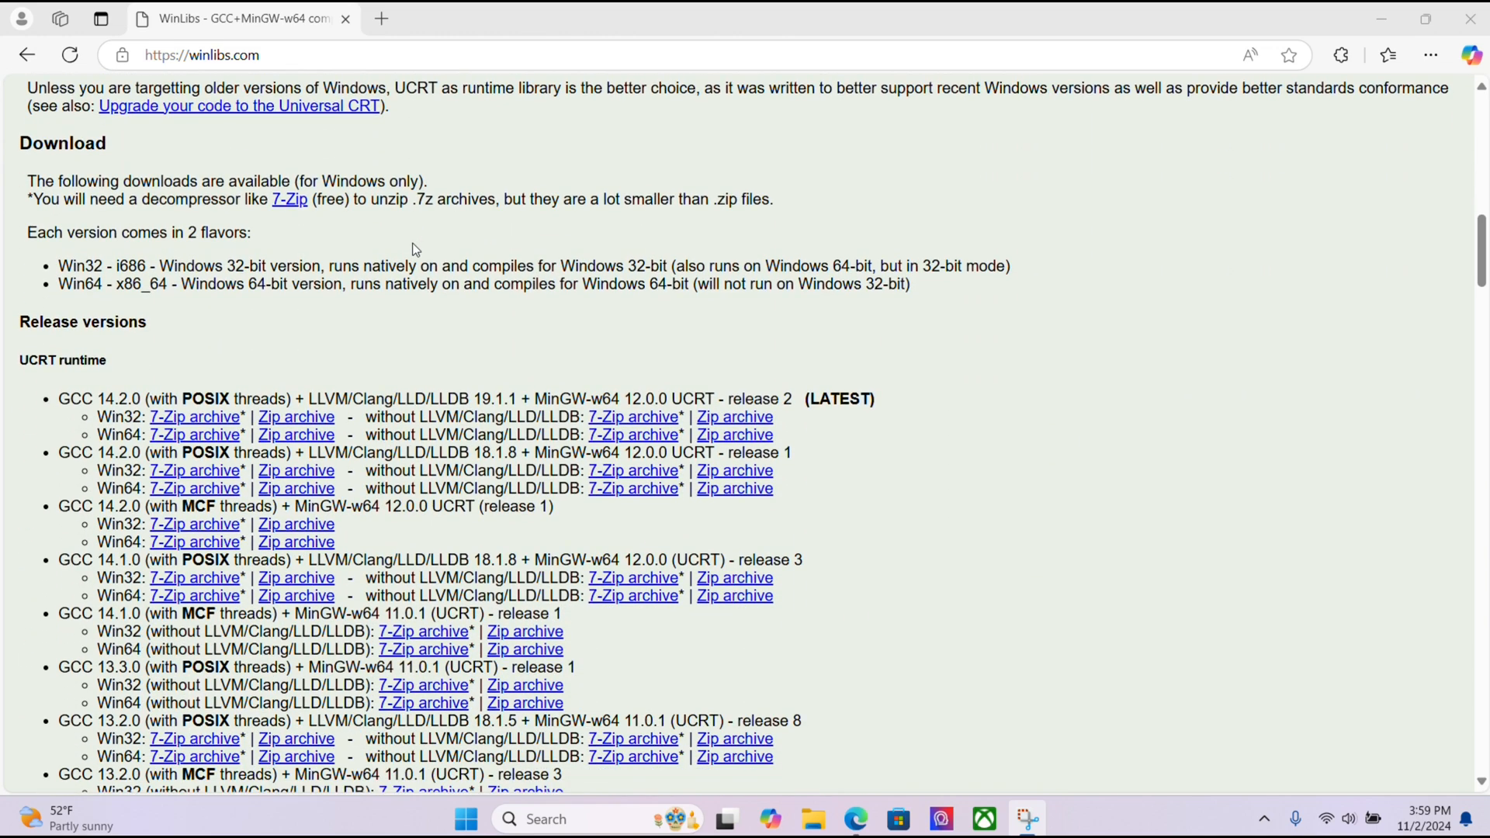
{"action": "mouse_move", "coordinate": [188, 282]}
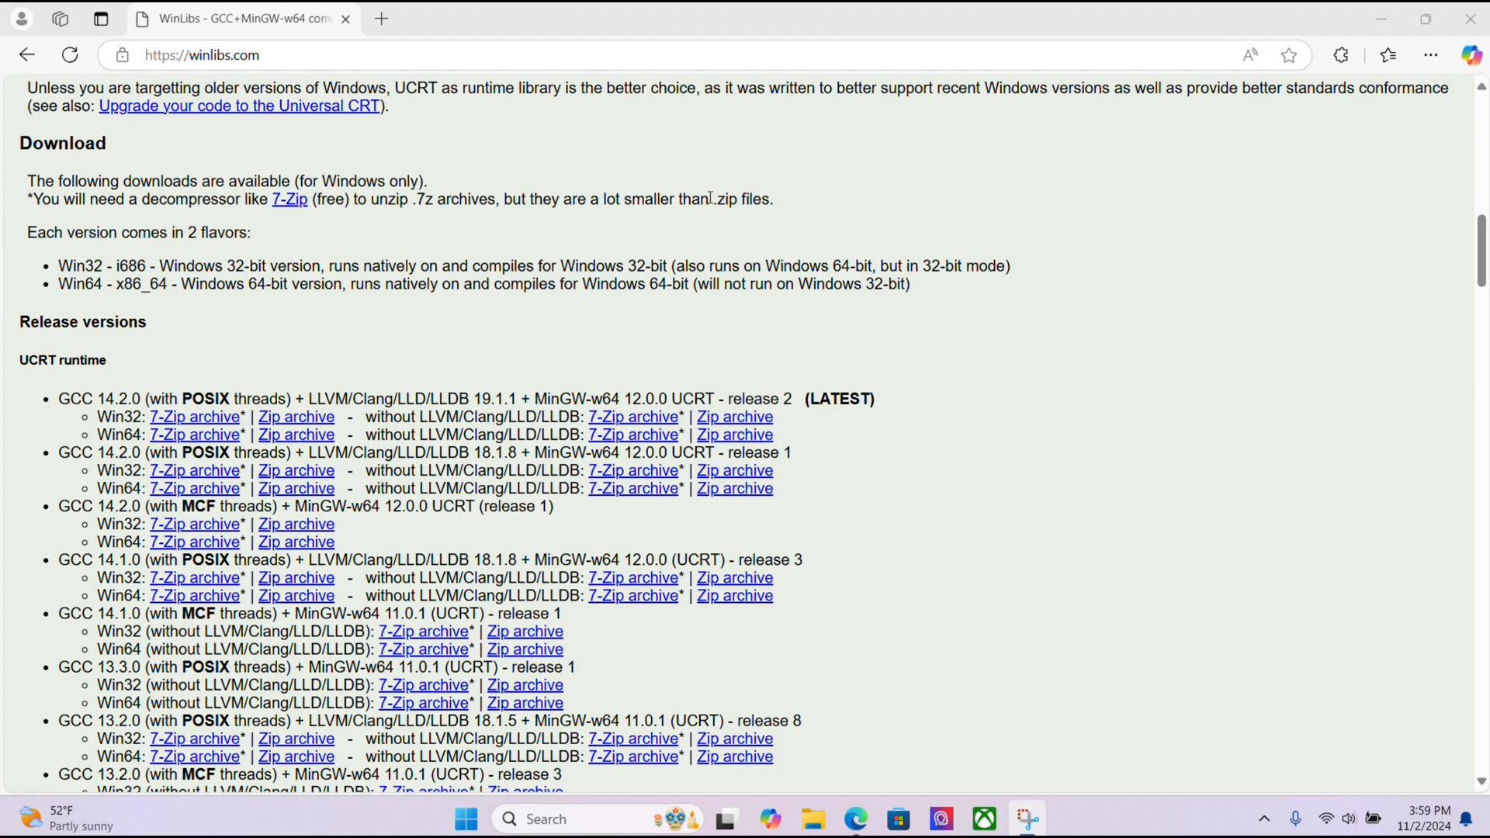
Download the 7-Zip 24.08 x64 installer from the 7-Zip site in a new tab
{"action": "right_click", "coordinate": [290, 199]}
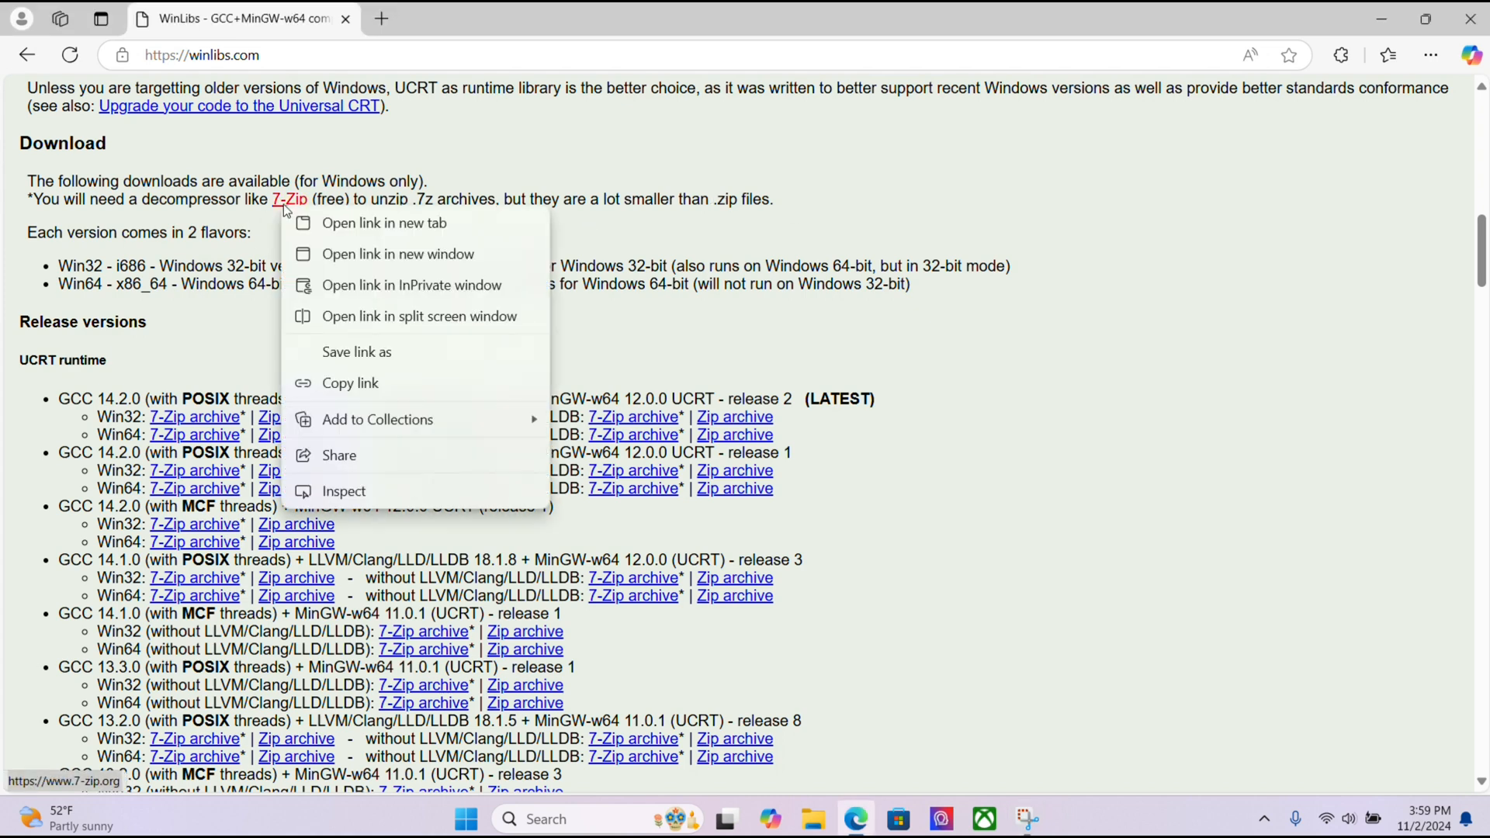
{"action": "left_click", "coordinate": [385, 222]}
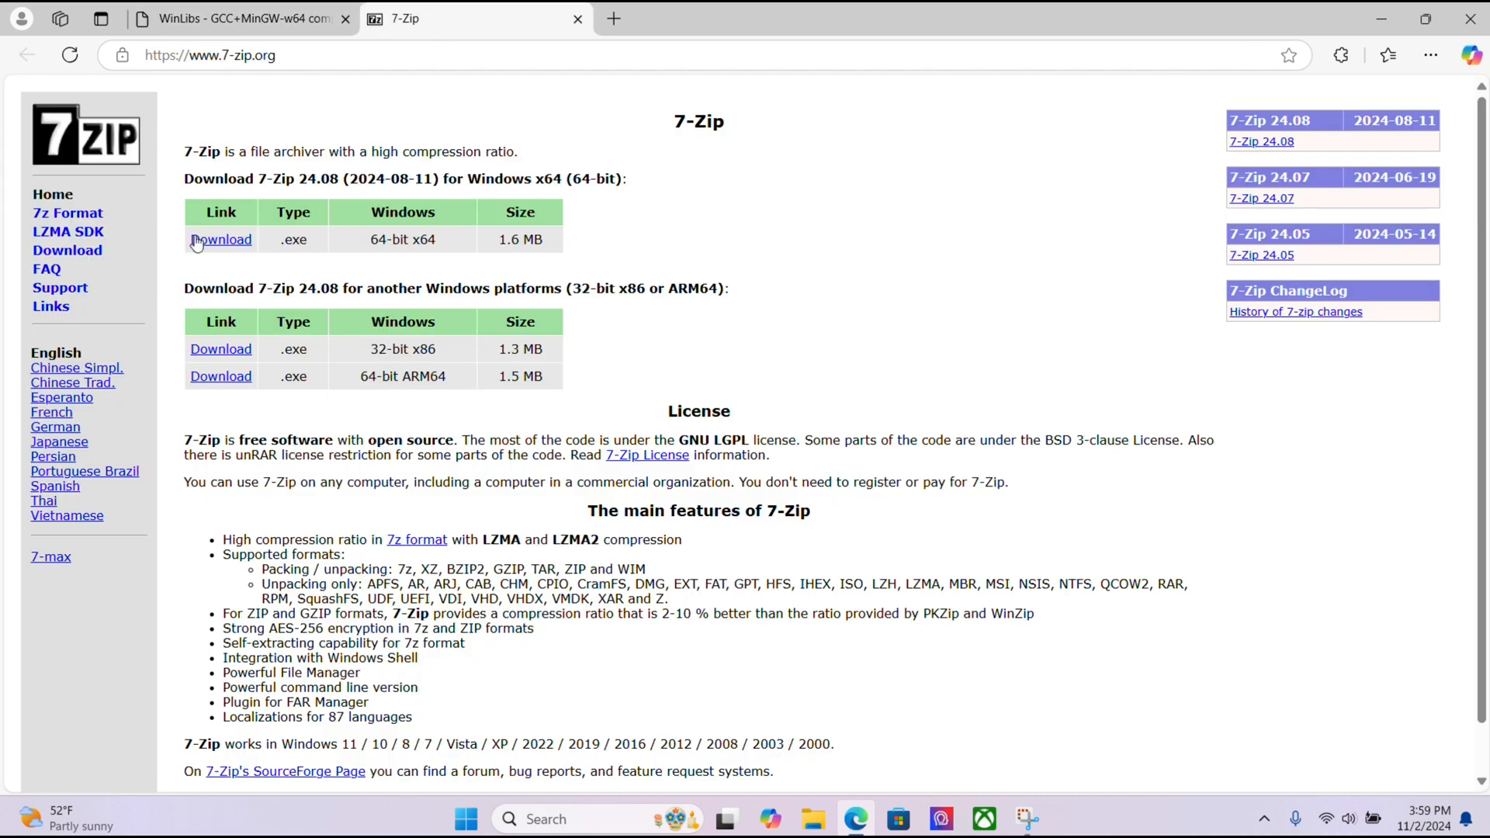
{"action": "mouse_move", "coordinate": [225, 244]}
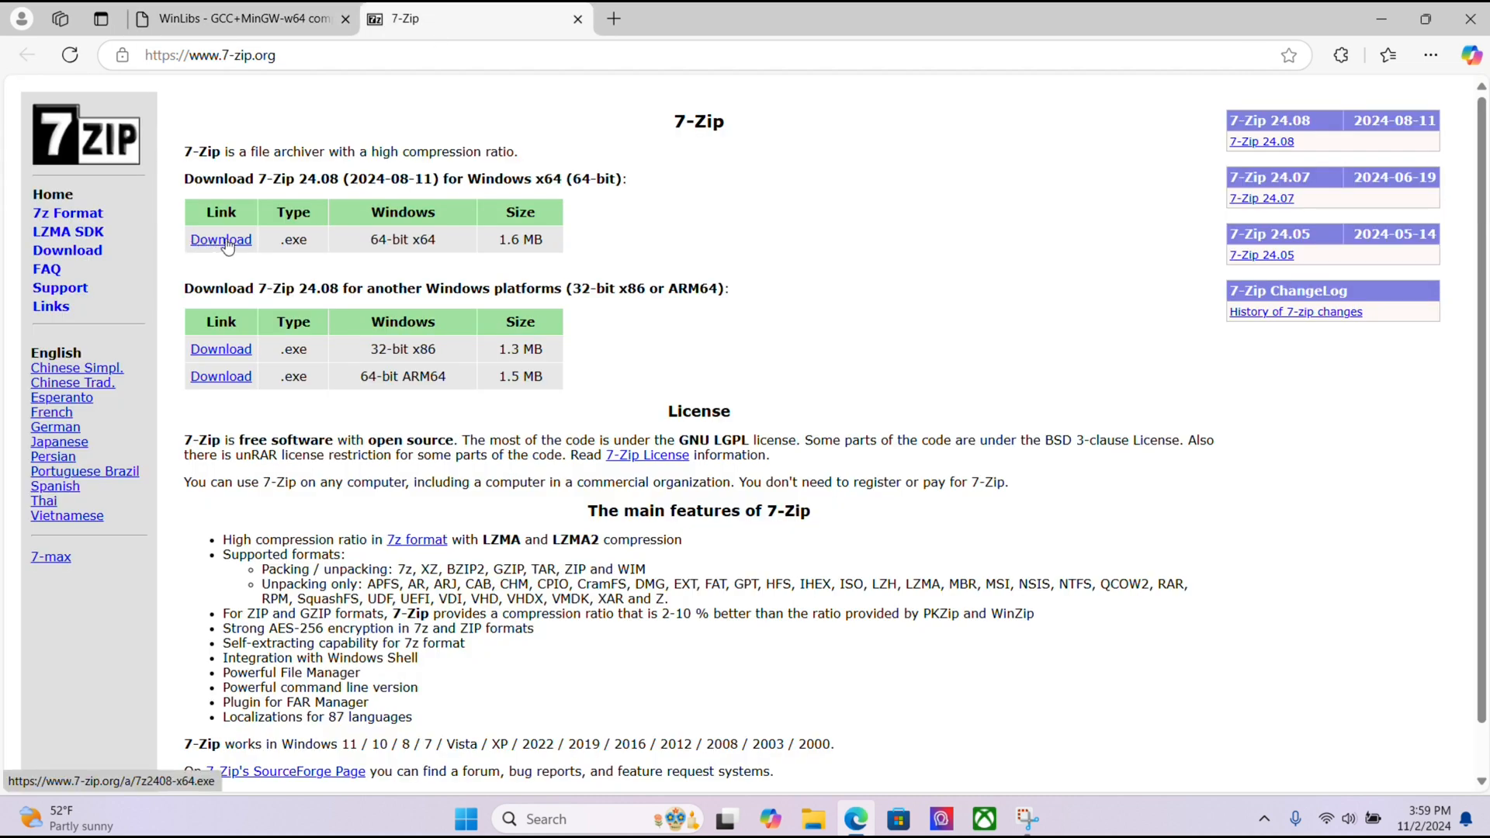
{"action": "left_click", "coordinate": [220, 239]}
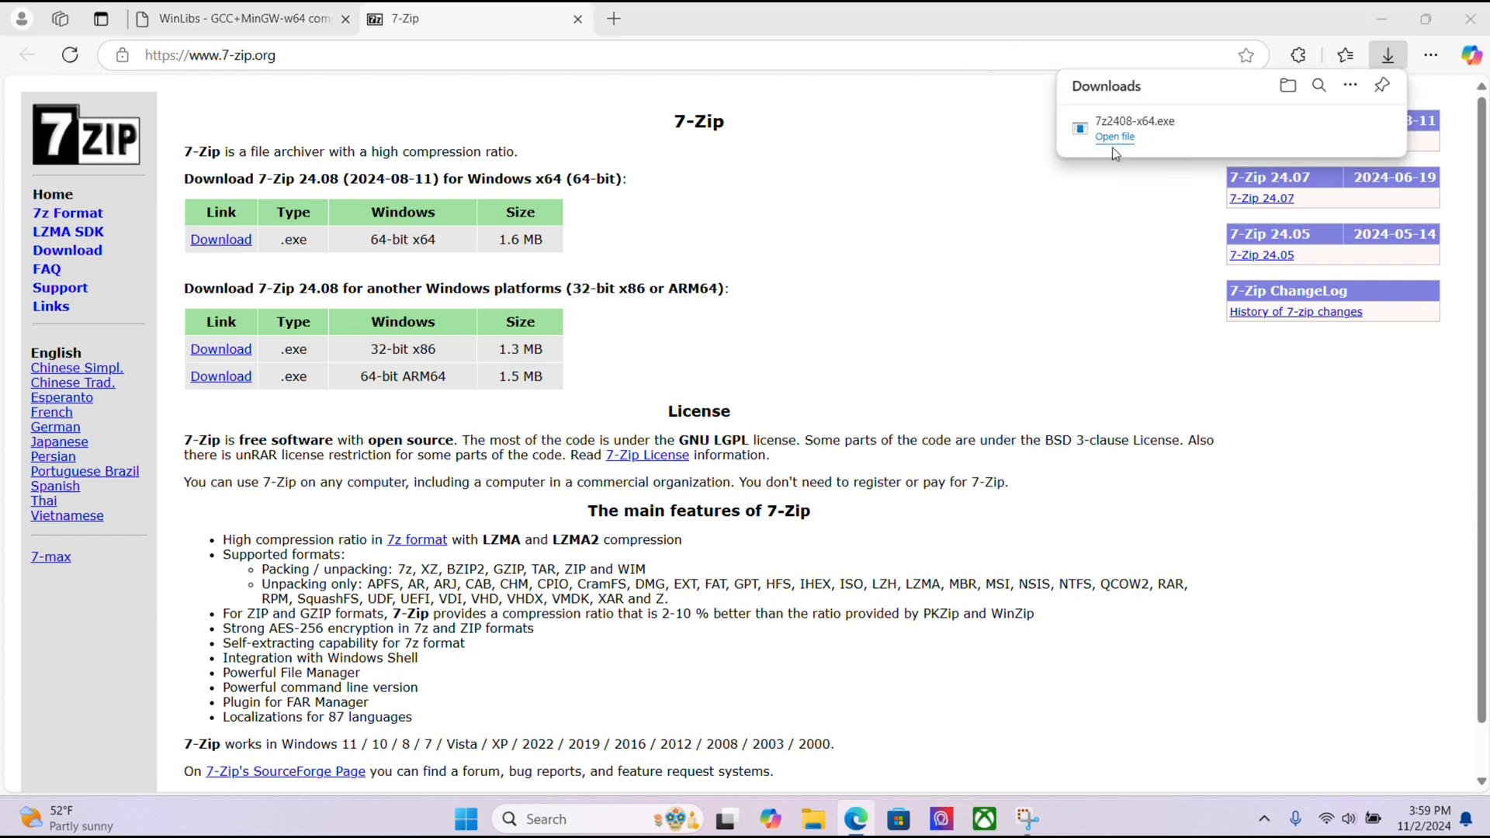
{"action": "mouse_move", "coordinate": [652, 584]}
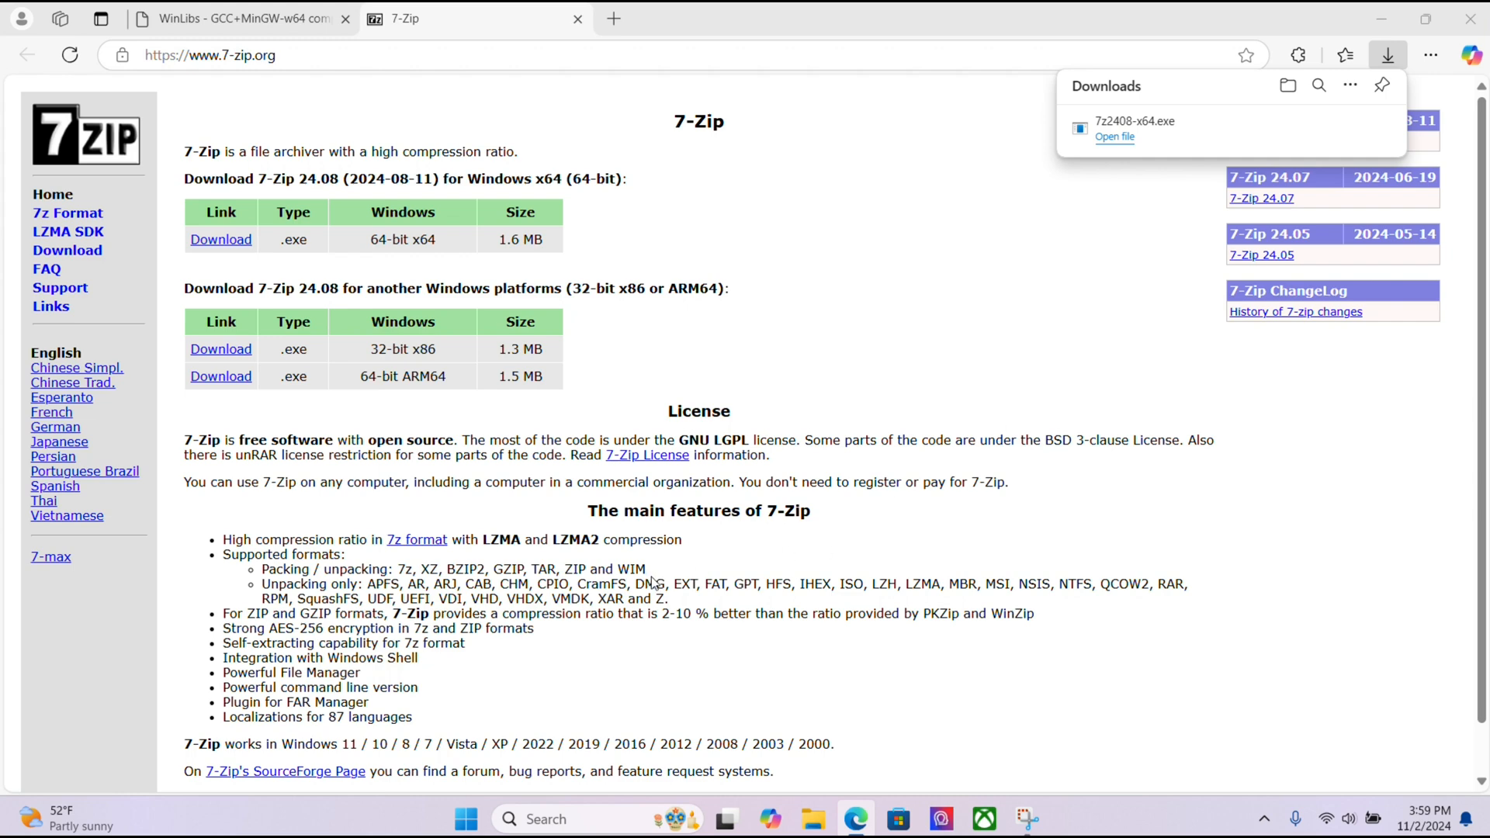
Install 7-Zip into its default folder and close the setup
{"action": "left_click", "coordinate": [1115, 136]}
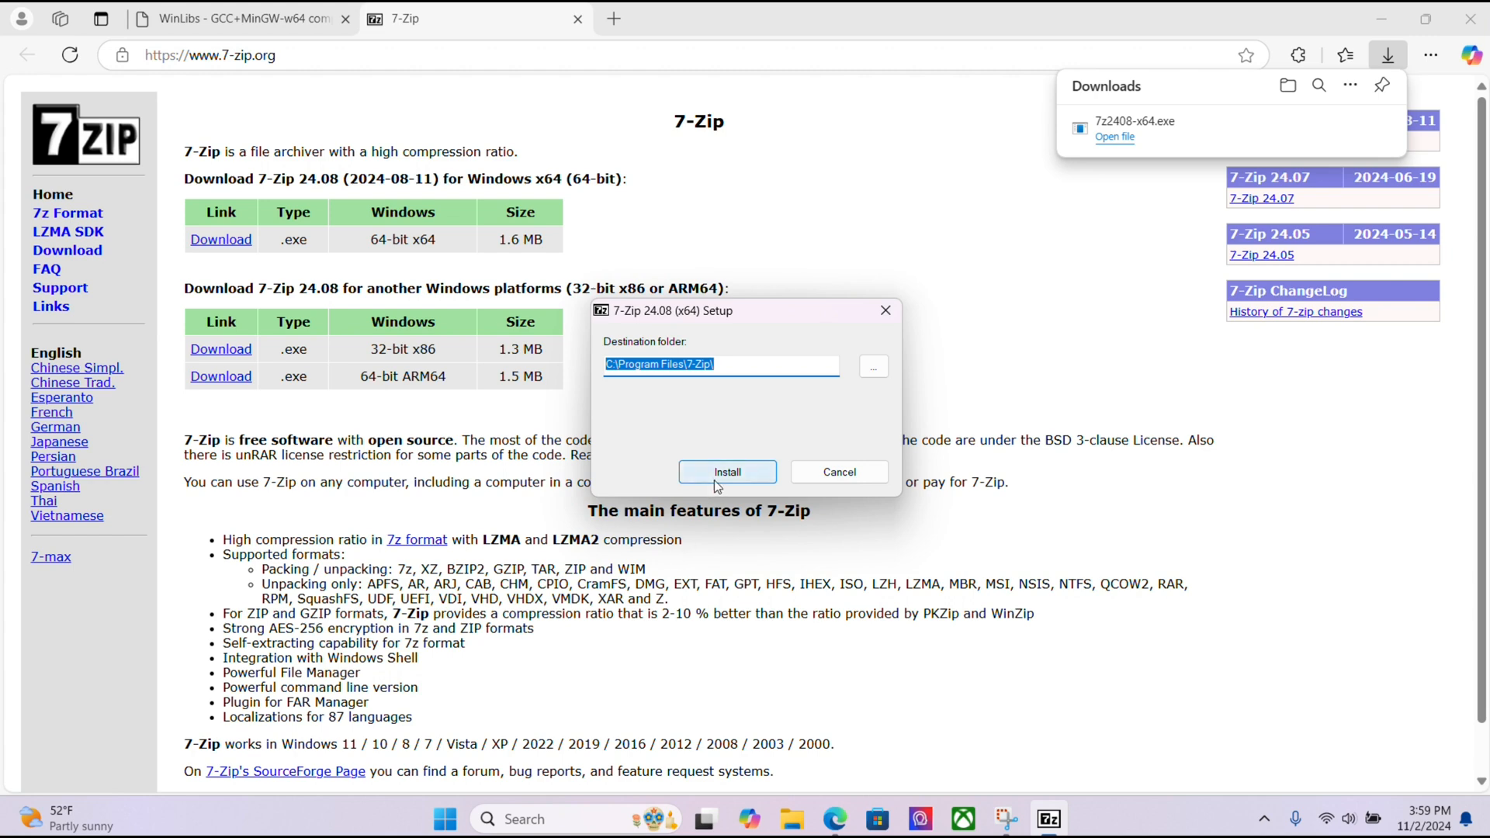
{"action": "left_click", "coordinate": [726, 472]}
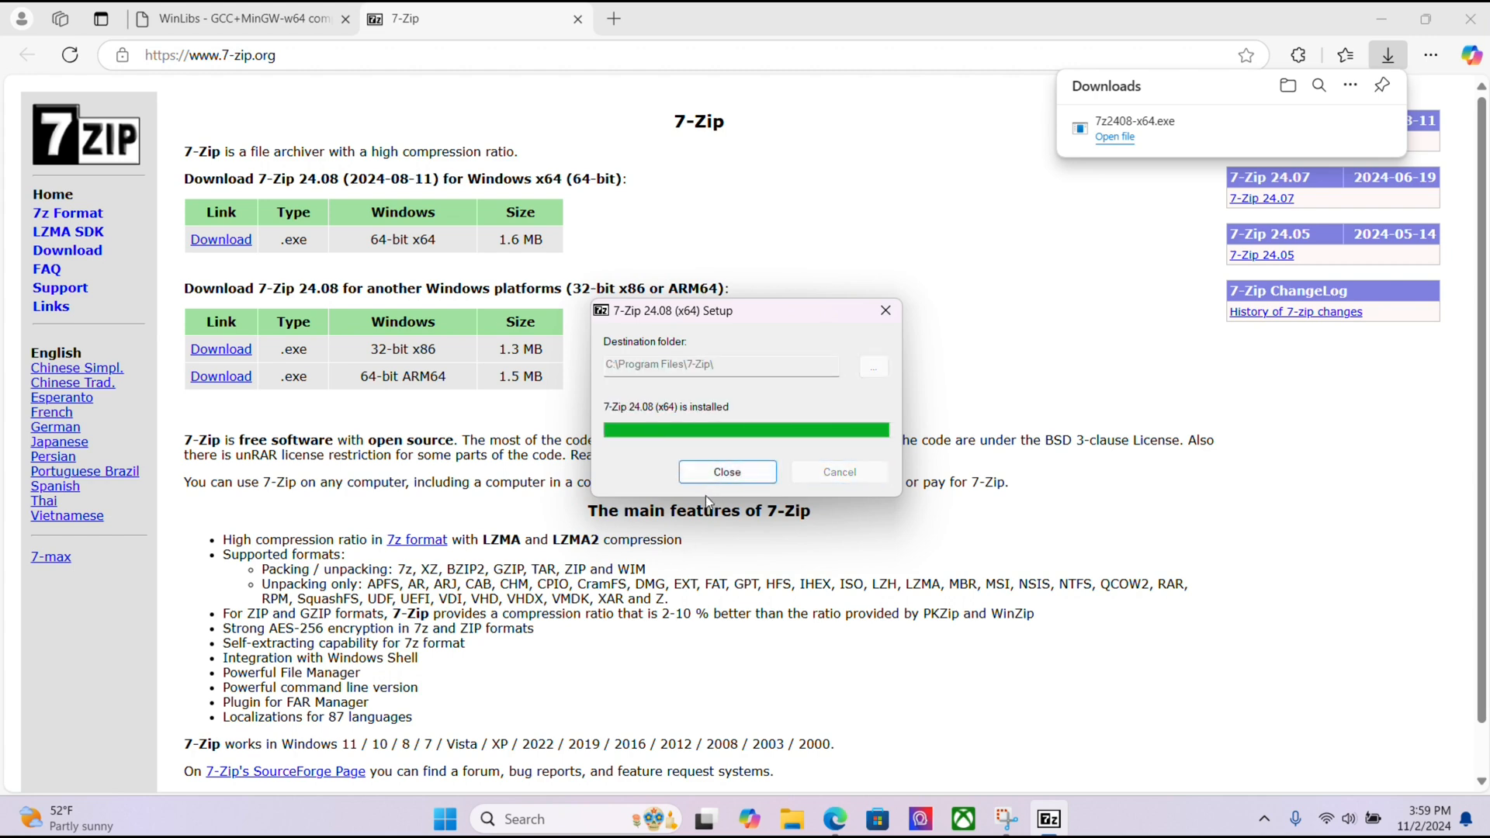
{"action": "left_click", "coordinate": [727, 472]}
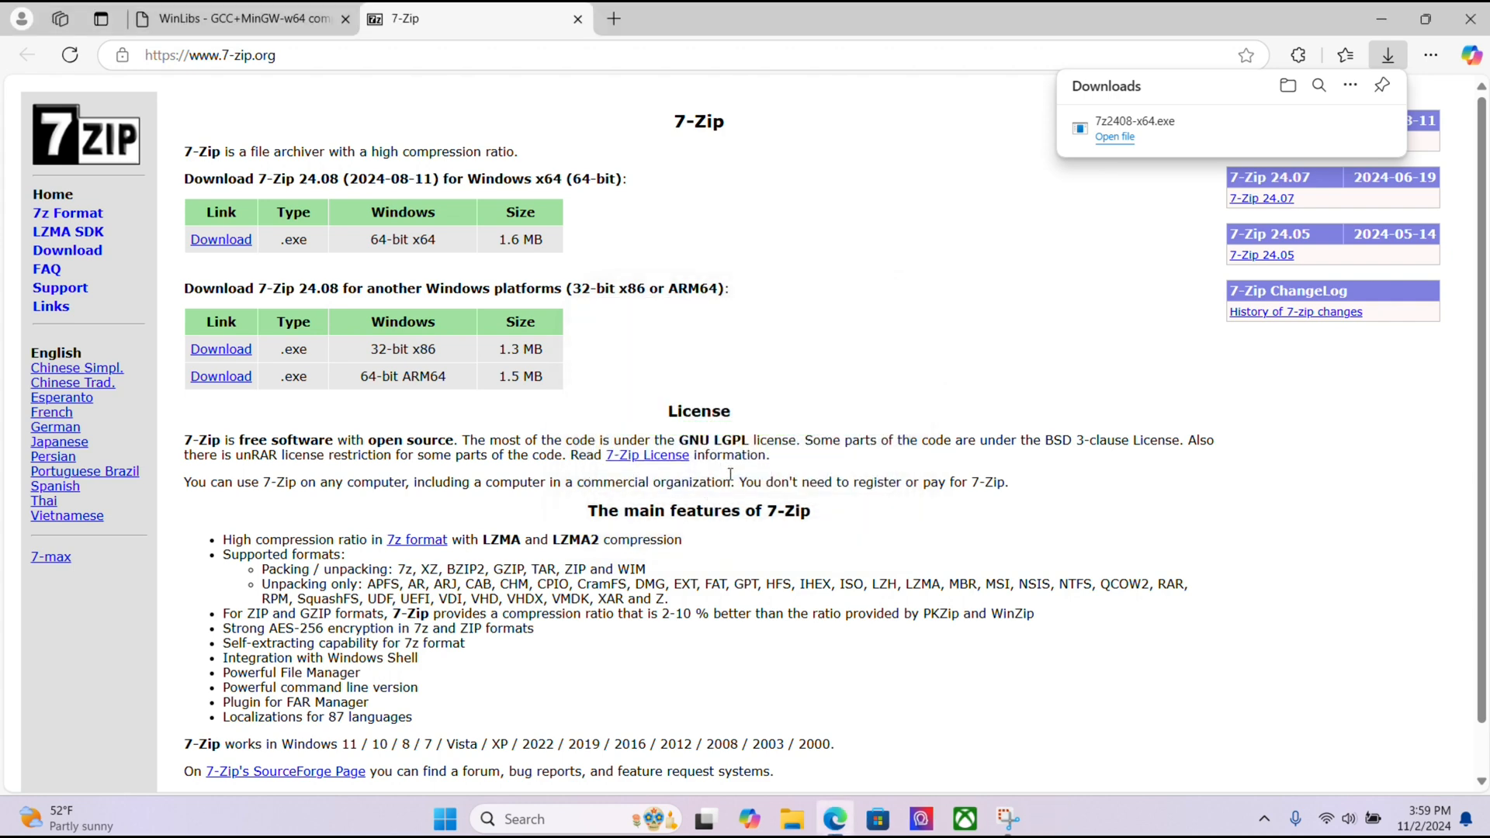
Return to the WinLibs tab to download the GCC 14.2.0 POSIX Win64 archive
{"action": "left_click", "coordinate": [242, 18]}
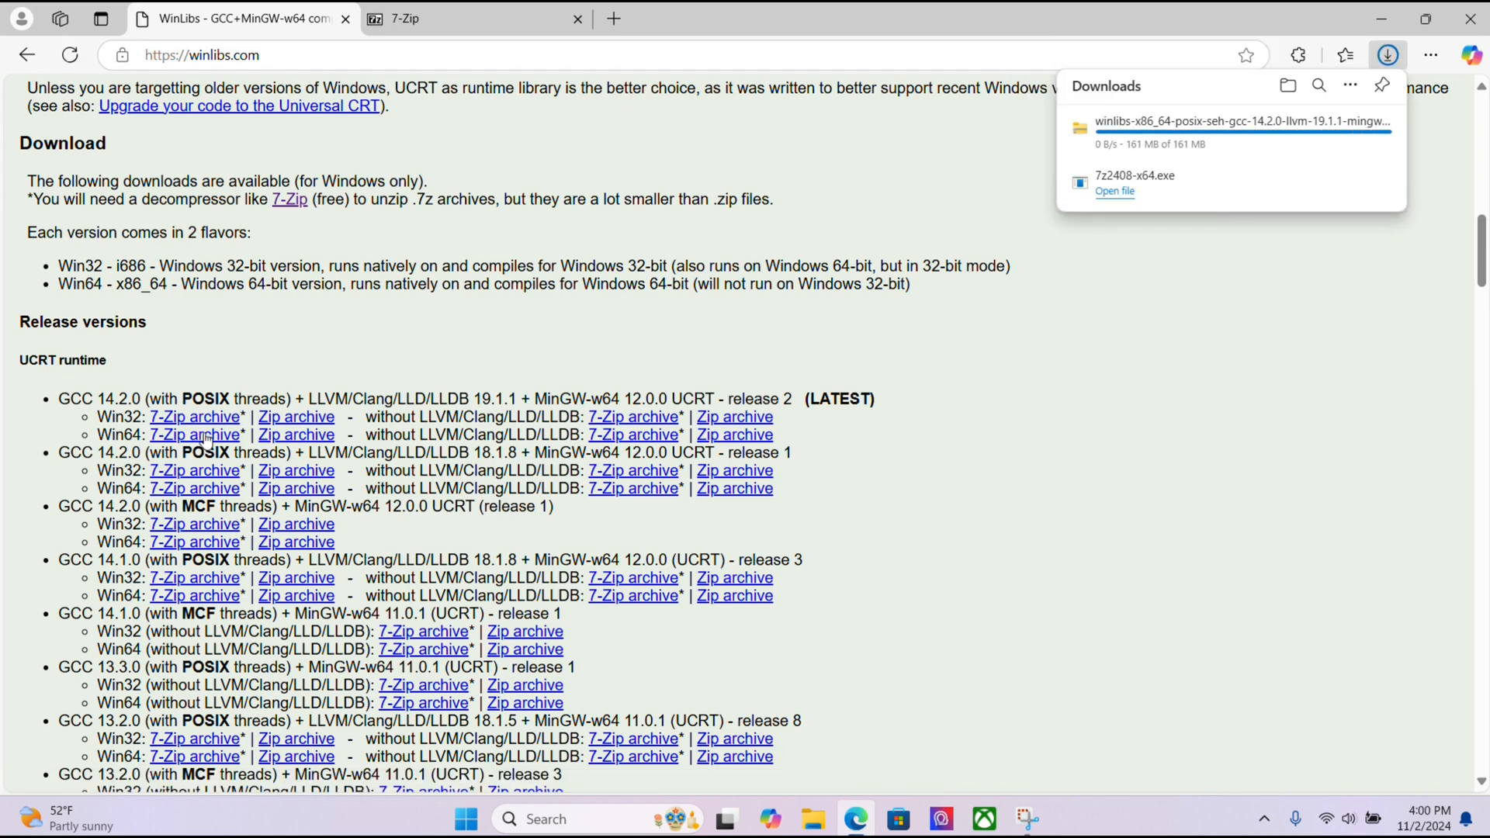
{"action": "mouse_move", "coordinate": [902, 582]}
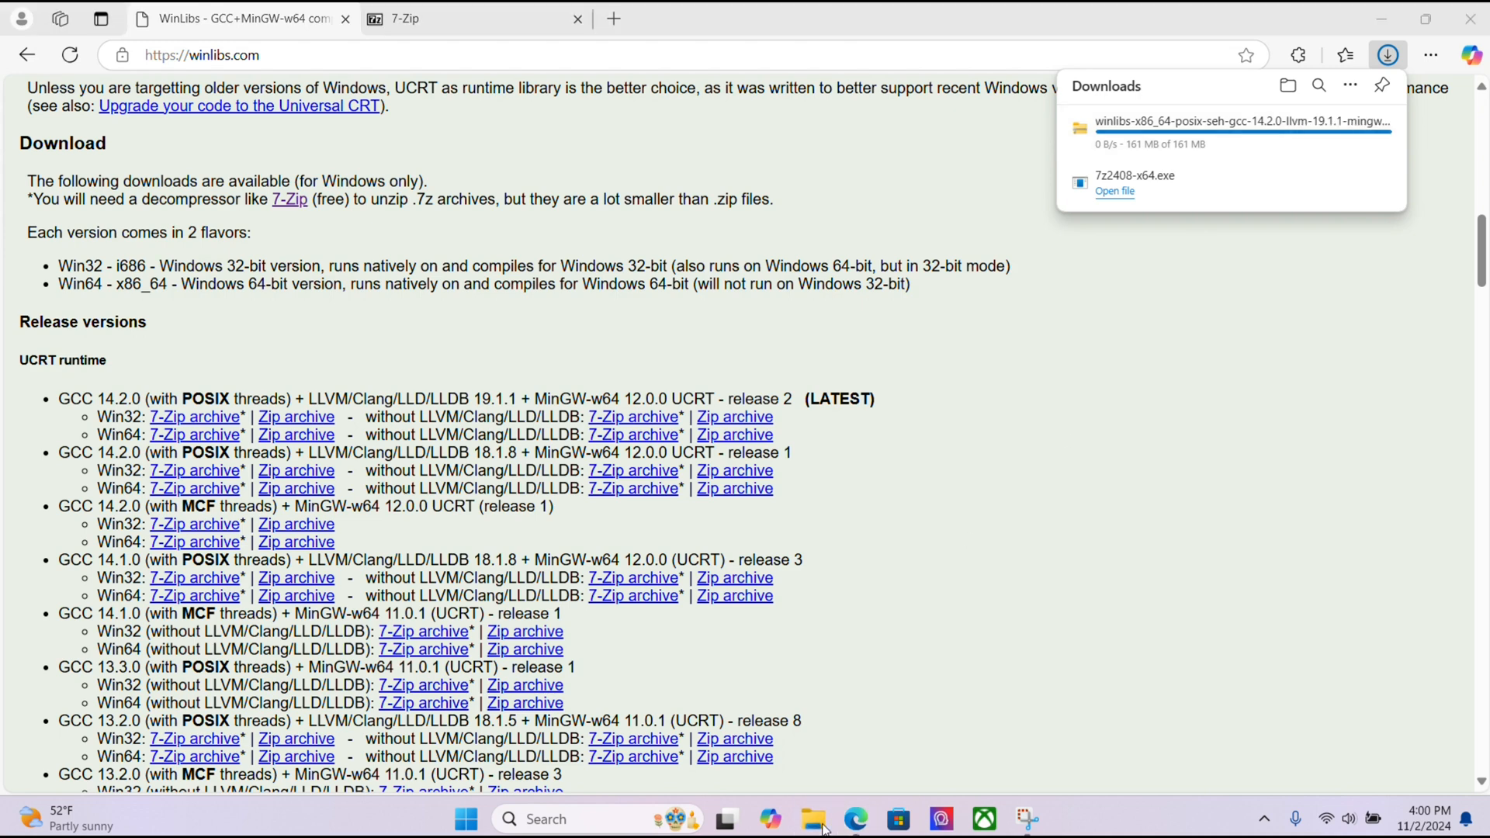
Extract the downloaded WinLibs archive into a folder in Downloads
{"action": "left_click", "coordinate": [811, 818]}
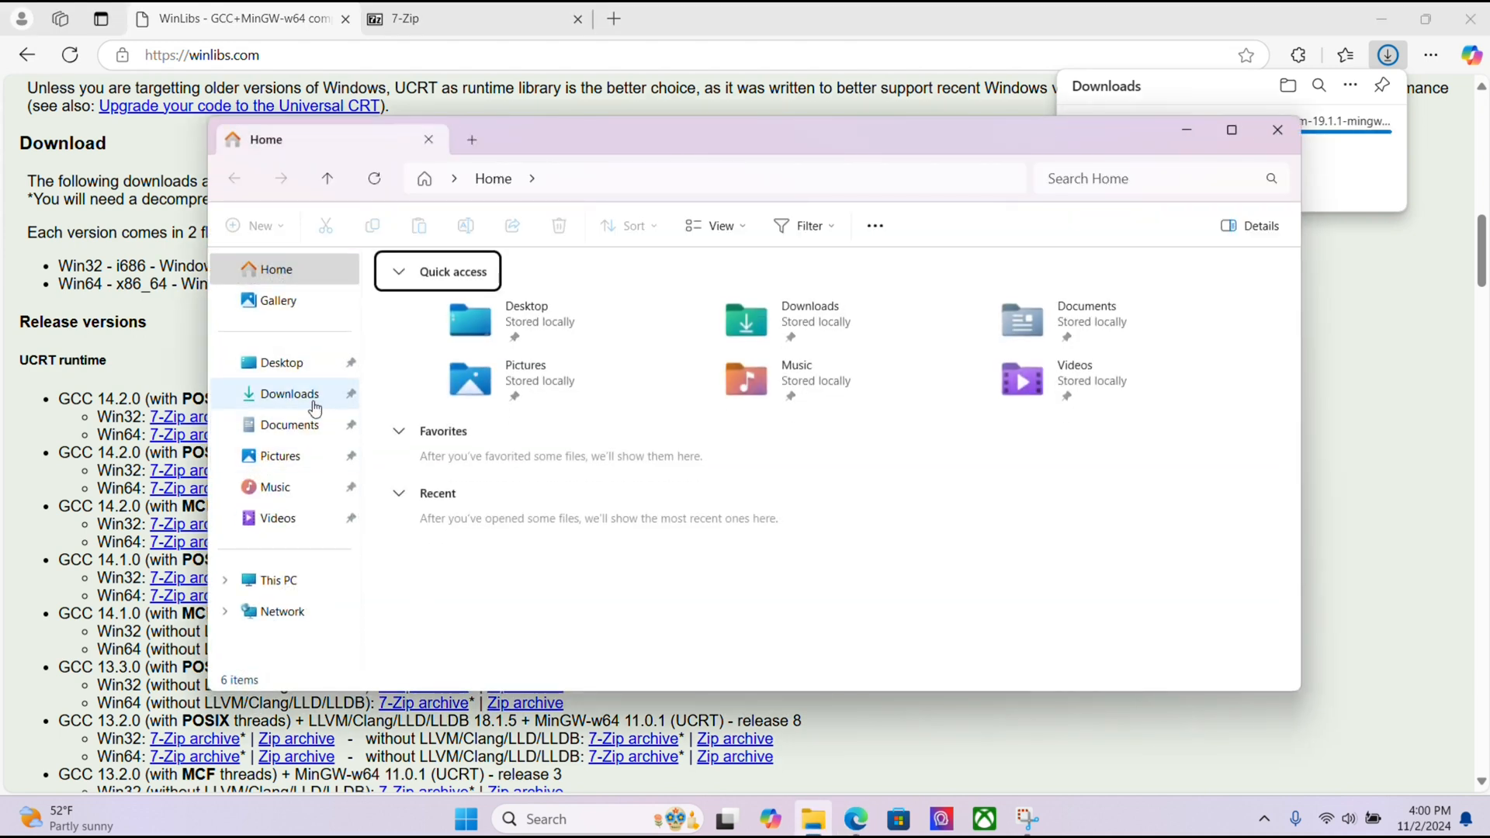
{"action": "left_click", "coordinate": [288, 393]}
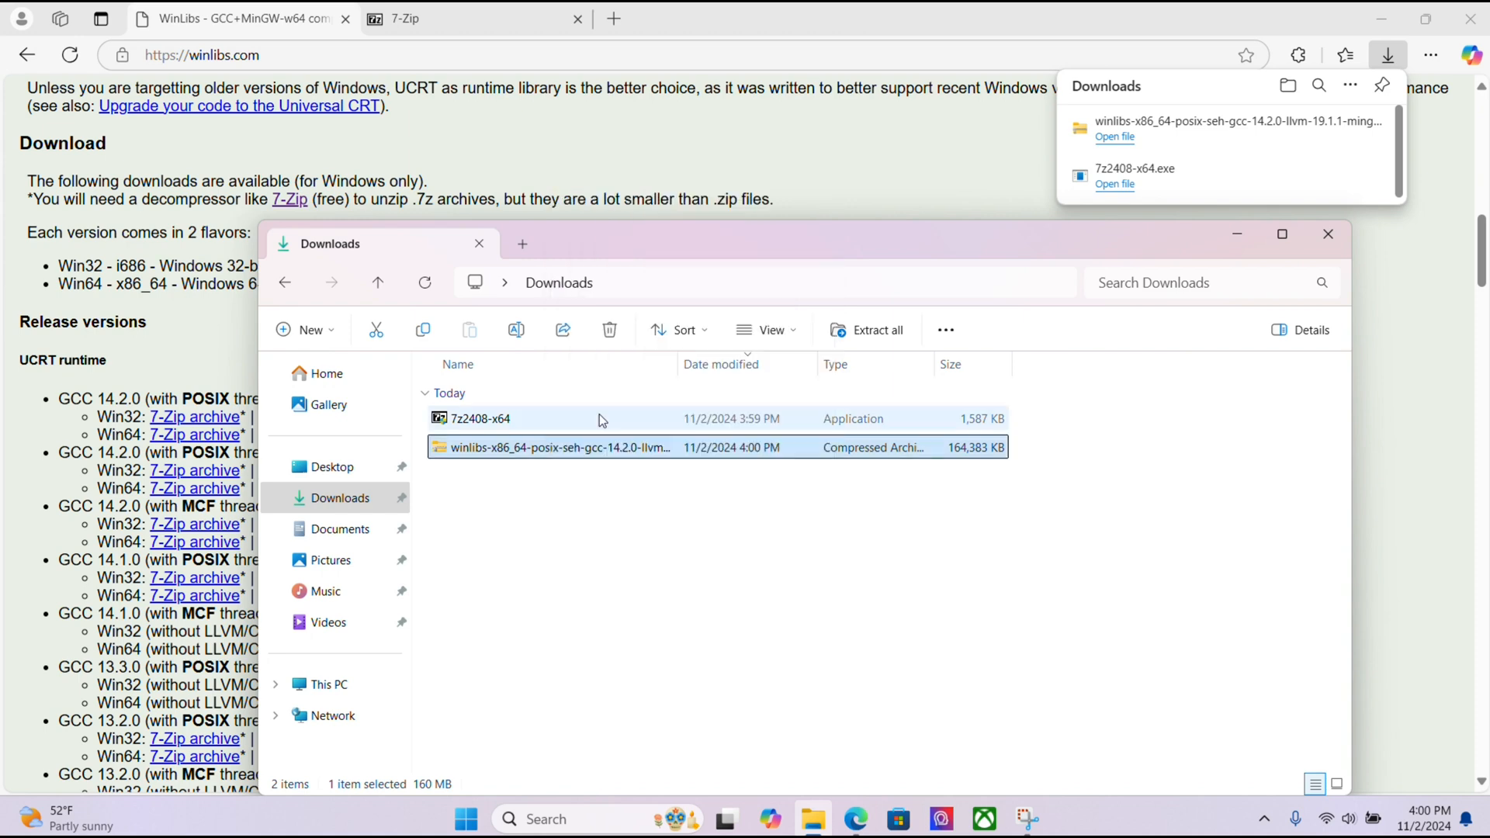
{"action": "left_click", "coordinate": [867, 329]}
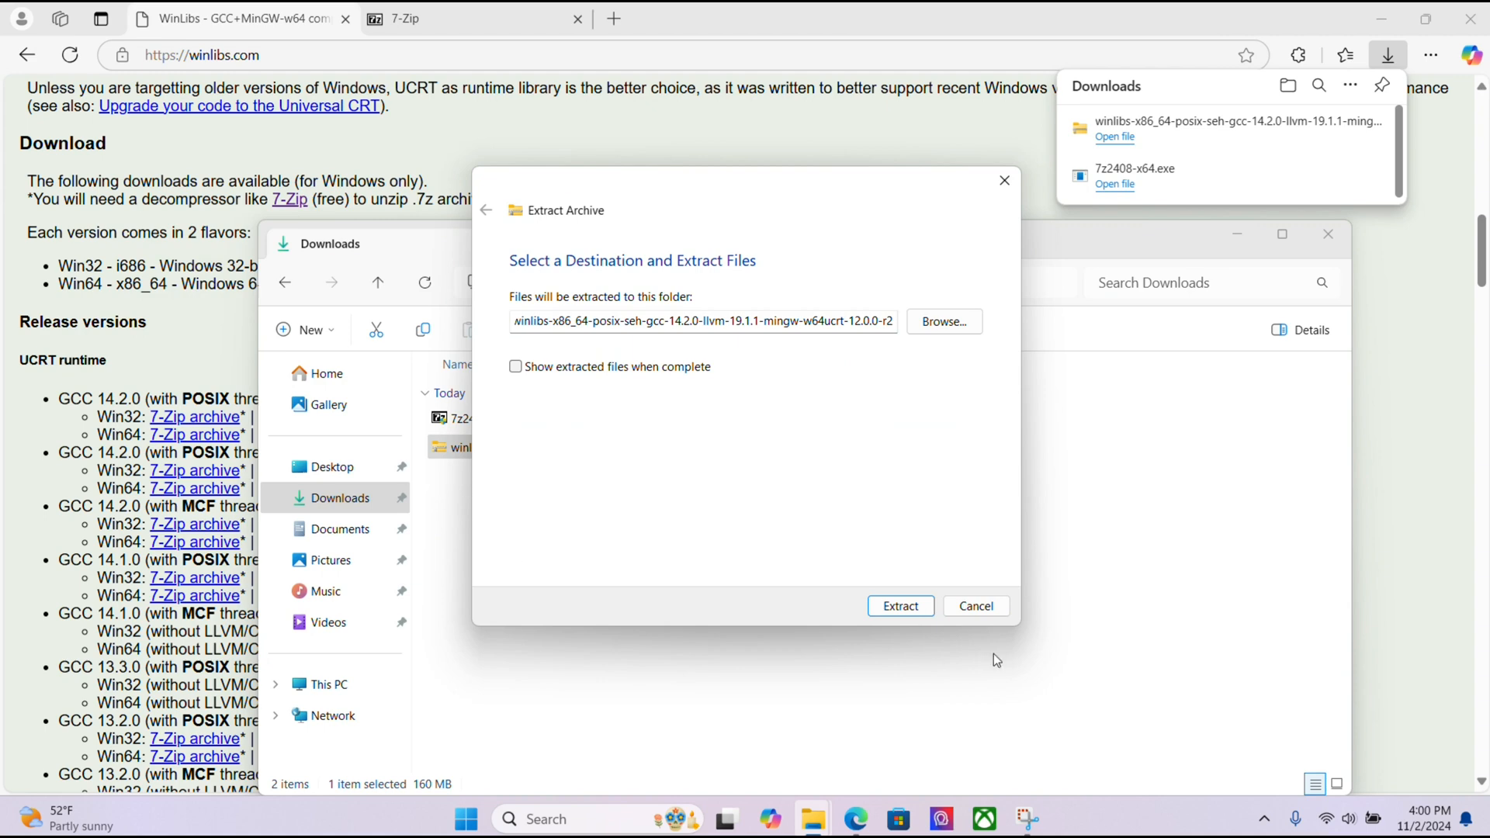
{"action": "left_click", "coordinate": [899, 607]}
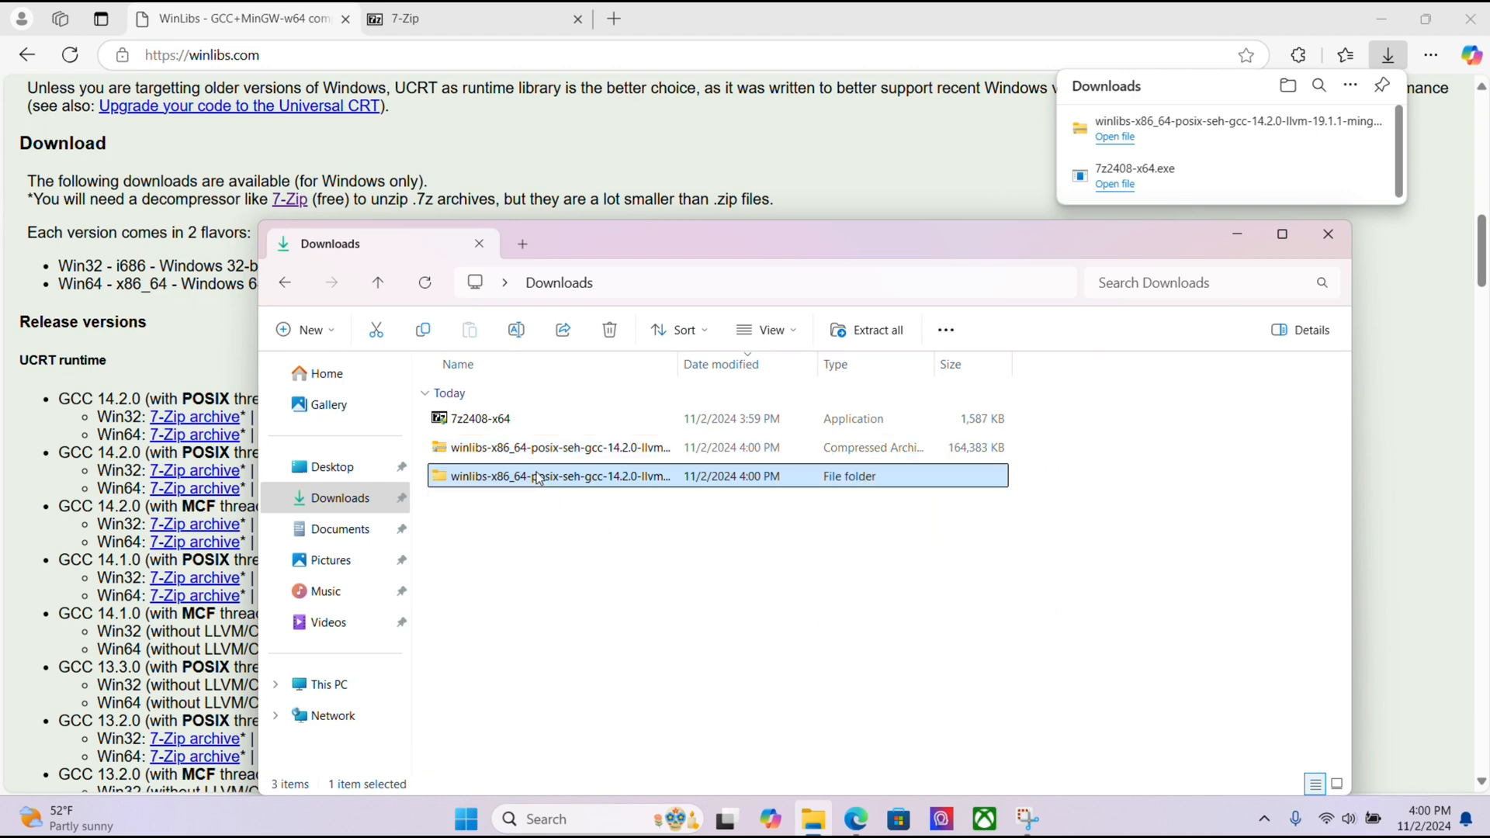
Copy the mingw64 folder from the extracted WinLibs folder
{"action": "double_click", "coordinate": [557, 477]}
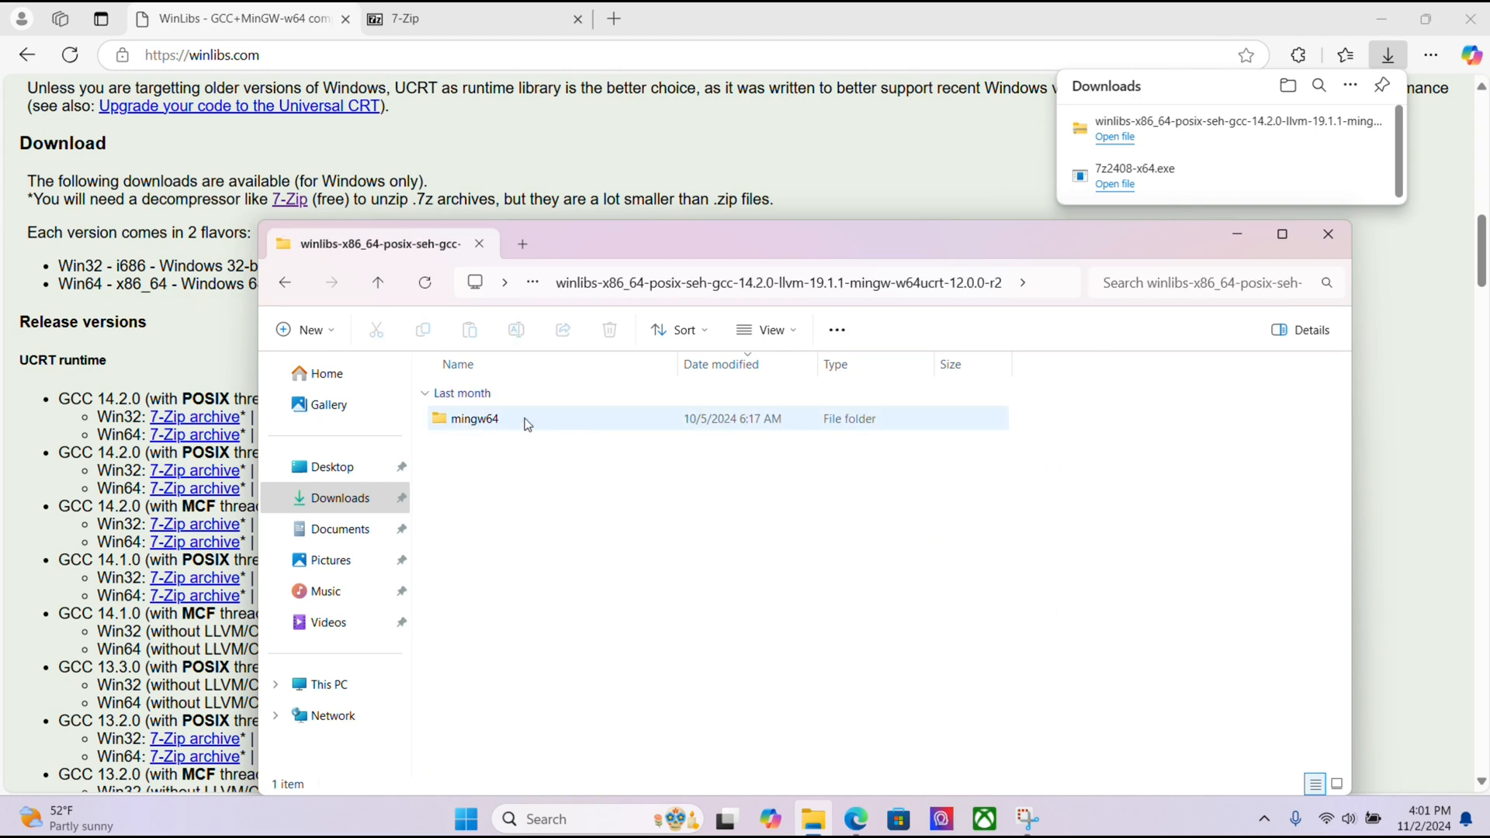
{"action": "left_click", "coordinate": [475, 418]}
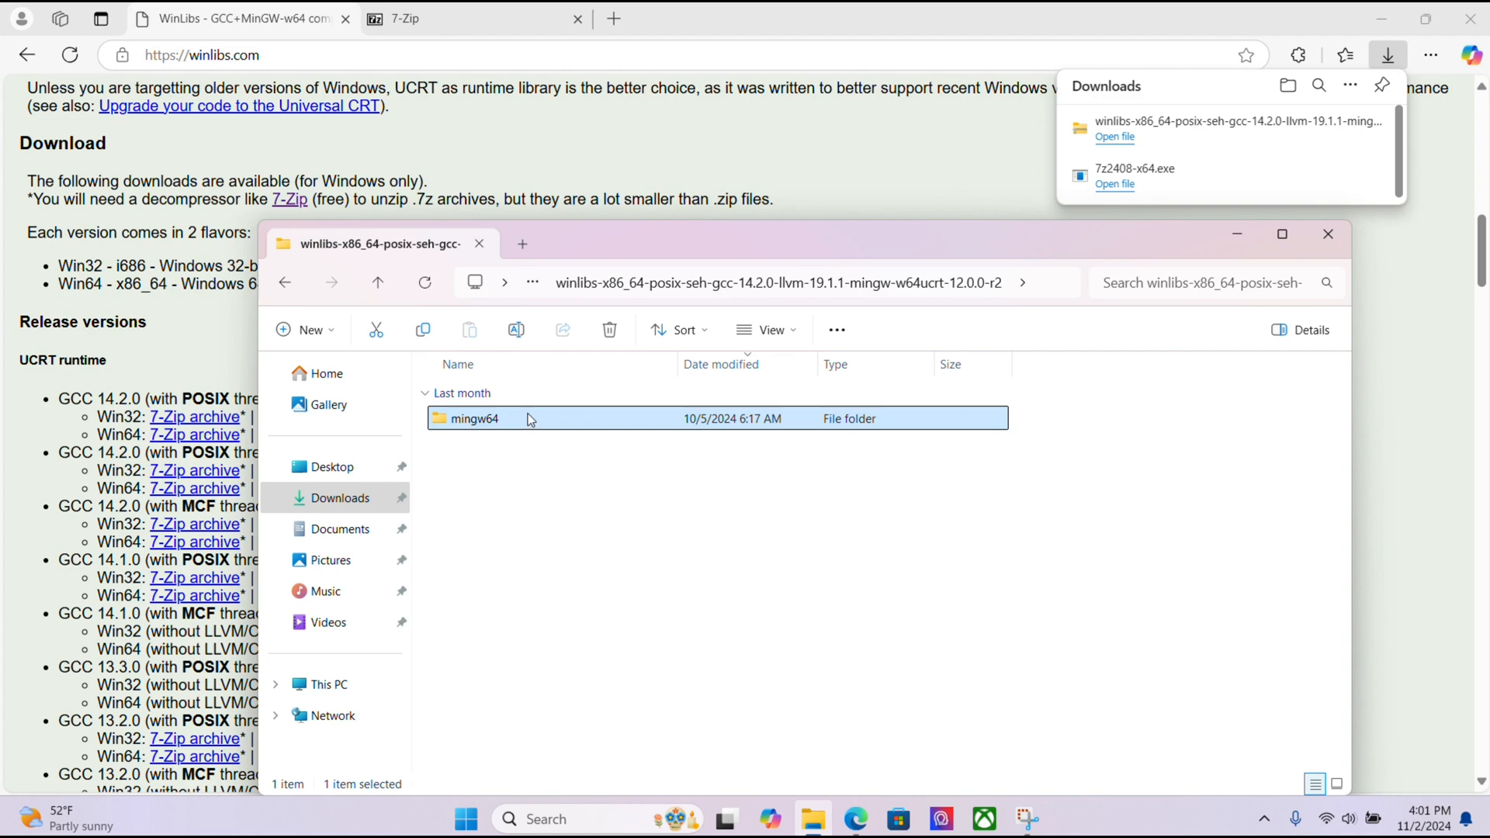
{"action": "right_click", "coordinate": [472, 417]}
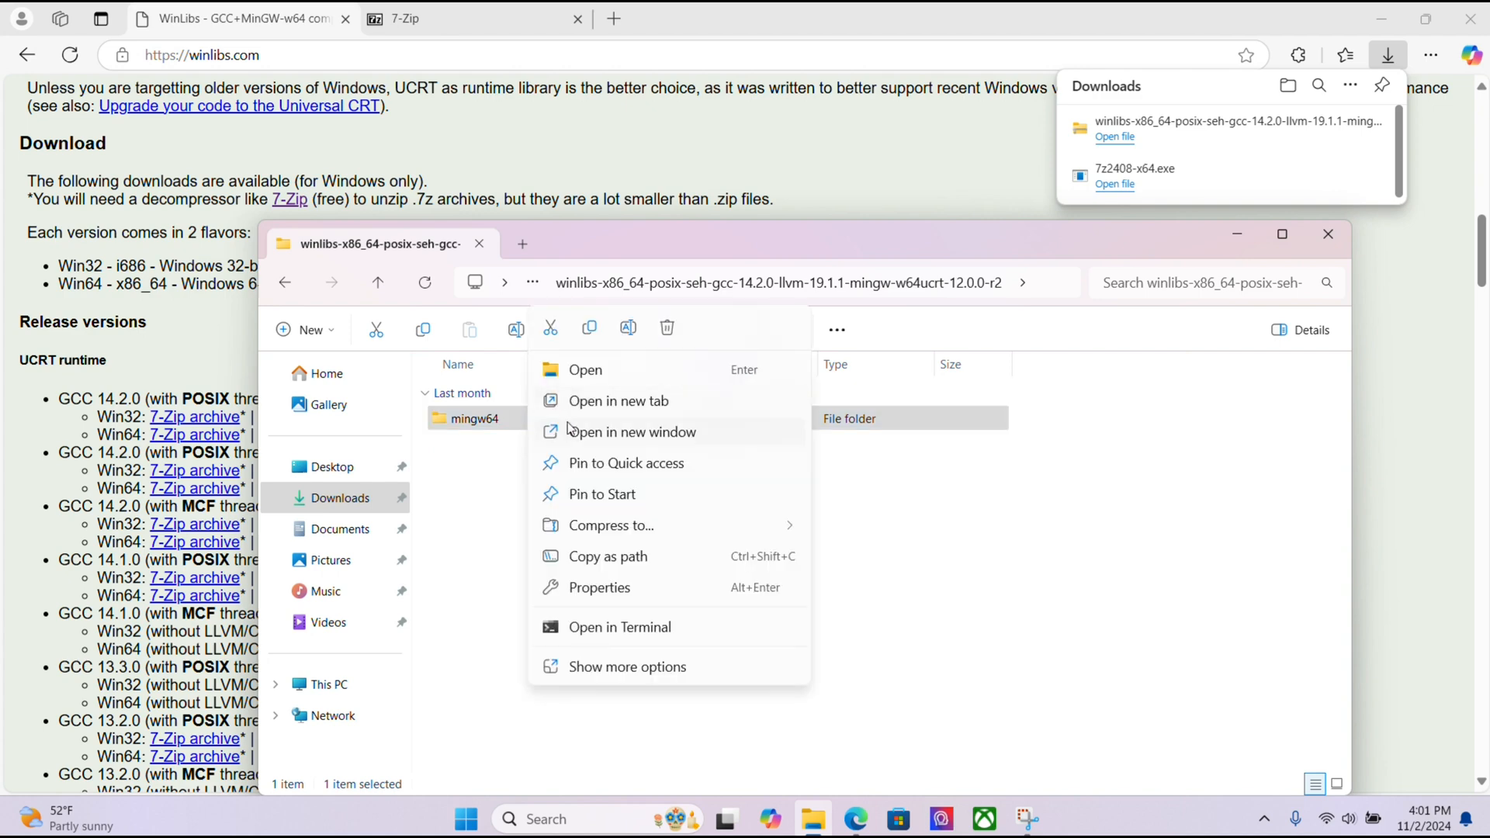
{"action": "mouse_move", "coordinate": [590, 329]}
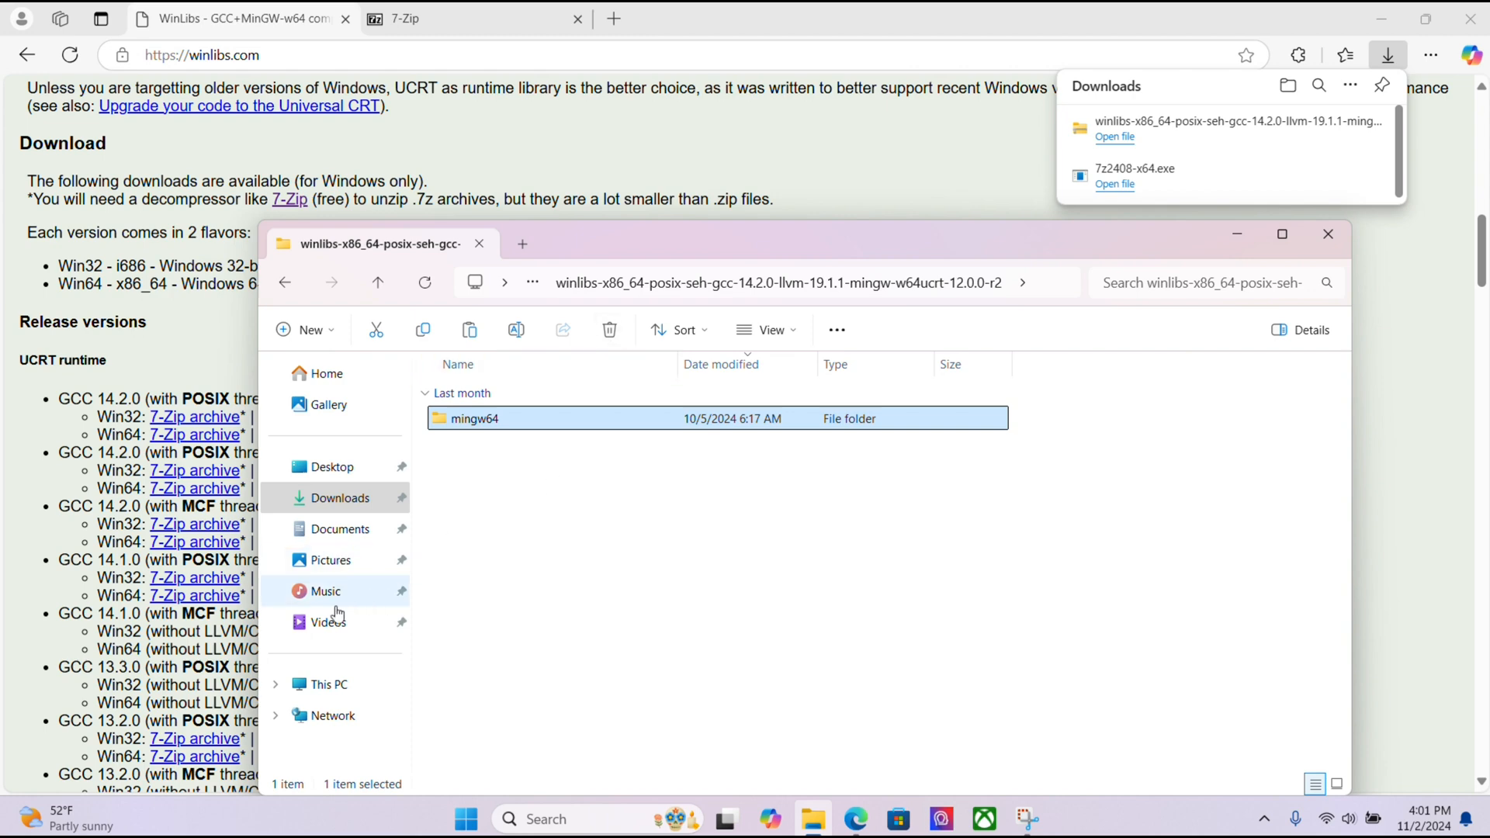
Paste mingw64 into C:\Program Files with administrator permission
{"action": "left_click", "coordinate": [327, 685]}
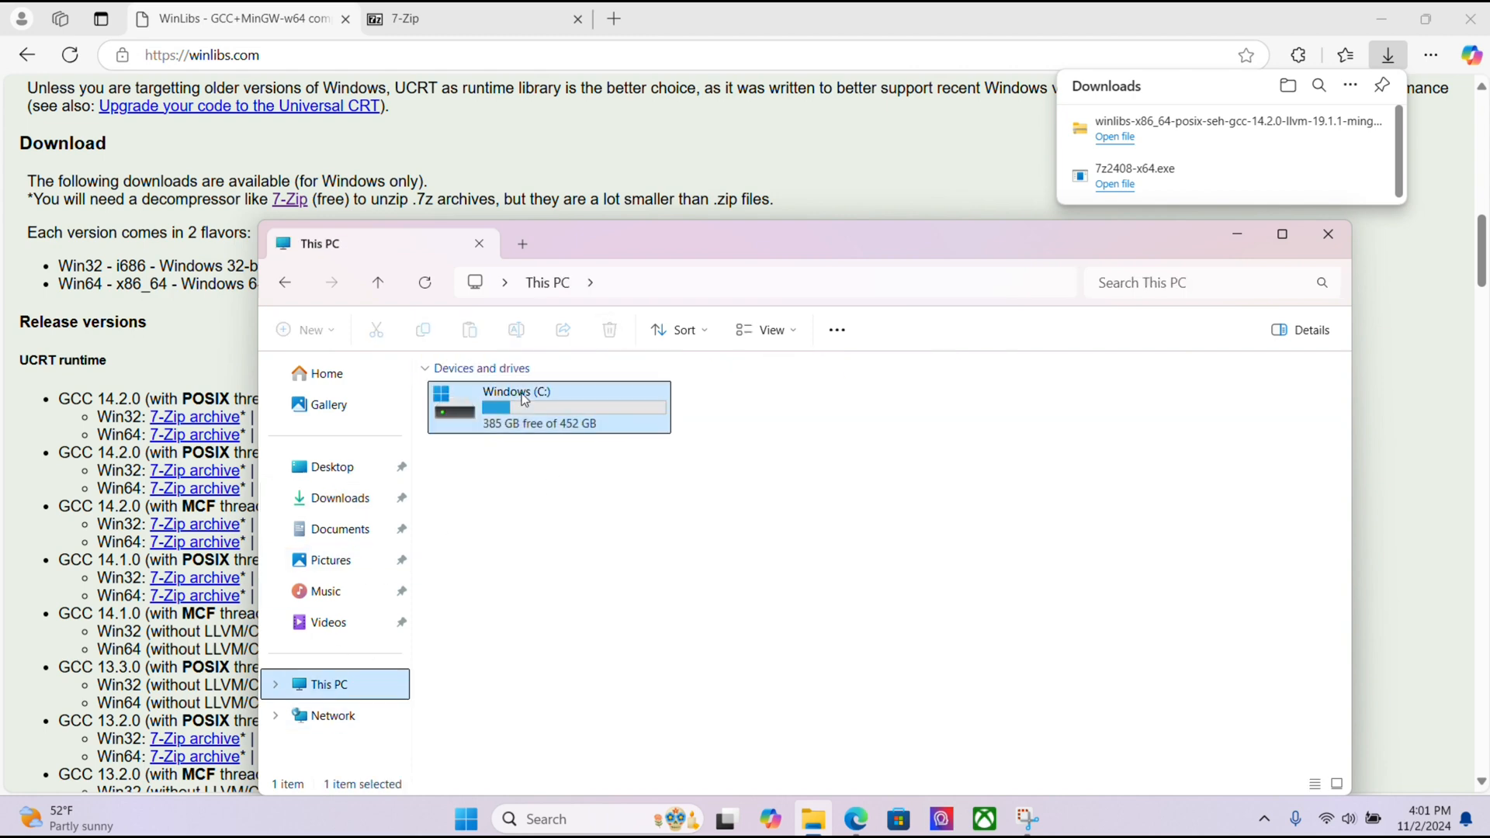
{"action": "double_click", "coordinate": [548, 407]}
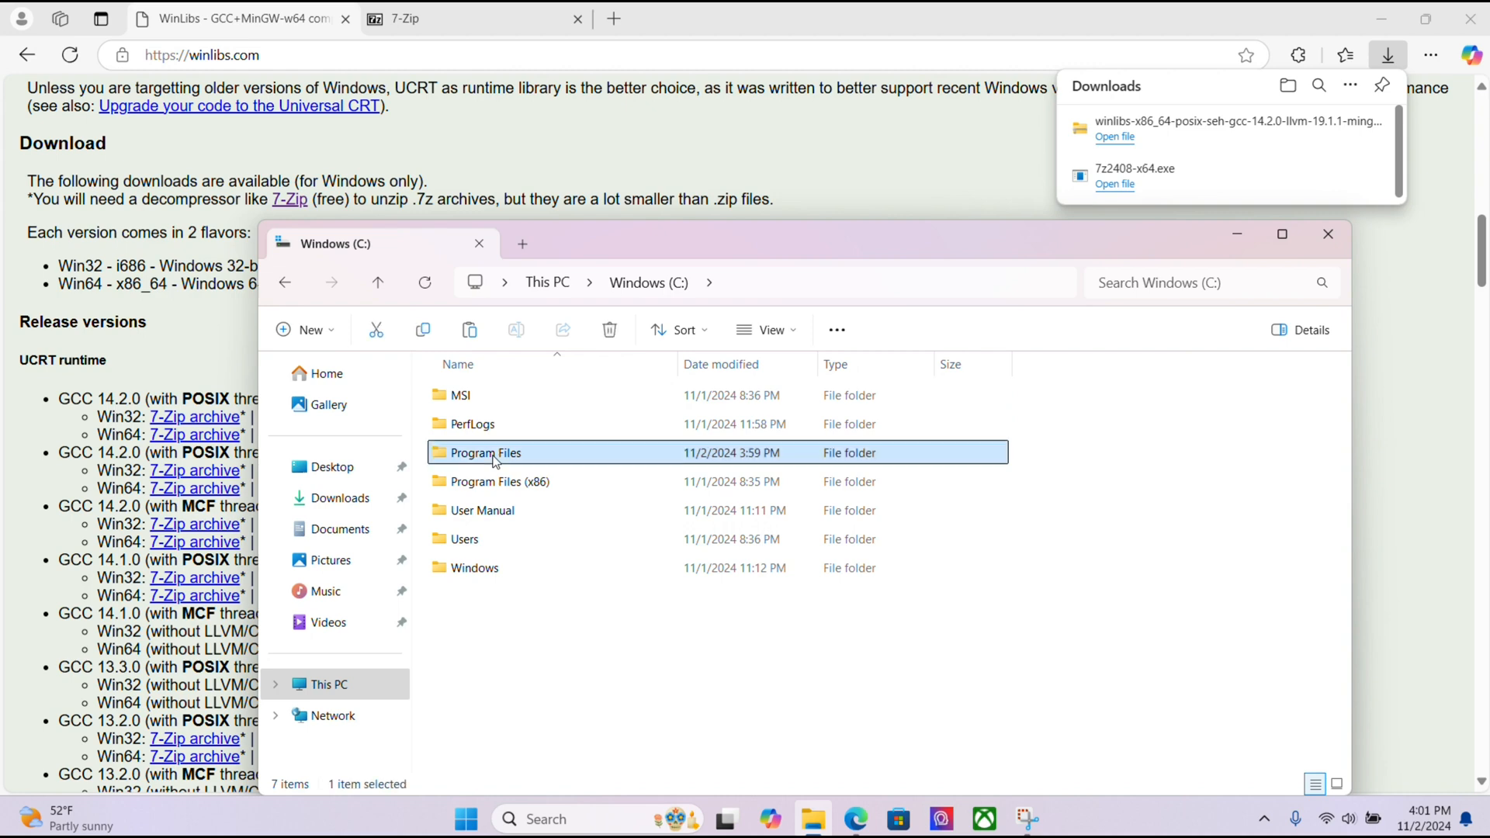
{"action": "double_click", "coordinate": [485, 452]}
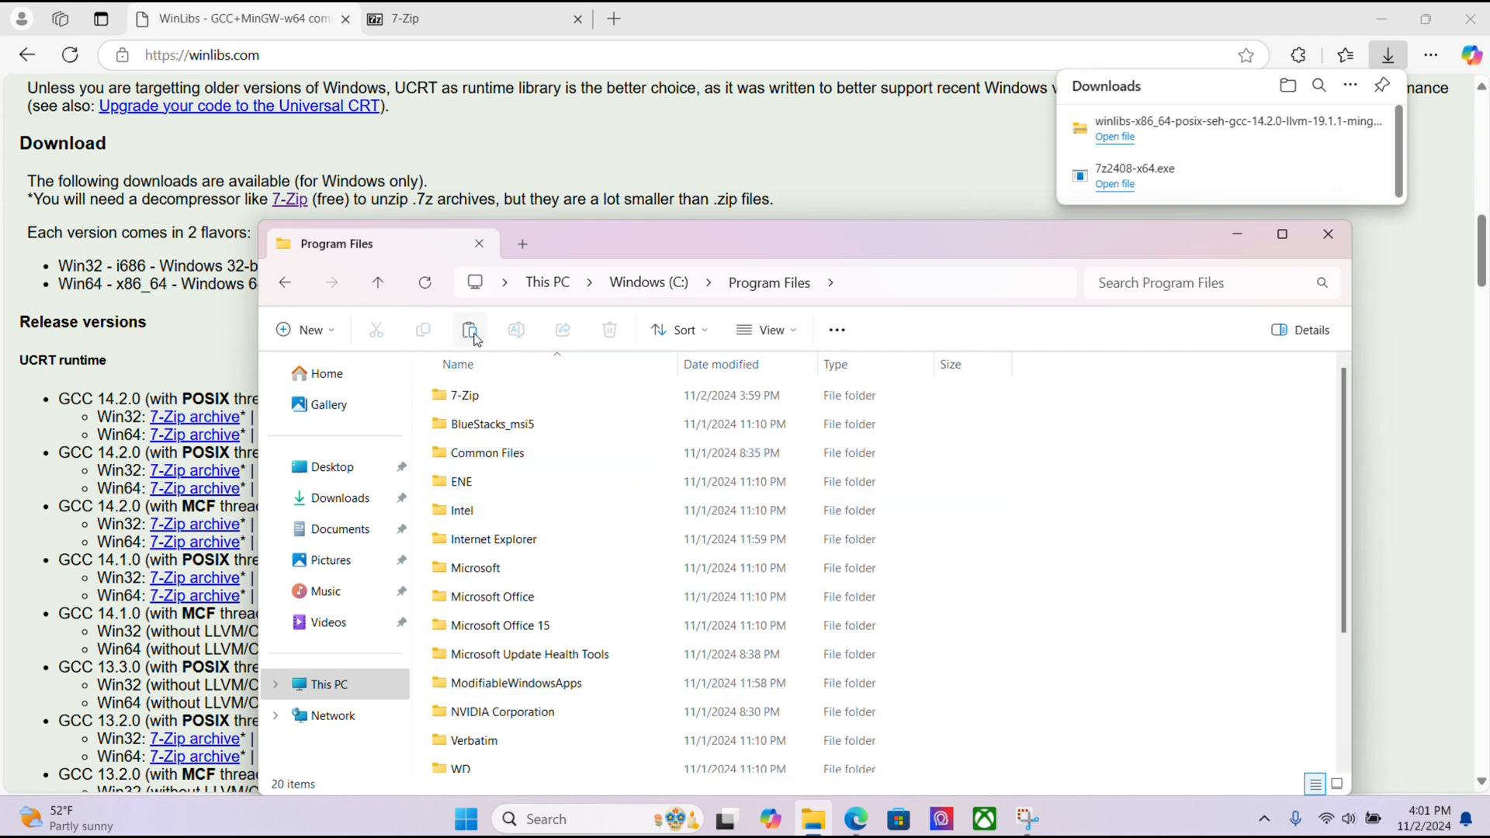
{"action": "left_click", "coordinate": [469, 329]}
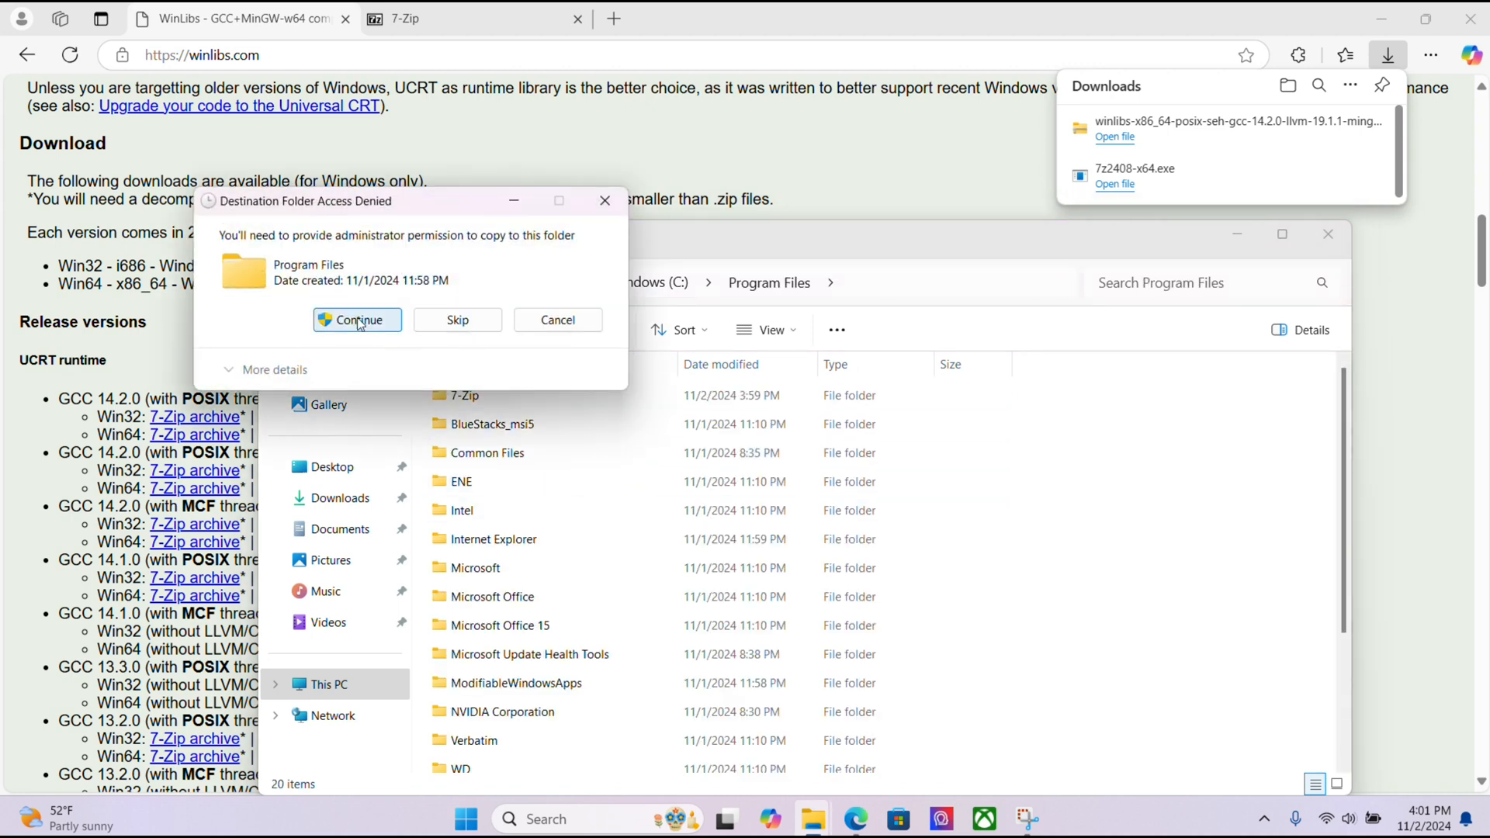
{"action": "left_click", "coordinate": [357, 320]}
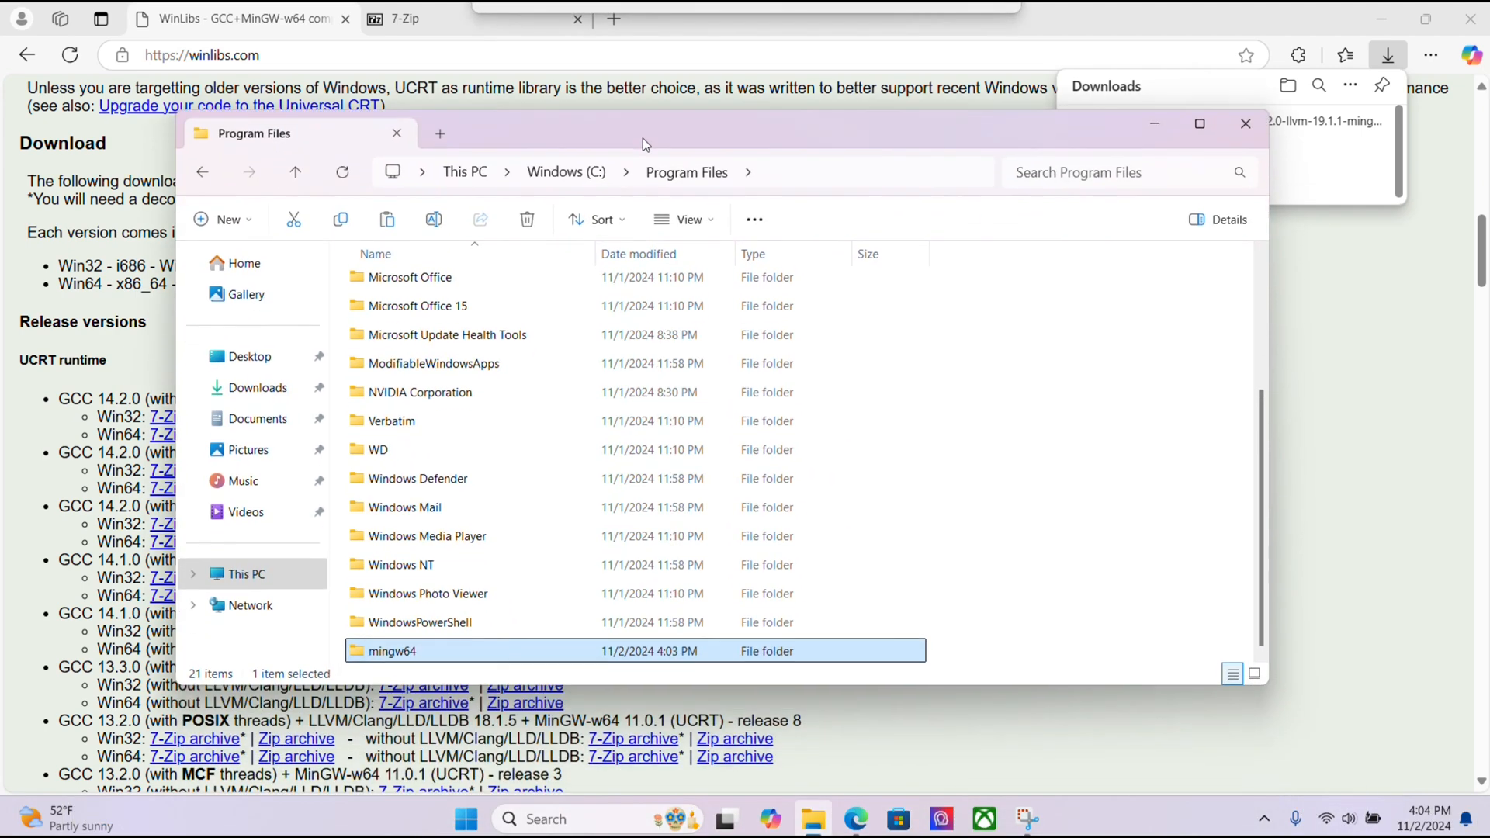
Copy the full path of C:\Program Files\mingw64\bin
{"action": "double_click", "coordinate": [391, 650]}
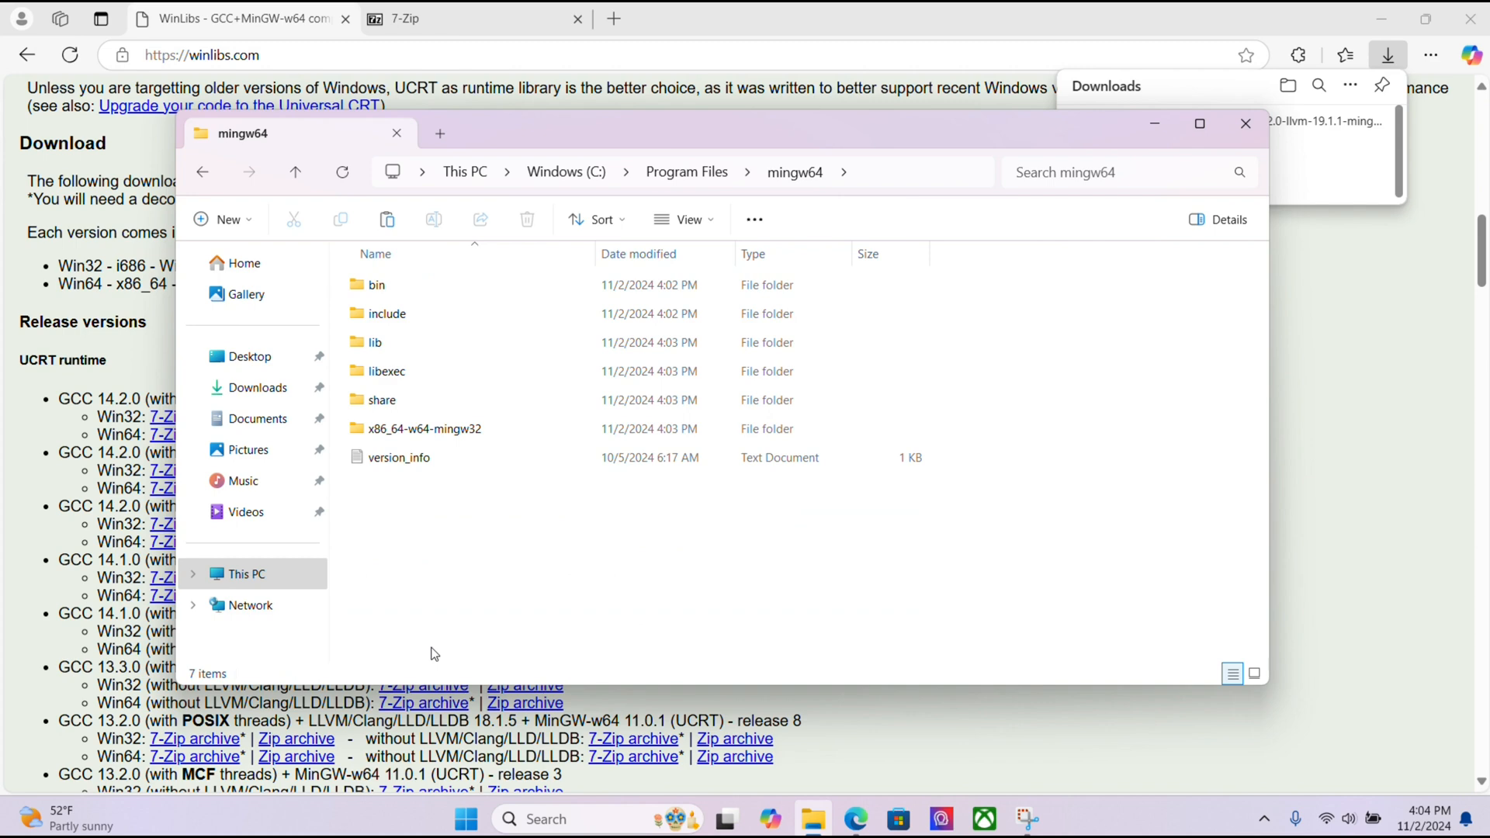
{"action": "left_click", "coordinate": [376, 286]}
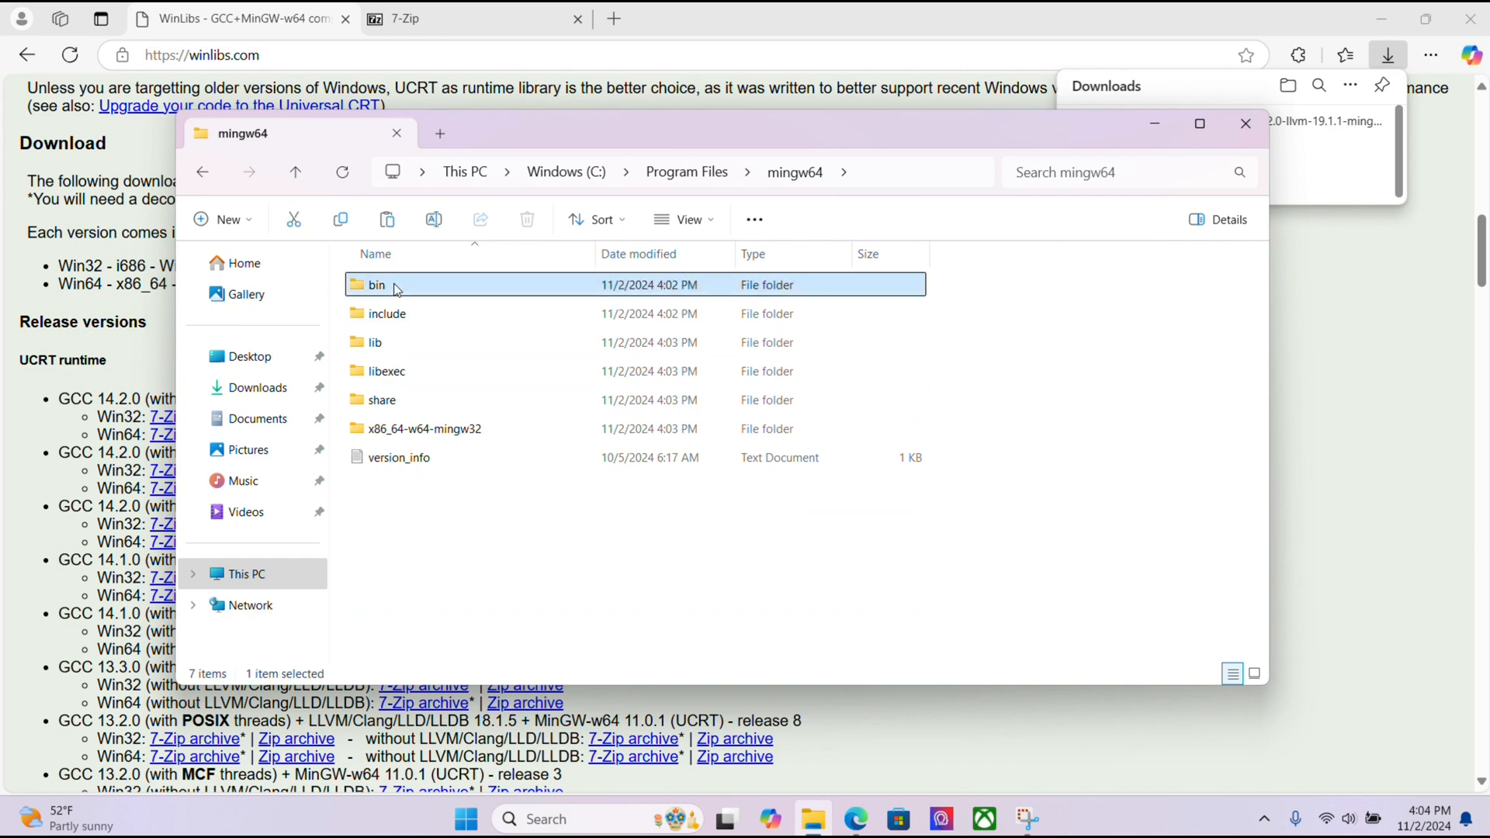
{"action": "double_click", "coordinate": [375, 284]}
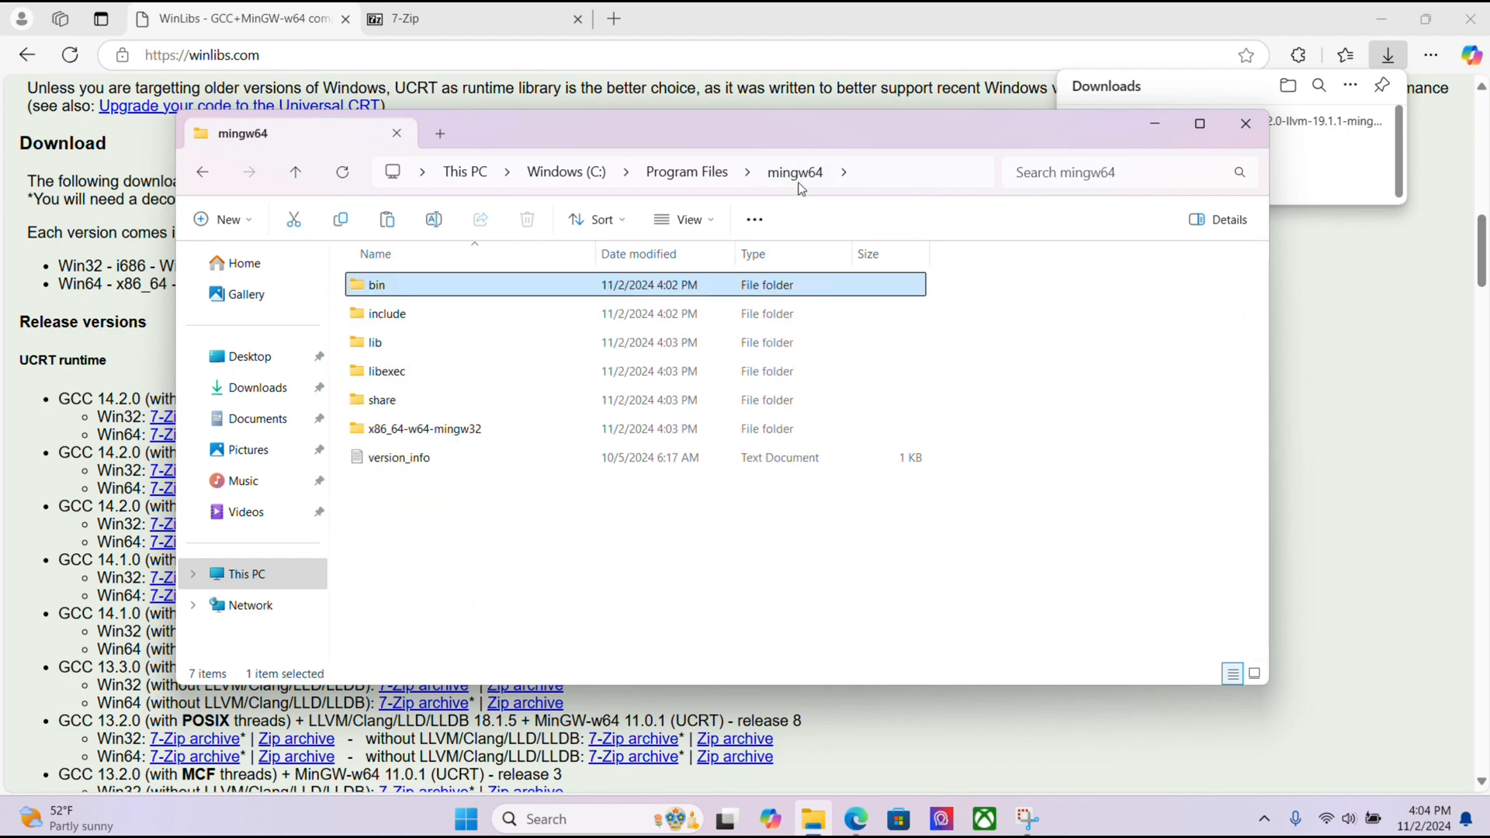
{"action": "right_click", "coordinate": [376, 285]}
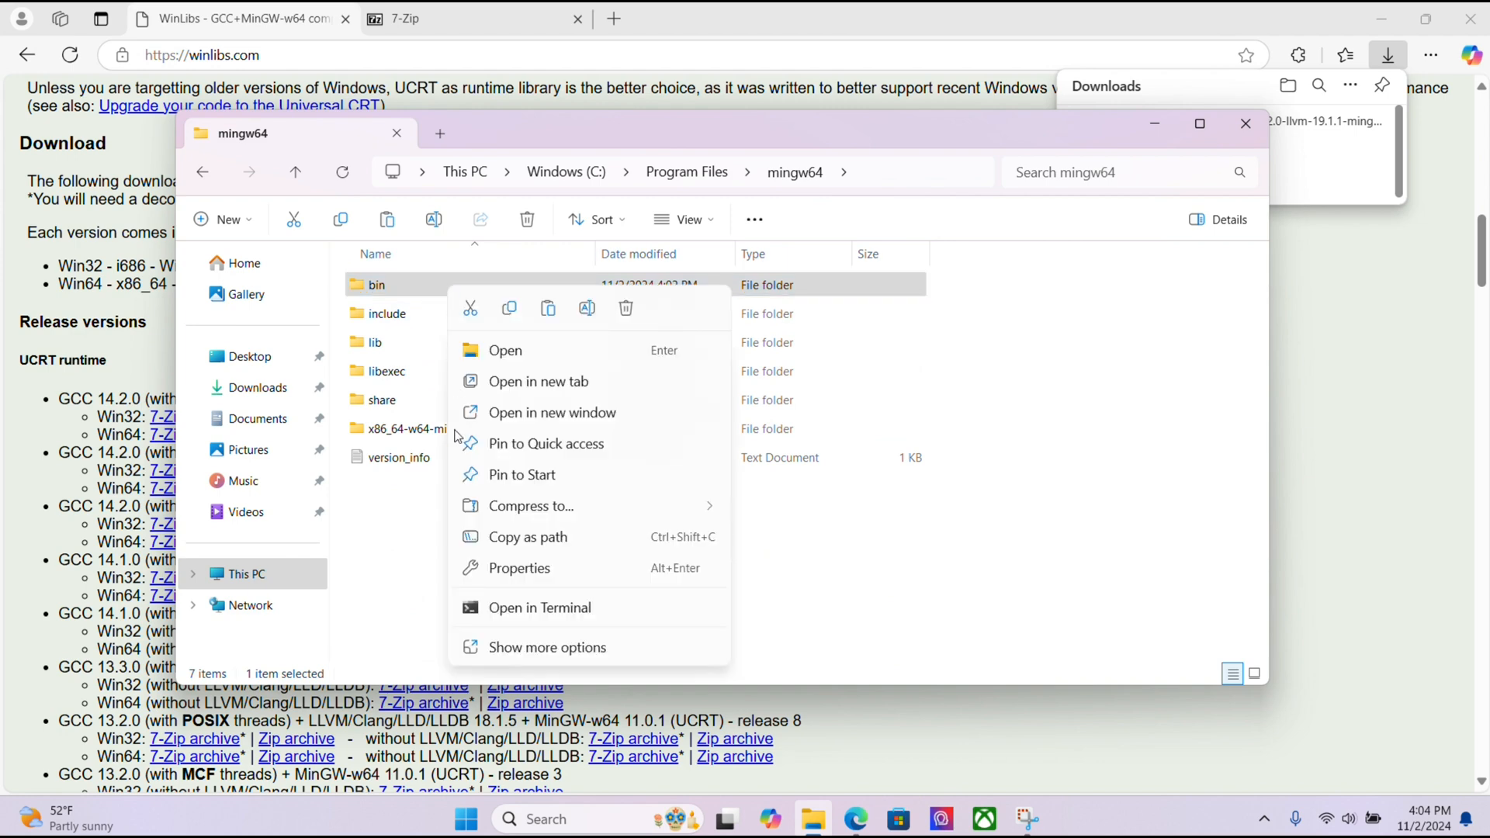
{"action": "left_click", "coordinate": [514, 533]}
{"action": "type", "text": "d"}
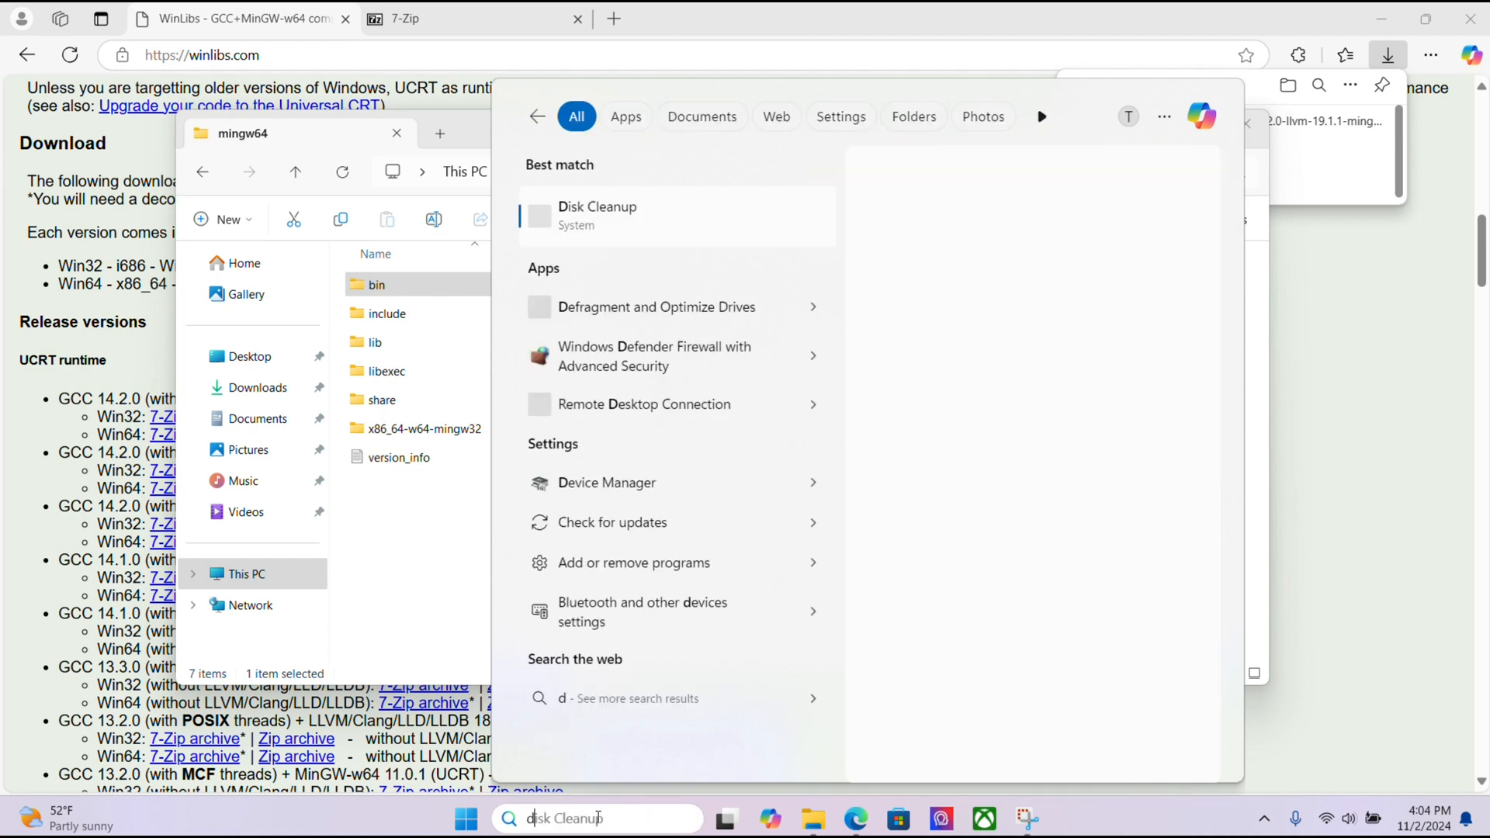
Reach the Environment Variables list via a search for 'envir'
{"action": "type", "text": "envir"}
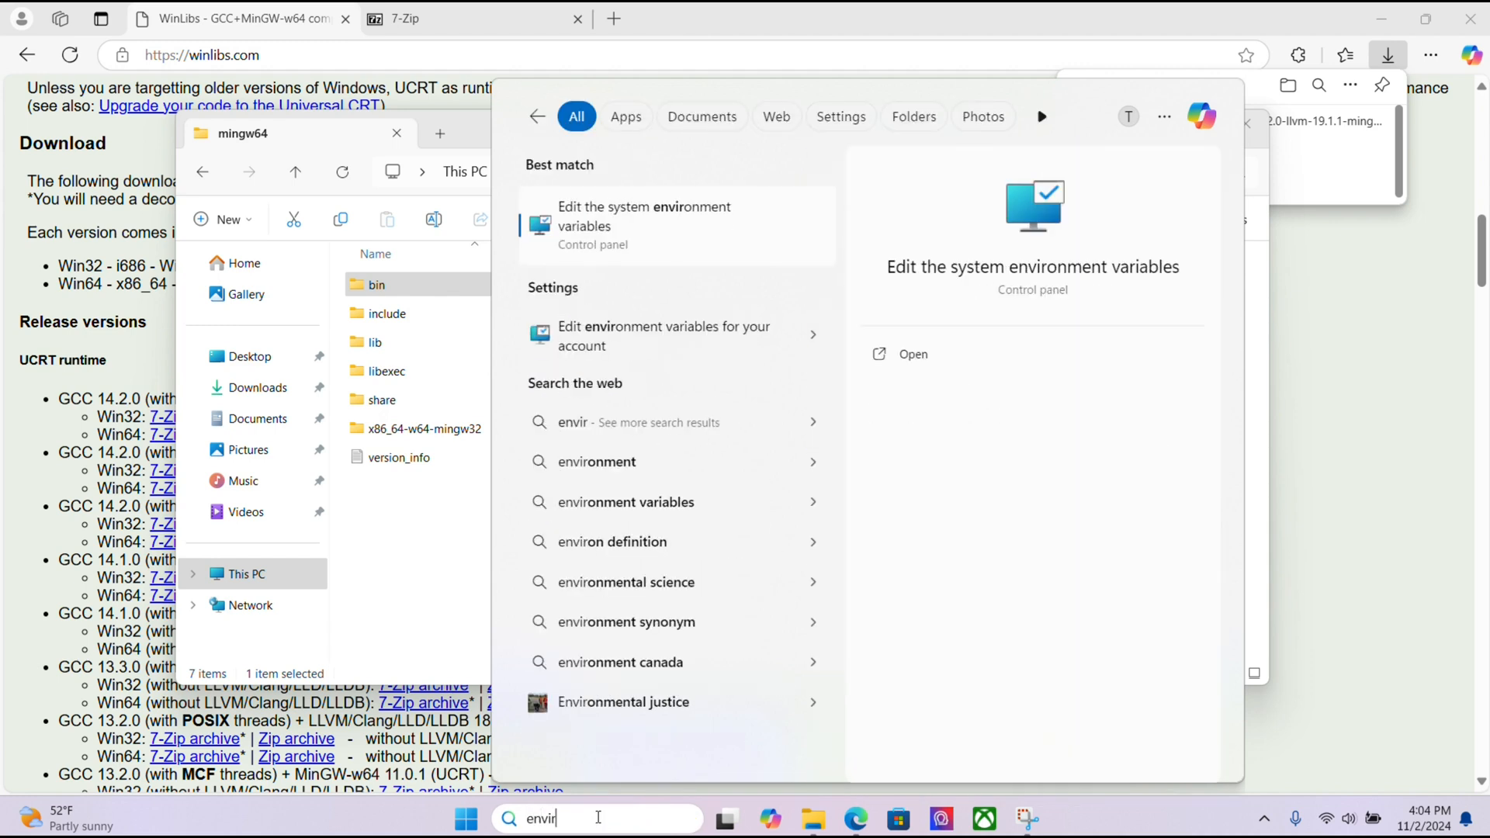
{"action": "mouse_move", "coordinate": [938, 283]}
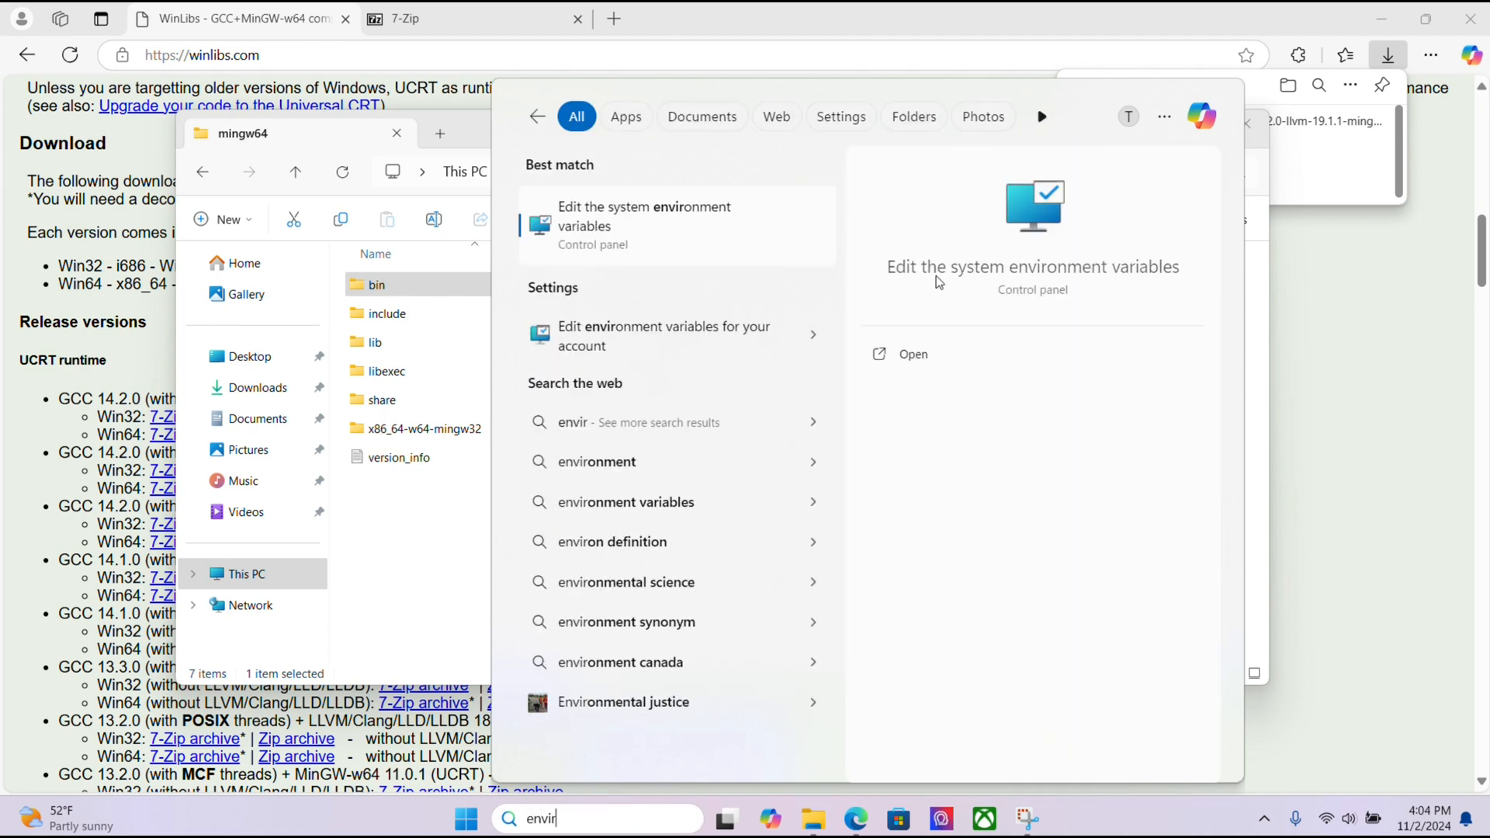
{"action": "mouse_move", "coordinate": [913, 354]}
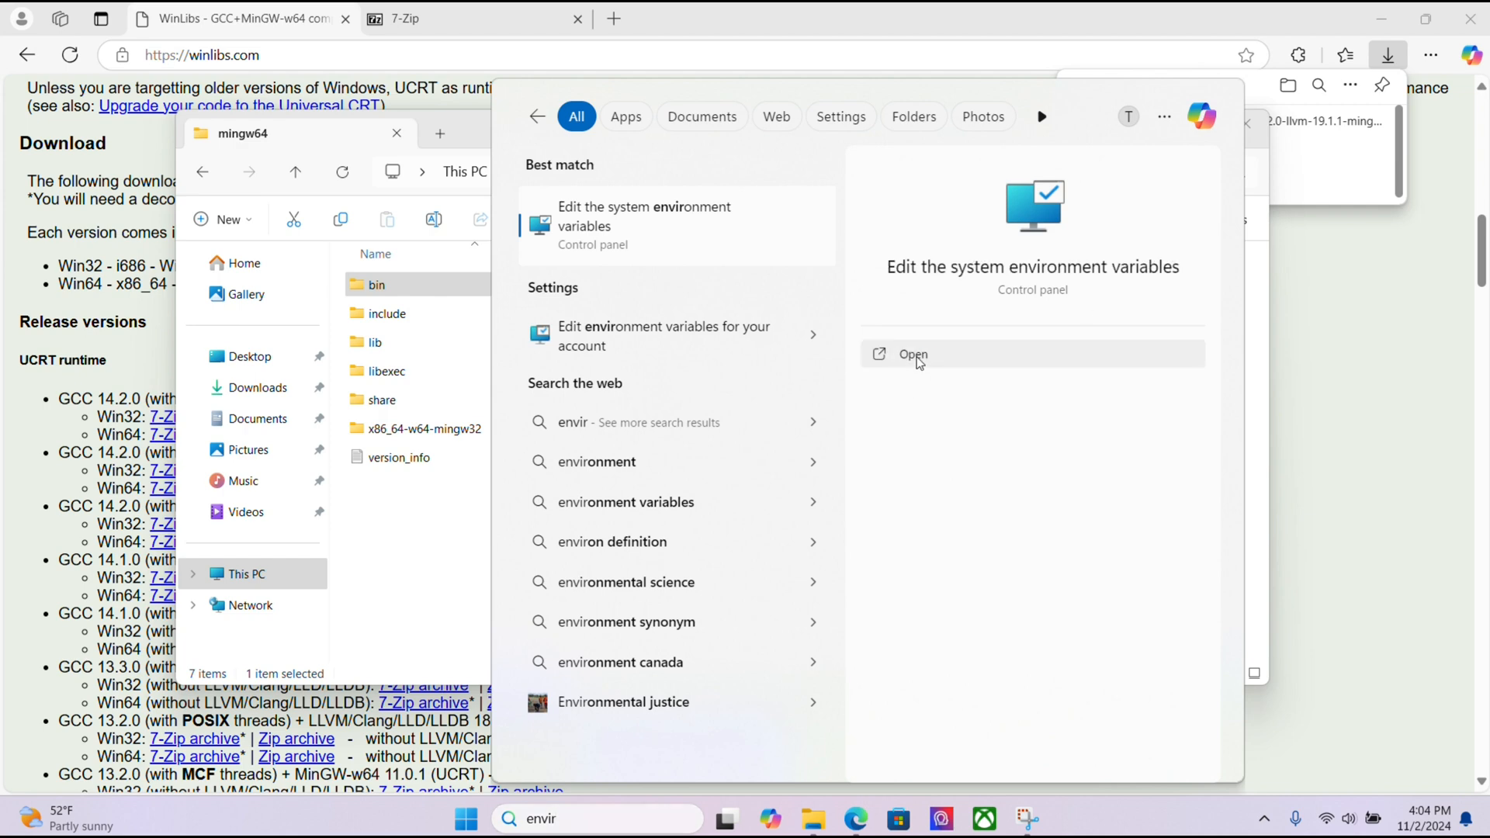
{"action": "left_click", "coordinate": [913, 354]}
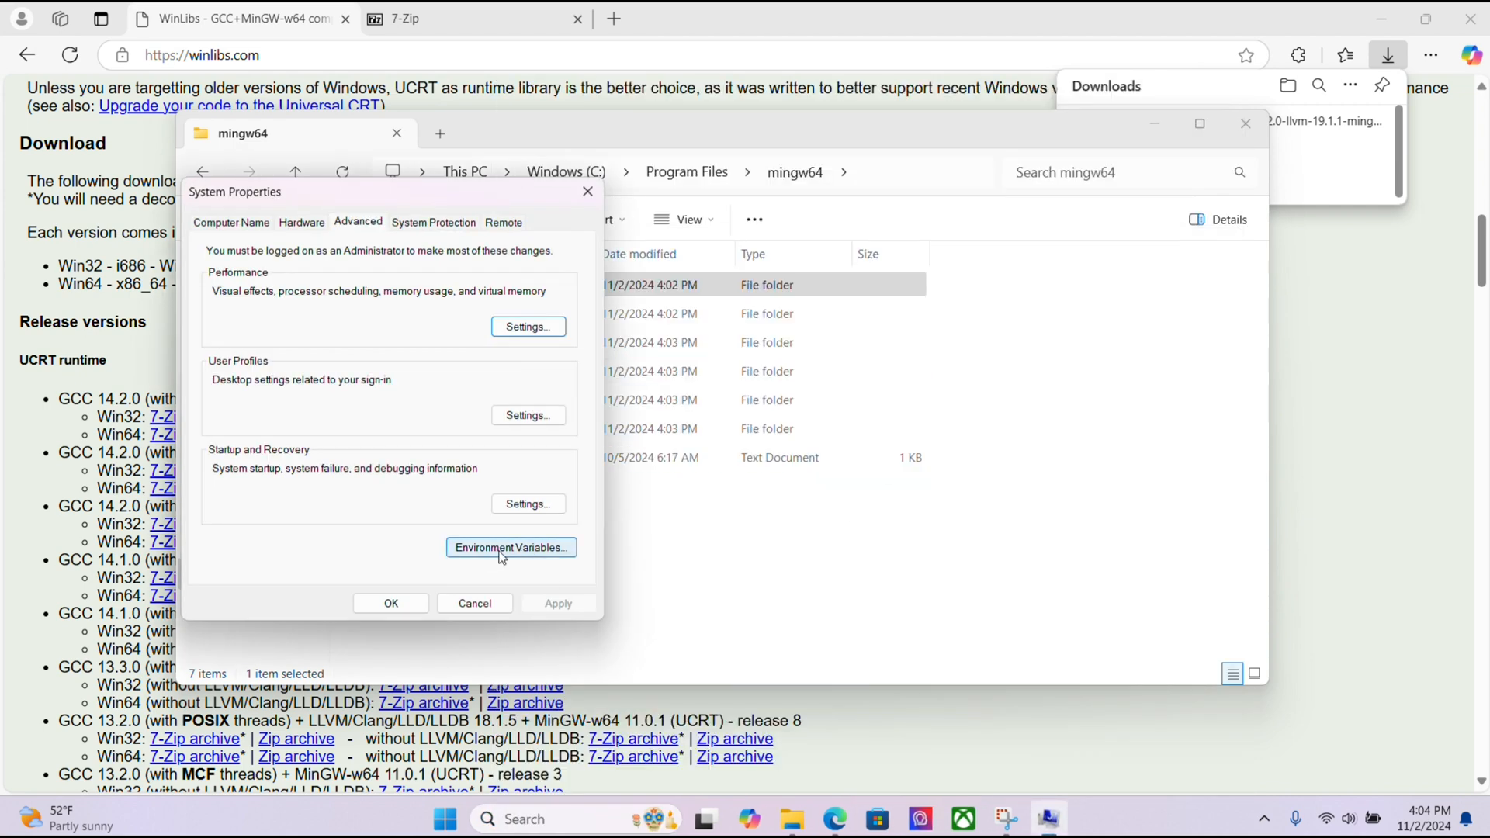
{"action": "left_click", "coordinate": [511, 548]}
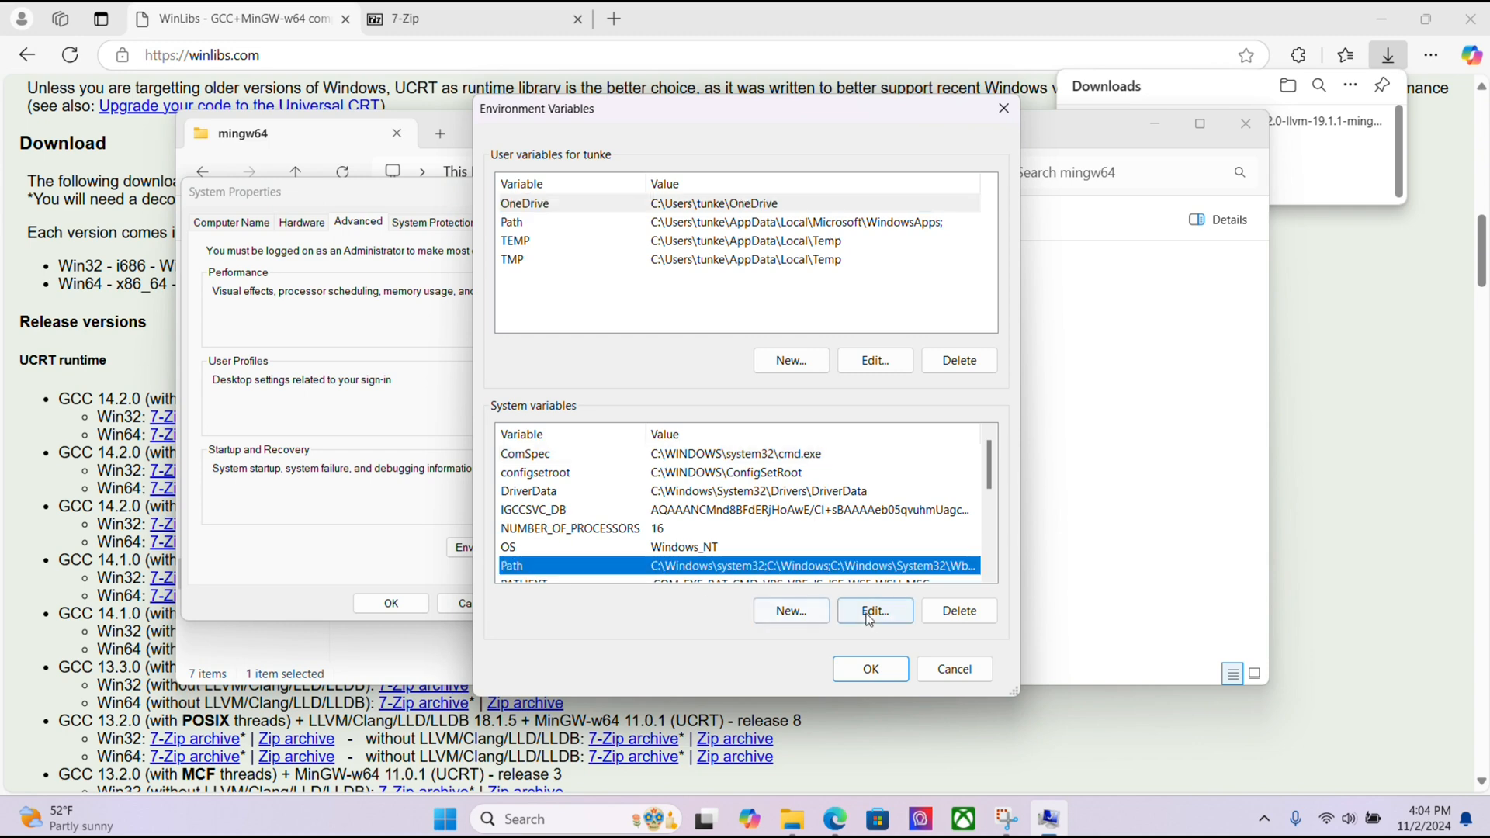
Add C:\Program Files\mingw64\bin to the system Path variable
{"action": "left_click", "coordinate": [873, 610]}
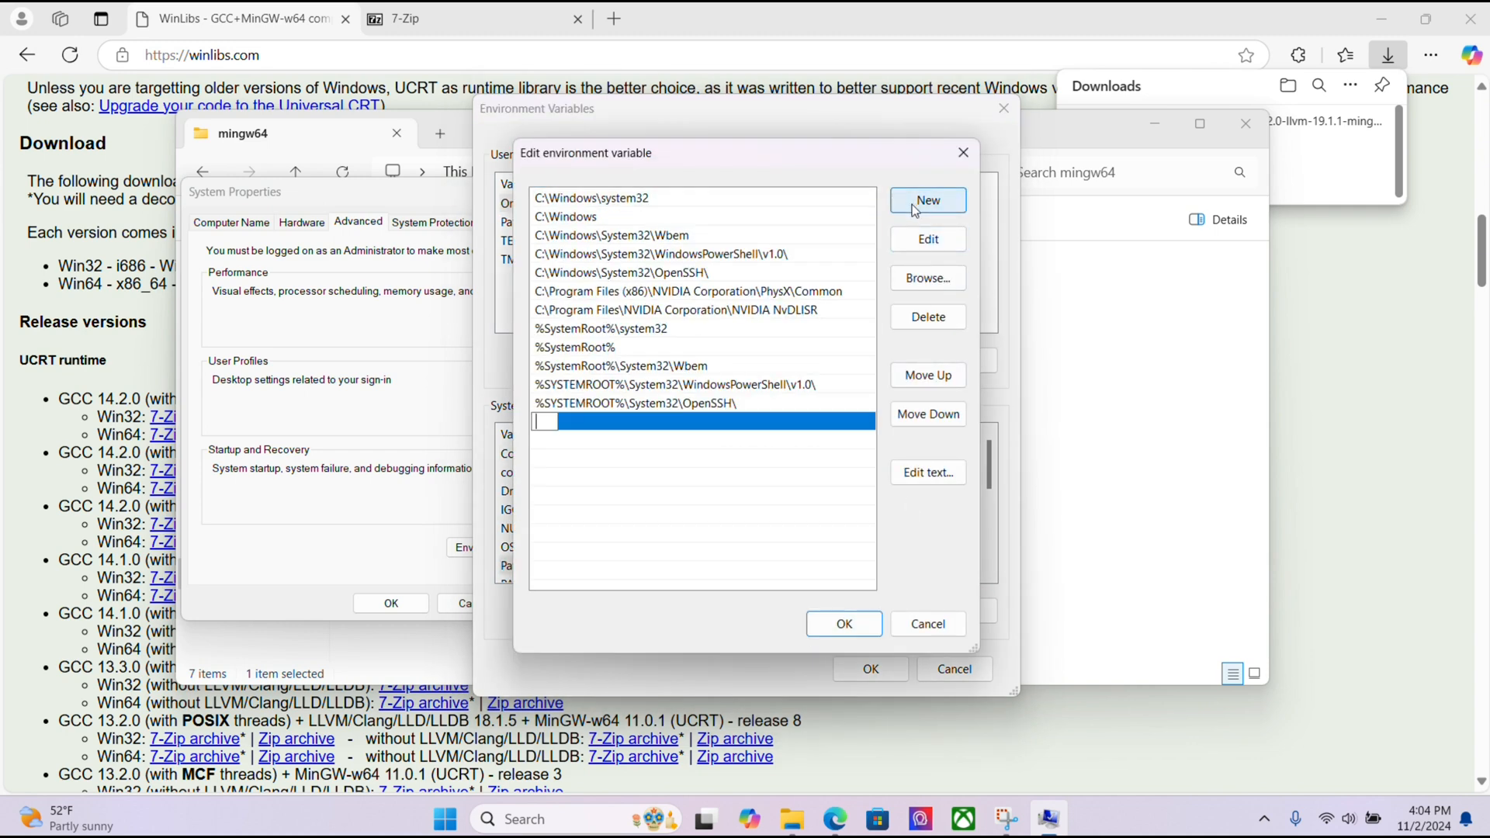
{"action": "type", "text": "\"C:\\Program Files\\mingw64\\bin\""}
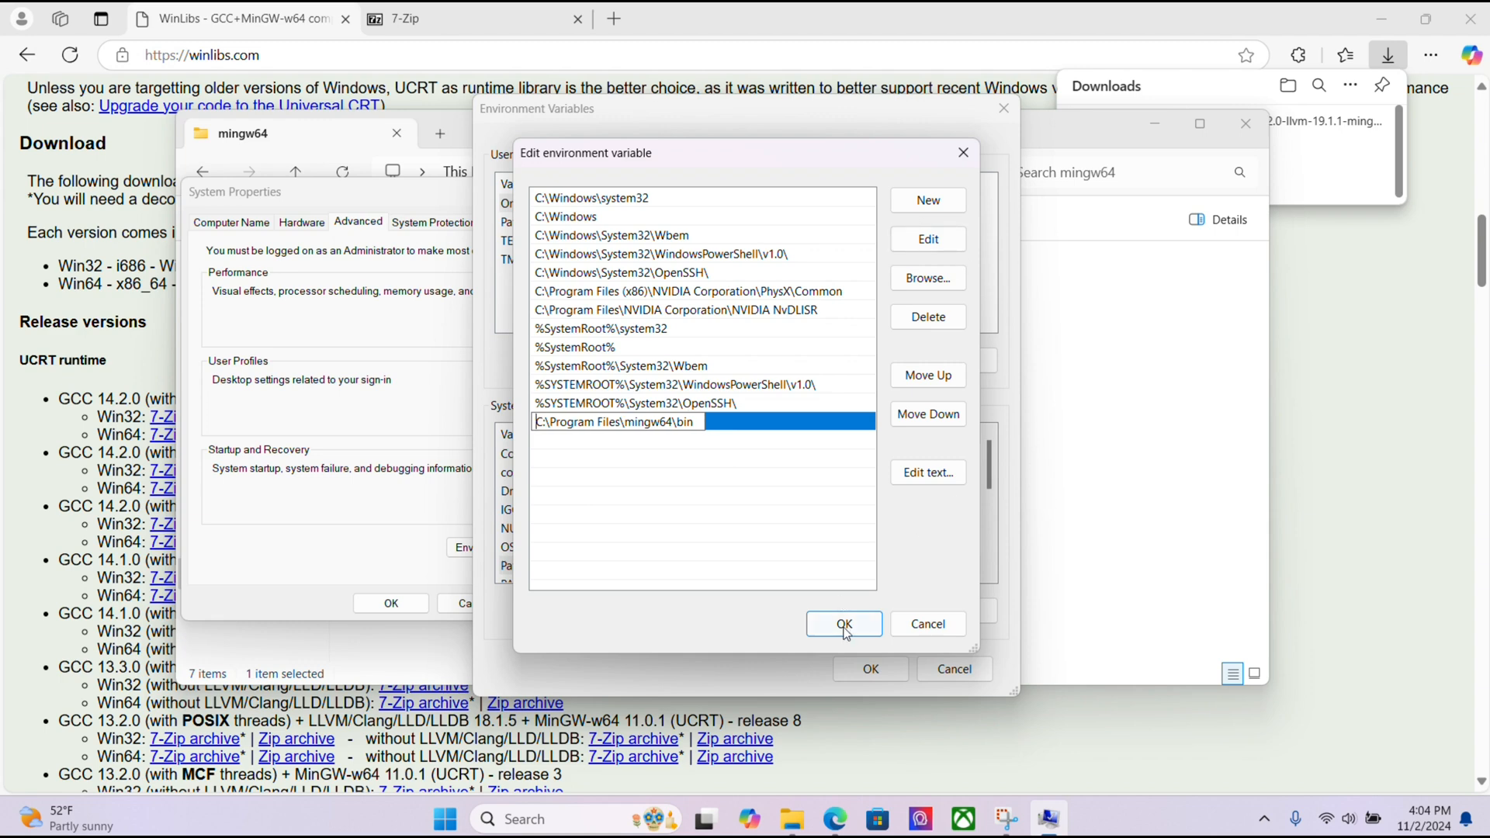
{"action": "left_click", "coordinate": [843, 624]}
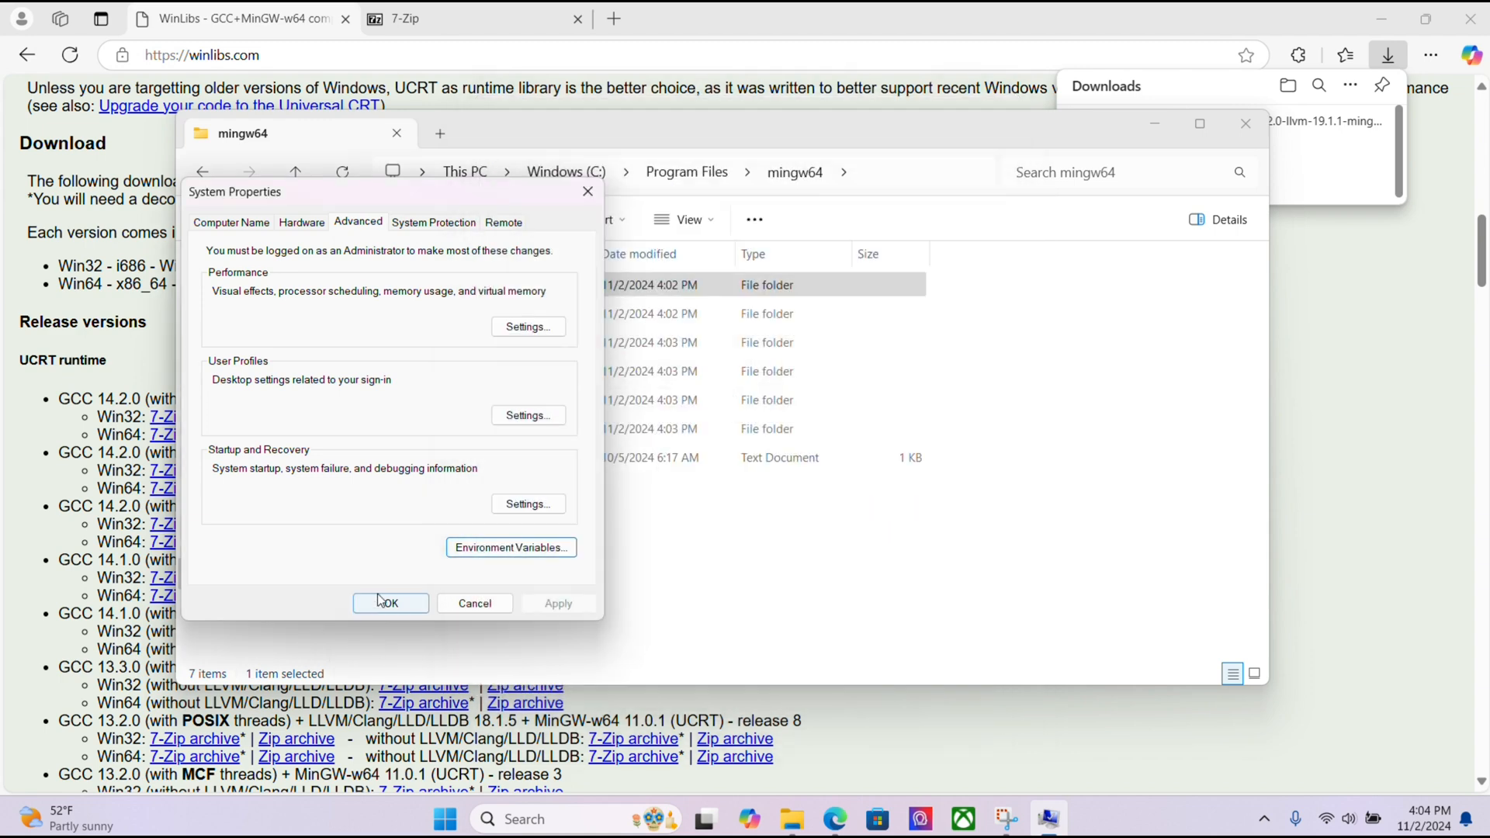
Run gcc -v in Command Prompt to verify gcc version 14.2.0 is installed
{"action": "left_click", "coordinate": [388, 604]}
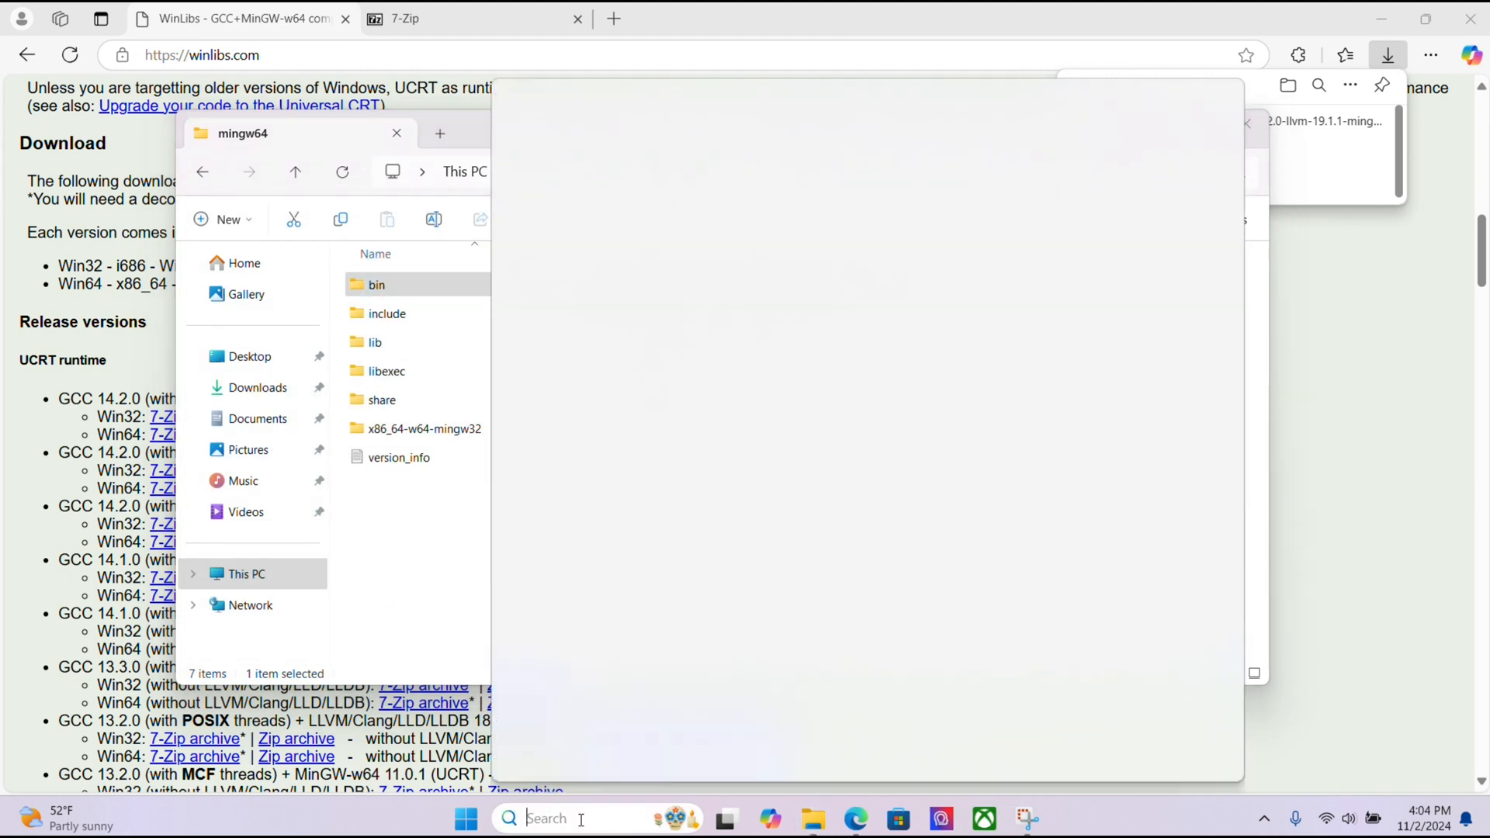
{"action": "type", "text": "cmd"}
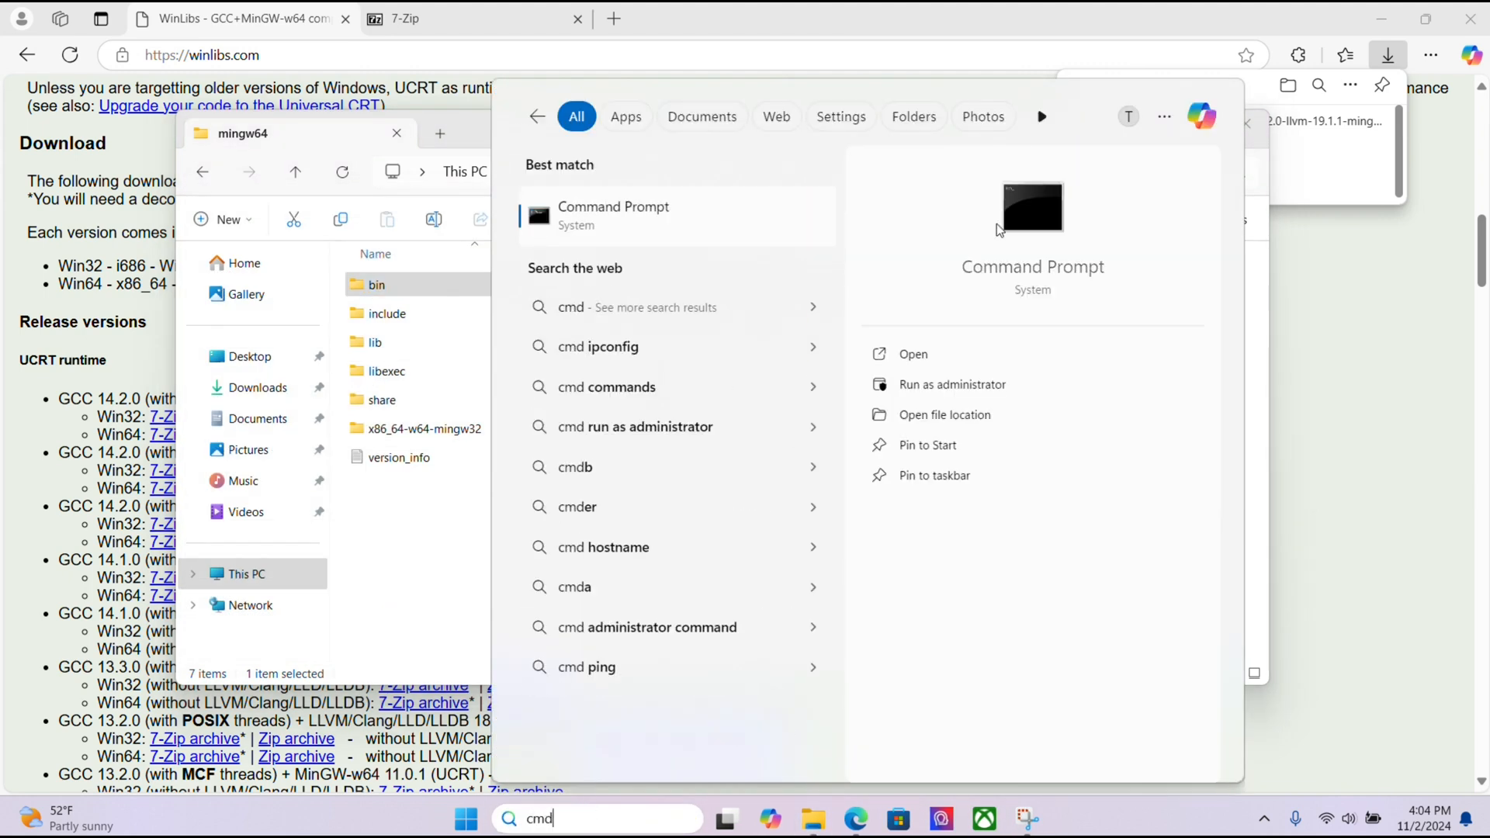
{"action": "mouse_move", "coordinate": [916, 345]}
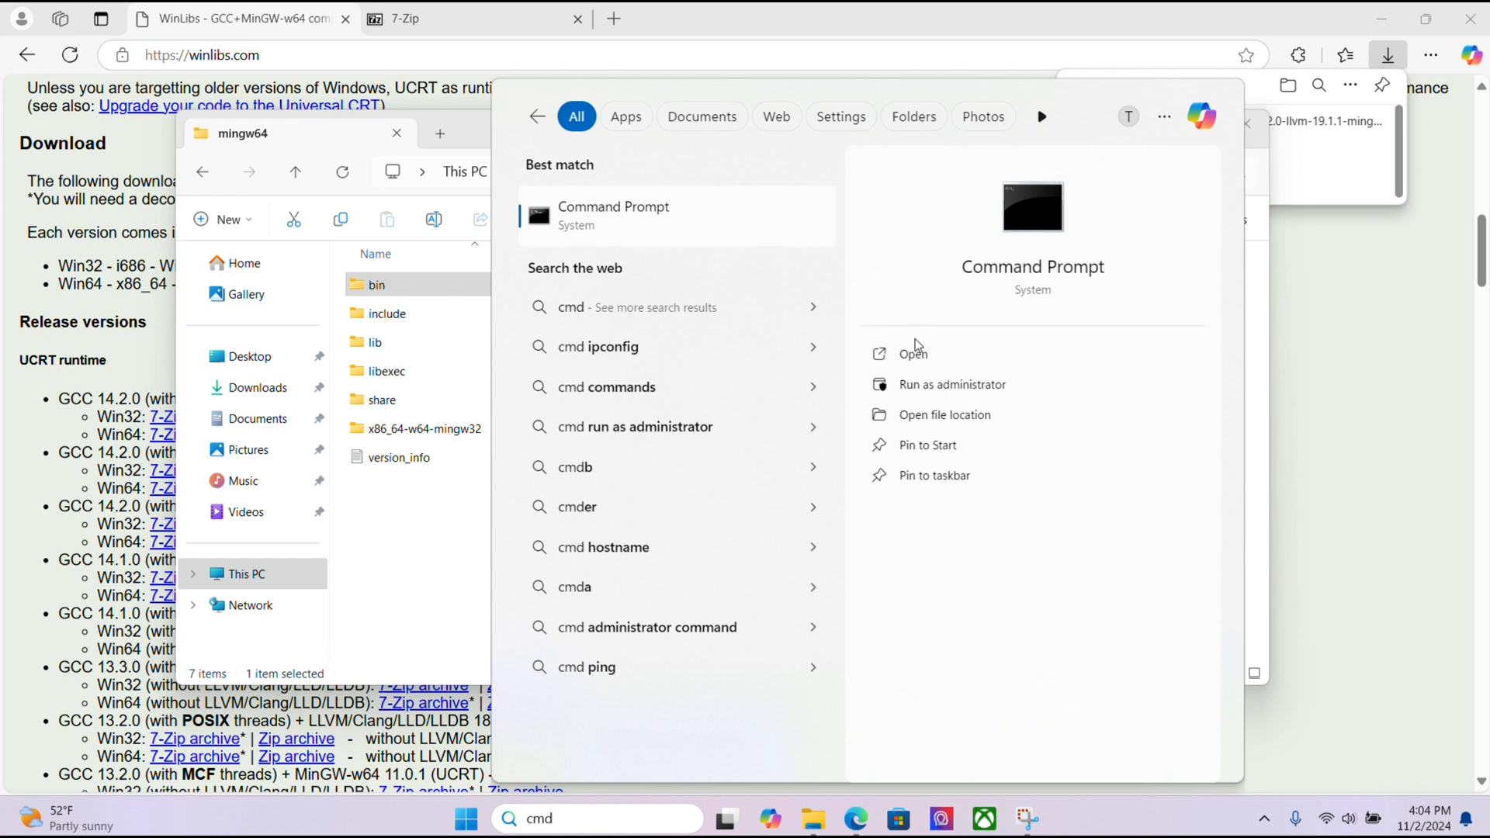
{"action": "mouse_move", "coordinate": [913, 354]}
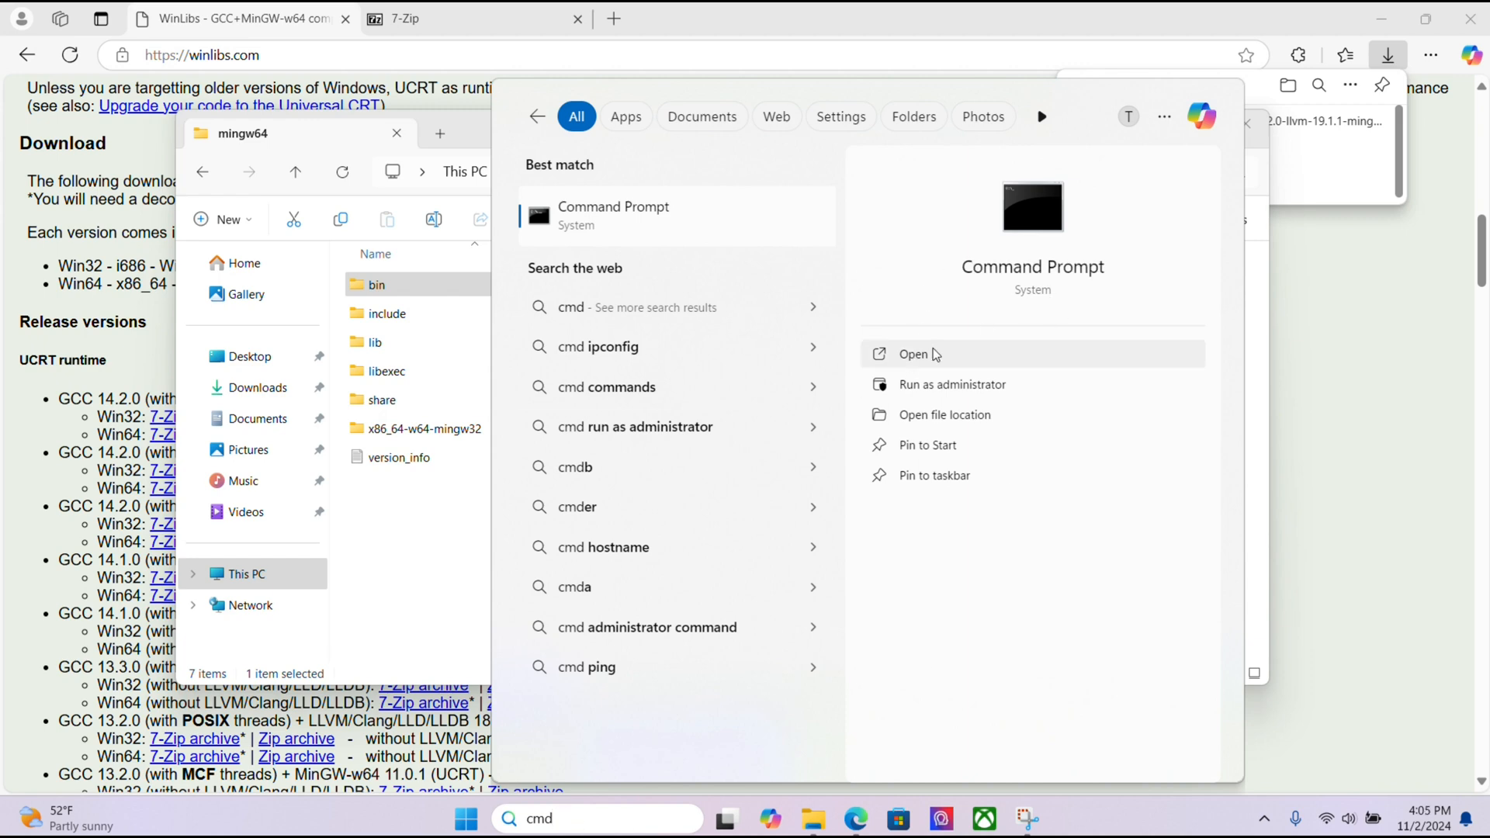
{"action": "left_click", "coordinate": [912, 354]}
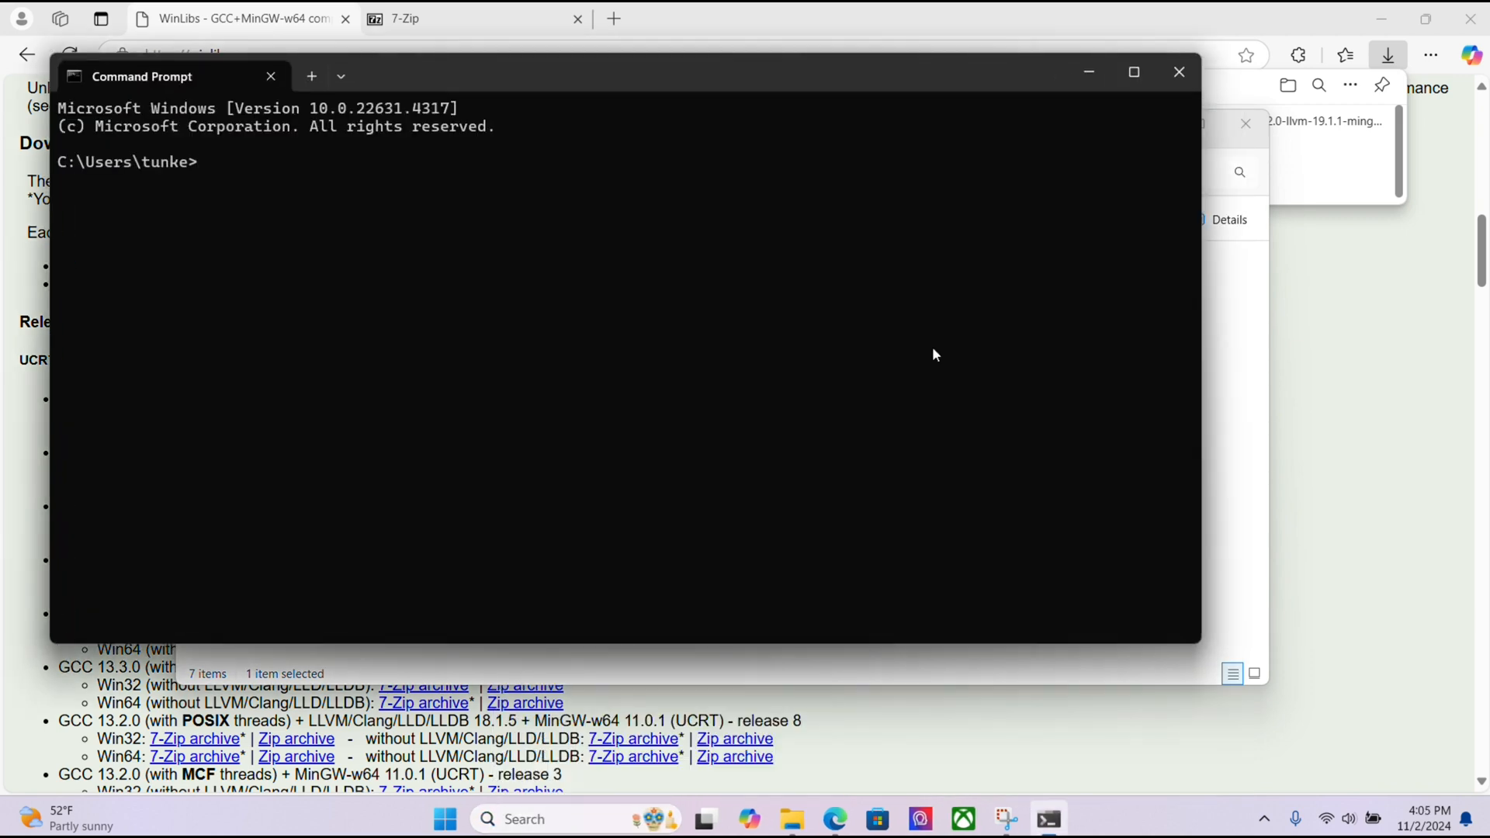
{"action": "type", "text": "gcc -v"}
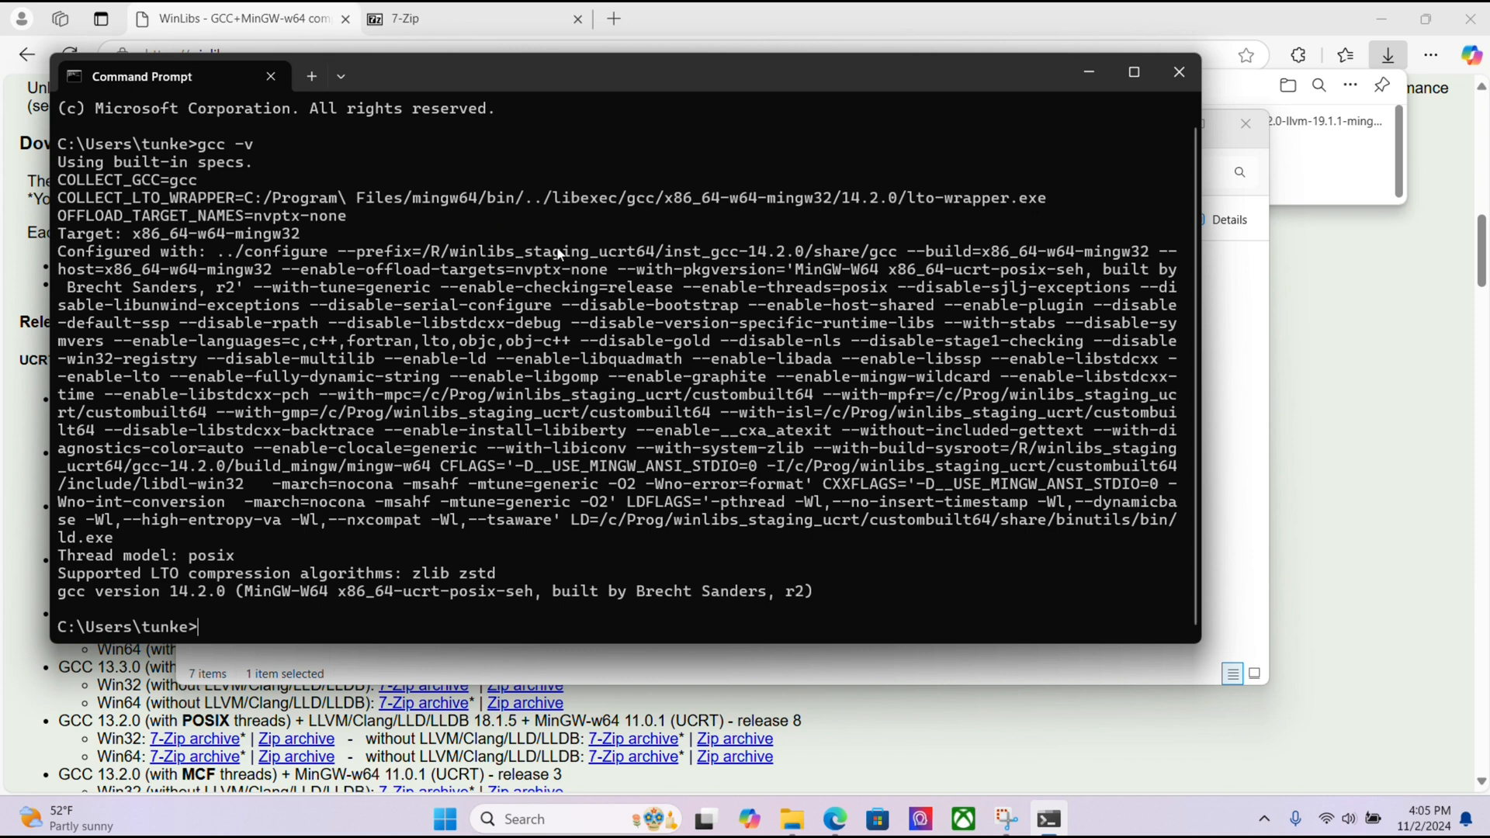
{"action": "mouse_move", "coordinate": [414, 319]}
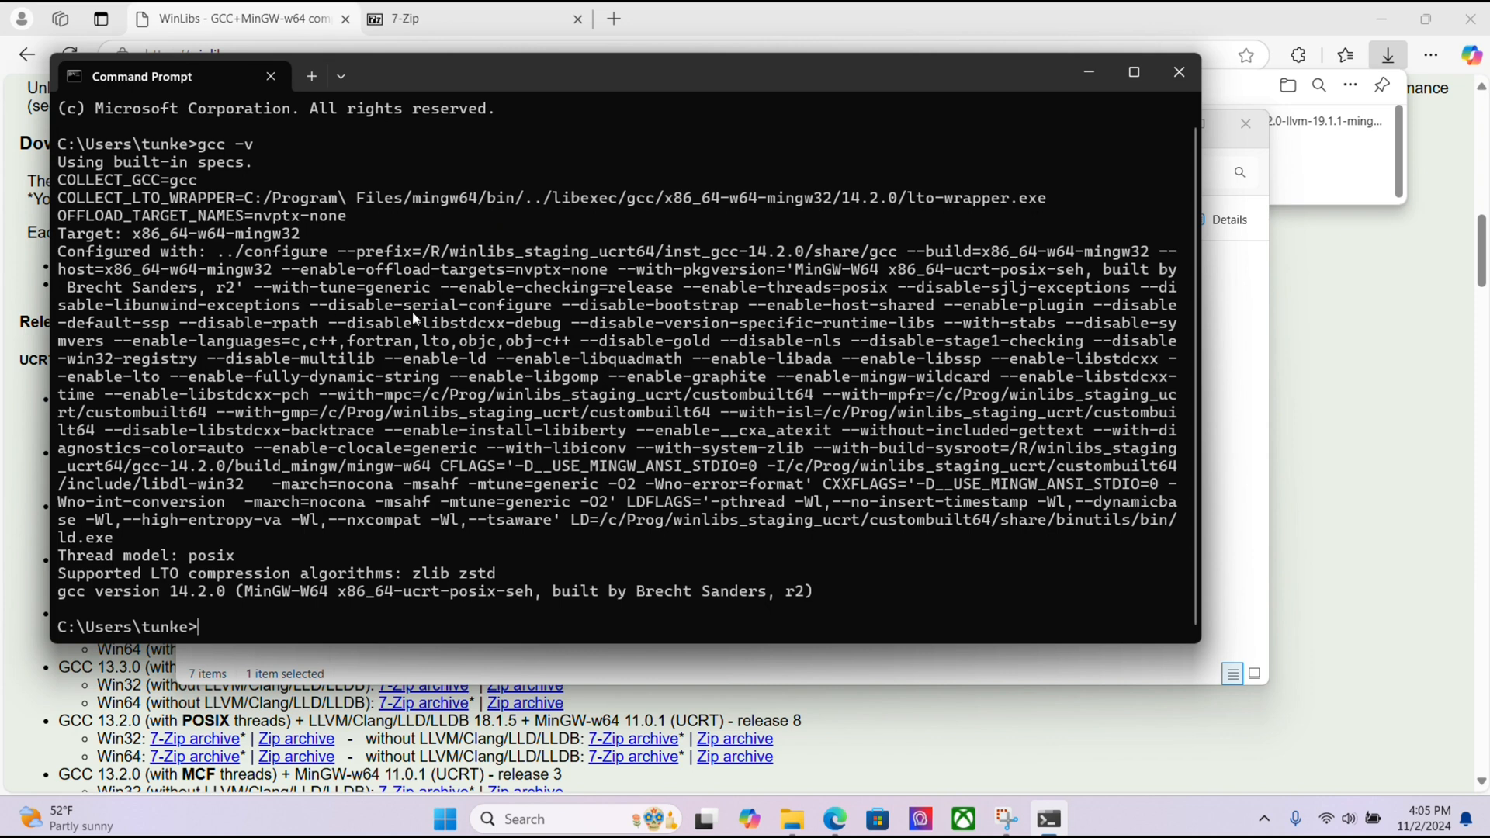
{"action": "mouse_move", "coordinate": [90, 594]}
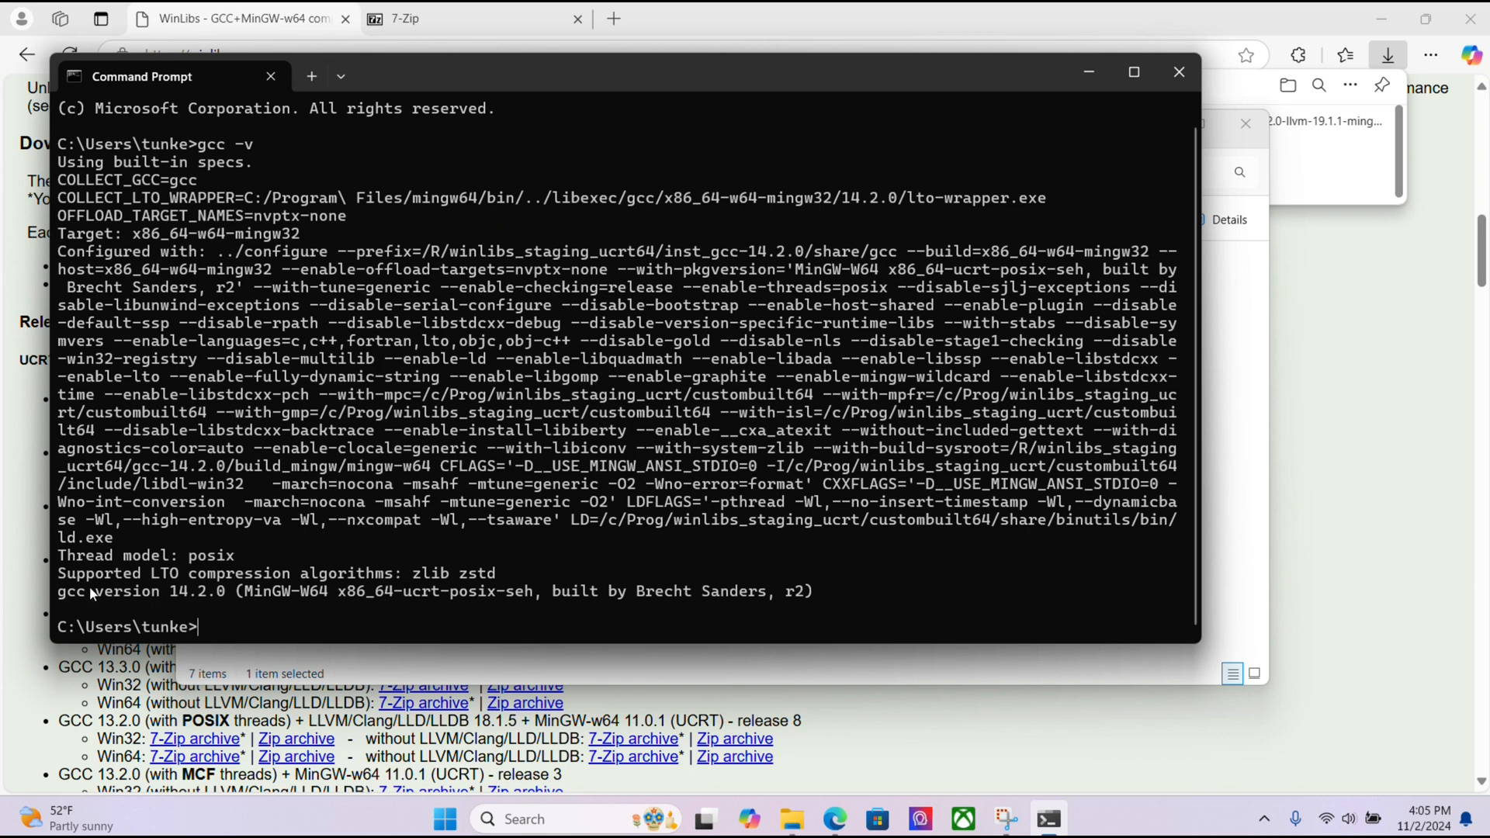
{"action": "mouse_move", "coordinate": [962, 196]}
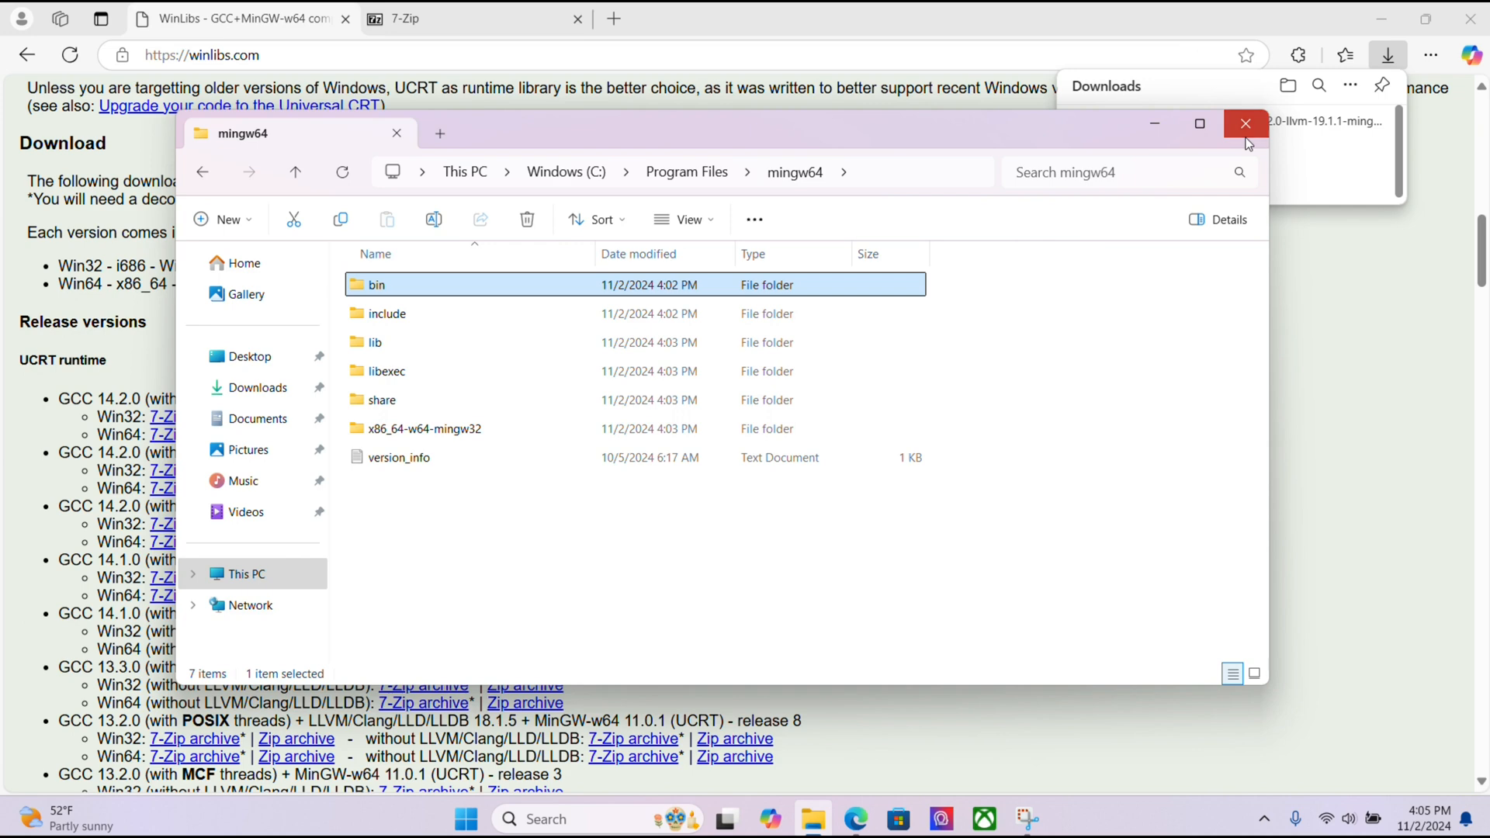
Close the mingw64 window and select all downloaded setup files in Downloads to delete
{"action": "left_click", "coordinate": [1245, 124]}
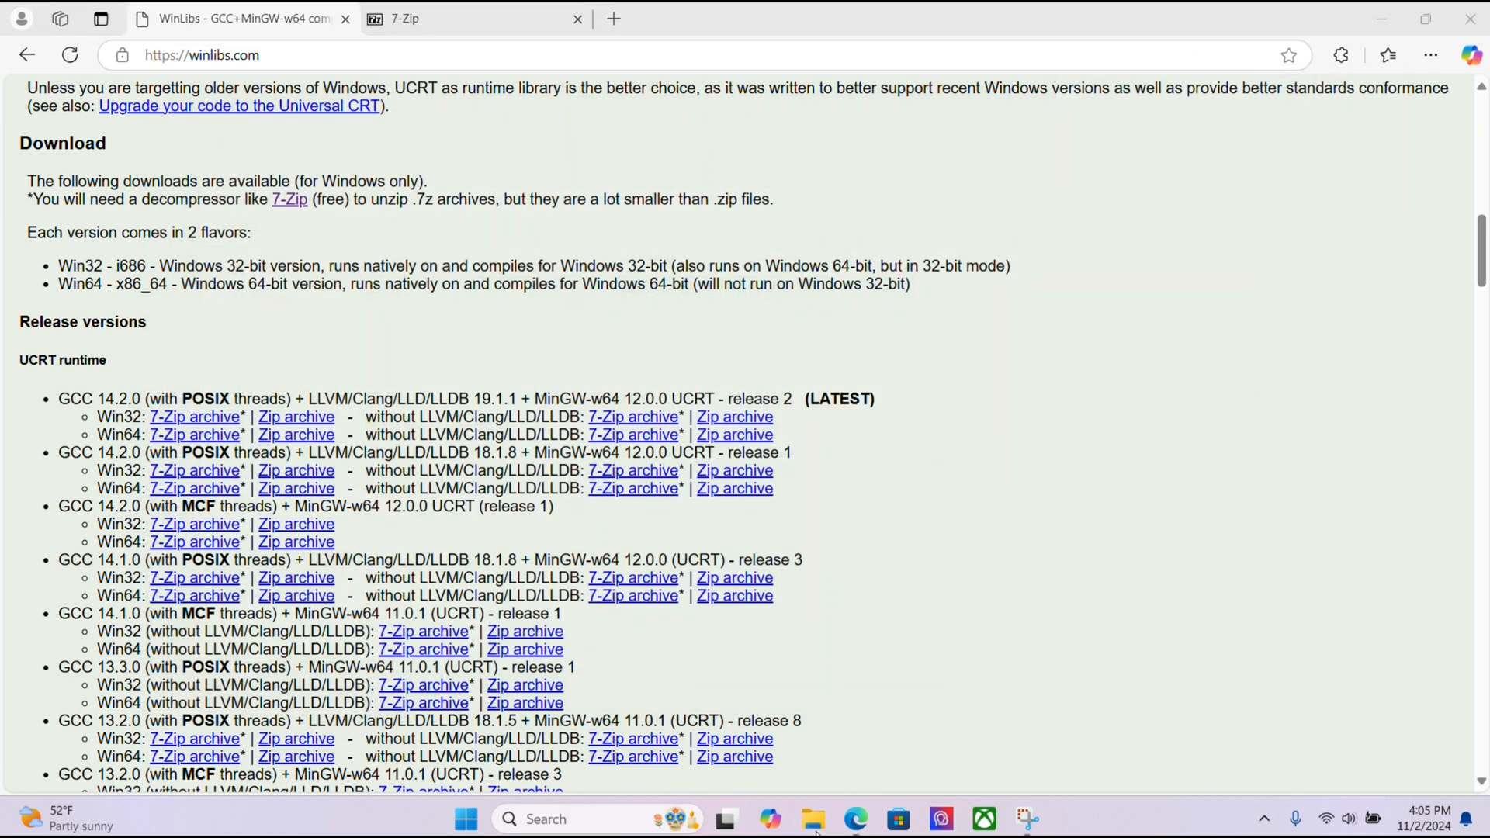
{"action": "left_click", "coordinate": [812, 820]}
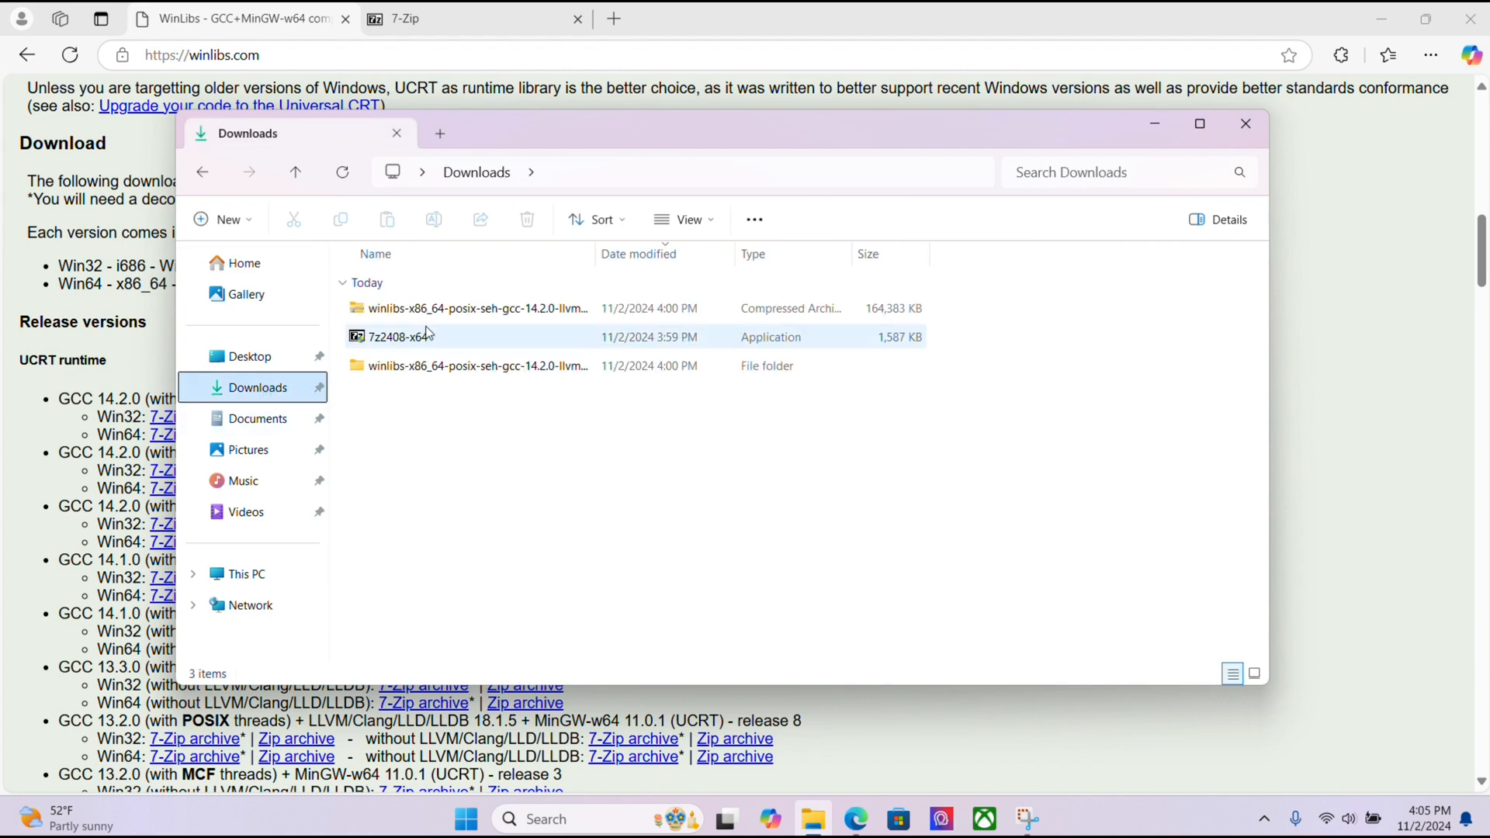
{"action": "key", "text": "ctrl+a"}
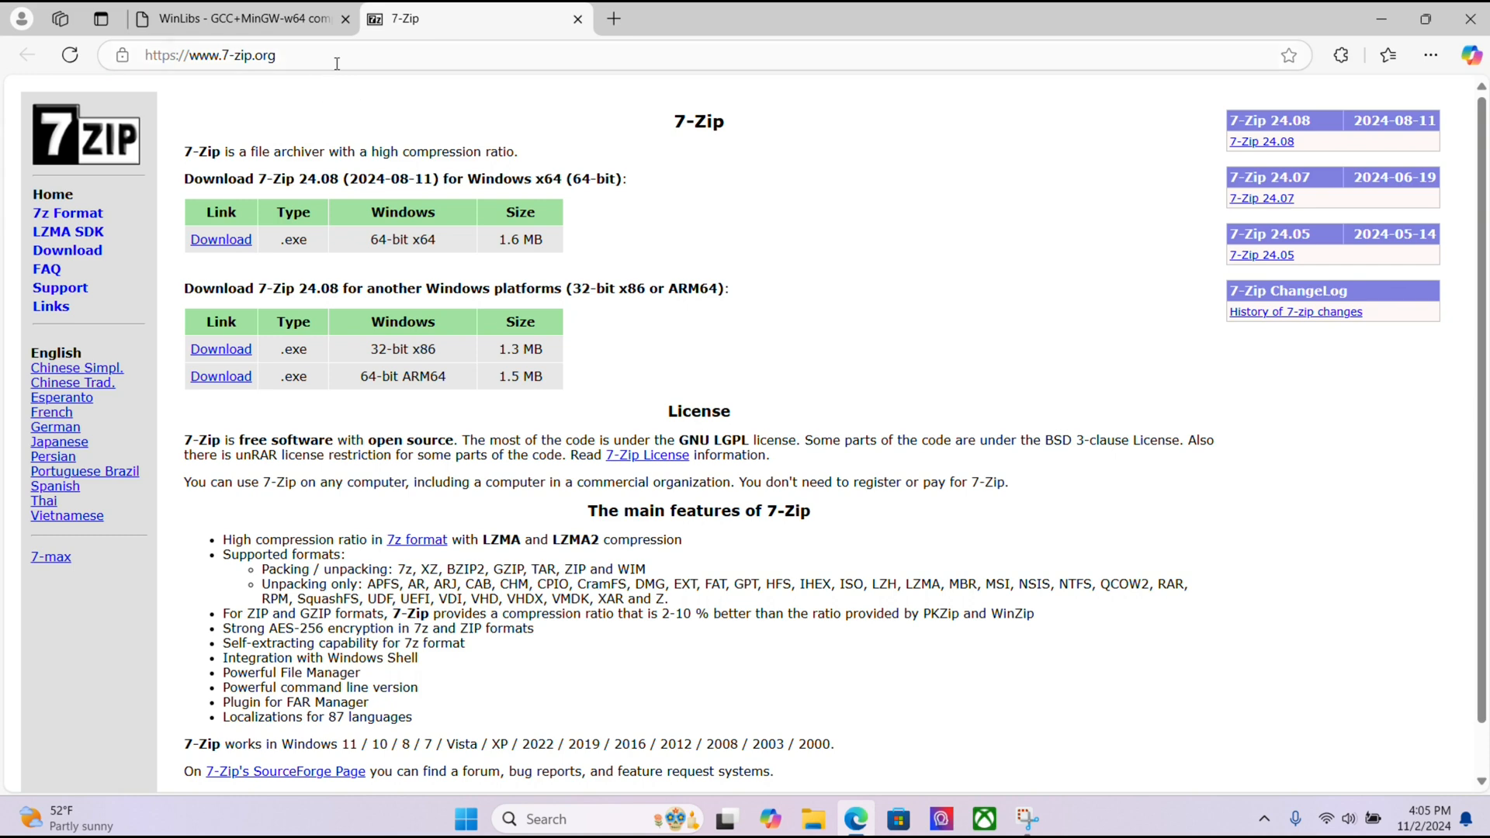
Download the VS Code Windows x64 user installer VSCodeUserSetup-x64-1.95.1.exe
{"action": "type", "text": "vs code github"}
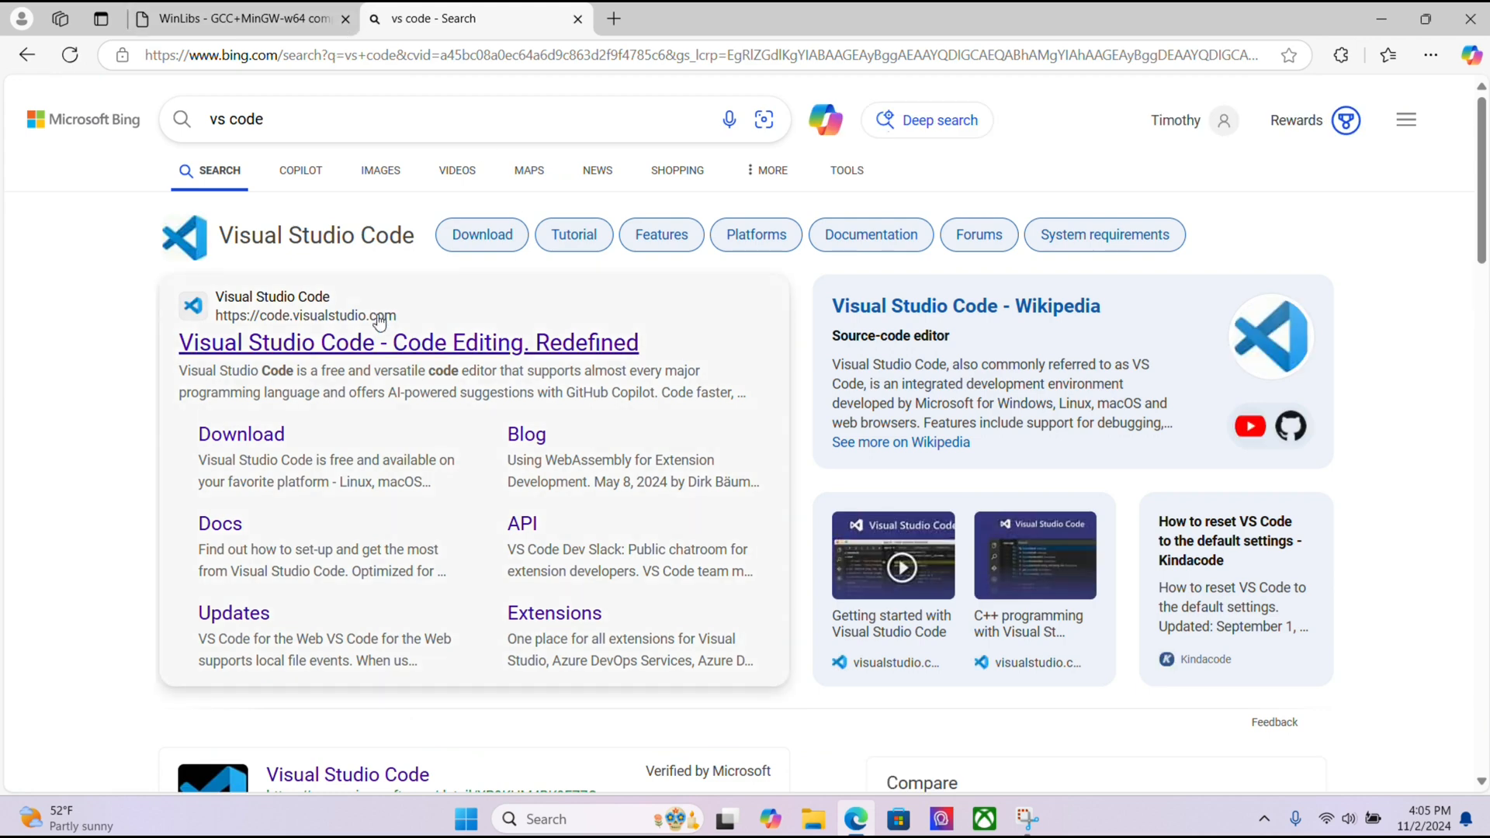
{"action": "left_click", "coordinate": [408, 342]}
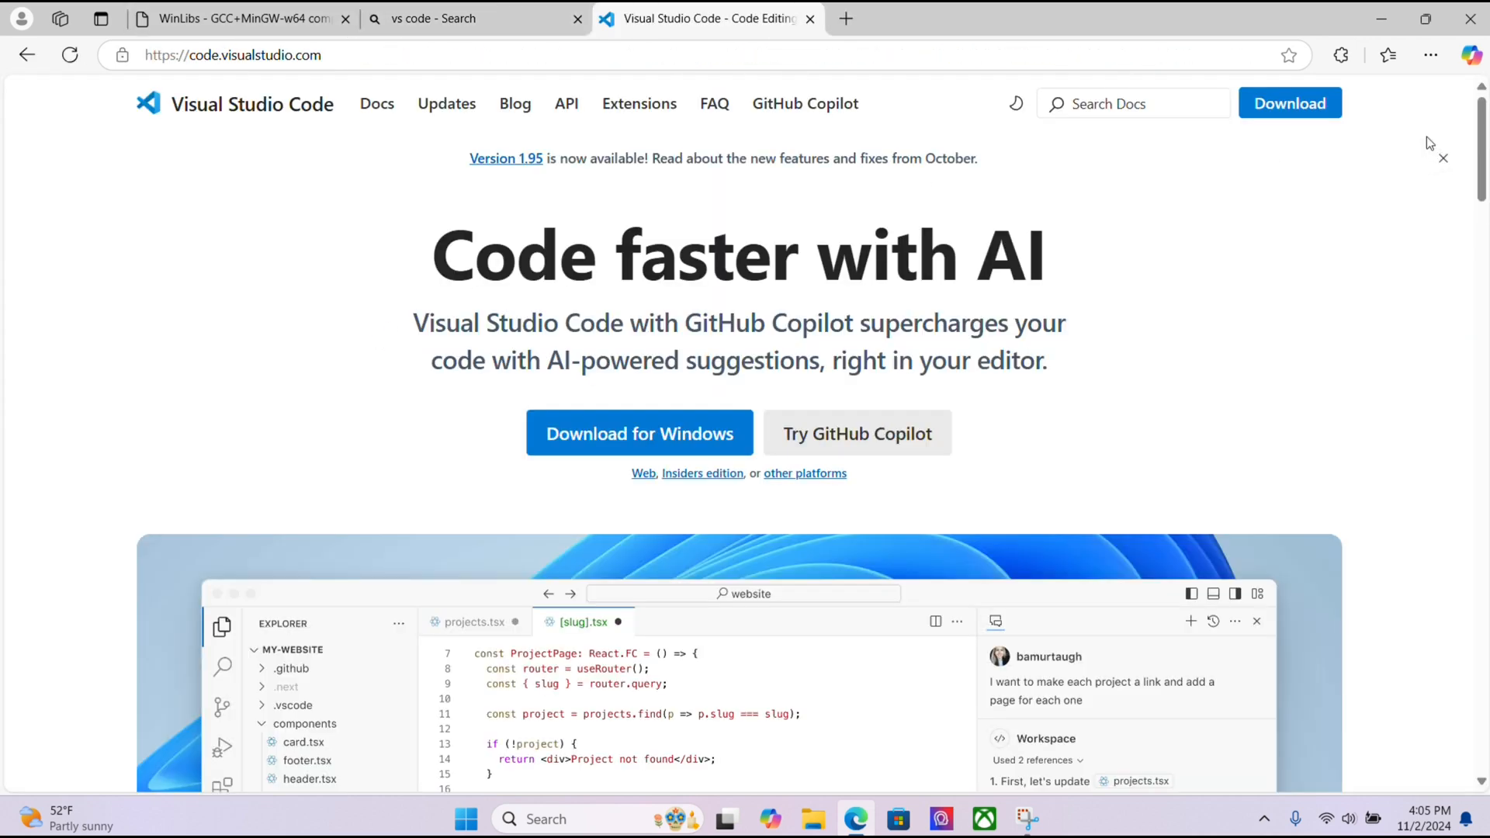
{"action": "left_click", "coordinate": [640, 433]}
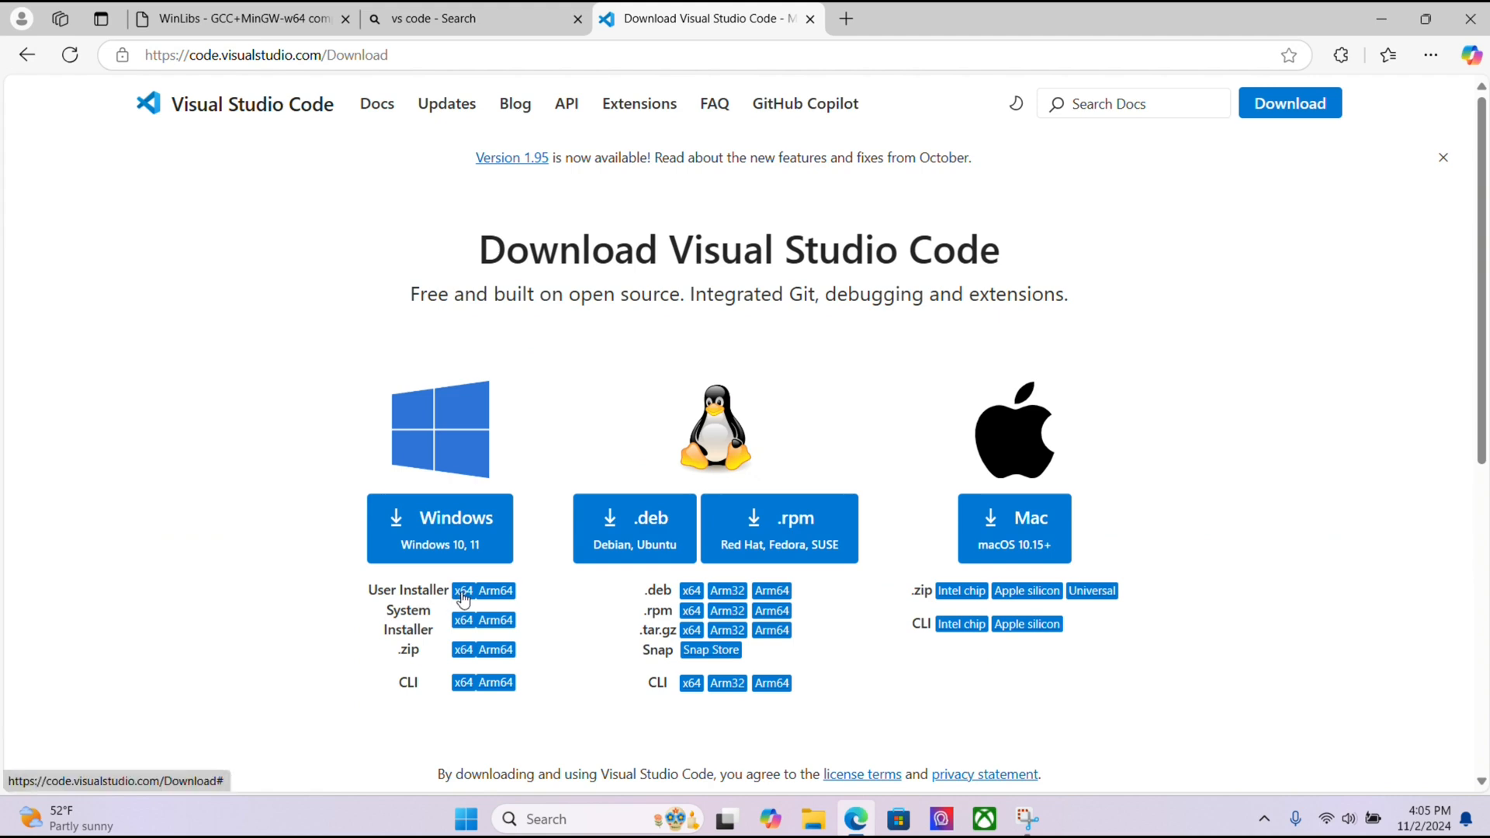
{"action": "left_click", "coordinate": [464, 590]}
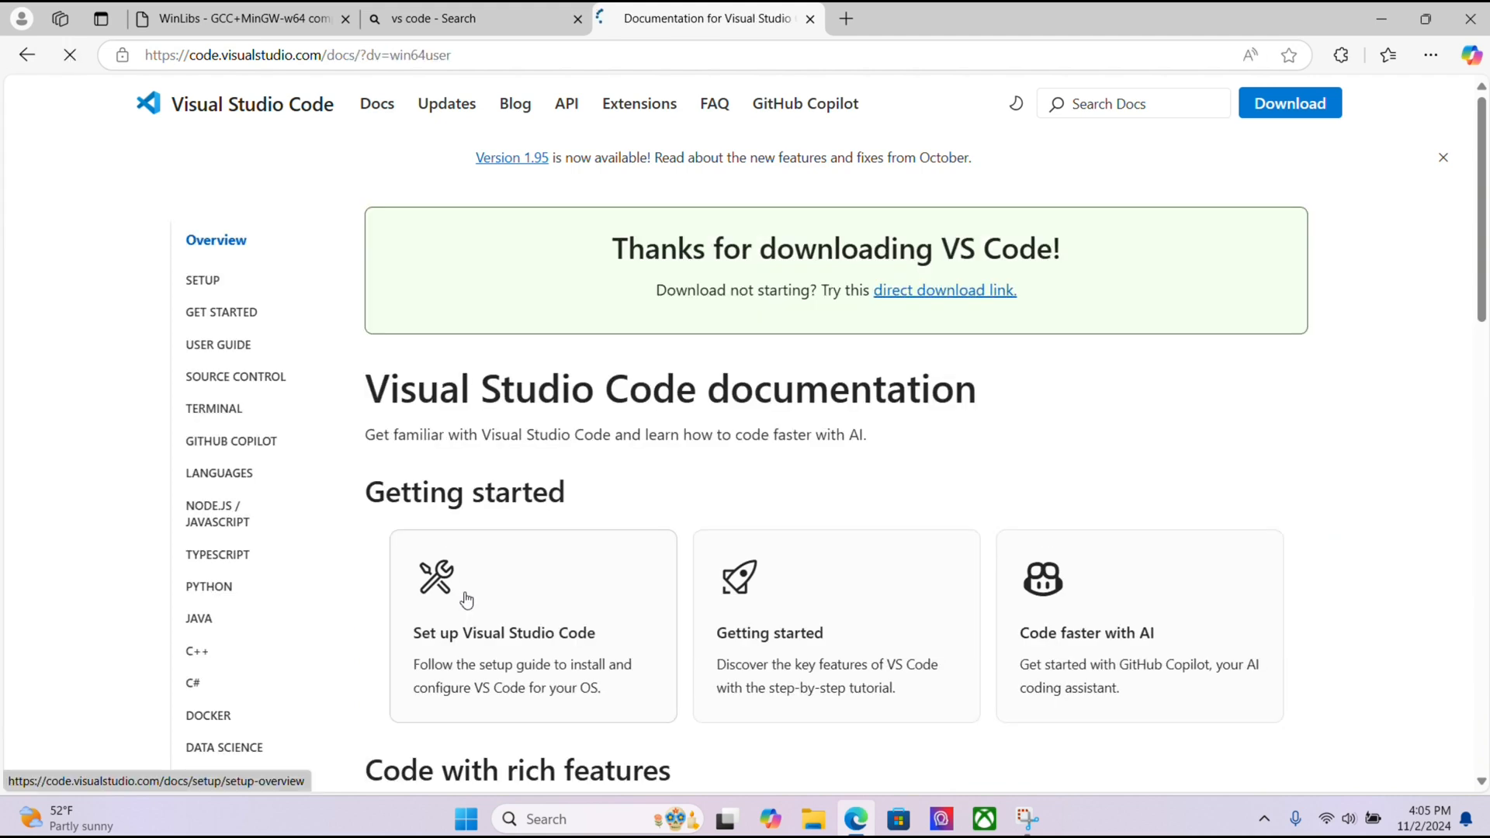
{"action": "left_click", "coordinate": [1387, 55]}
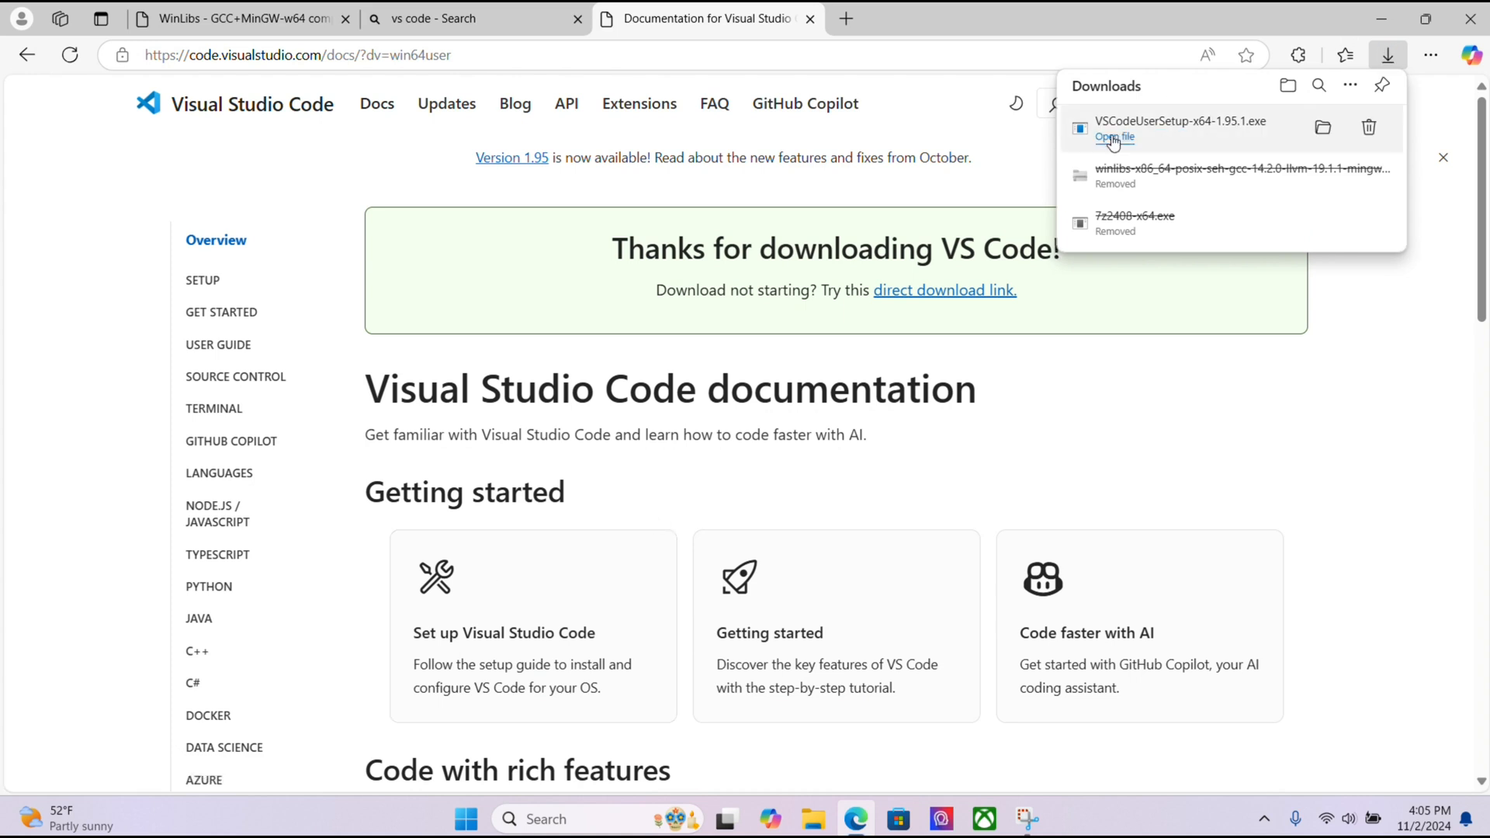
{"action": "mouse_move", "coordinate": [1118, 140]}
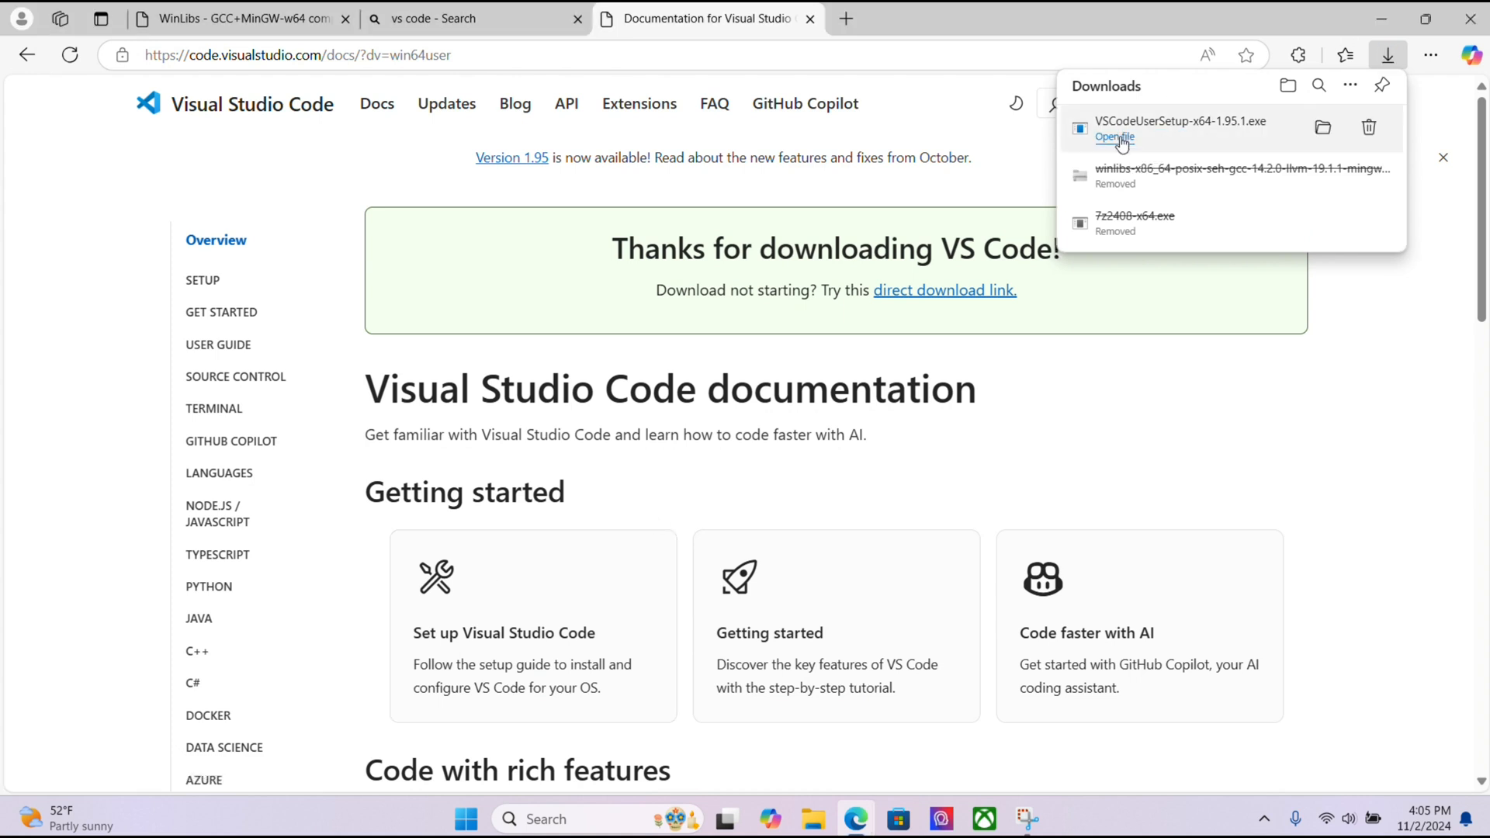
Launch the VS Code installer, accept the license and keep the default install and Start Menu folders
{"action": "left_click", "coordinate": [1115, 136]}
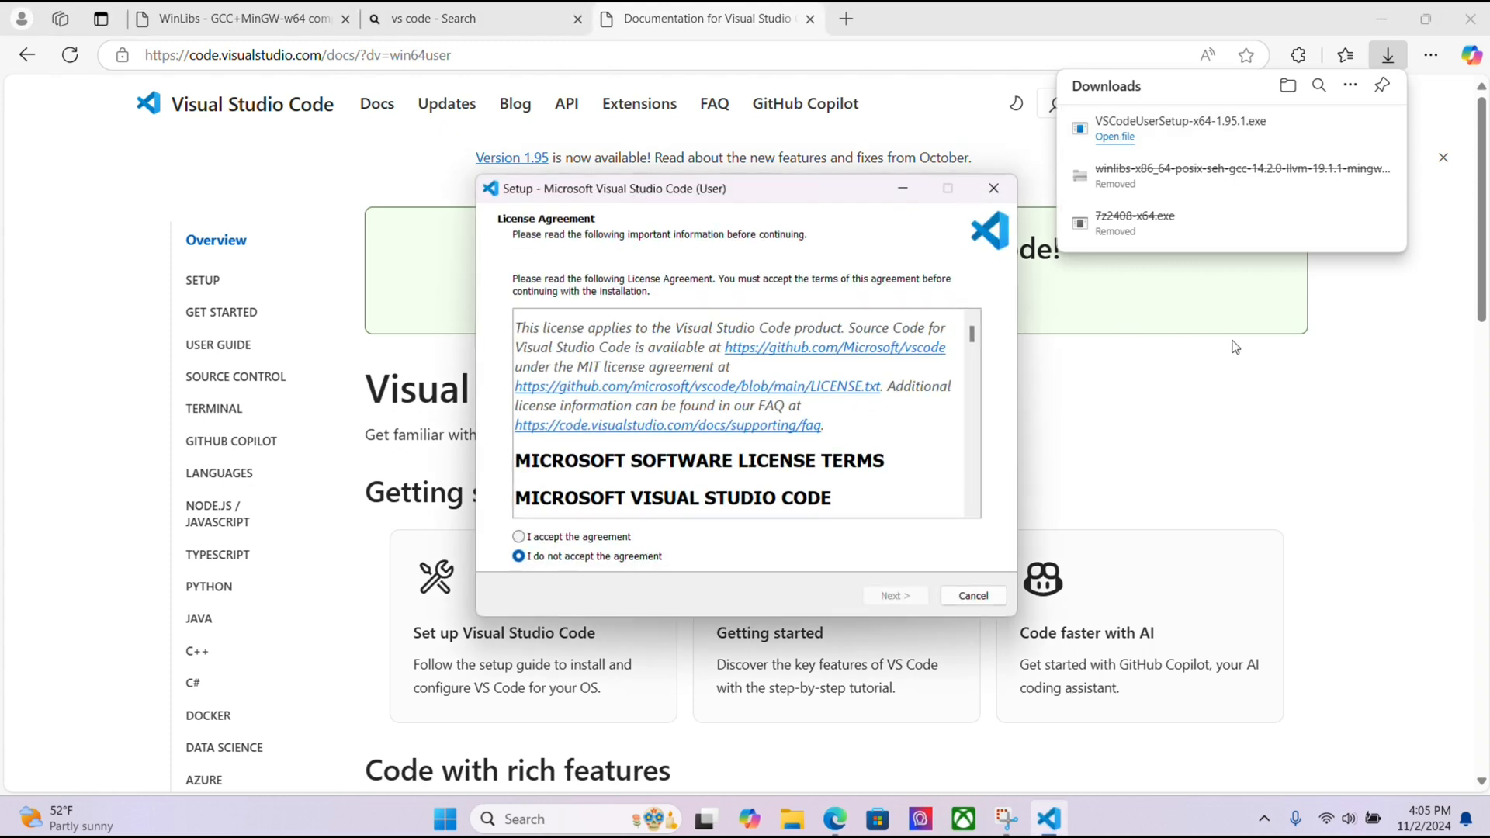
{"action": "left_click", "coordinate": [519, 536]}
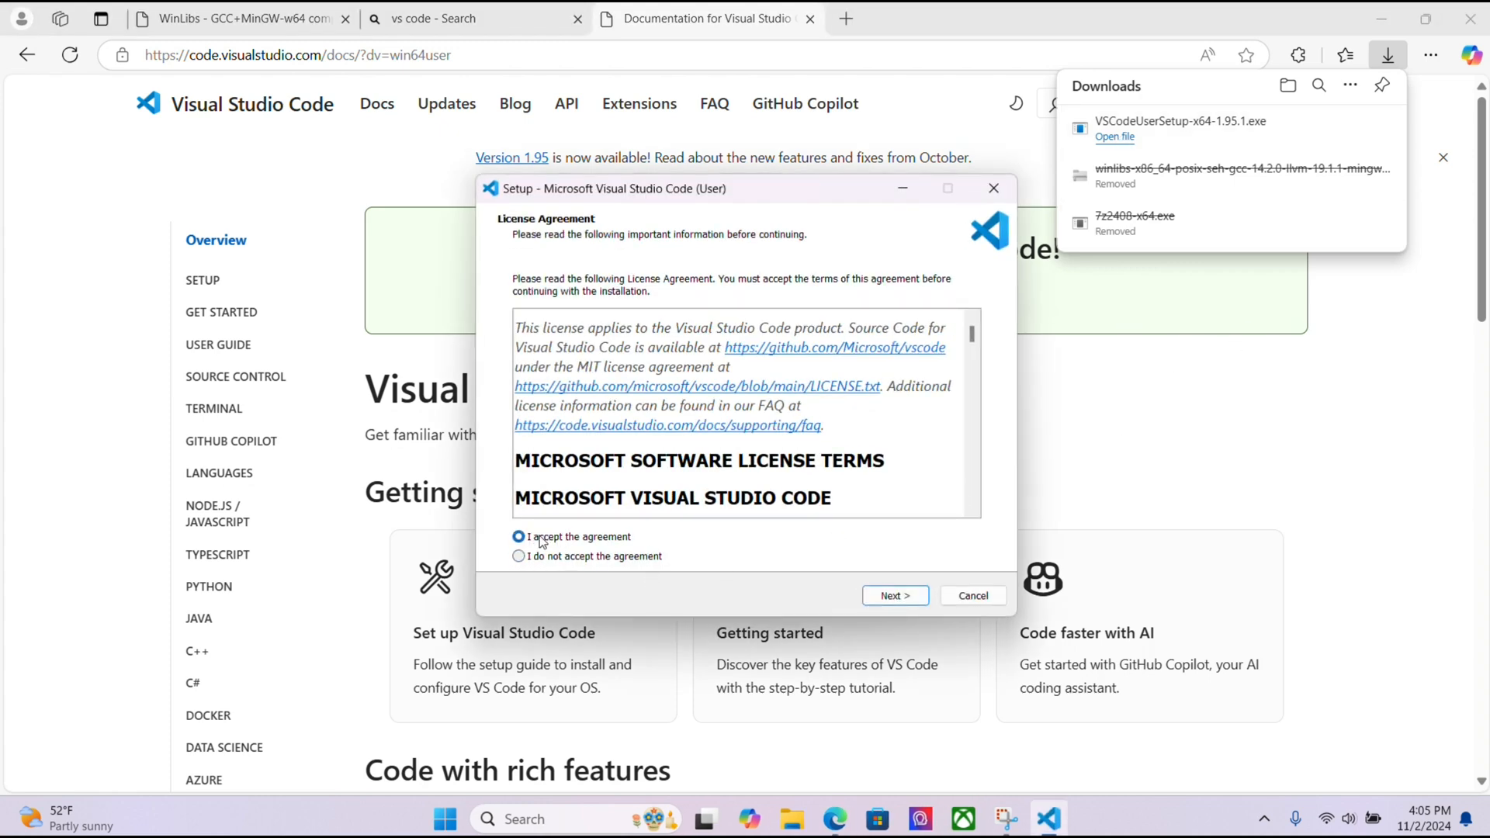
{"action": "left_click", "coordinate": [895, 595]}
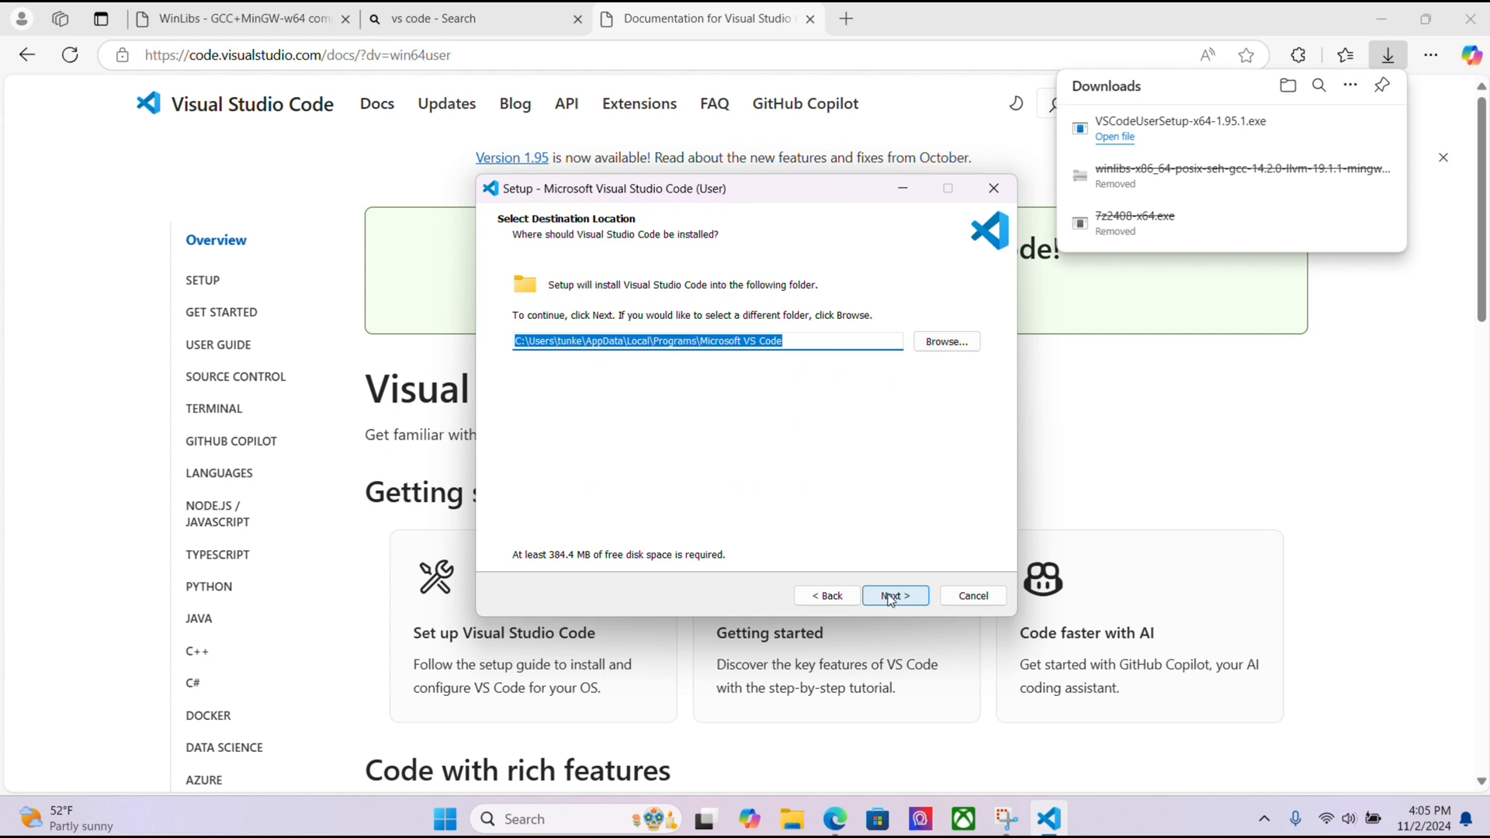
{"action": "left_click", "coordinate": [894, 595]}
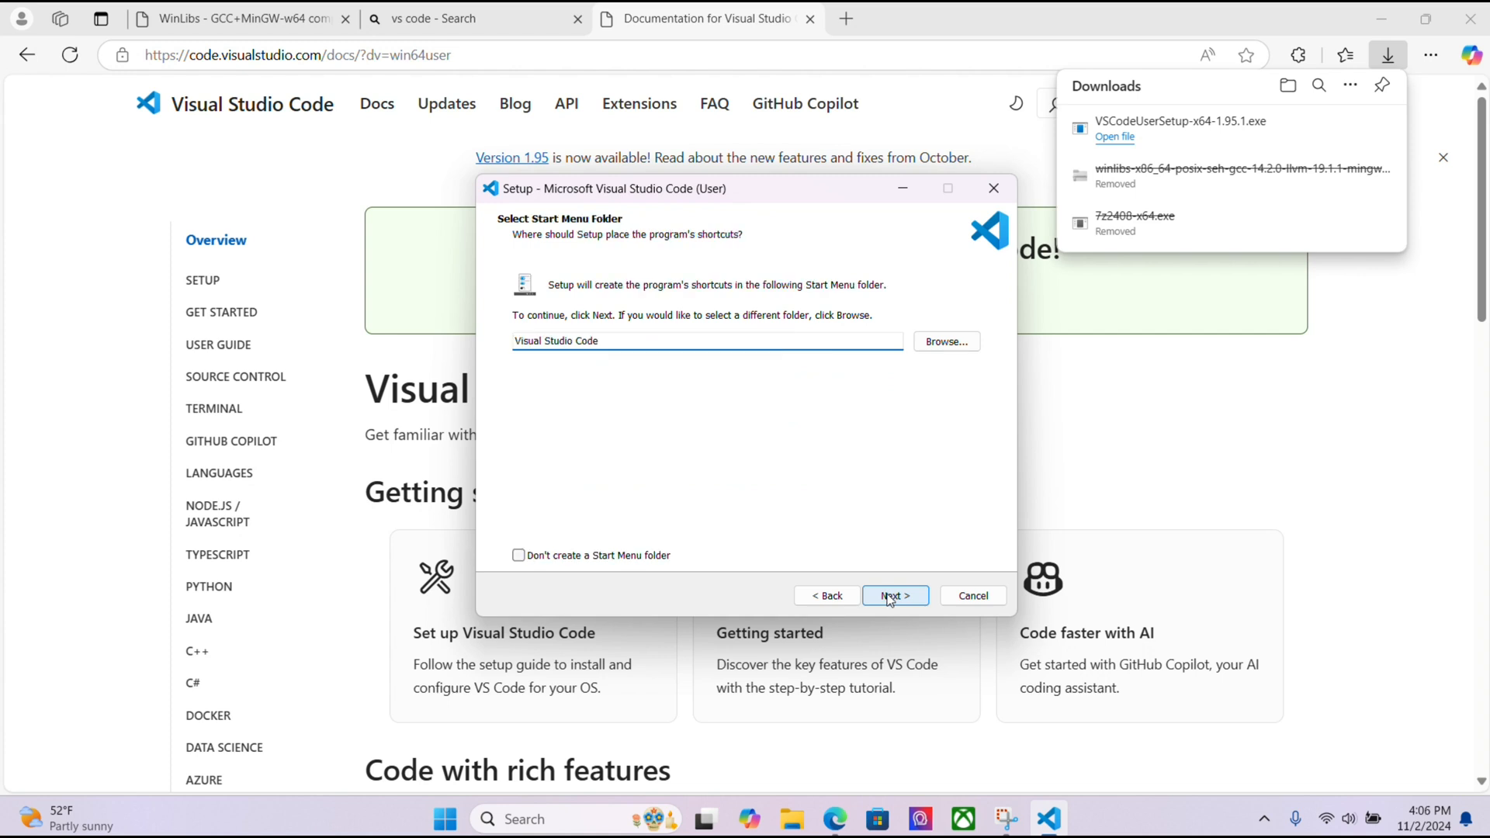
{"action": "left_click", "coordinate": [894, 594]}
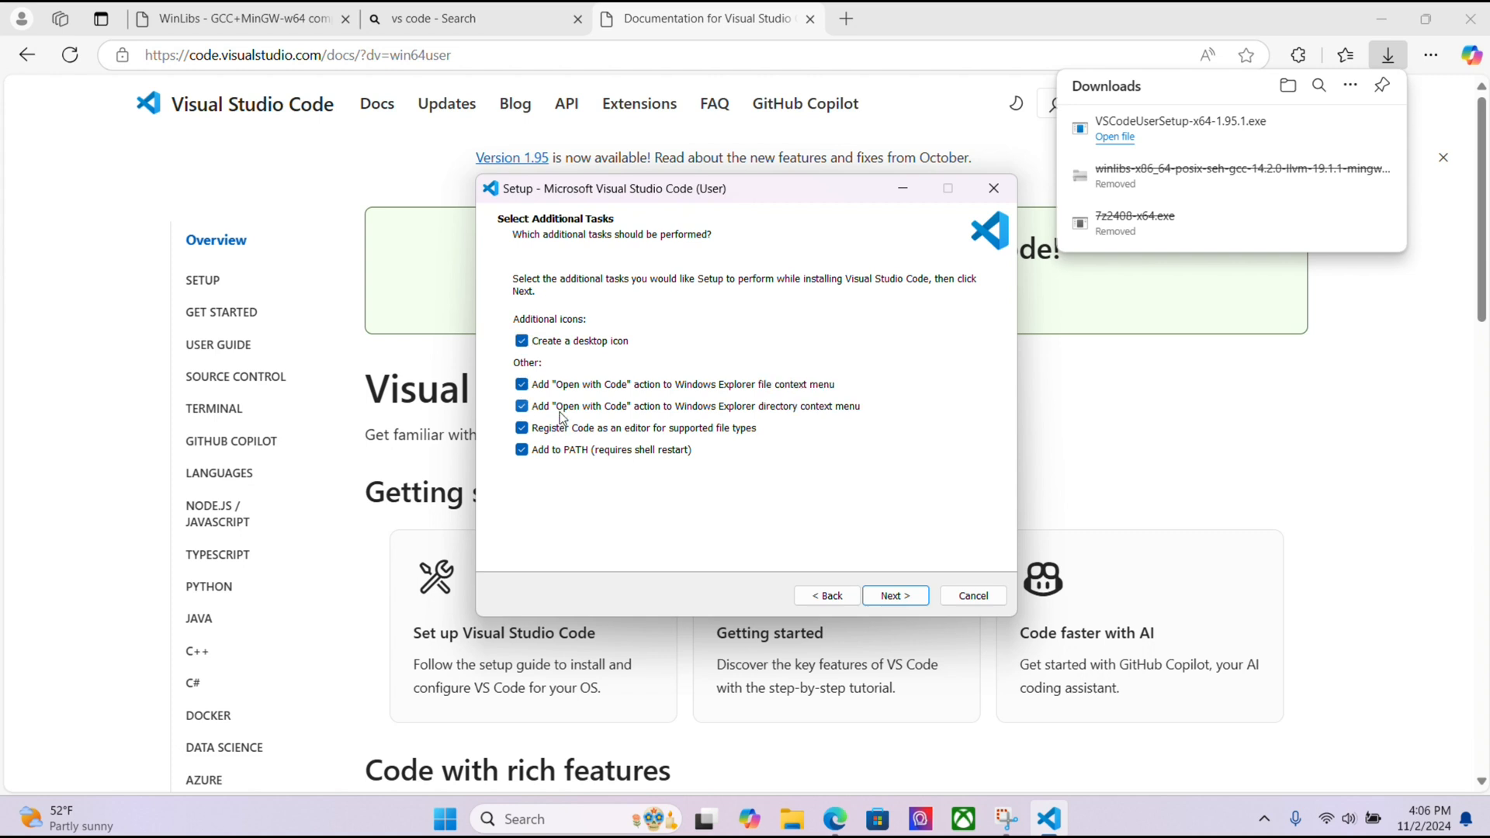
{"action": "mouse_move", "coordinate": [830, 413]}
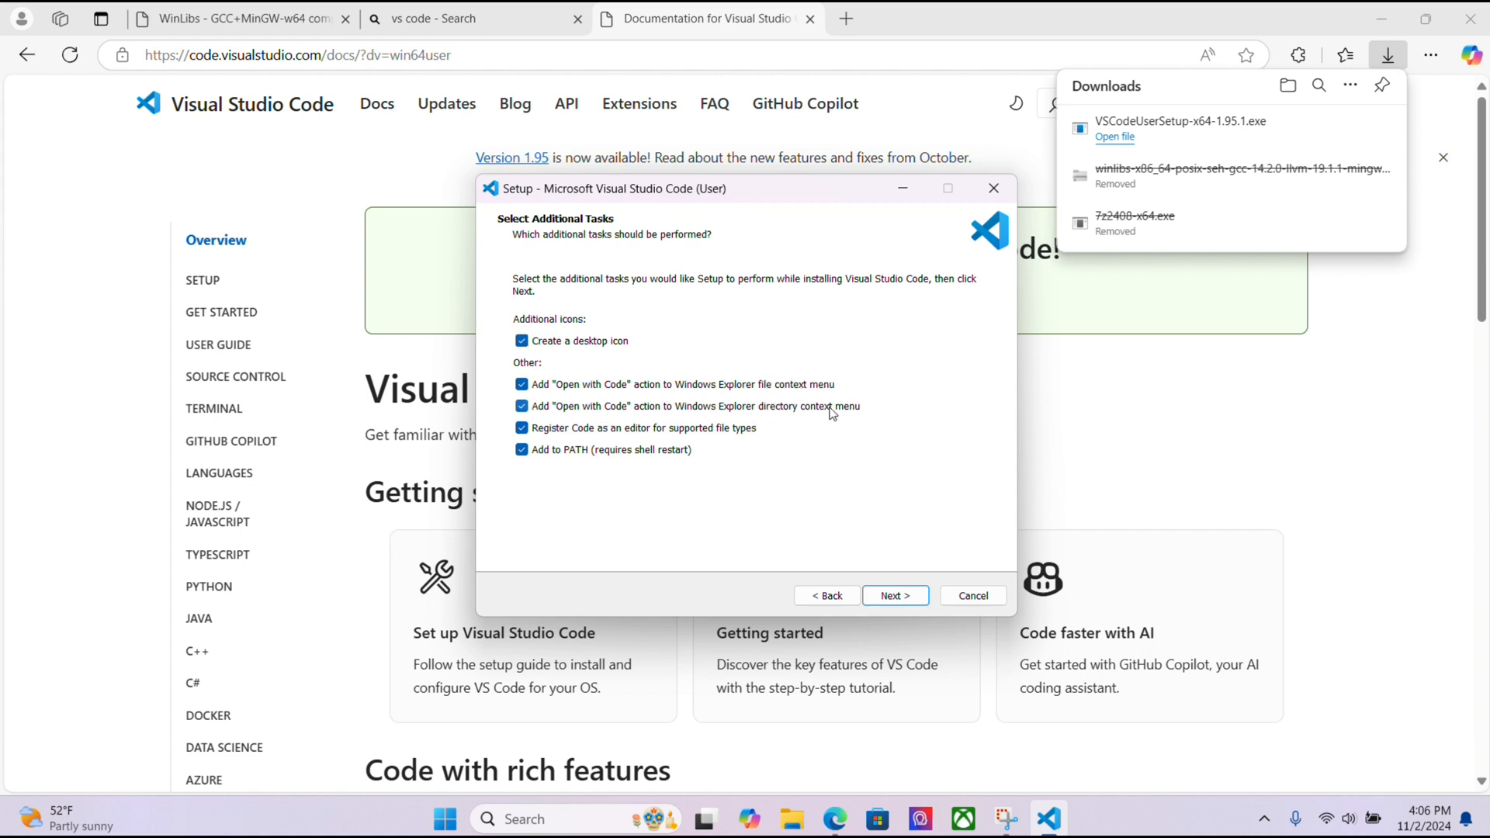
{"action": "mouse_move", "coordinate": [613, 410]}
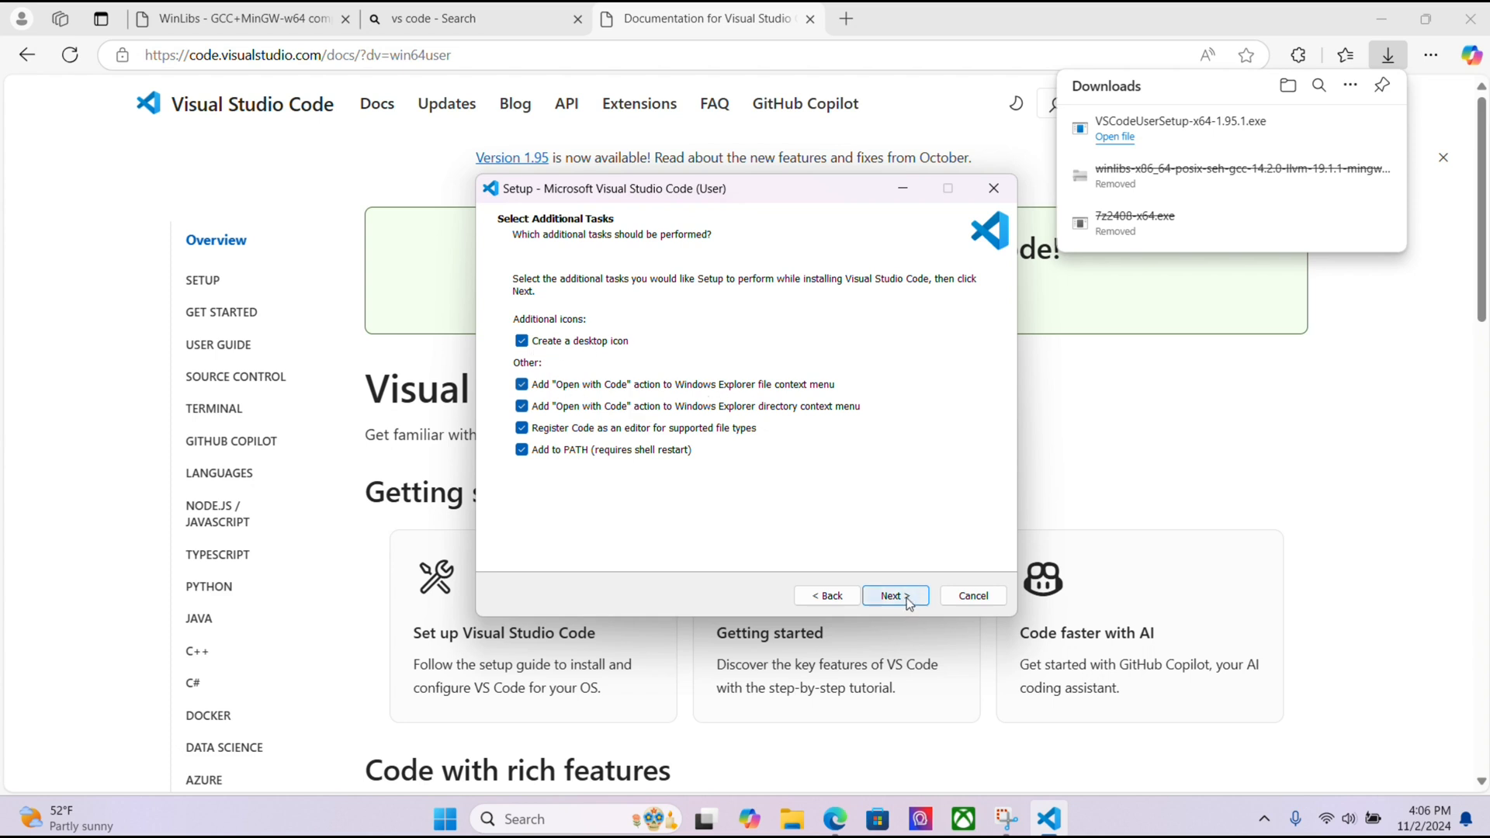
Install with all additional tasks including Add to PATH, then finish and launch Visual Studio Code
{"action": "left_click", "coordinate": [890, 595]}
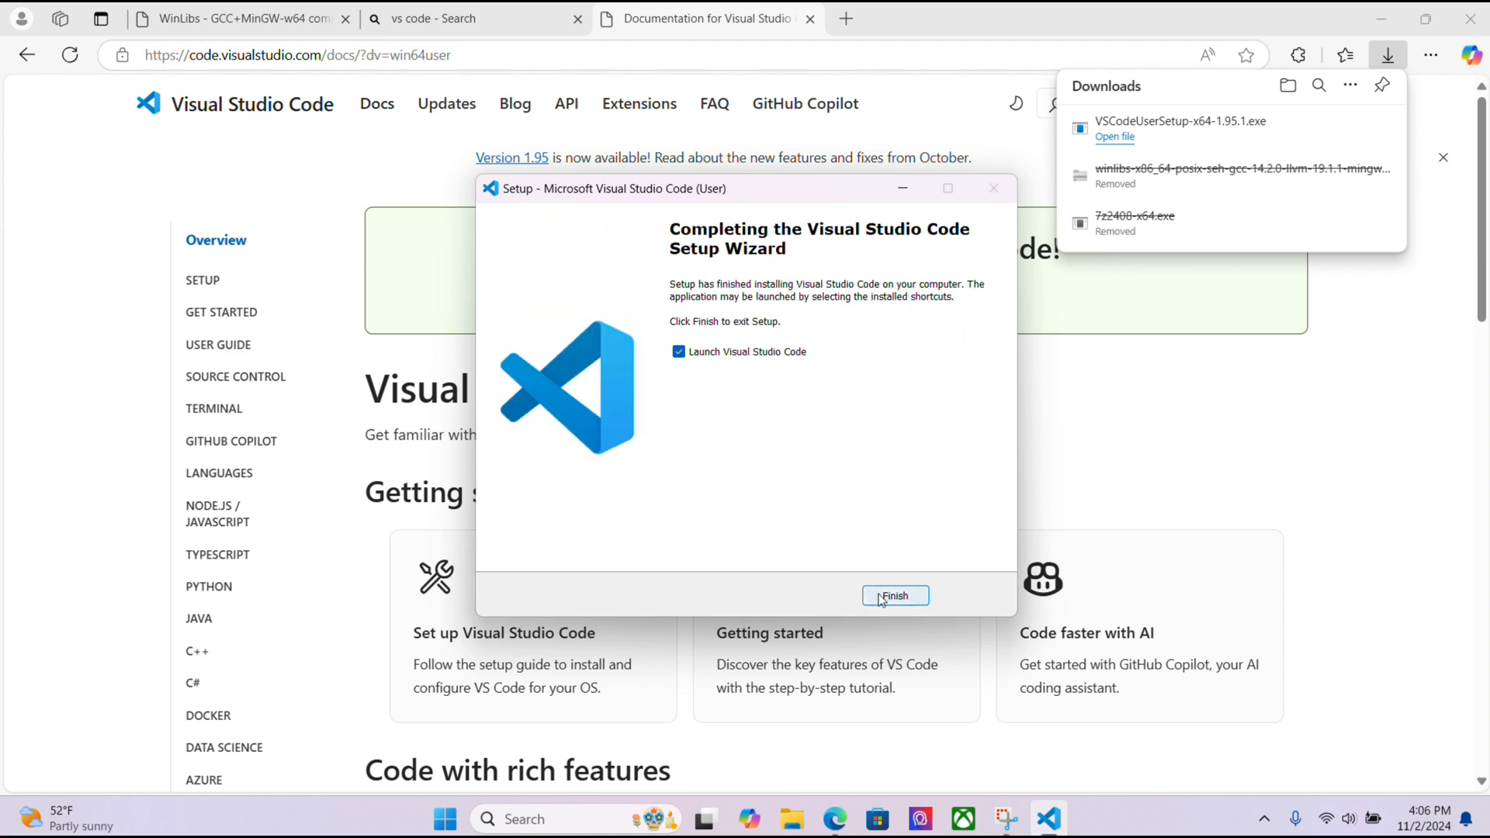
{"action": "left_click", "coordinate": [895, 596]}
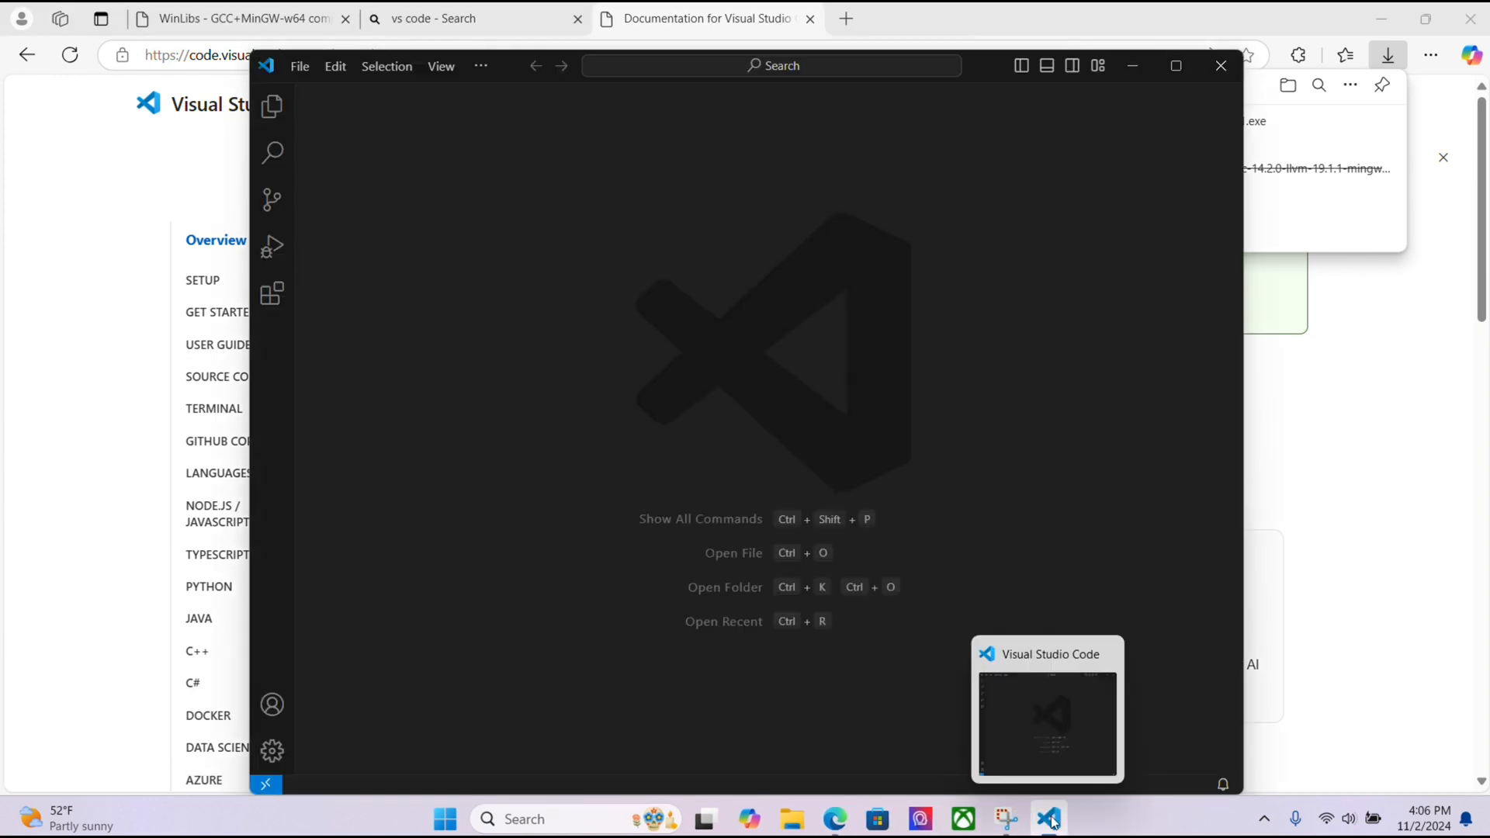
From the Explorer, create a new c-programming folder on the Desktop to open as workspace
{"action": "right_click", "coordinate": [1047, 818]}
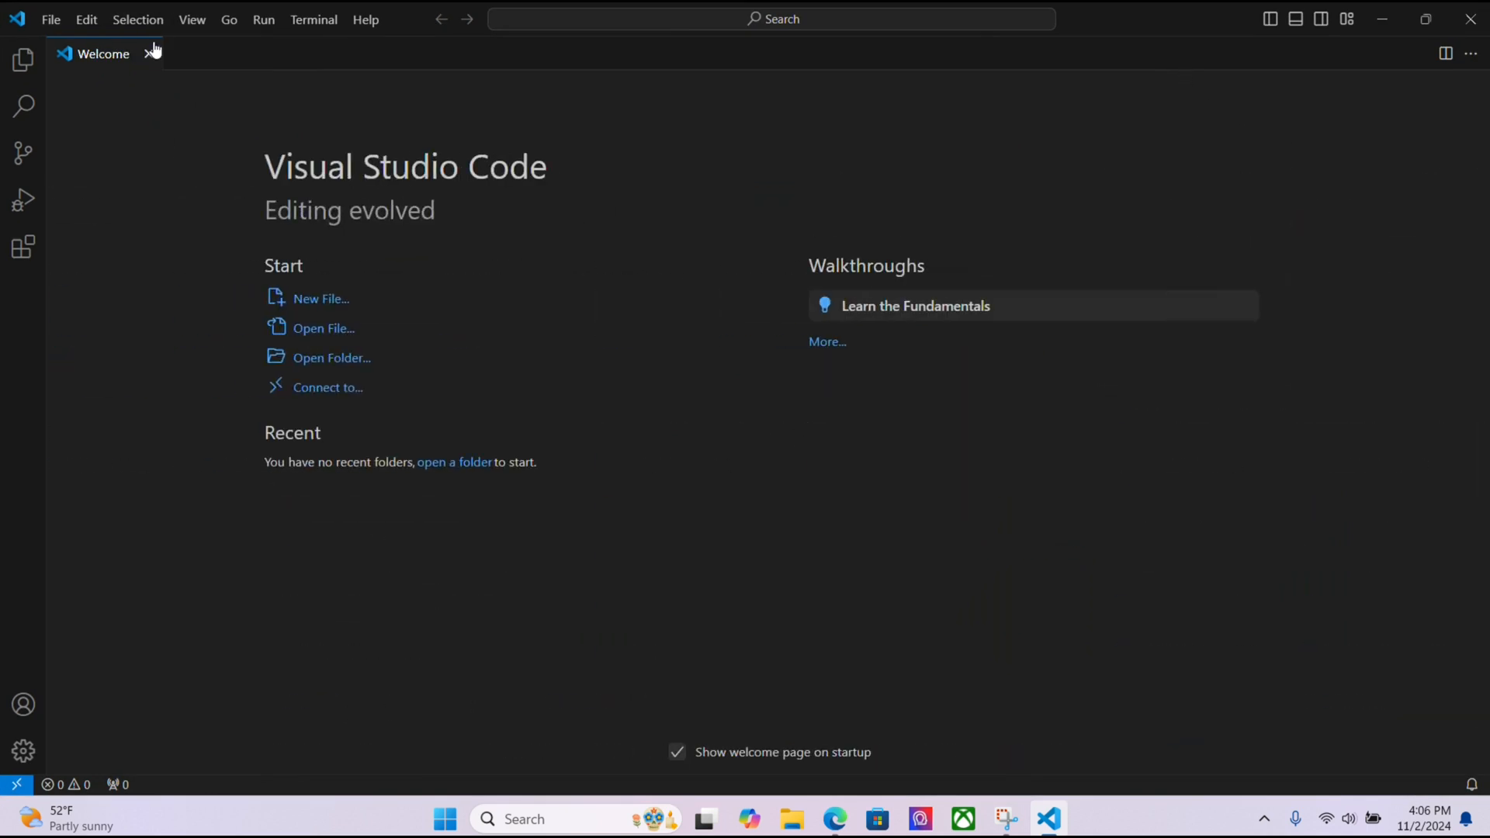
{"action": "left_click", "coordinate": [23, 59]}
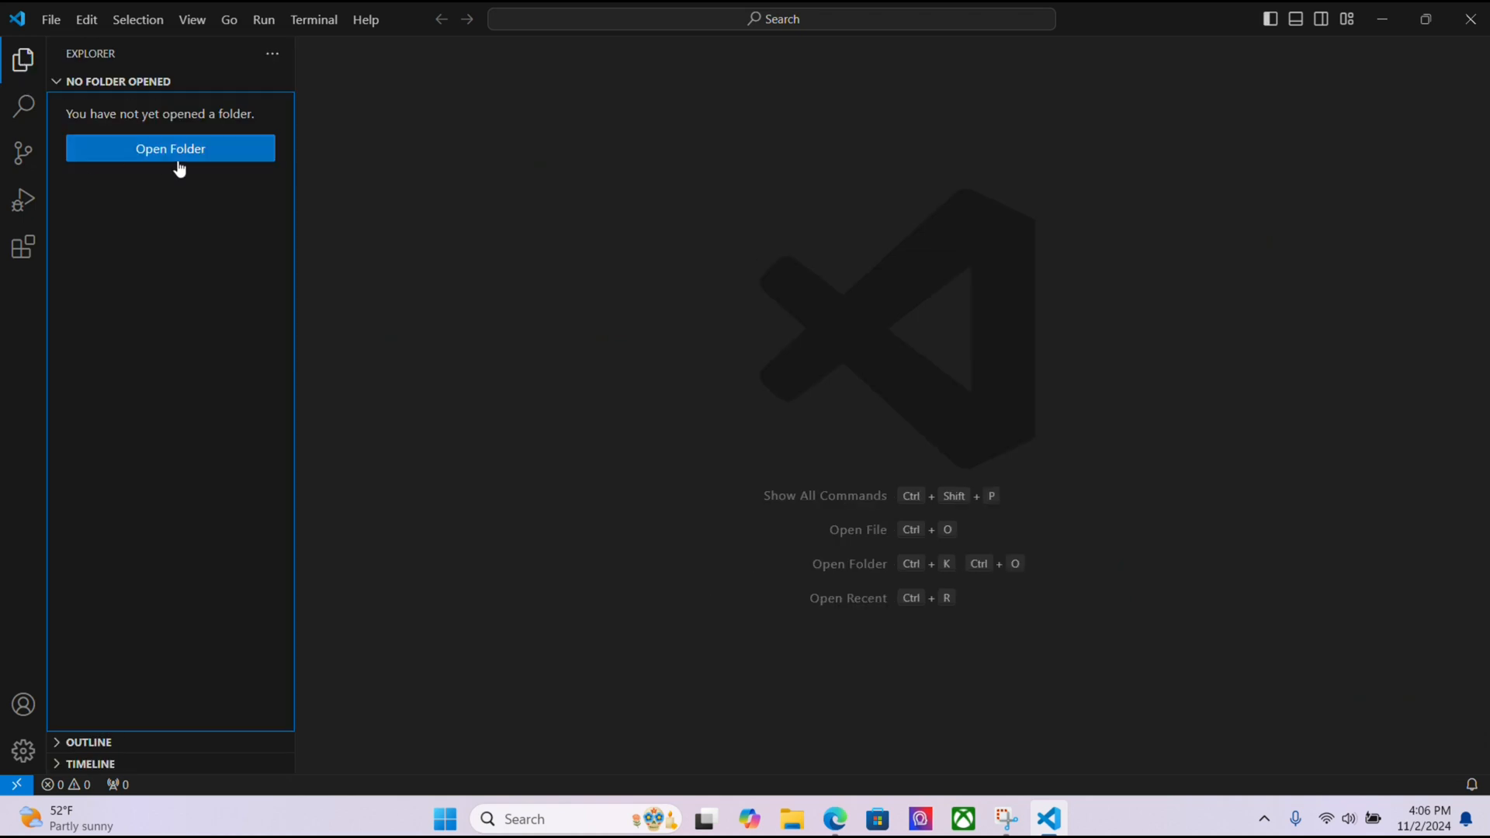
{"action": "left_click", "coordinate": [171, 149]}
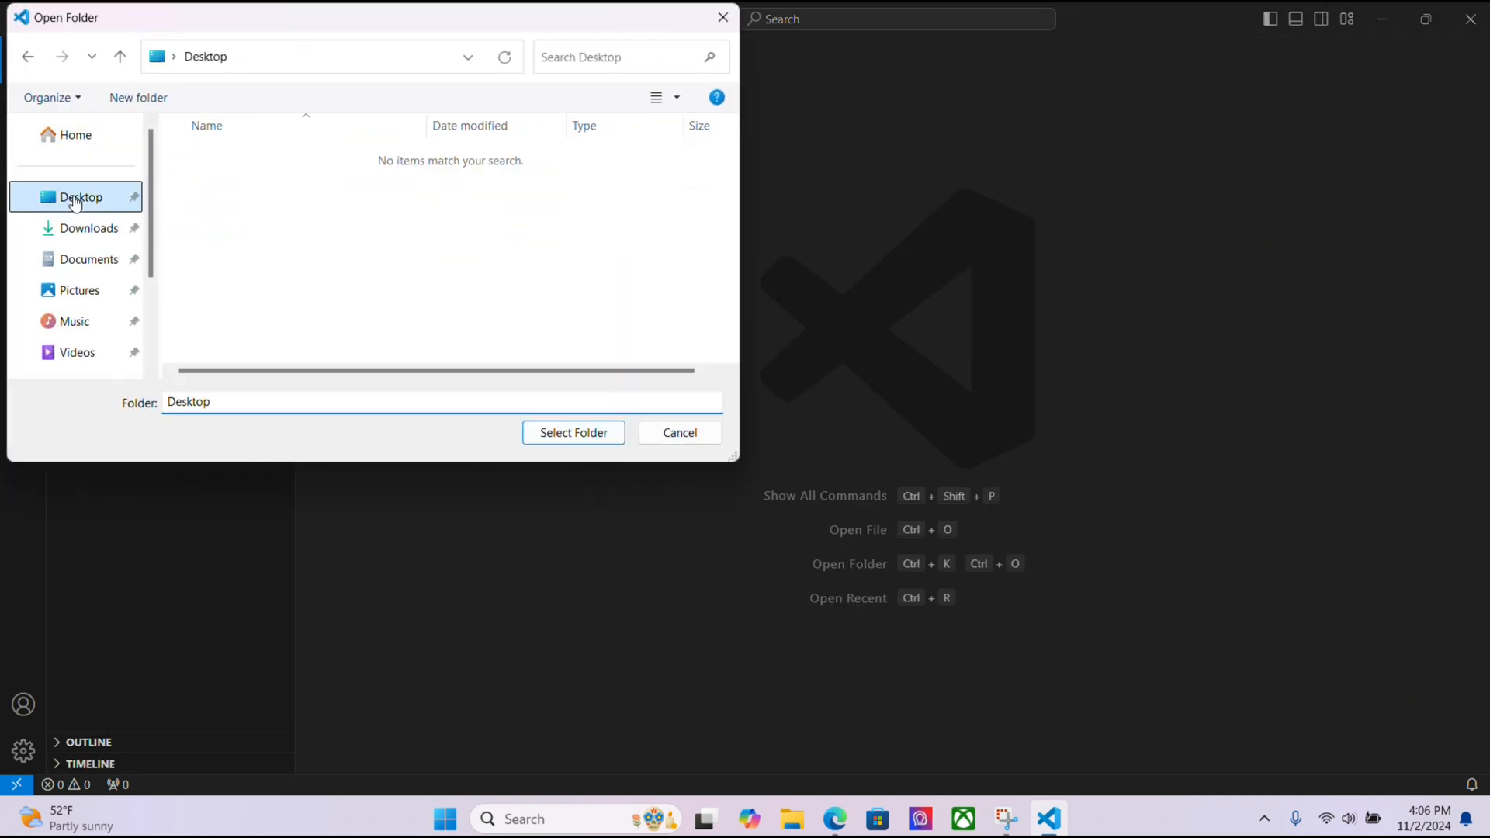
{"action": "left_click", "coordinate": [138, 96]}
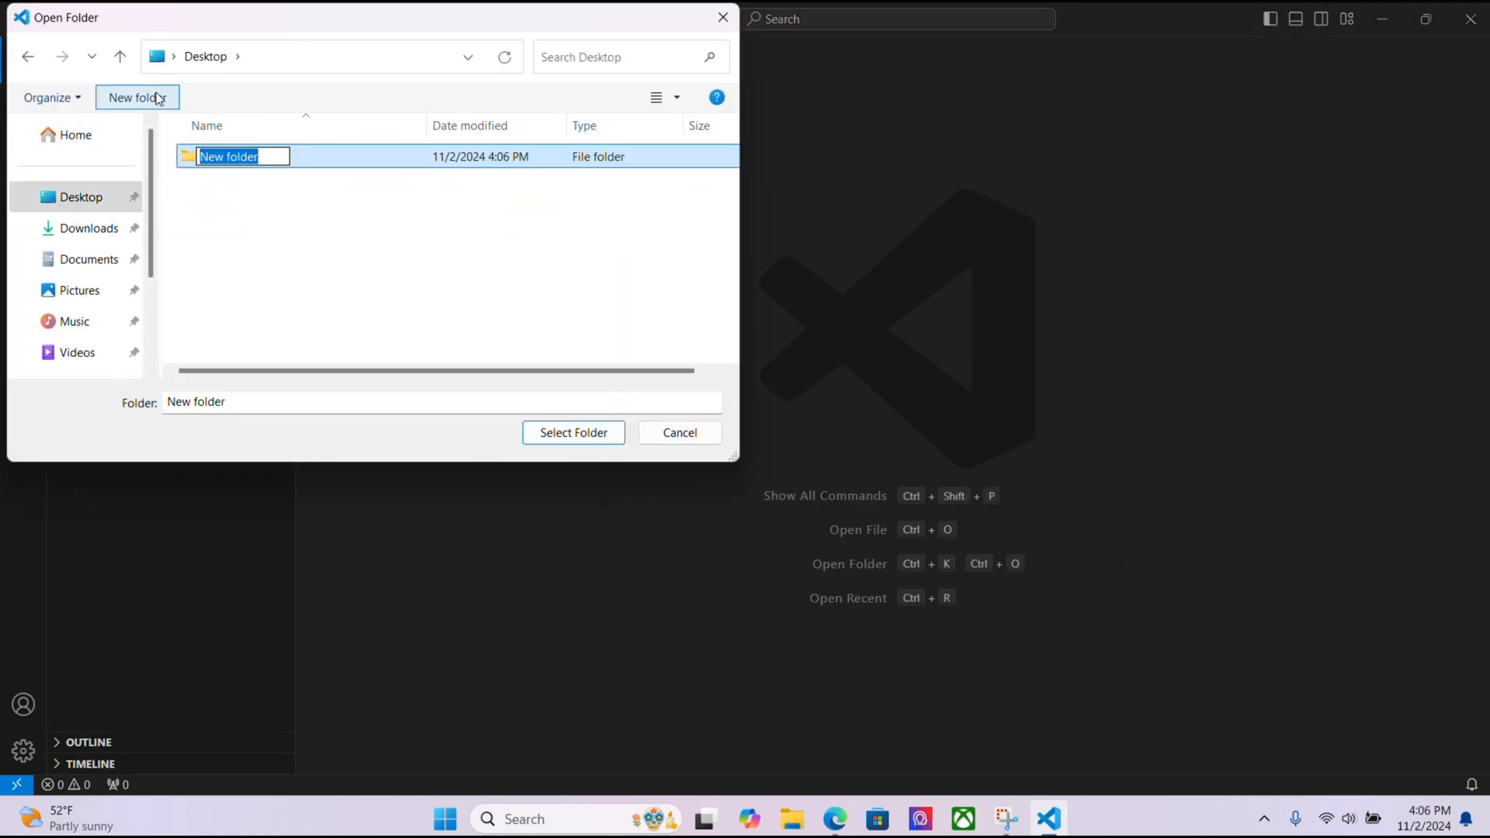
{"action": "type", "text": "c-programming"}
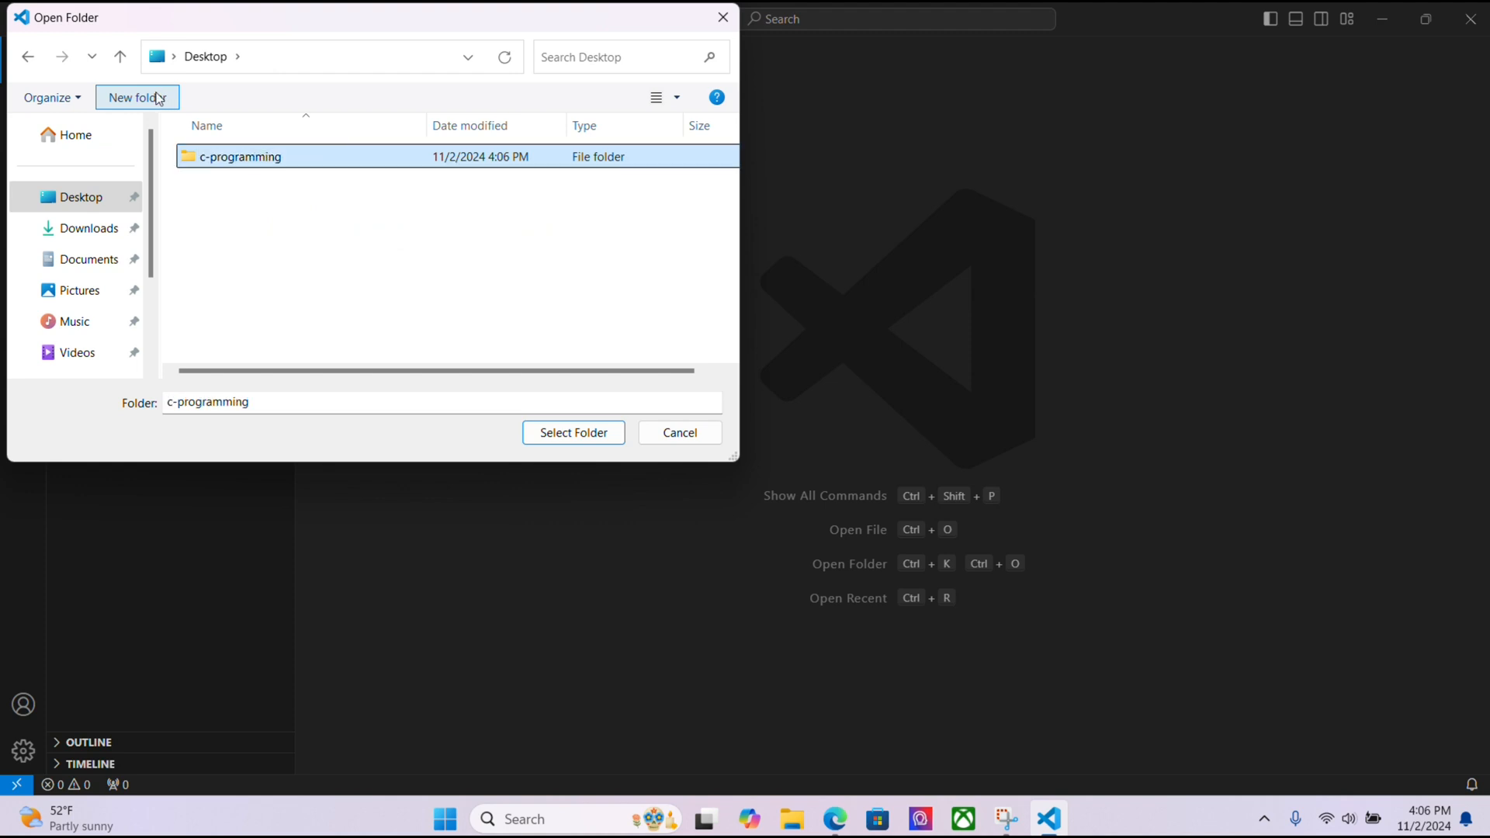
Open c-programming as the workspace and trust its authors
{"action": "left_click", "coordinate": [573, 433]}
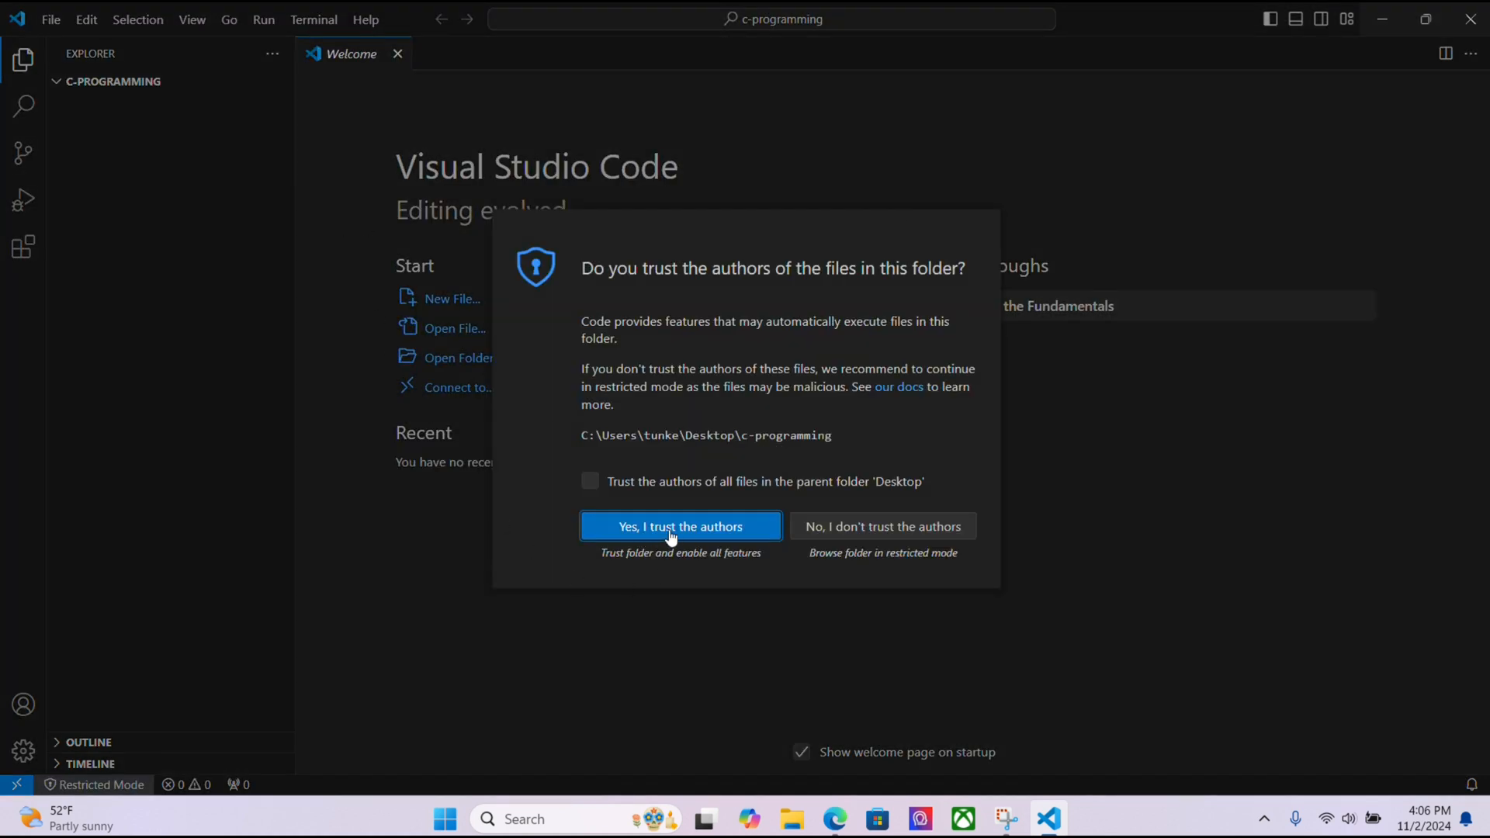
{"action": "left_click", "coordinate": [680, 526]}
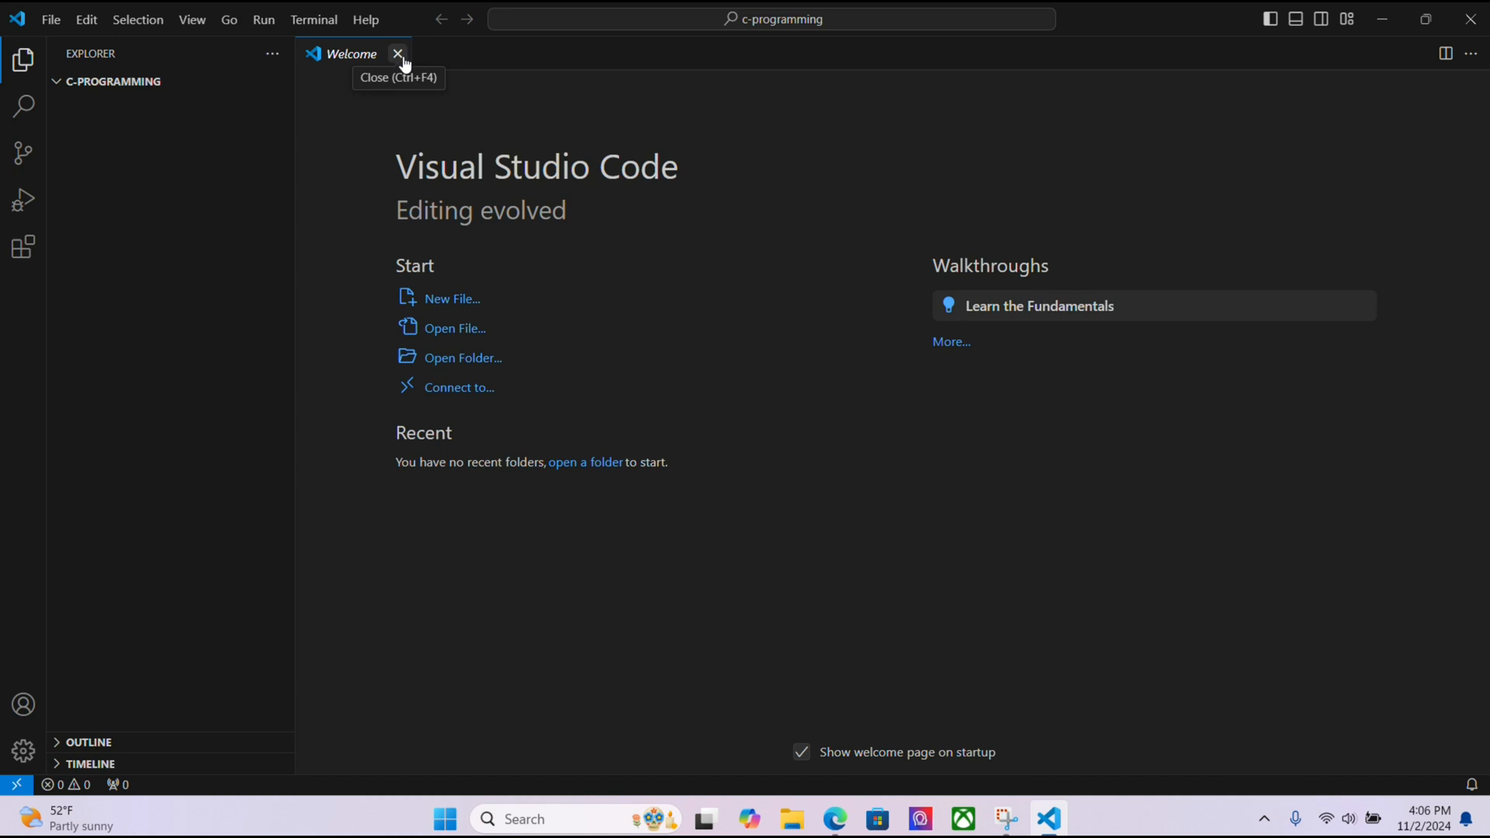
Close the Welcome page, install the recommended C/C++ Extension Pack and return to test.c
{"action": "left_click", "coordinate": [397, 52]}
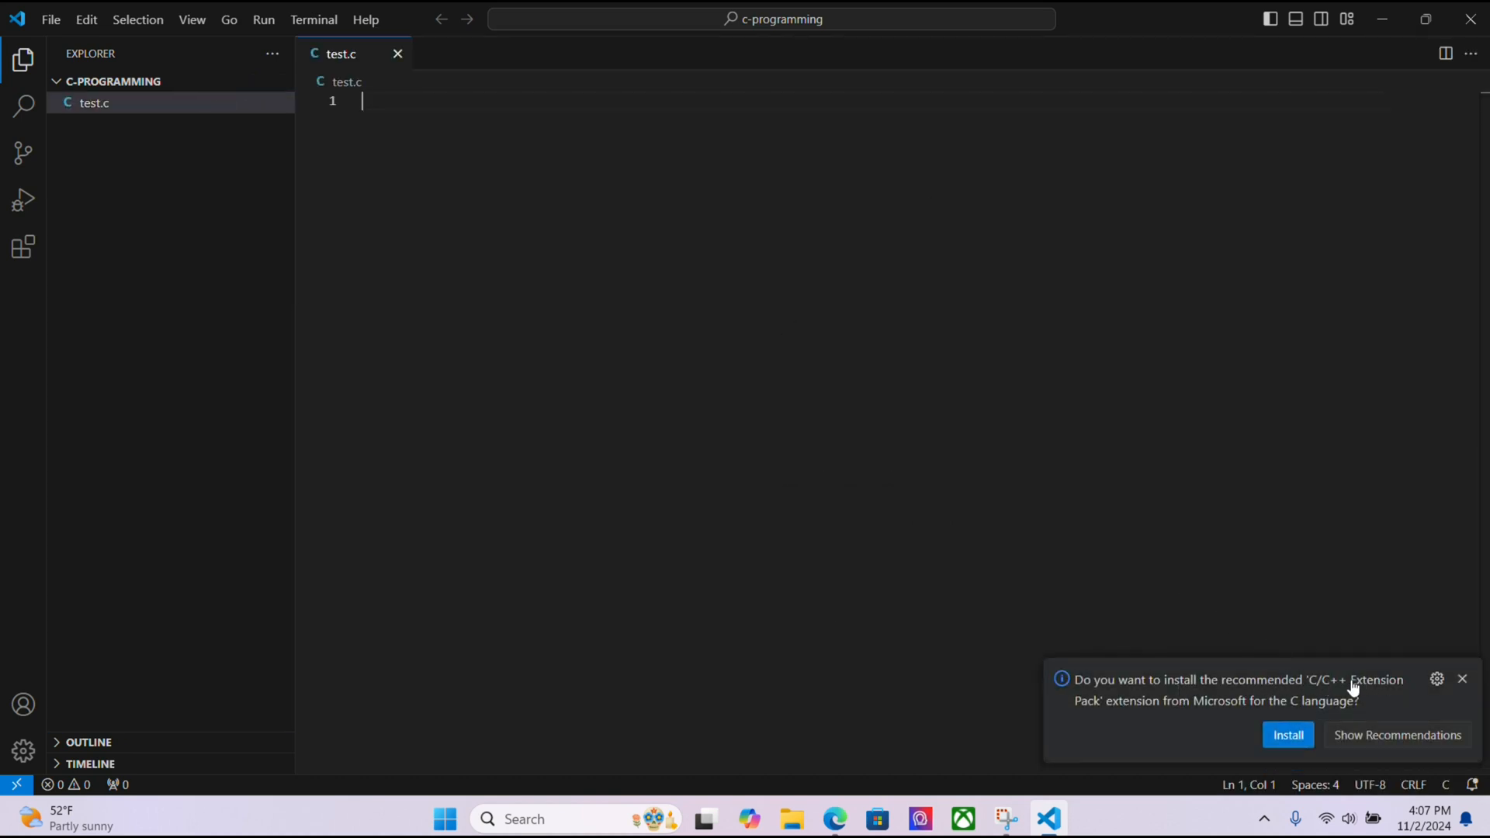
{"action": "mouse_move", "coordinate": [1200, 718]}
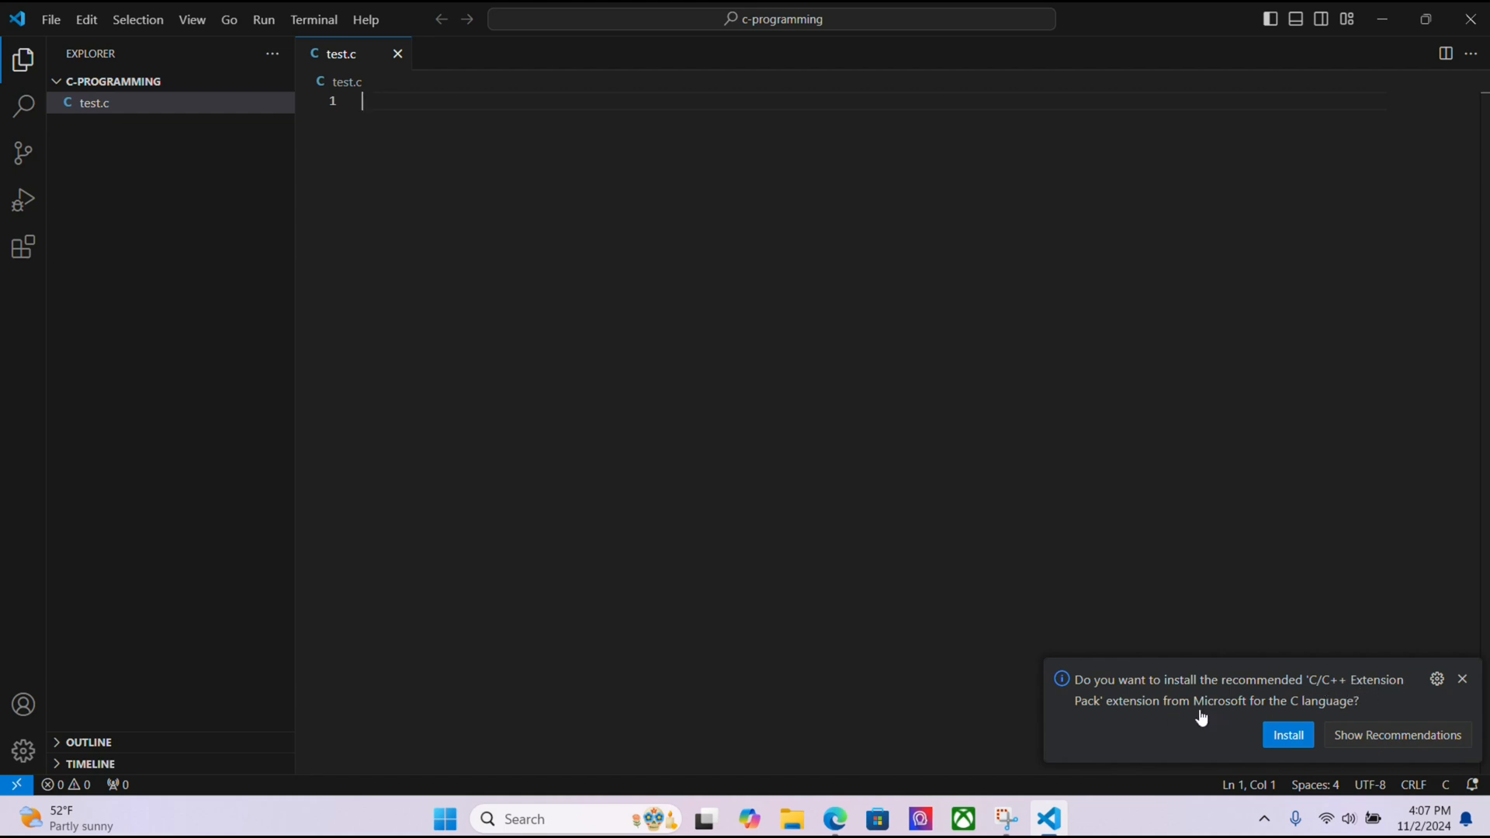
{"action": "left_click", "coordinate": [1289, 735]}
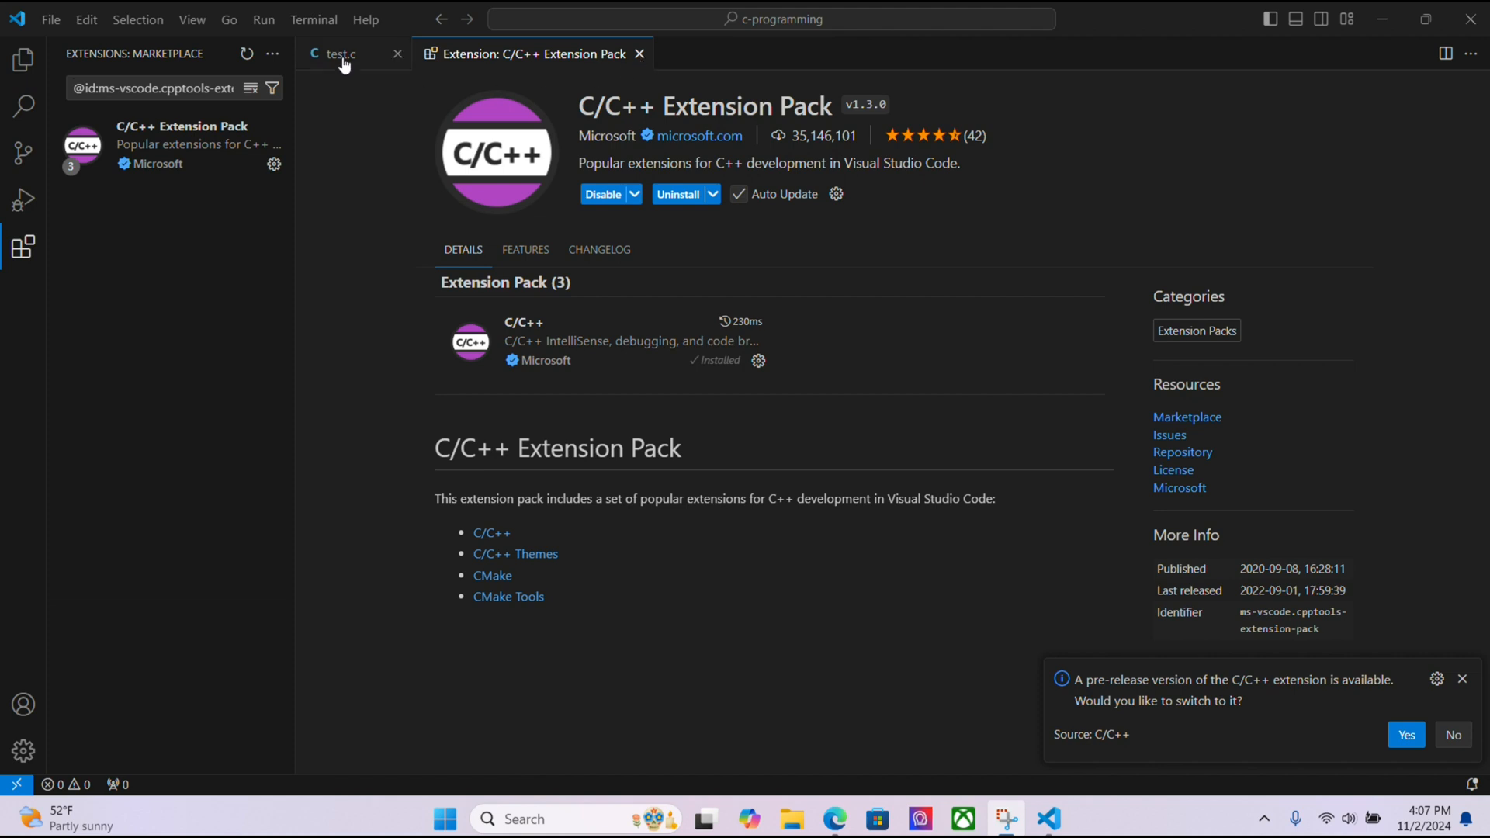
{"action": "left_click", "coordinate": [335, 54]}
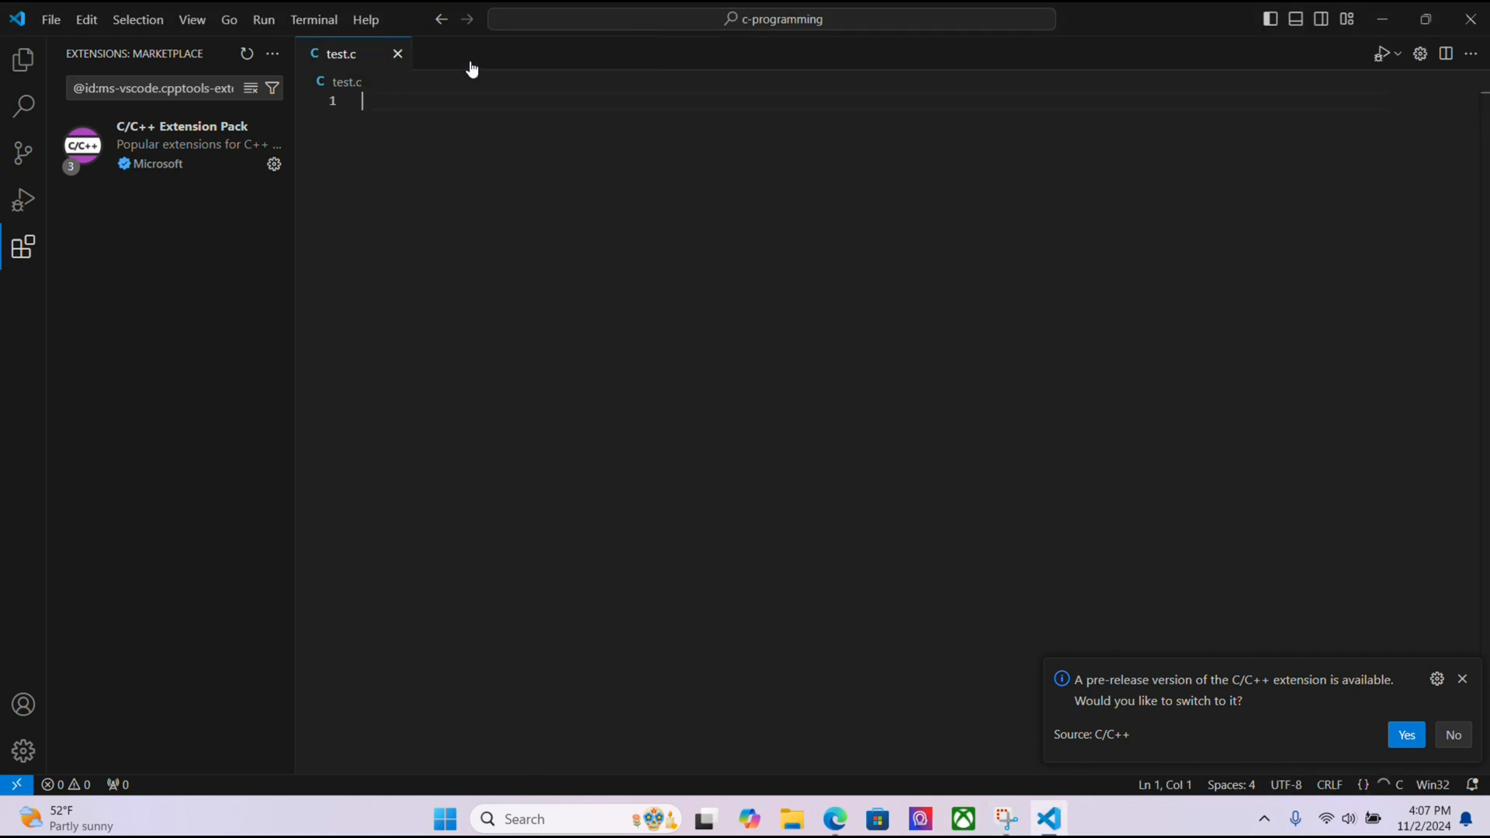
{"action": "mouse_move", "coordinate": [475, 95]}
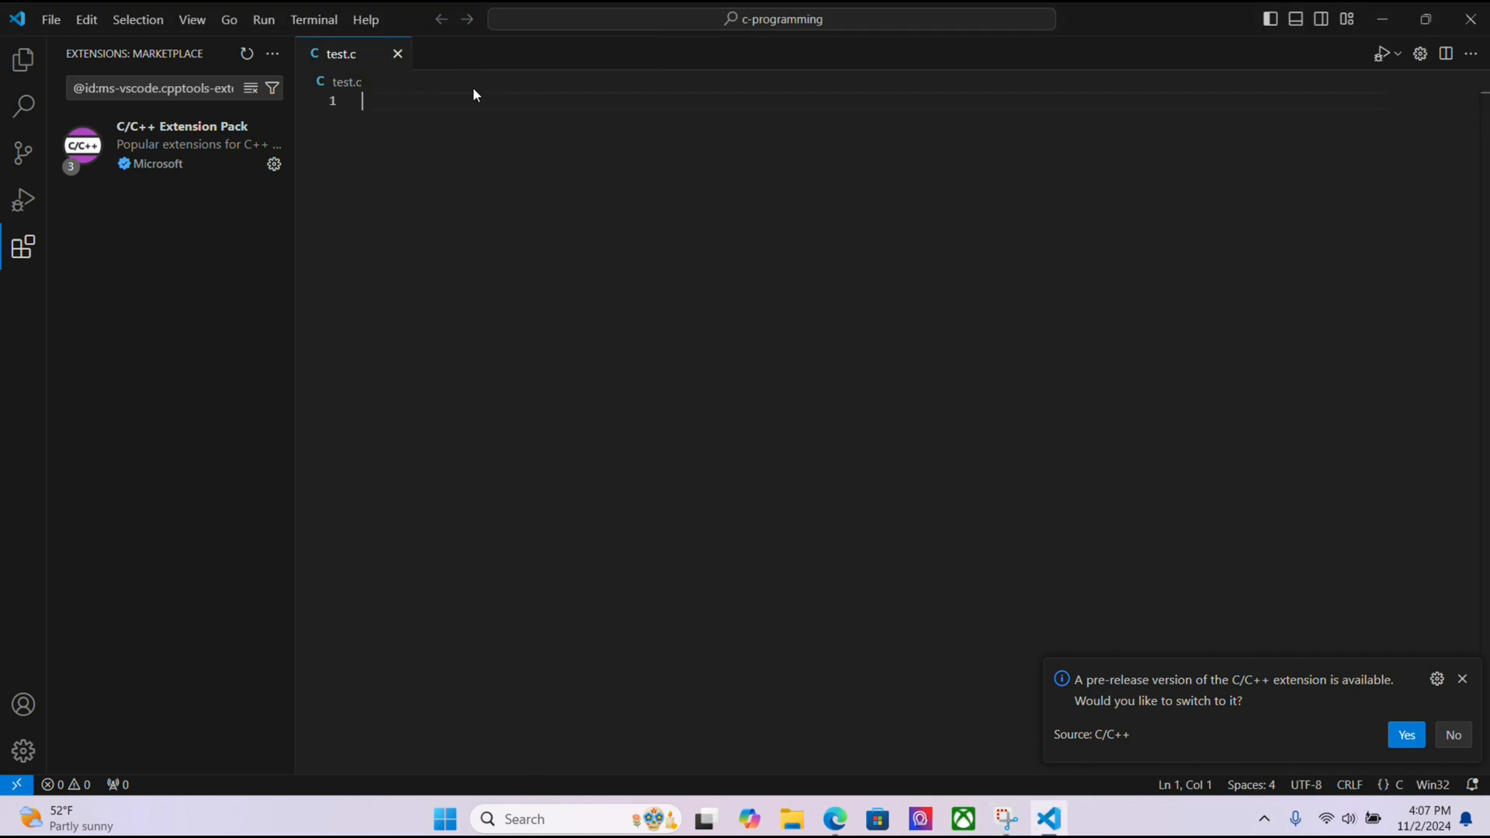
{"action": "mouse_move", "coordinate": [1081, 714]}
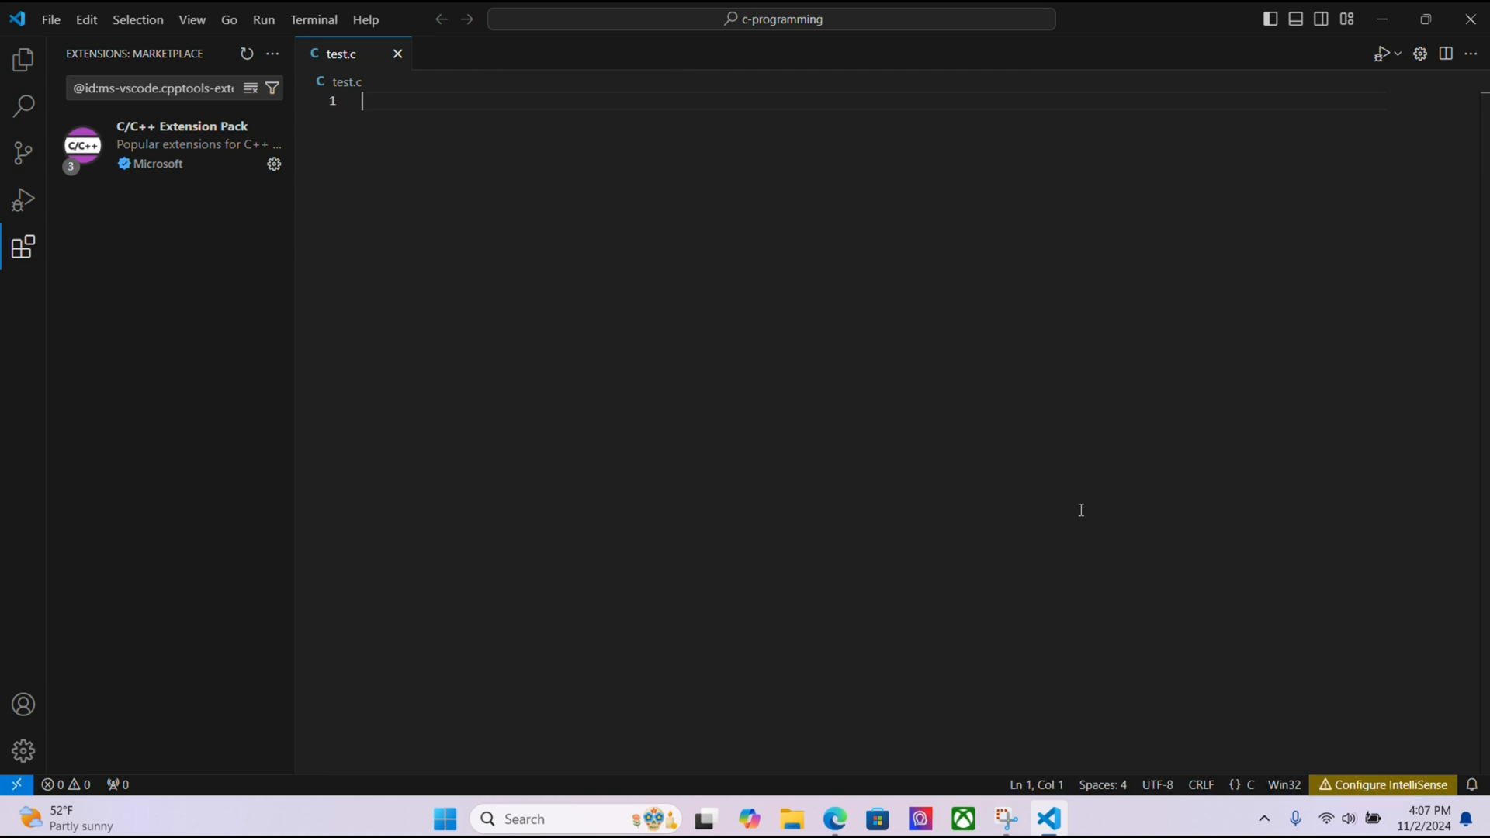
Write the #include <stdio.h> line at the top of test.c
{"action": "type", "text": "#i"}
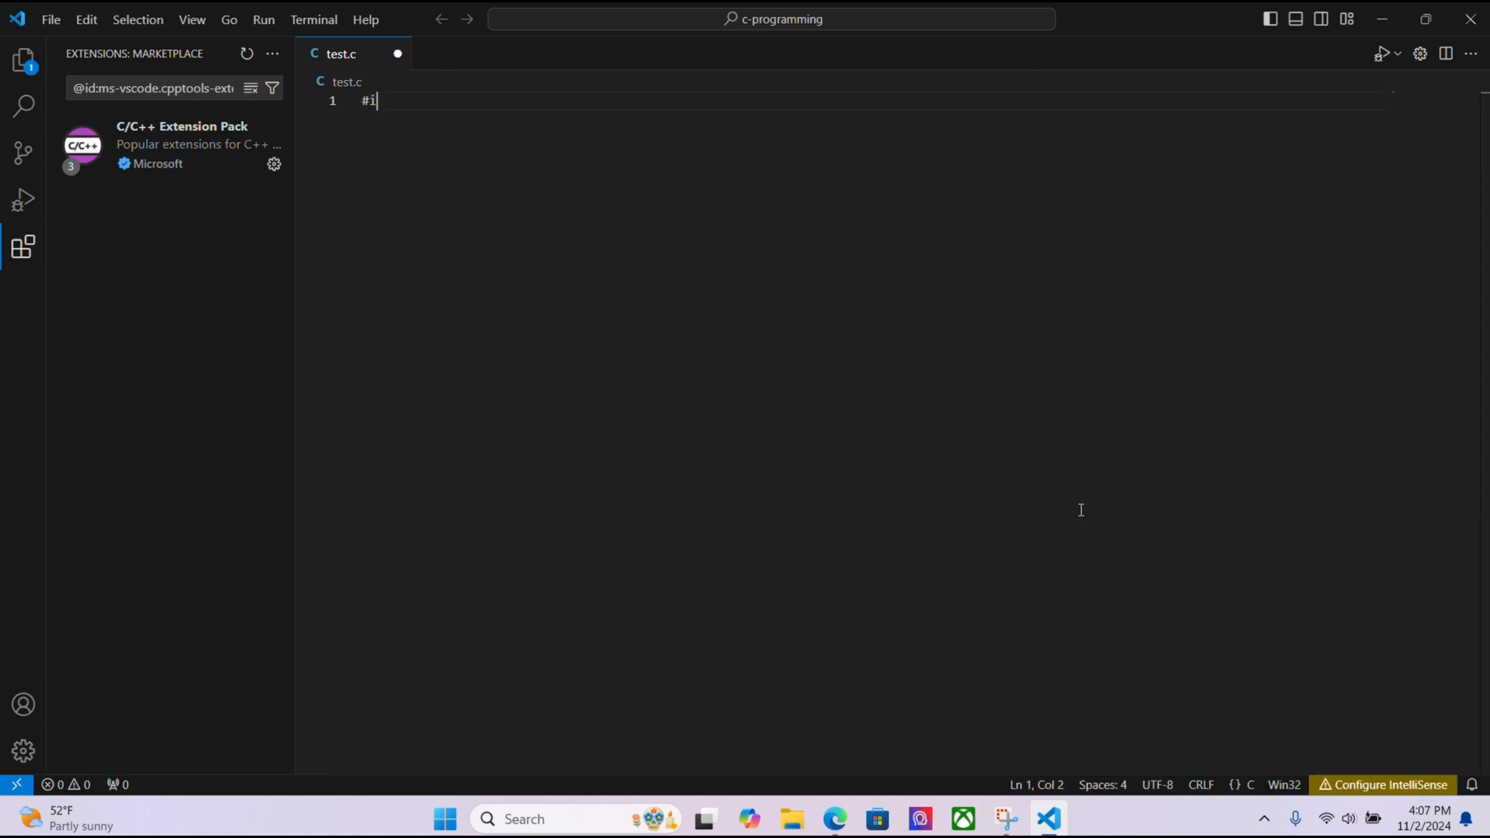
{"action": "type", "text": "nclude ,"}
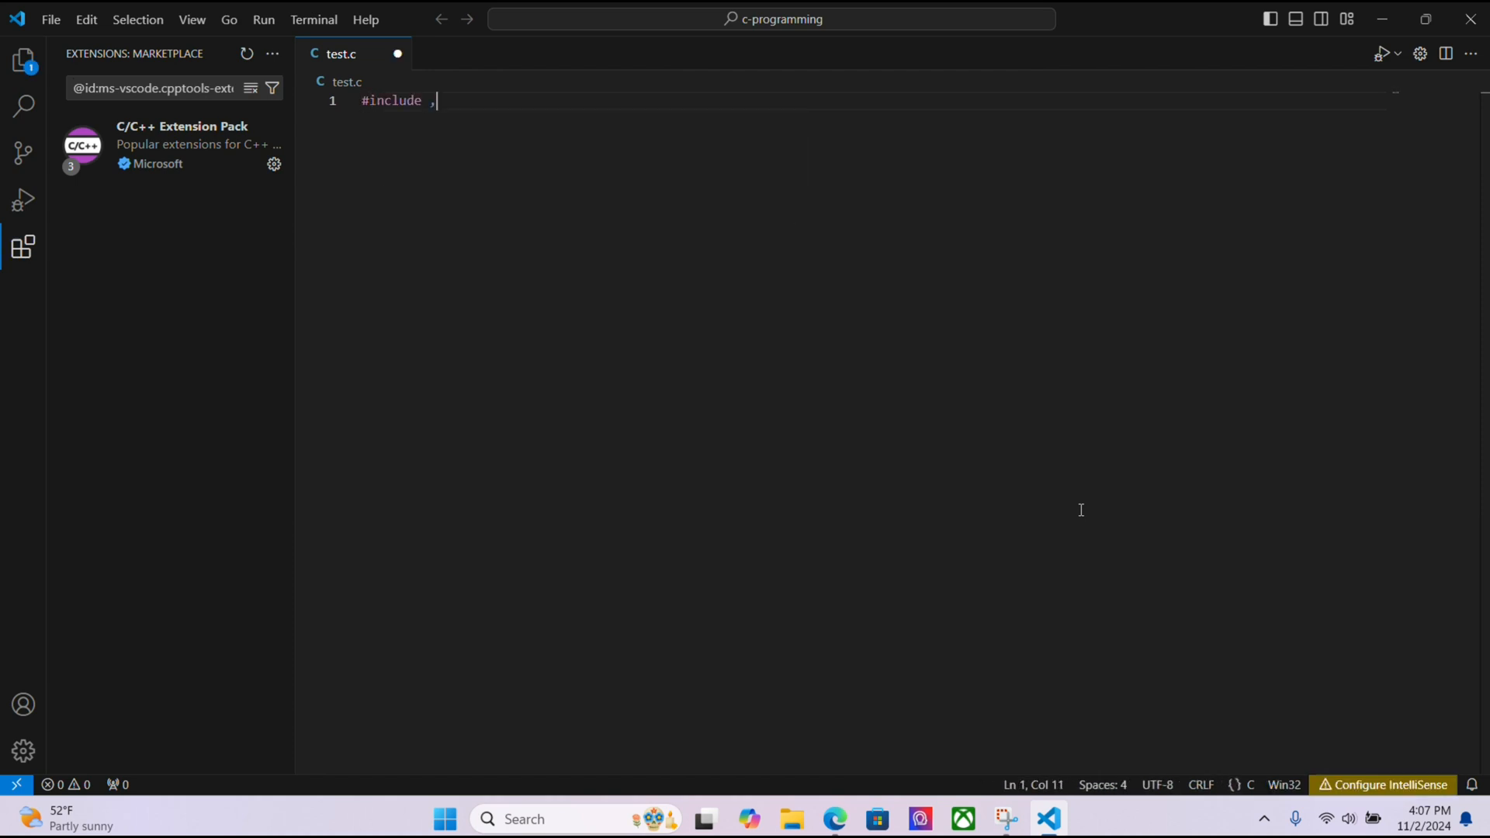
{"action": "type", "text": "<stdio.h>"}
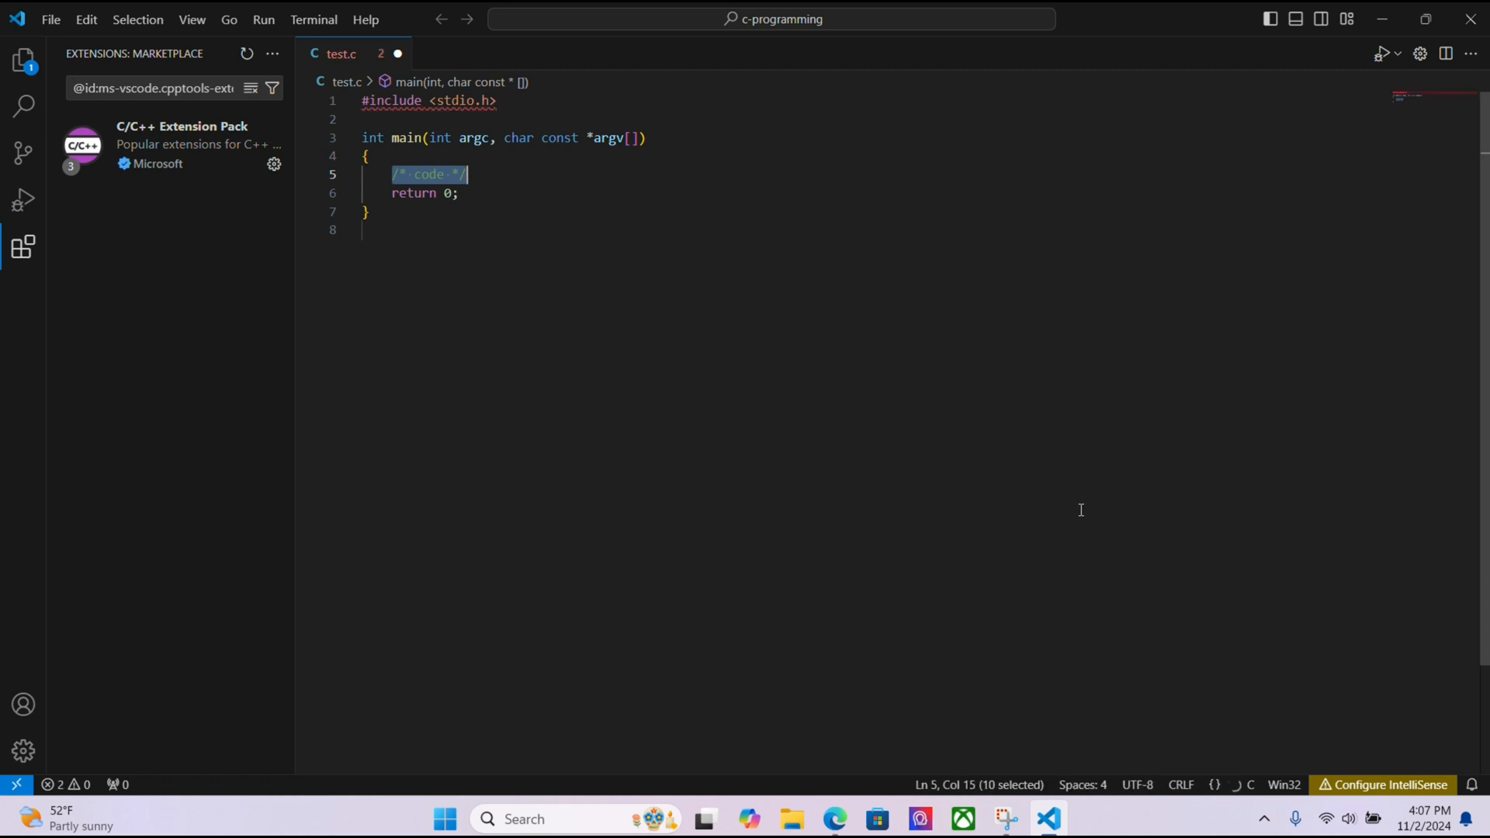
Write printf("Hi, my name is %s\n", "Tim"); inside main
{"action": "type", "text": "printf()"}
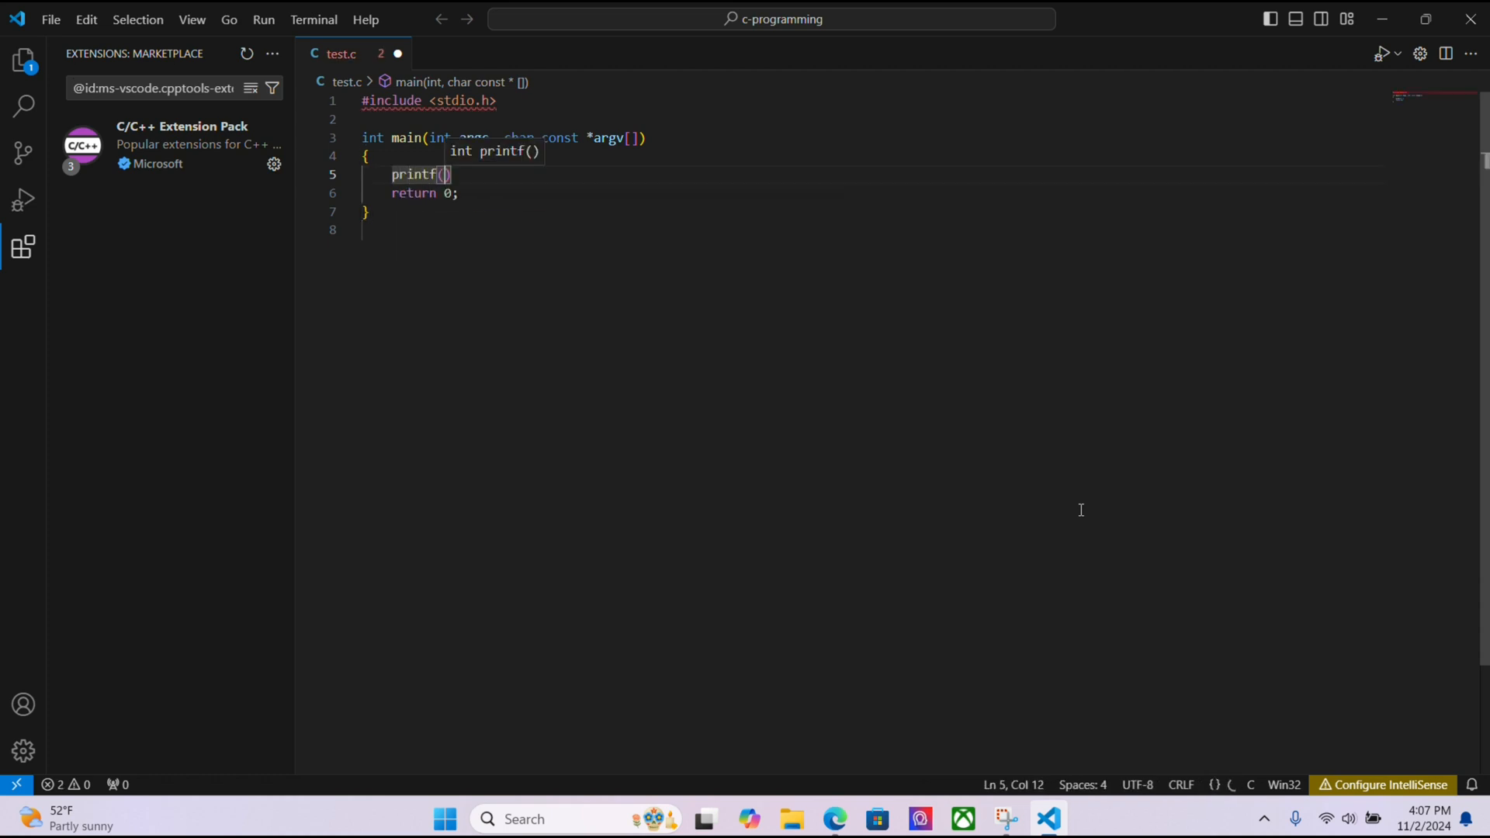
{"action": "type", "text": "\""}
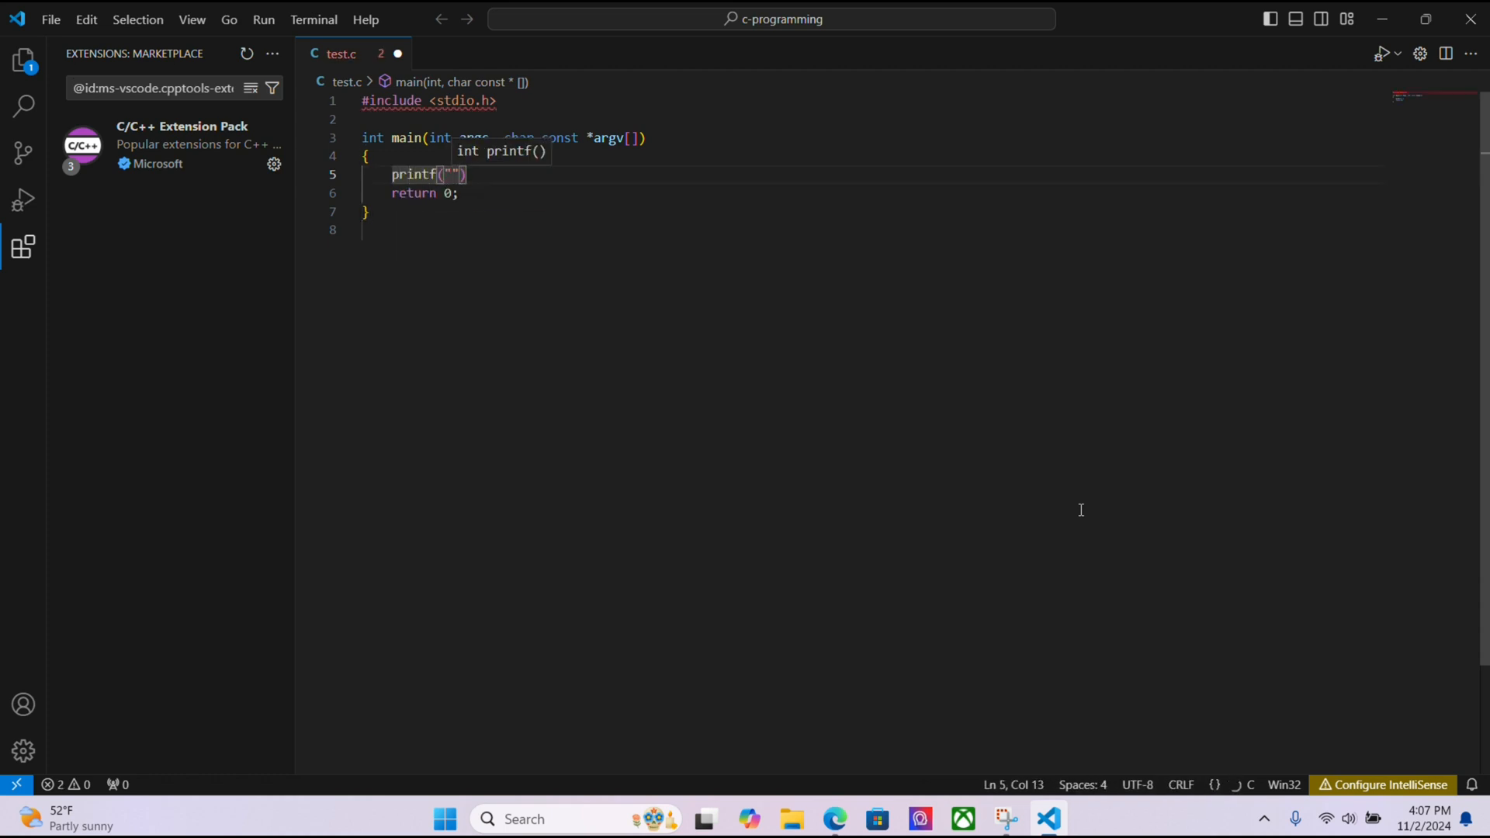
{"action": "type", "text": "Hi, my"}
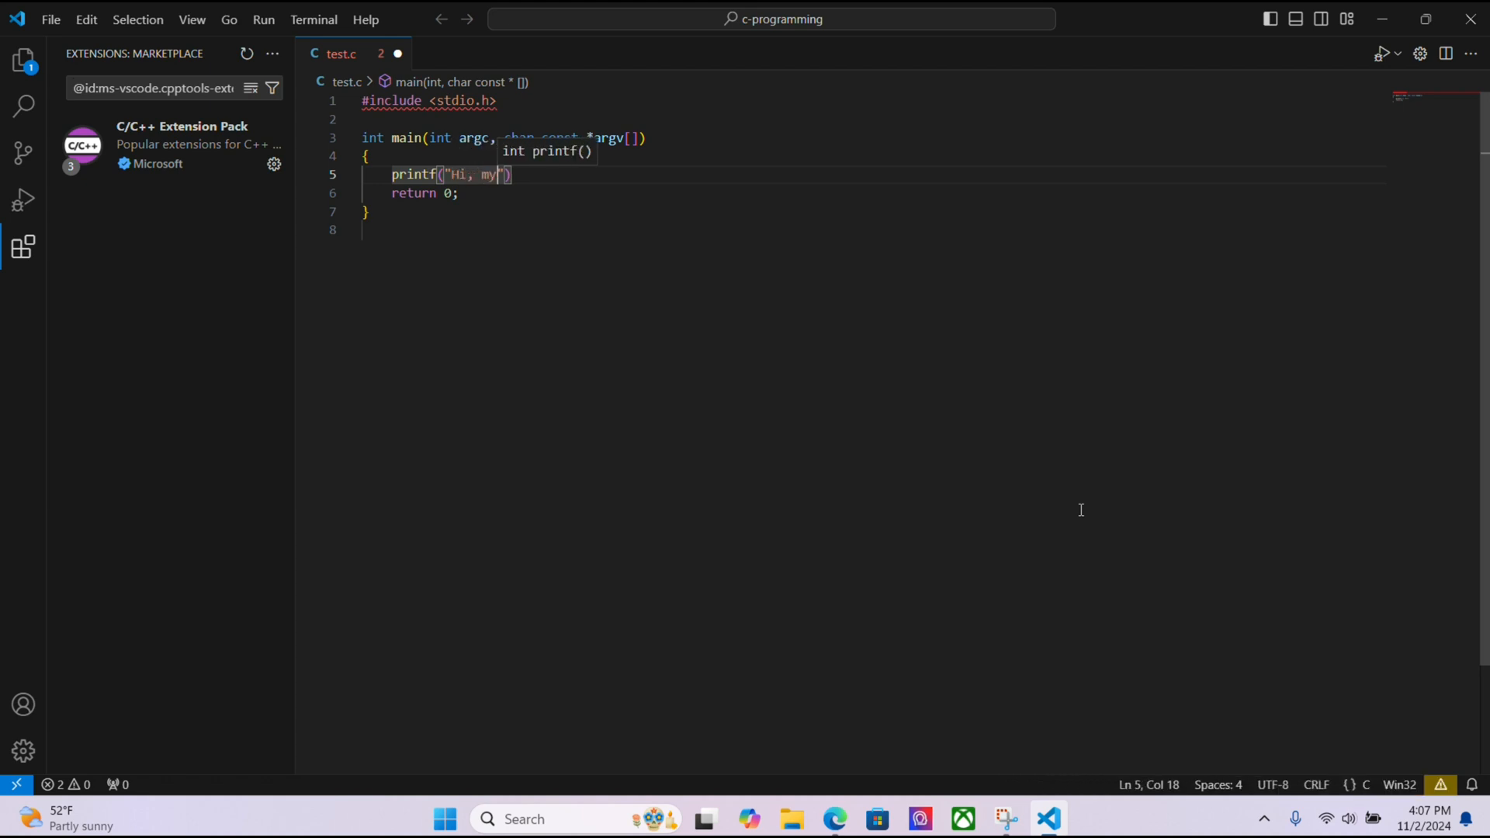
{"action": "type", "text": "name is"}
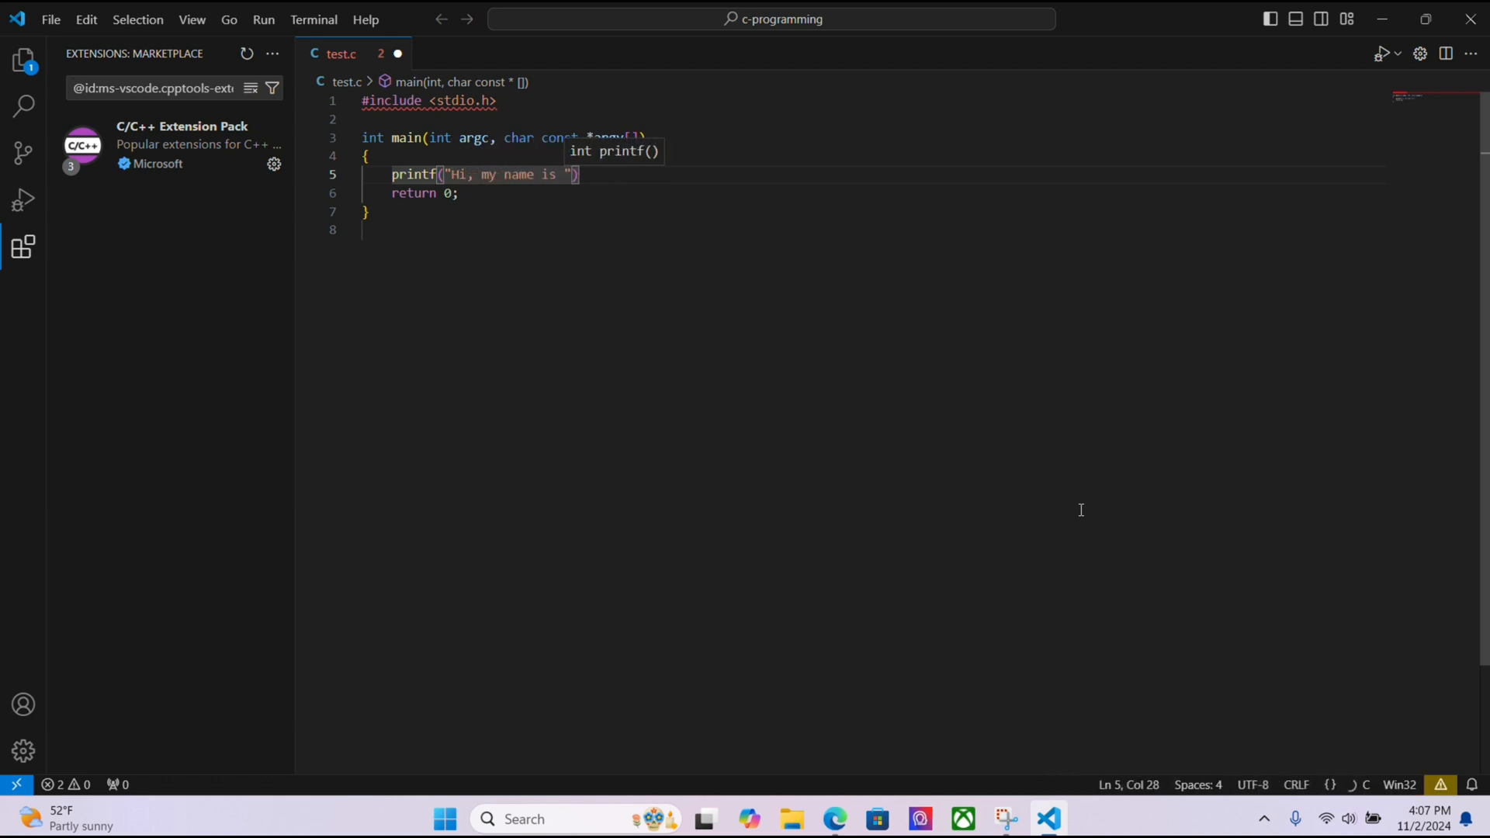
{"action": "type", "text": "%"}
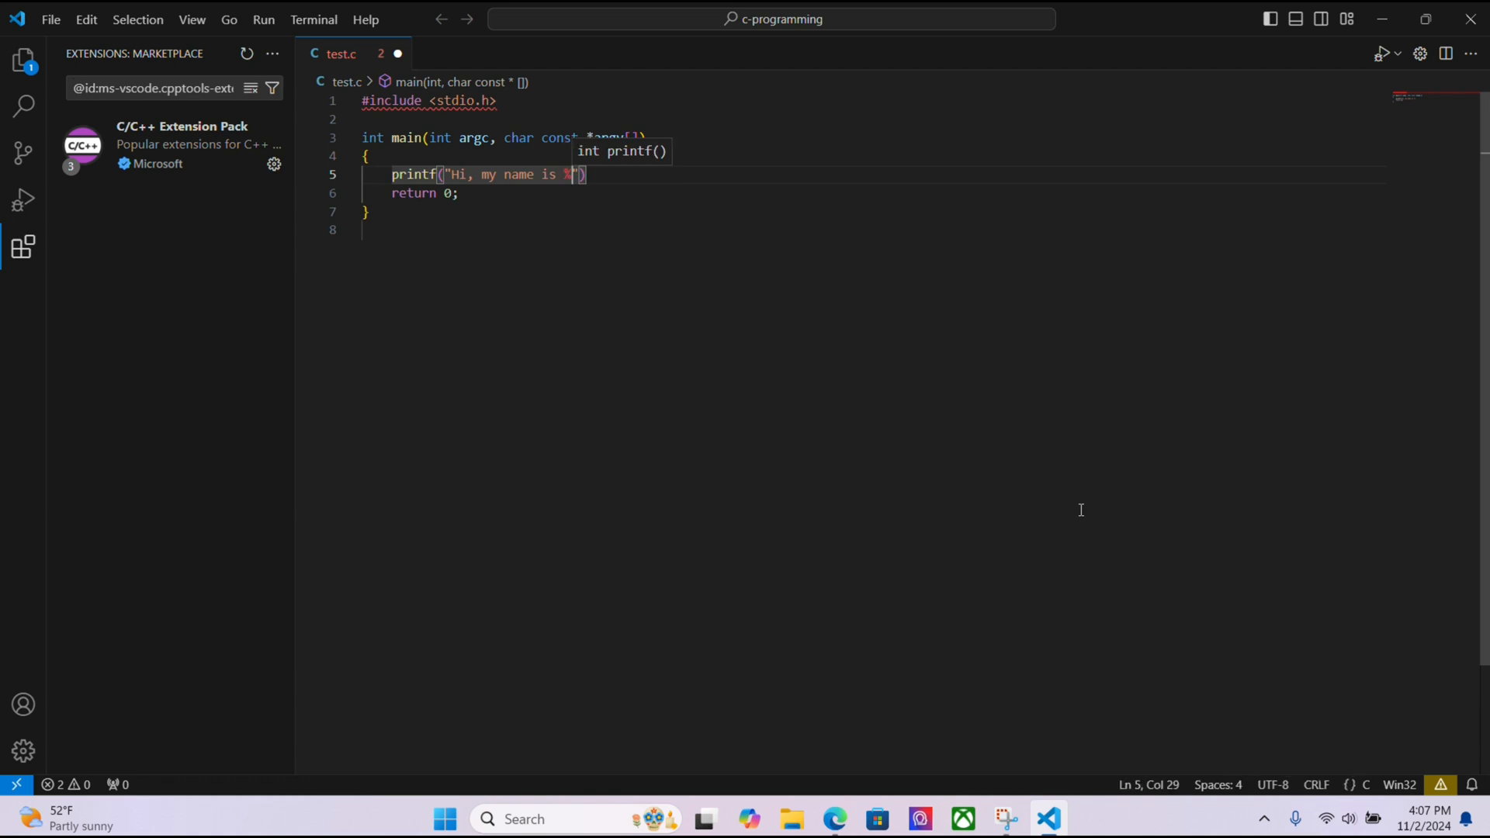
{"action": "type", "text": "s\\n"}
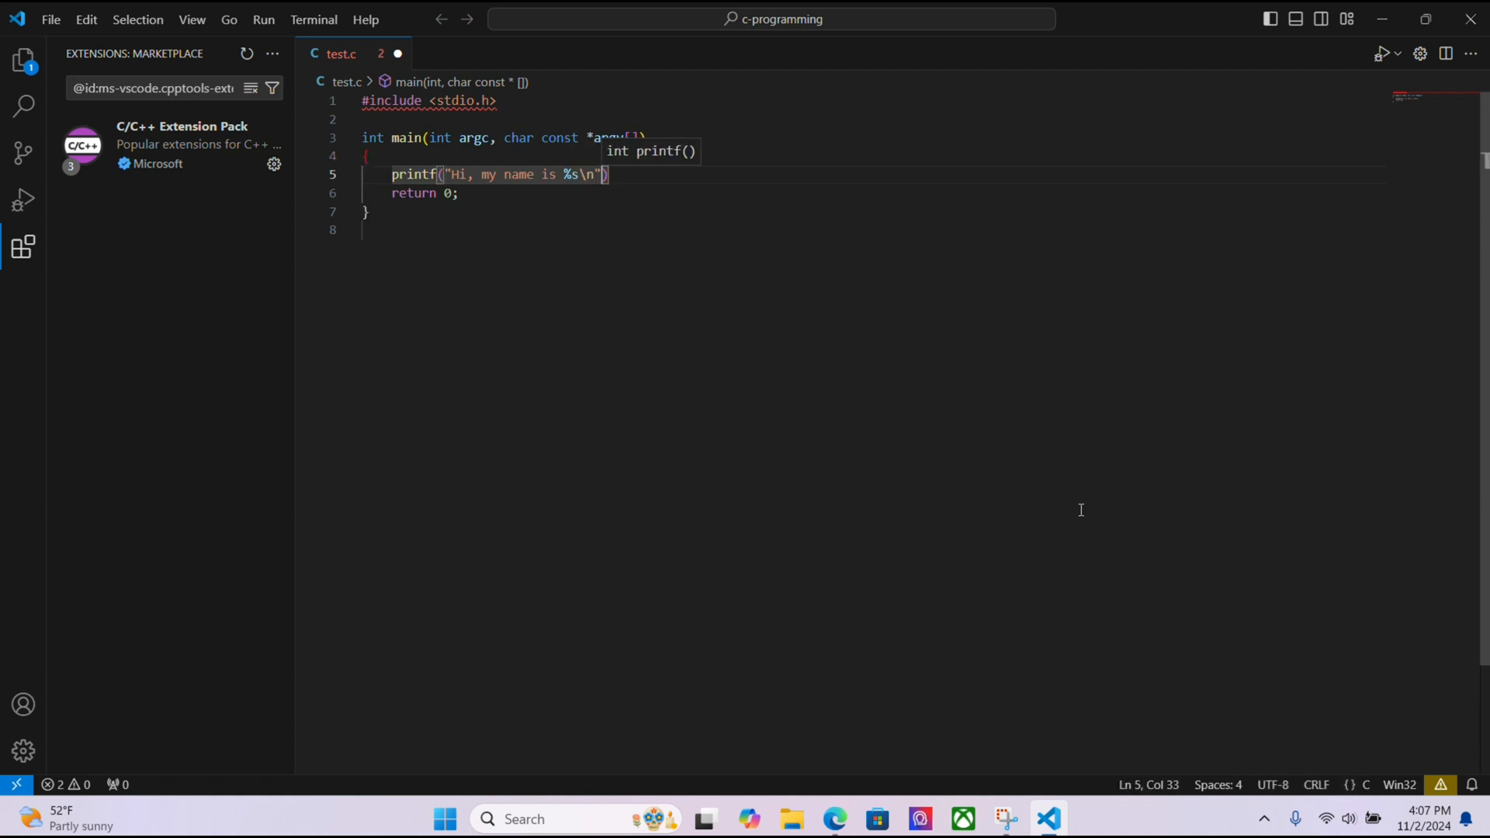
{"action": "type", "text": ", \"Tim\""}
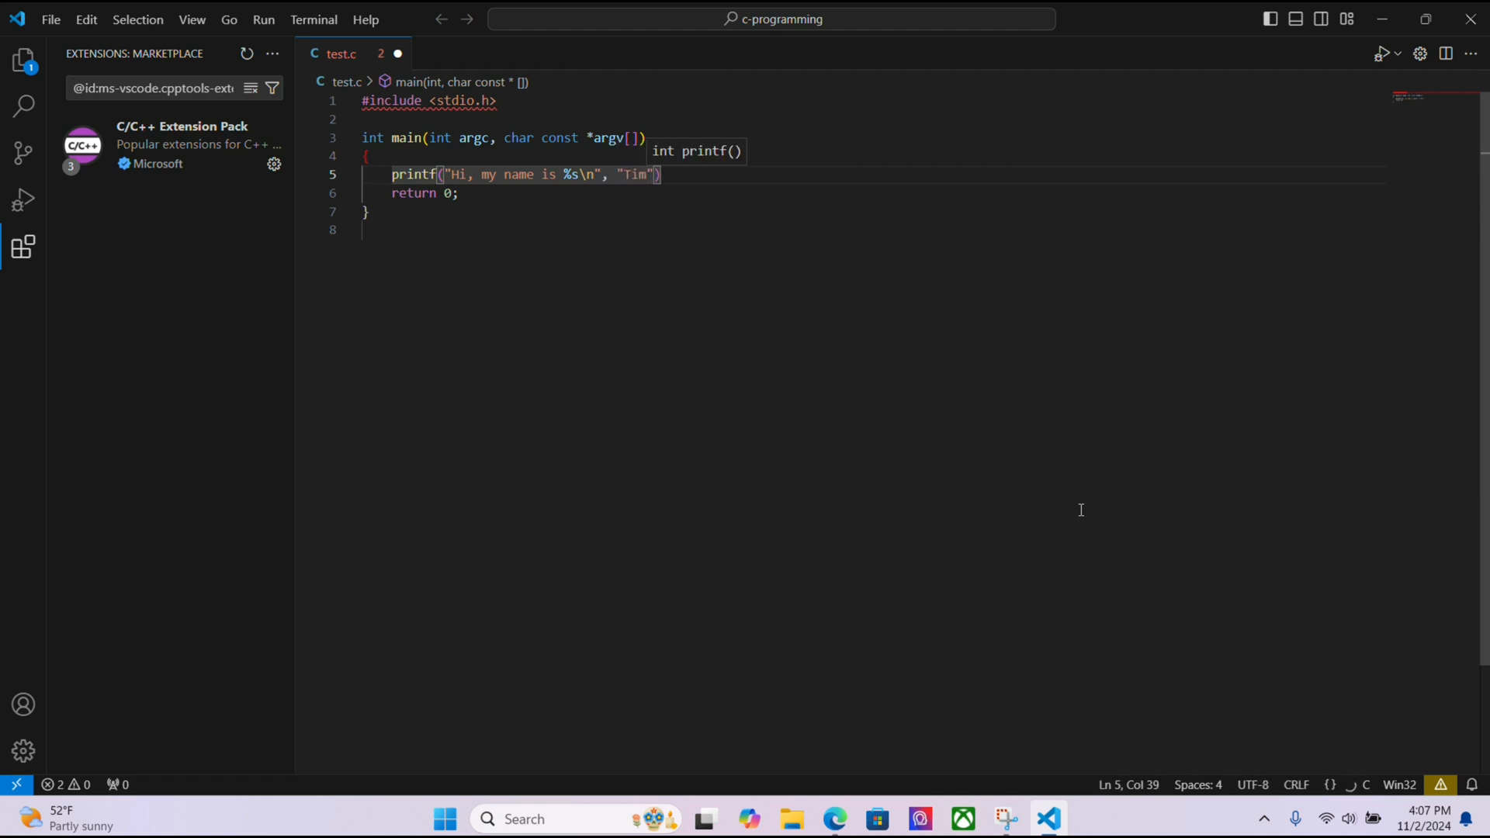
{"action": "type", "text": ";"}
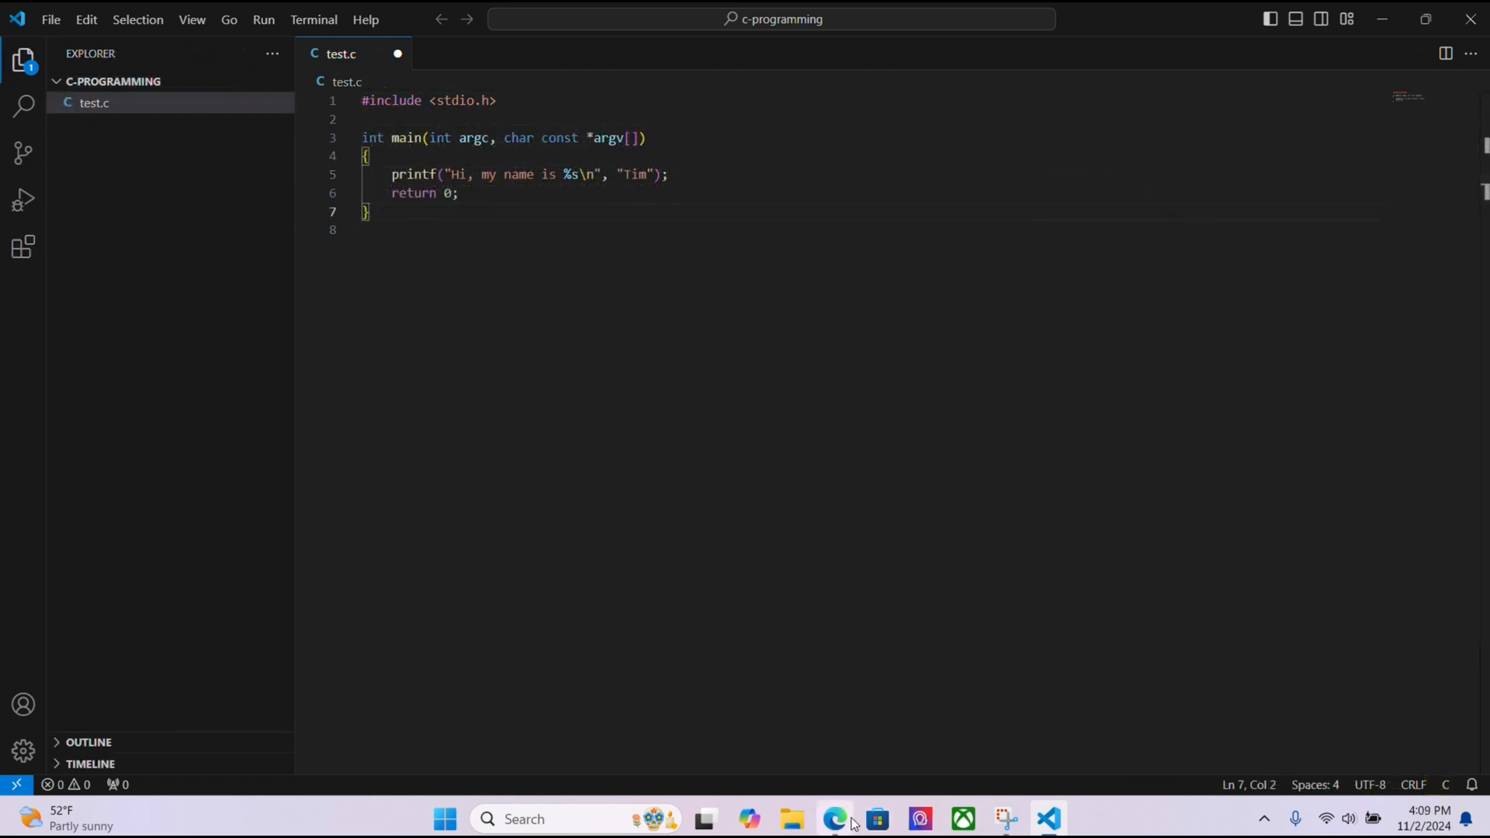
{"action": "mouse_move", "coordinate": [1019, 505]}
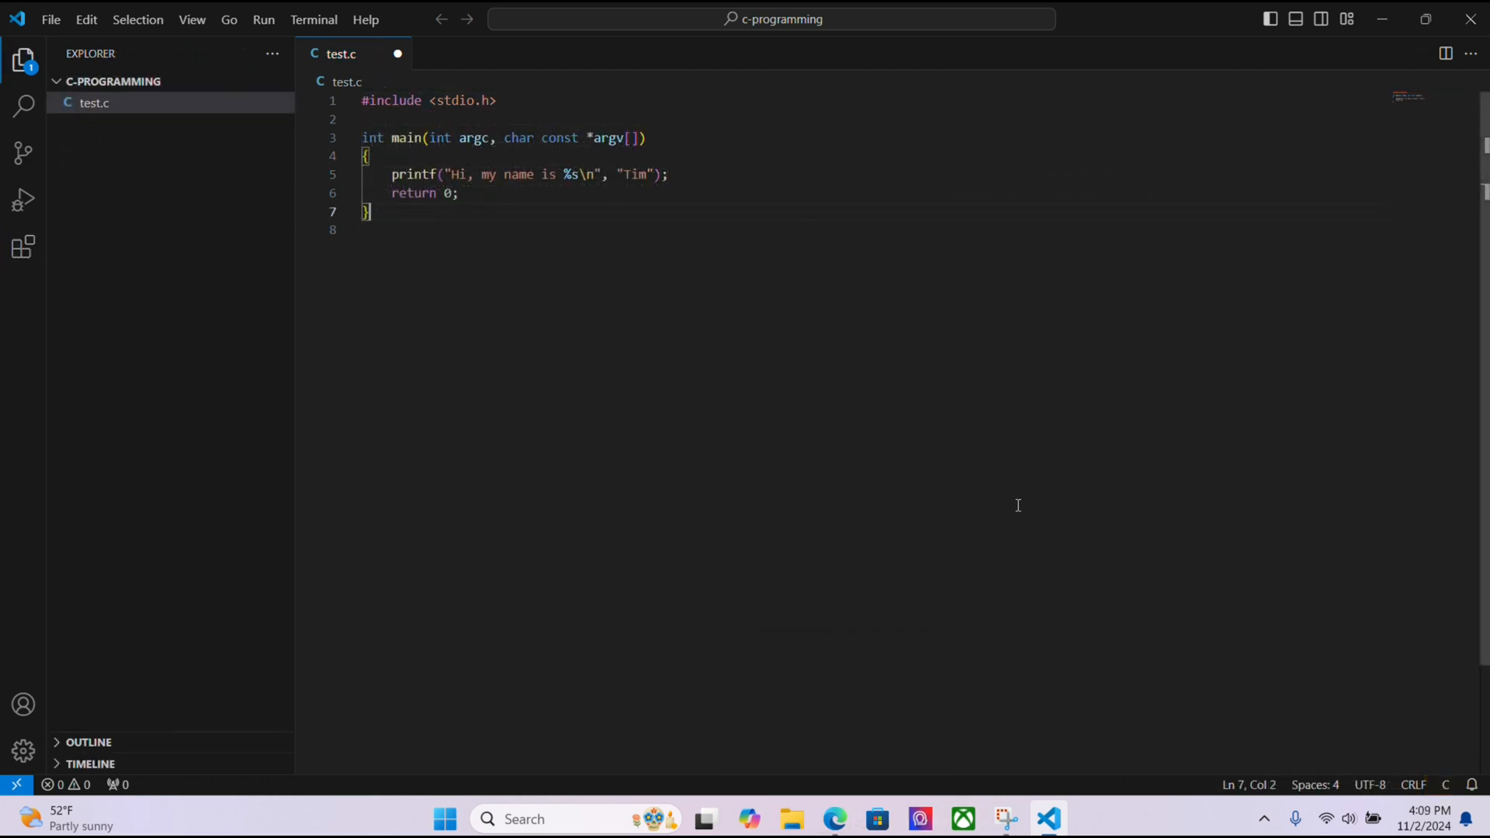
{"action": "mouse_move", "coordinate": [744, 264]}
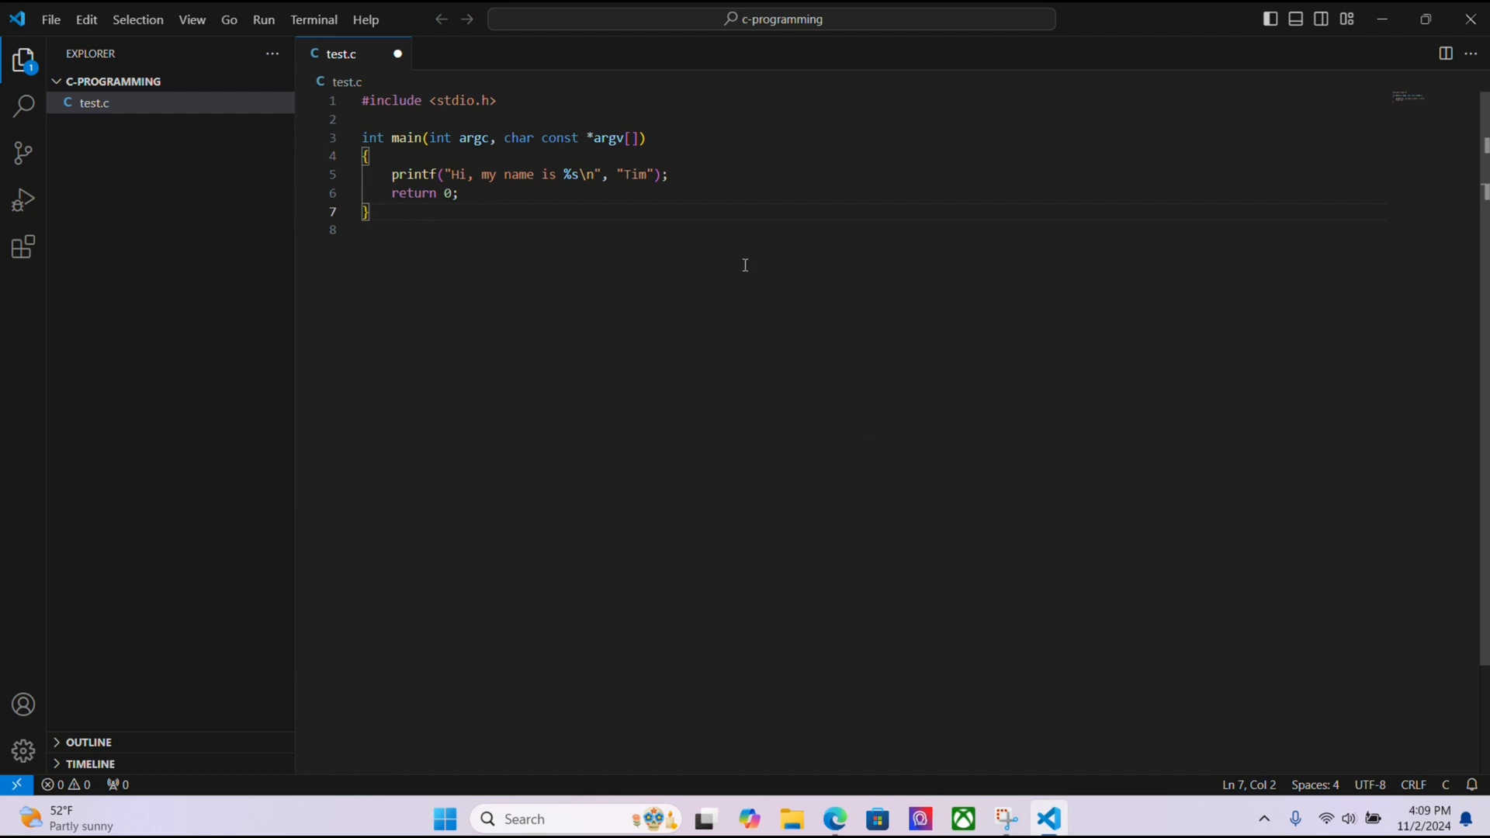
{"action": "mouse_move", "coordinate": [732, 294]}
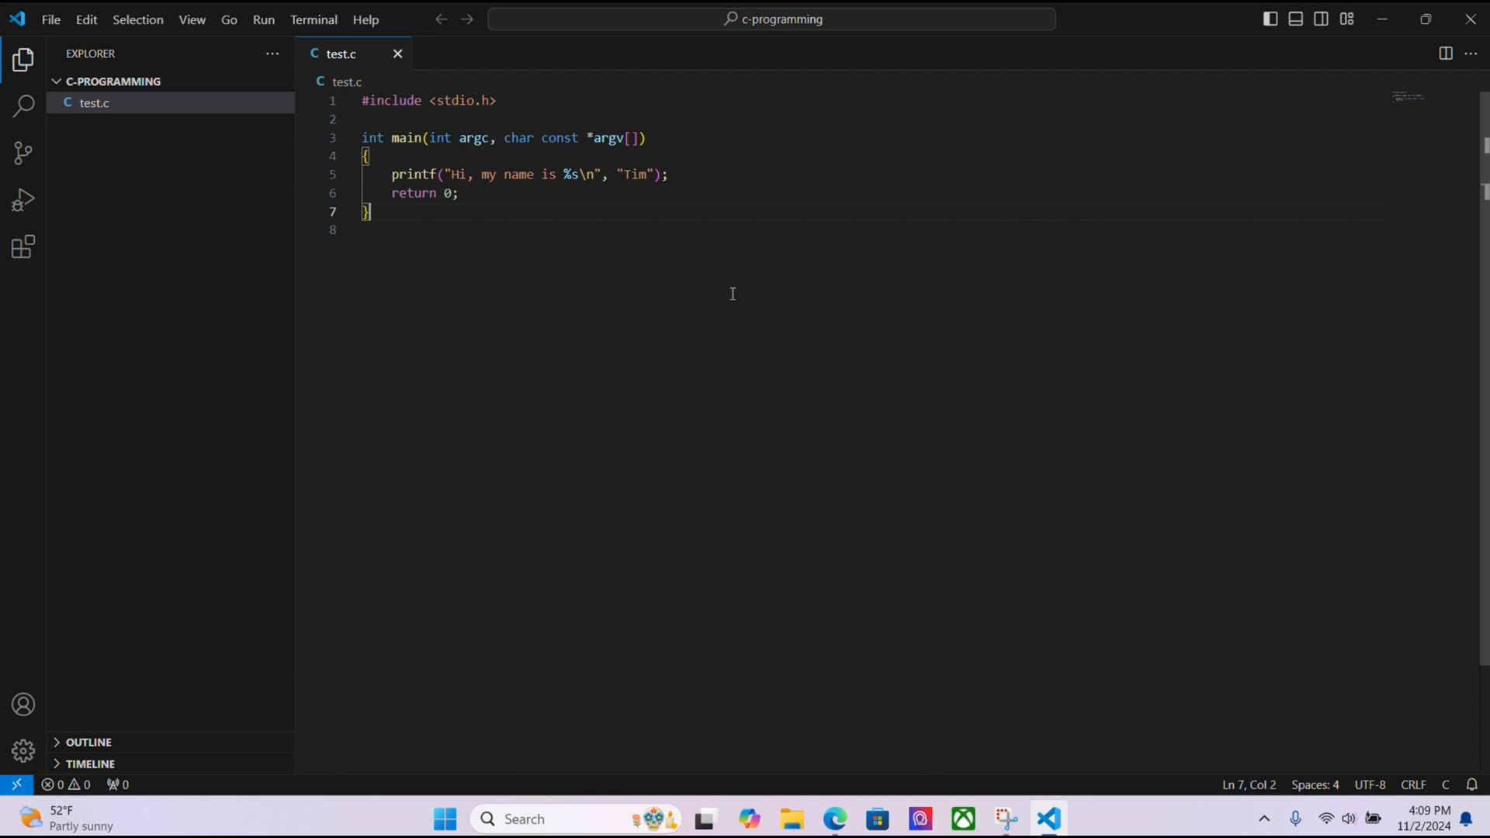
Save test.c and place the cursor on the empty line after main's closing brace
{"action": "left_click", "coordinate": [694, 230]}
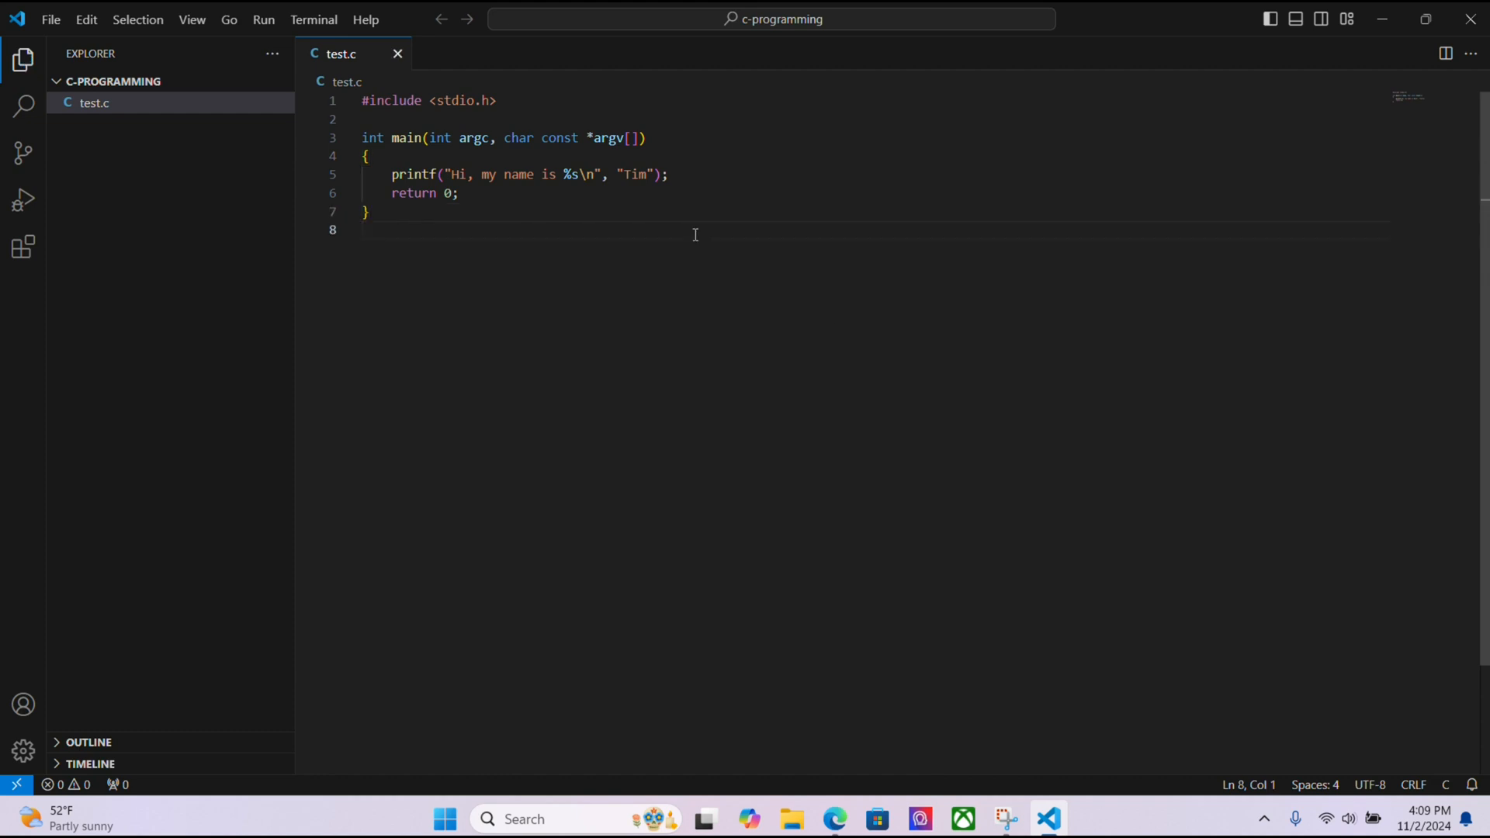
{"action": "mouse_move", "coordinate": [1152, 453]}
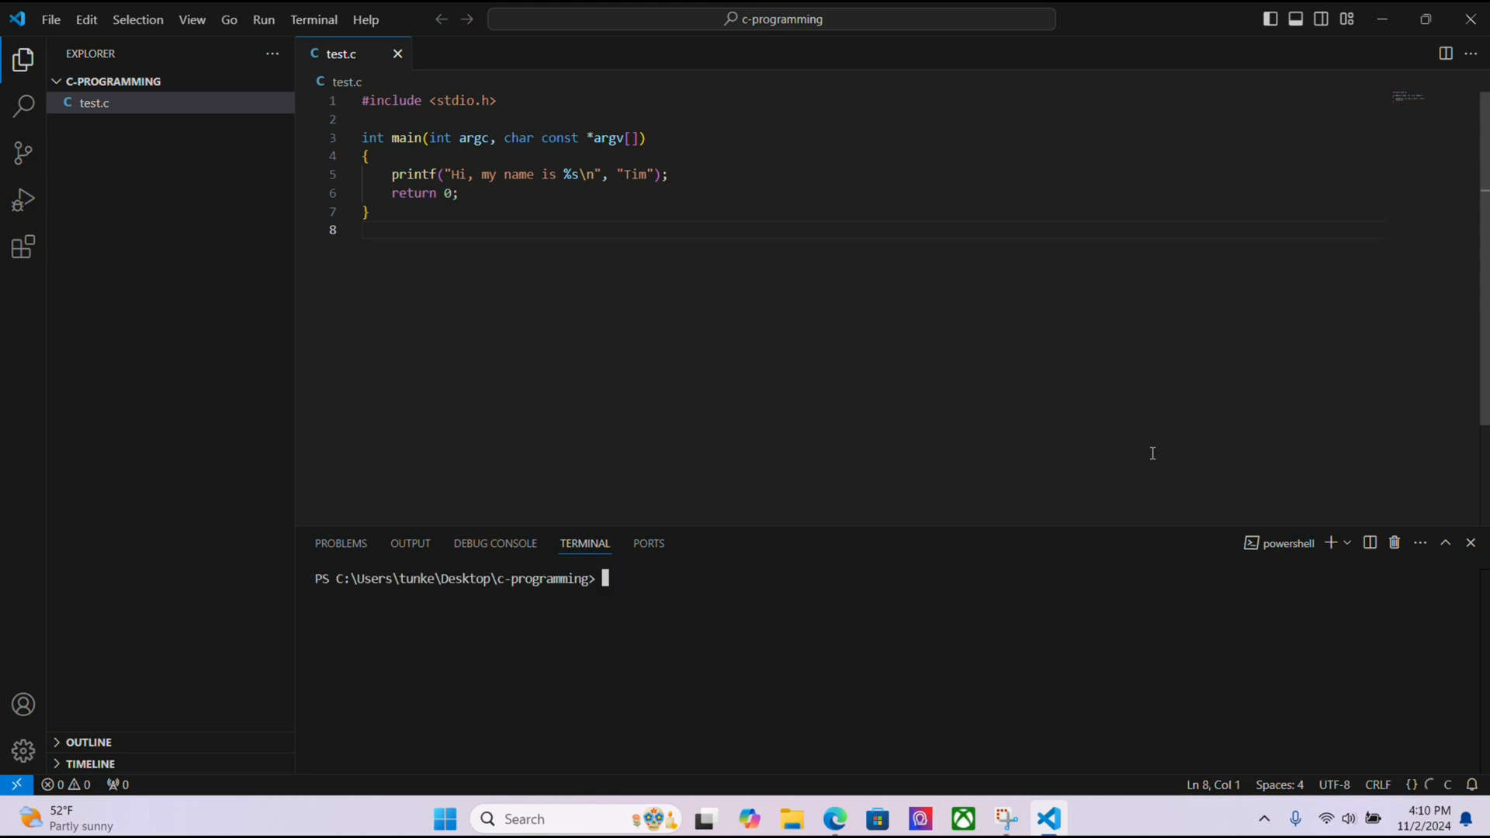
Compile with gcc .\test.c and run .\a.exe, printing 'Hi, my name is Tim'
{"action": "type", "text": "gcc"}
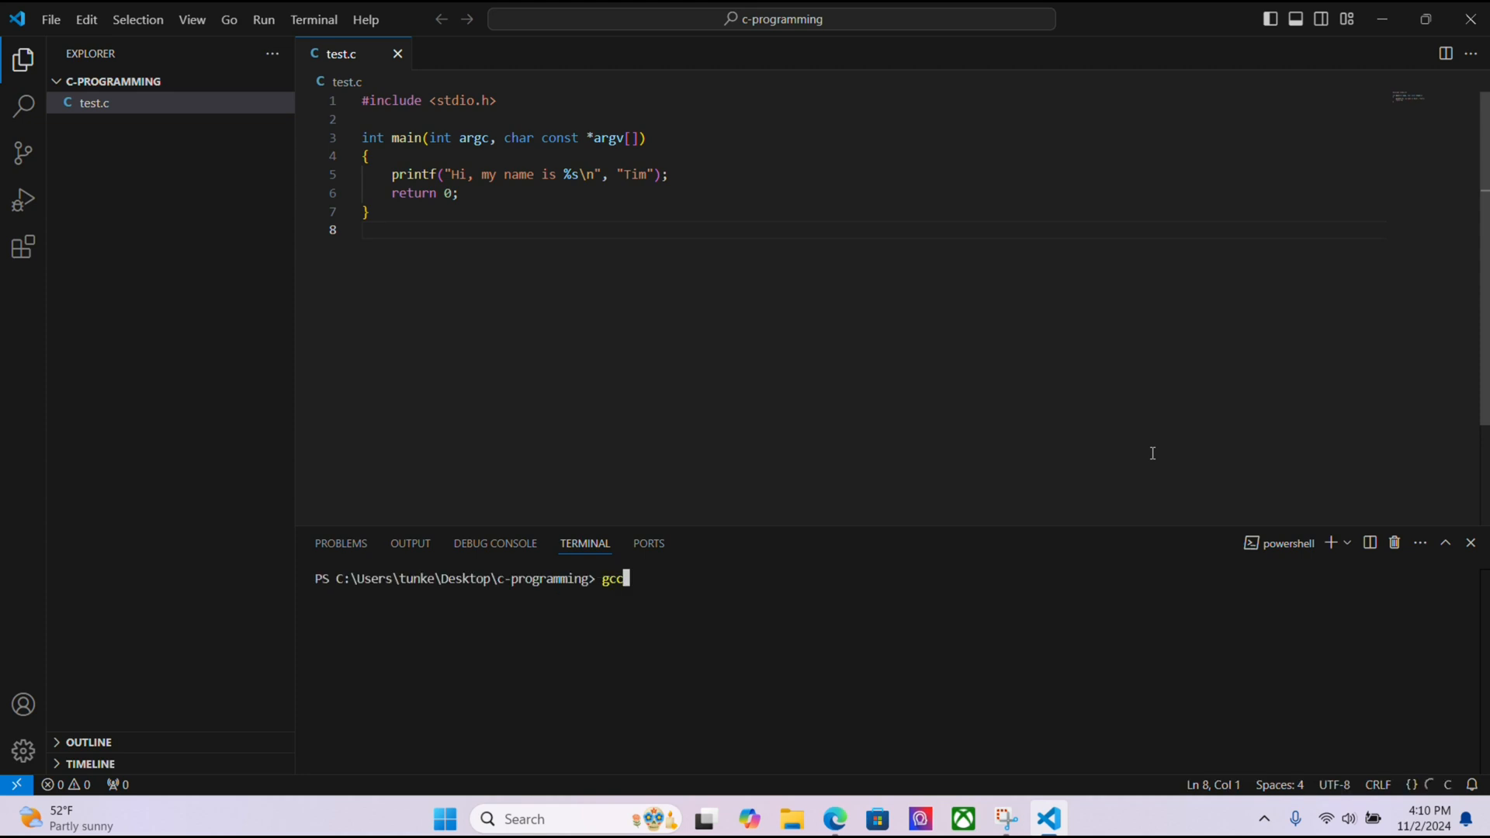
{"action": "type", "text": "test.c"}
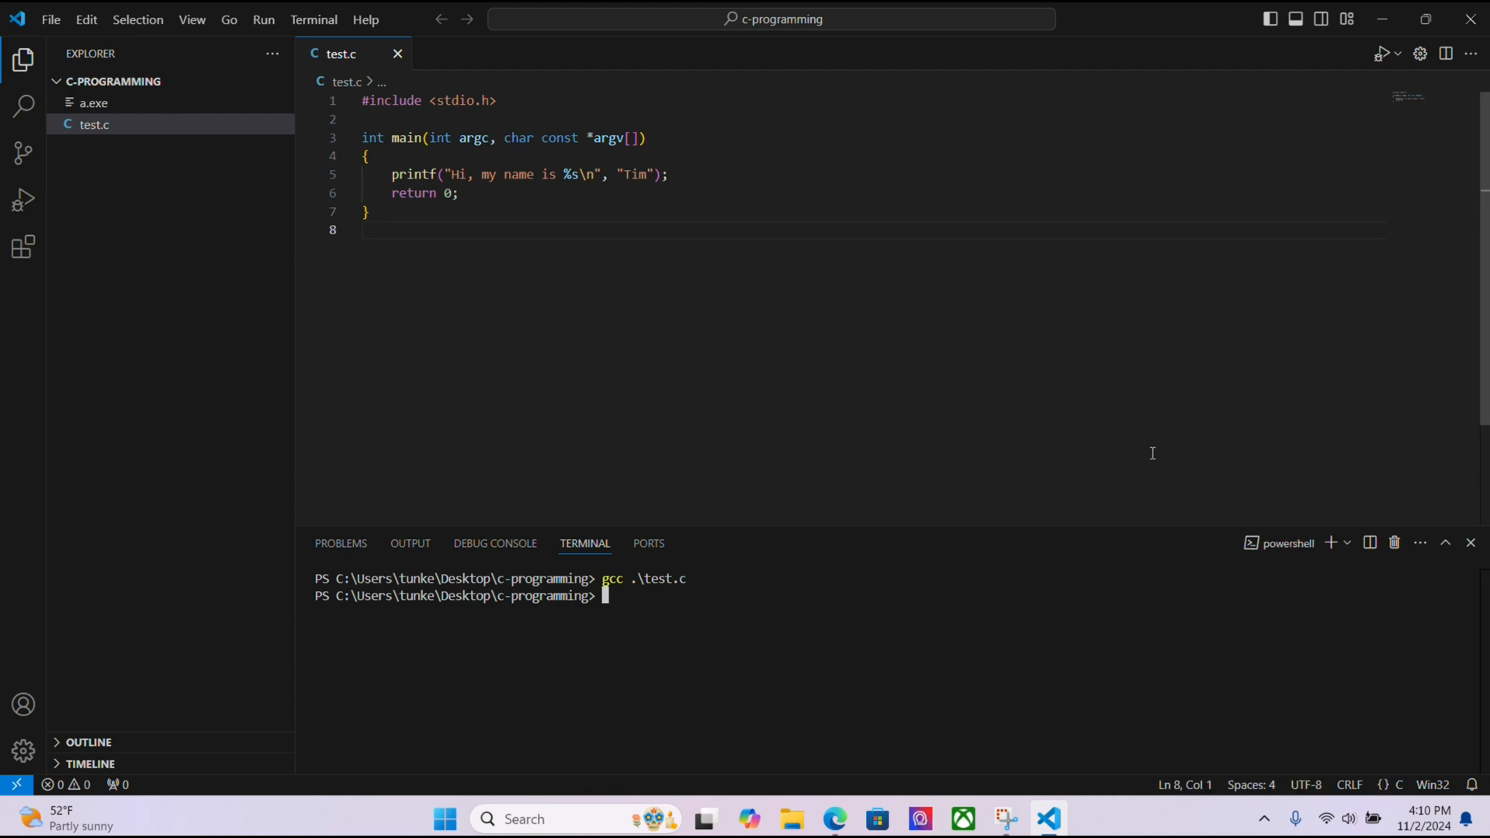
{"action": "type", "text": "."}
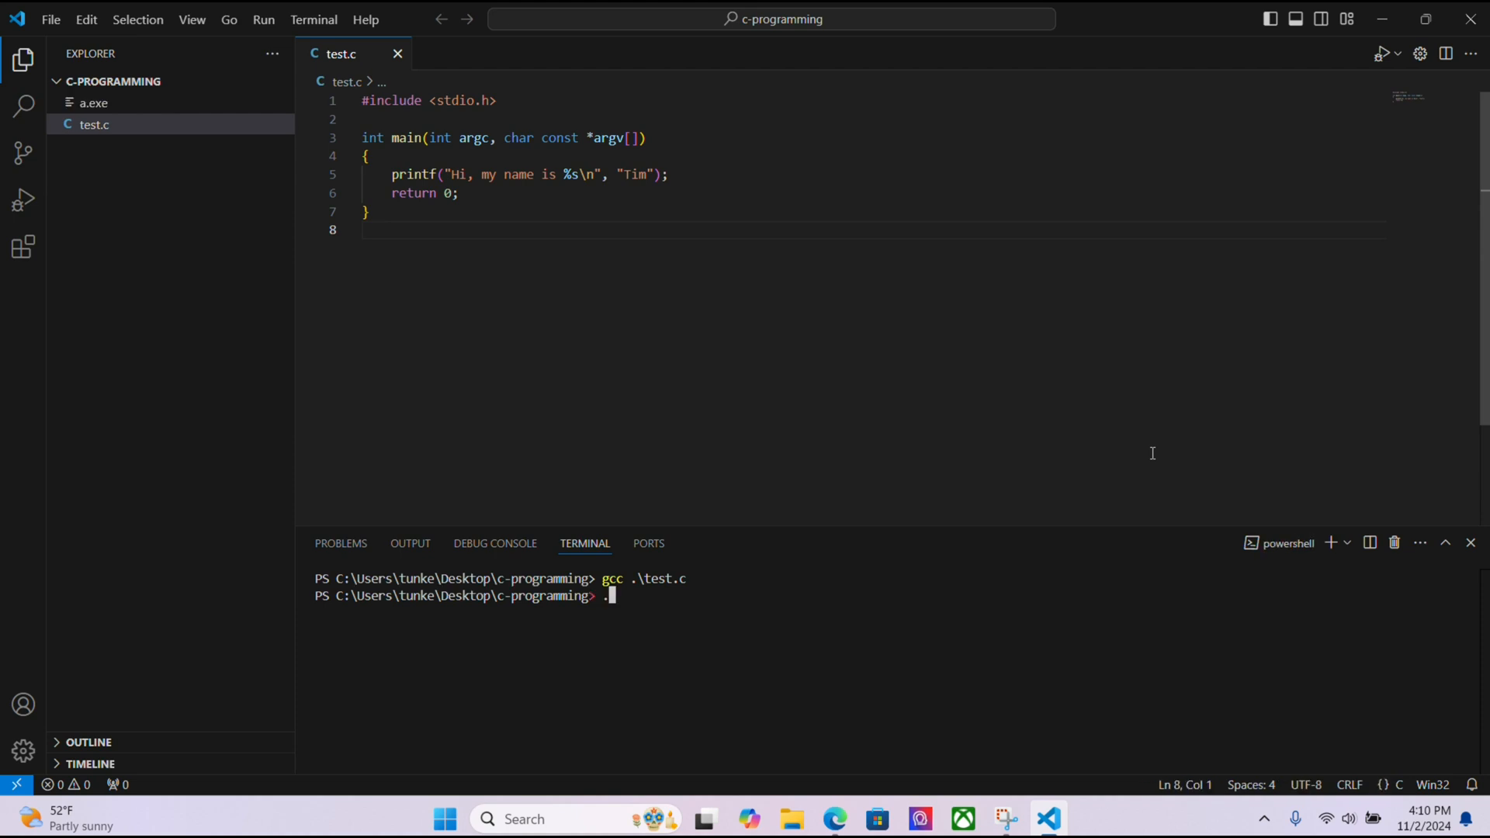
{"action": "type", "text": "\\"}
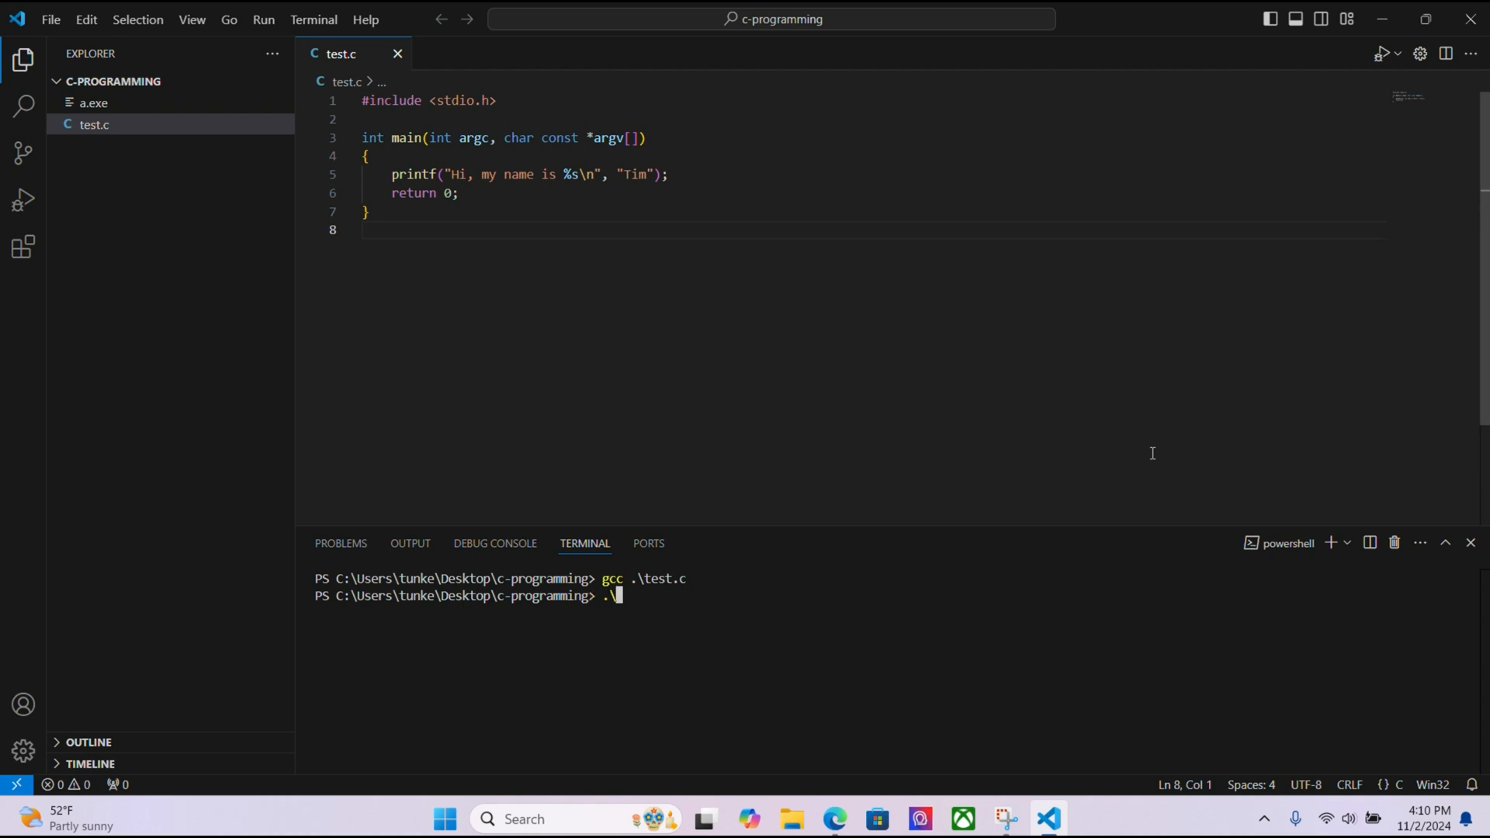
{"action": "type", "text": "a"}
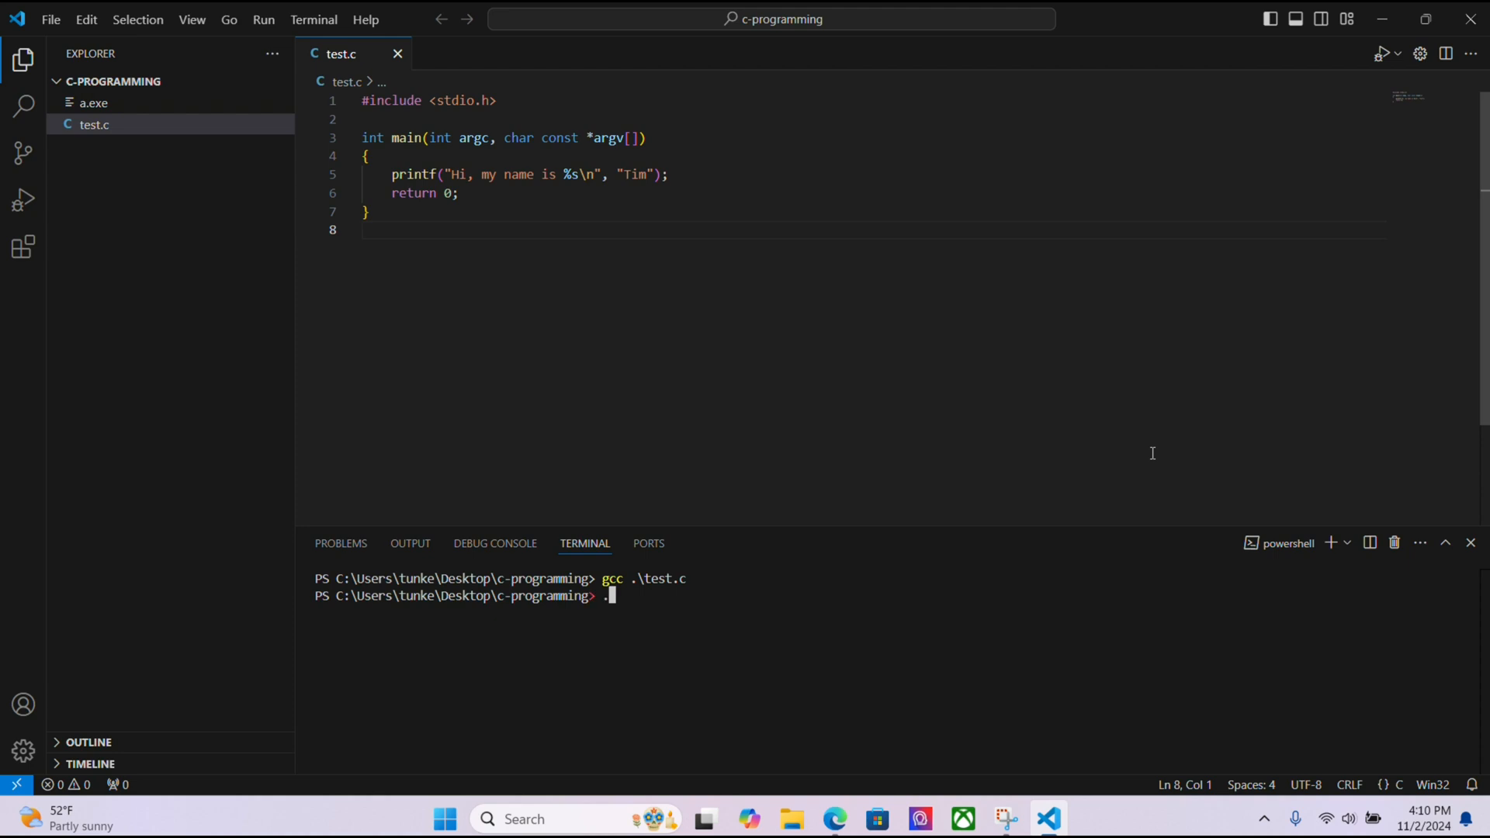
{"action": "type", "text": "\\a.exe"}
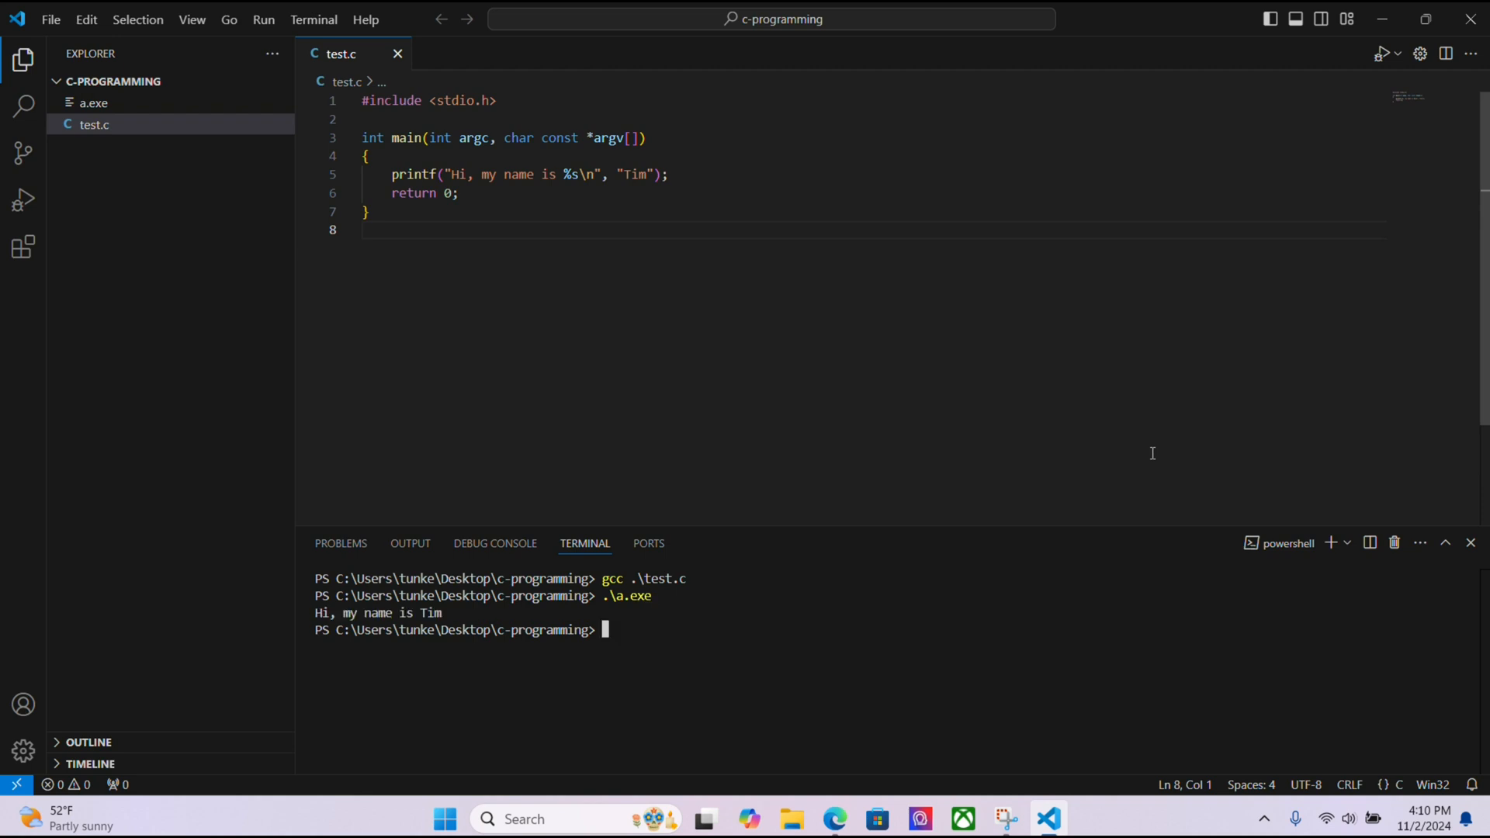
{"action": "mouse_move", "coordinate": [1152, 460]}
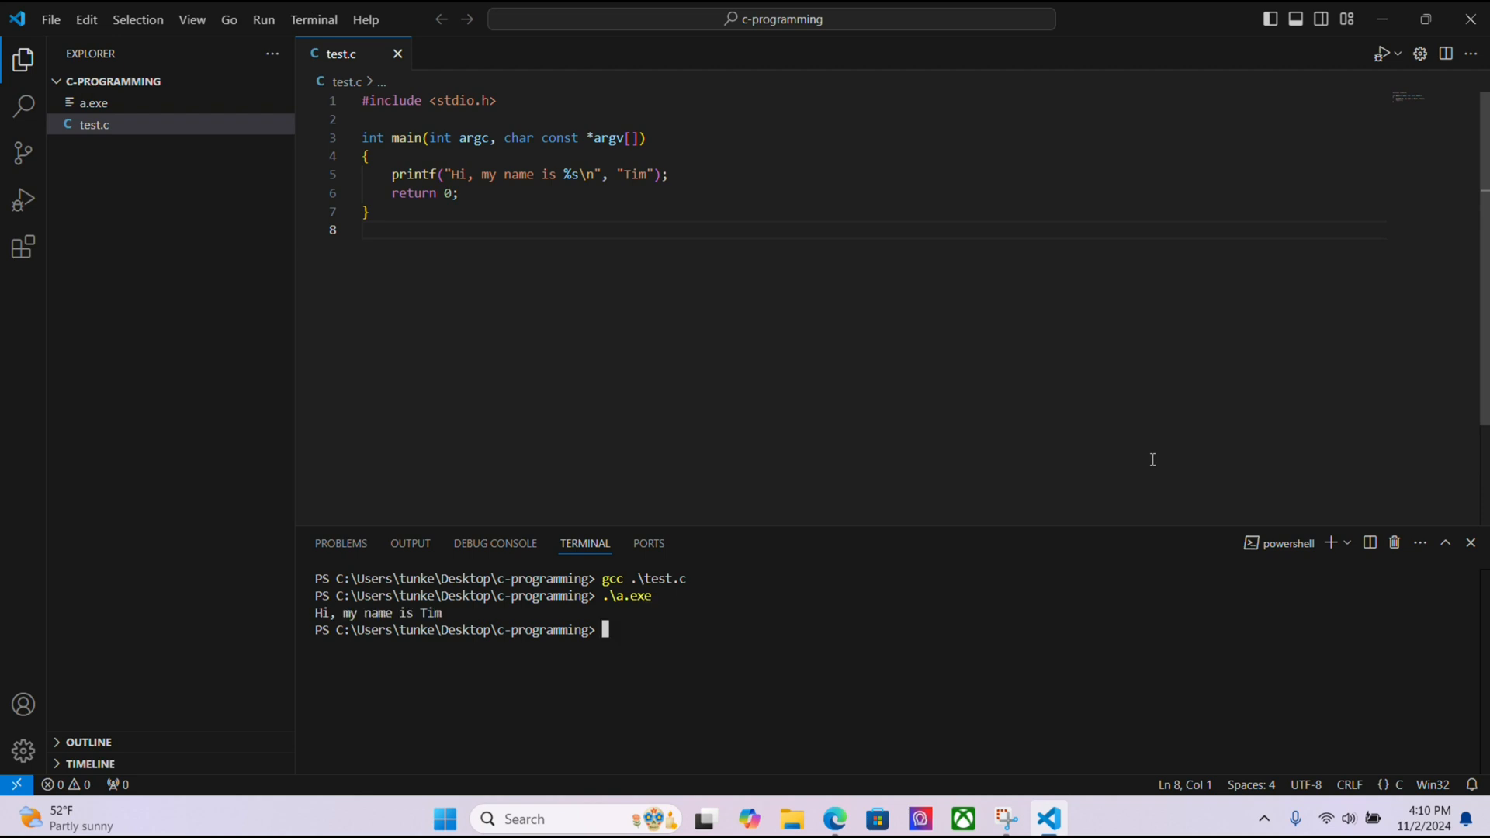
{"action": "mouse_move", "coordinate": [427, 619]}
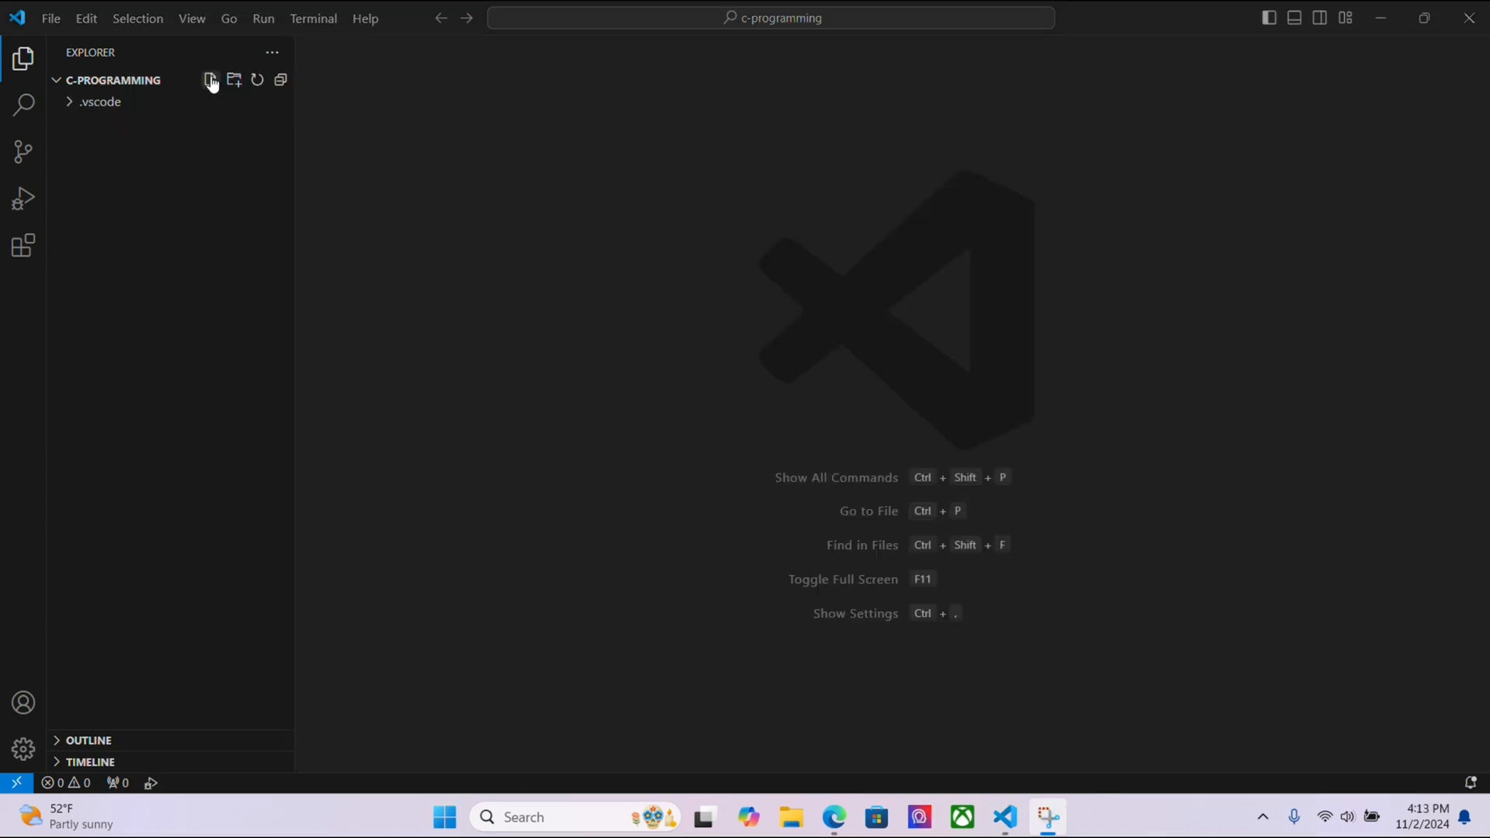
Create testTwo.c in the c-programming folder with #include <stdio.h>
{"action": "left_click", "coordinate": [209, 79]}
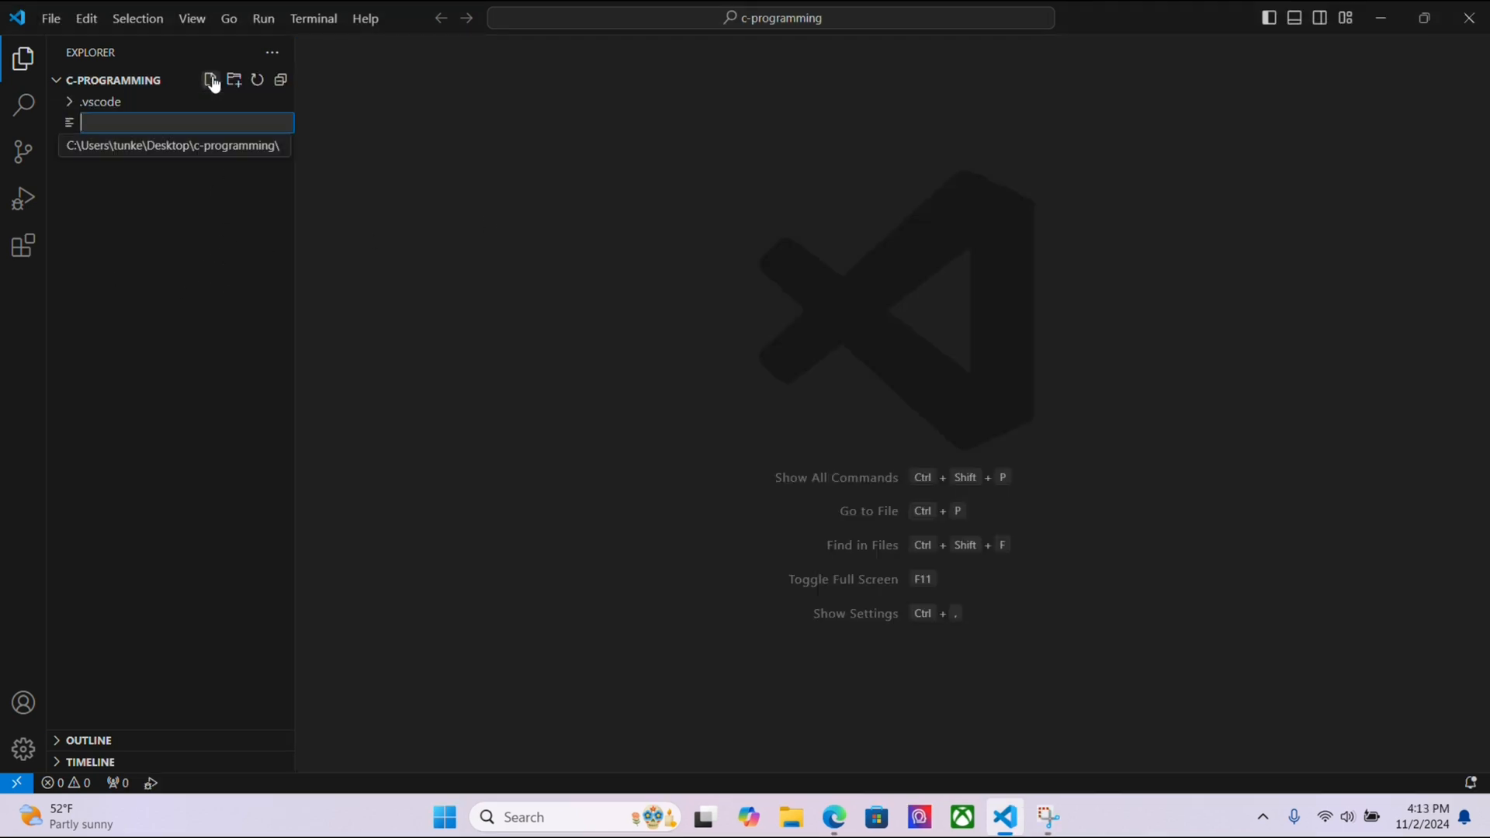
{"action": "type", "text": "testTwo.c"}
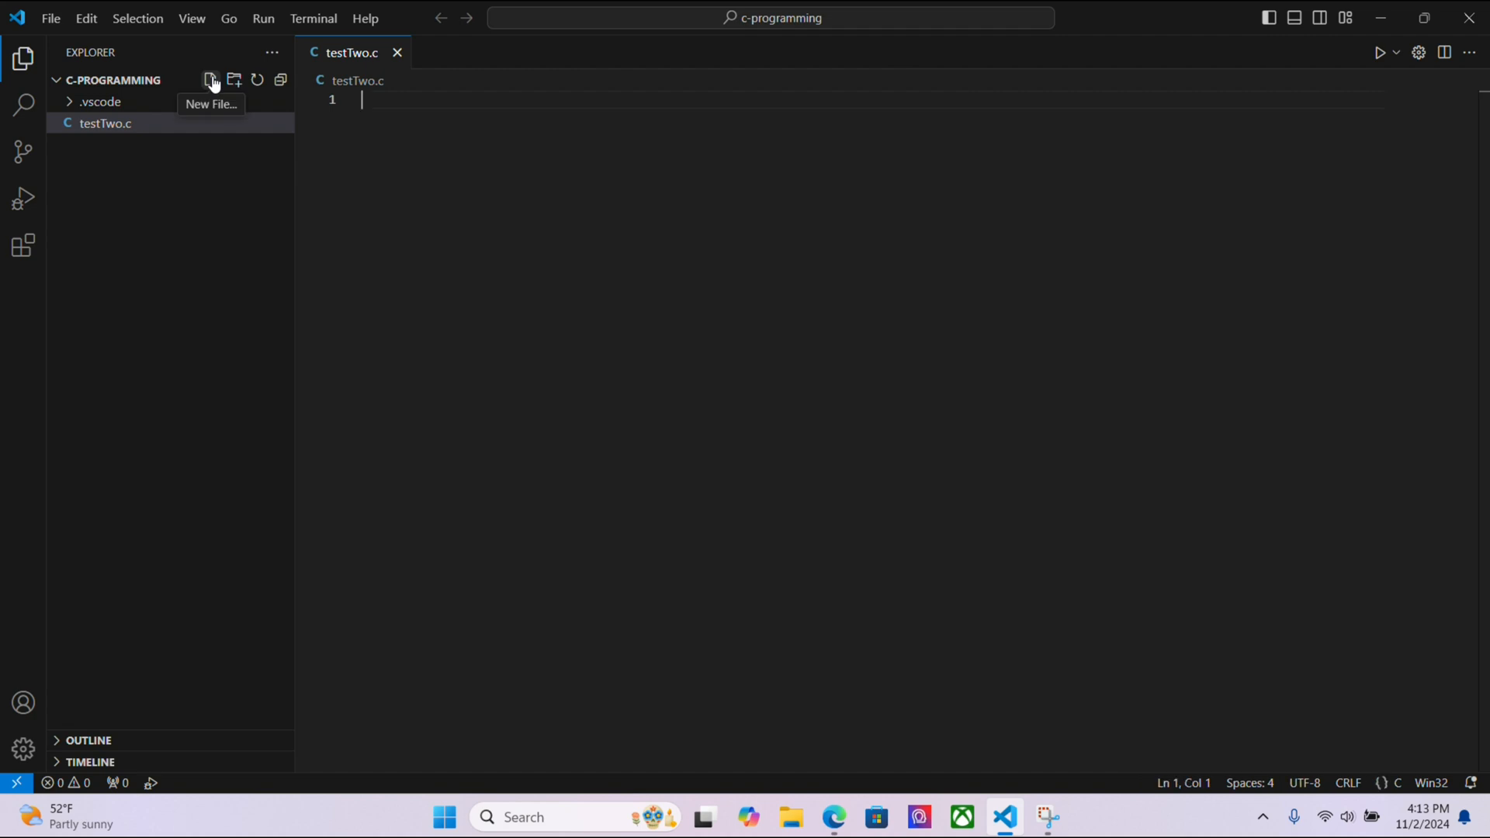
{"action": "type", "text": "#include <"}
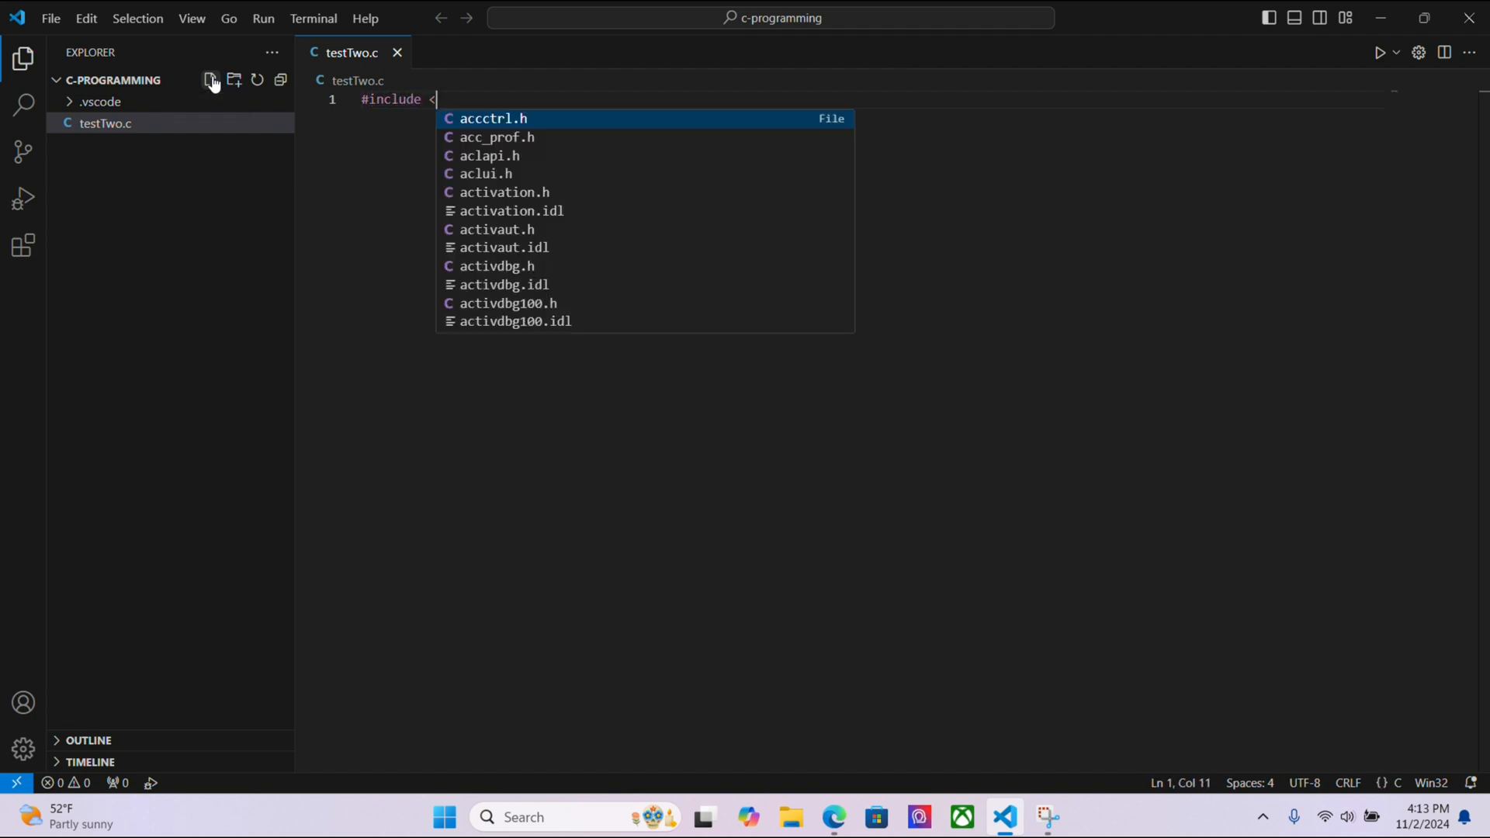
{"action": "type", "text": "stdio.h>"}
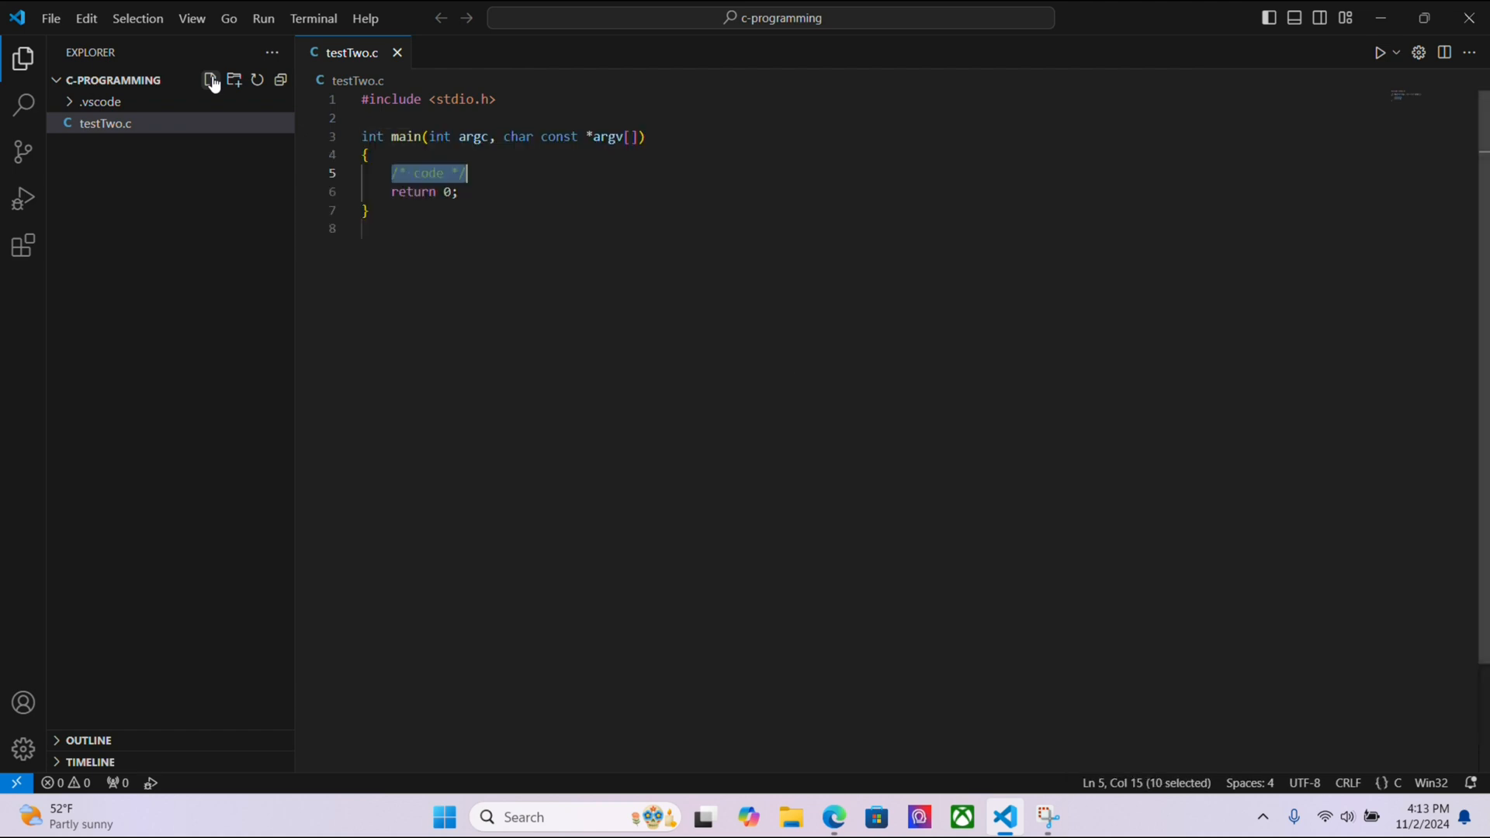
Write printf("Hi, my name is %s.\n", "Tim"); in main and save testTwo.c
{"action": "type", "text": "printf("}
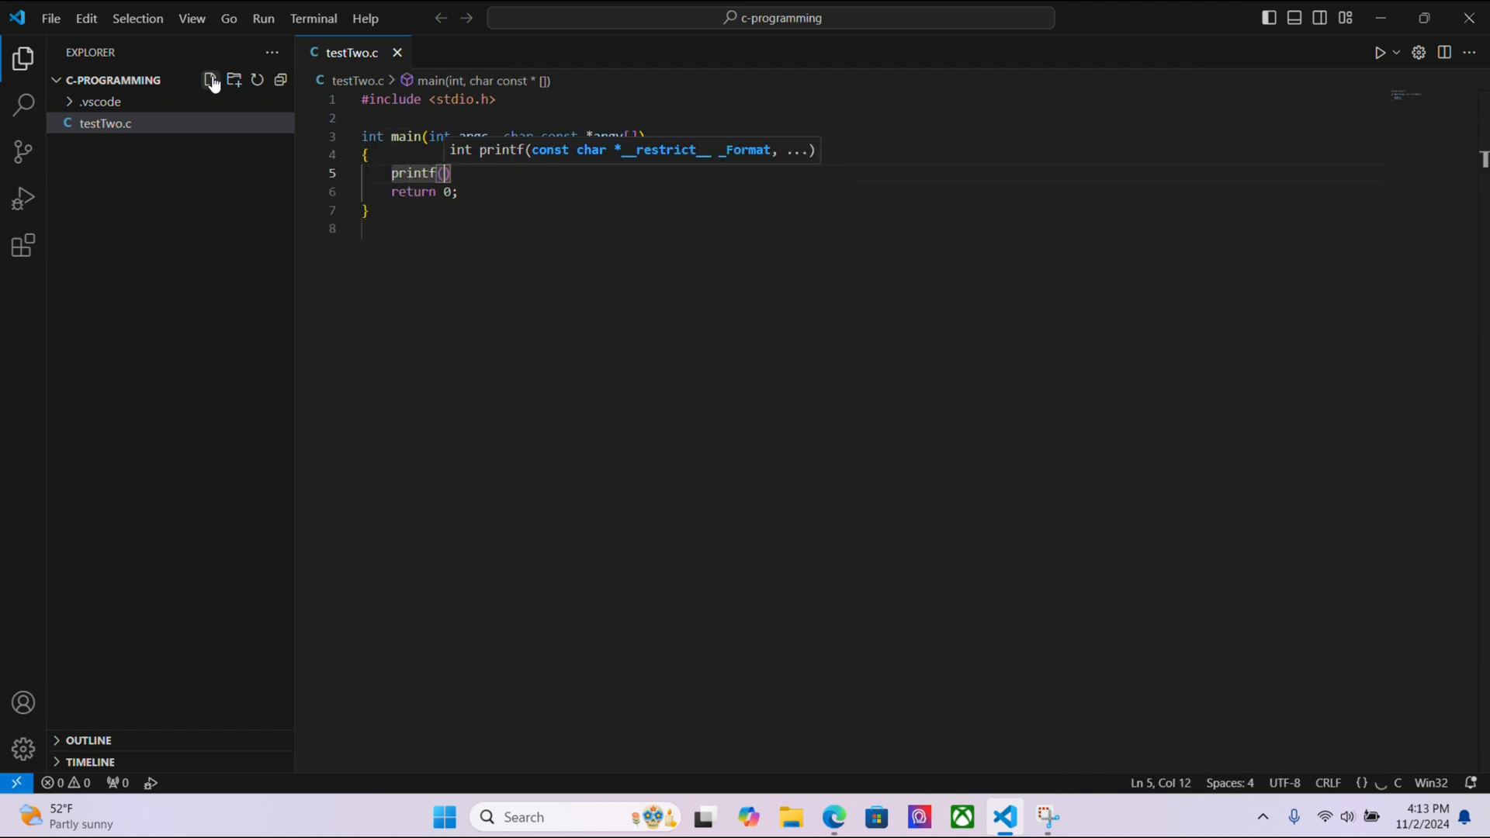
{"action": "type", "text": "\"Hi, my n"}
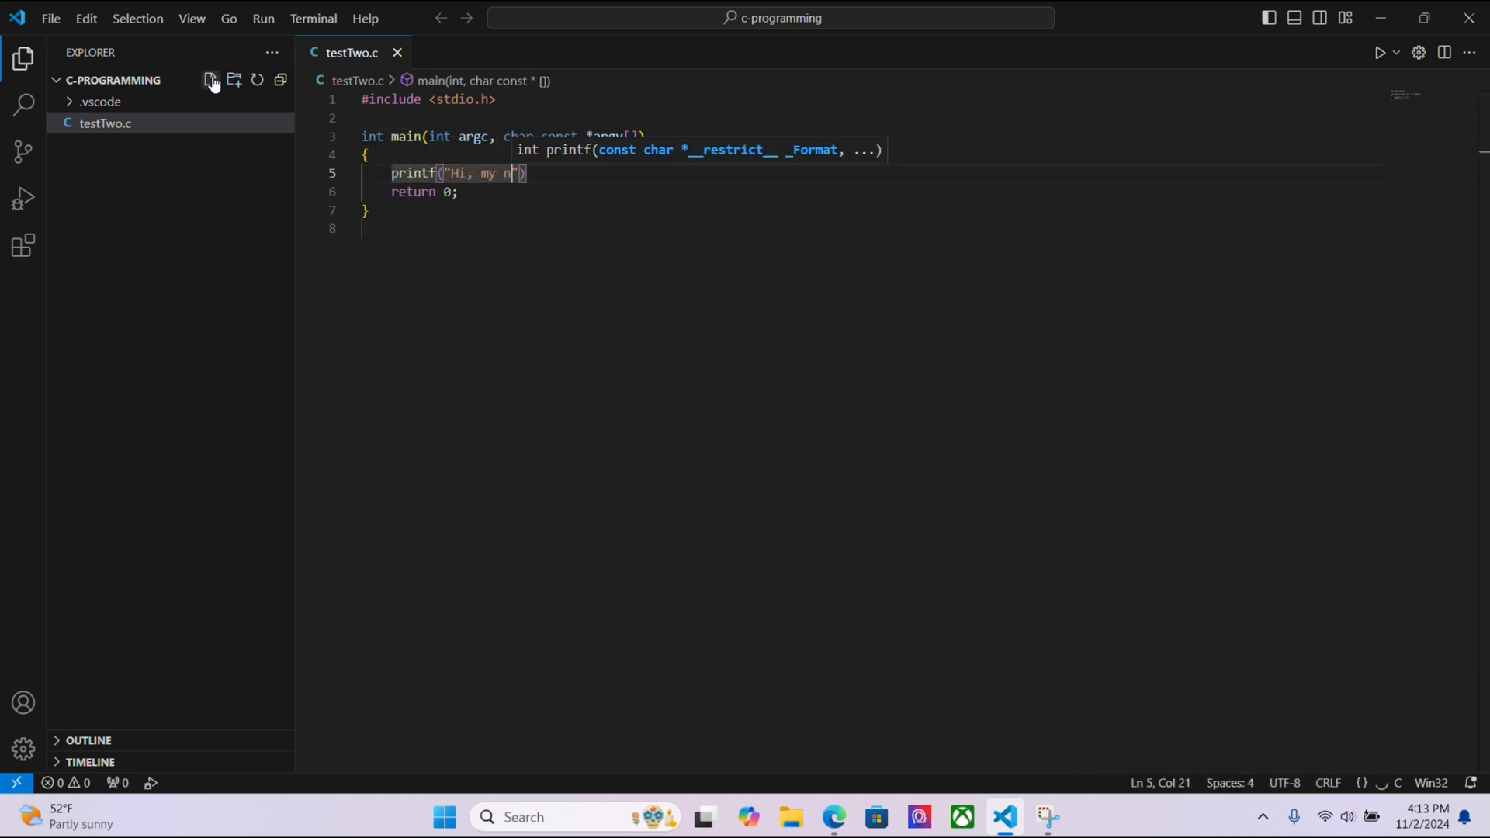
{"action": "type", "text": "ame is %s"}
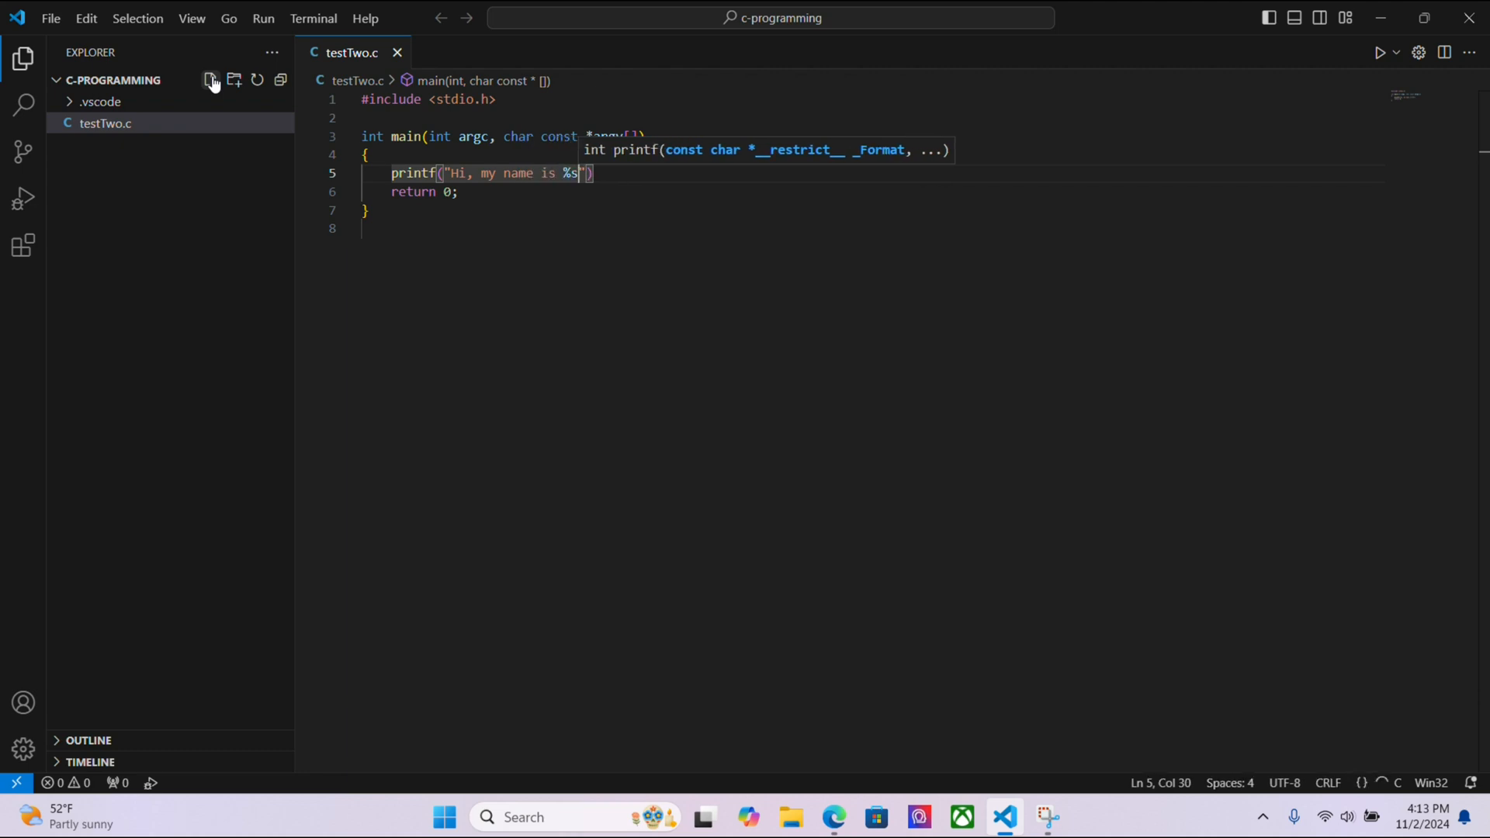
{"action": "type", "text": ".\\n\", \"T"}
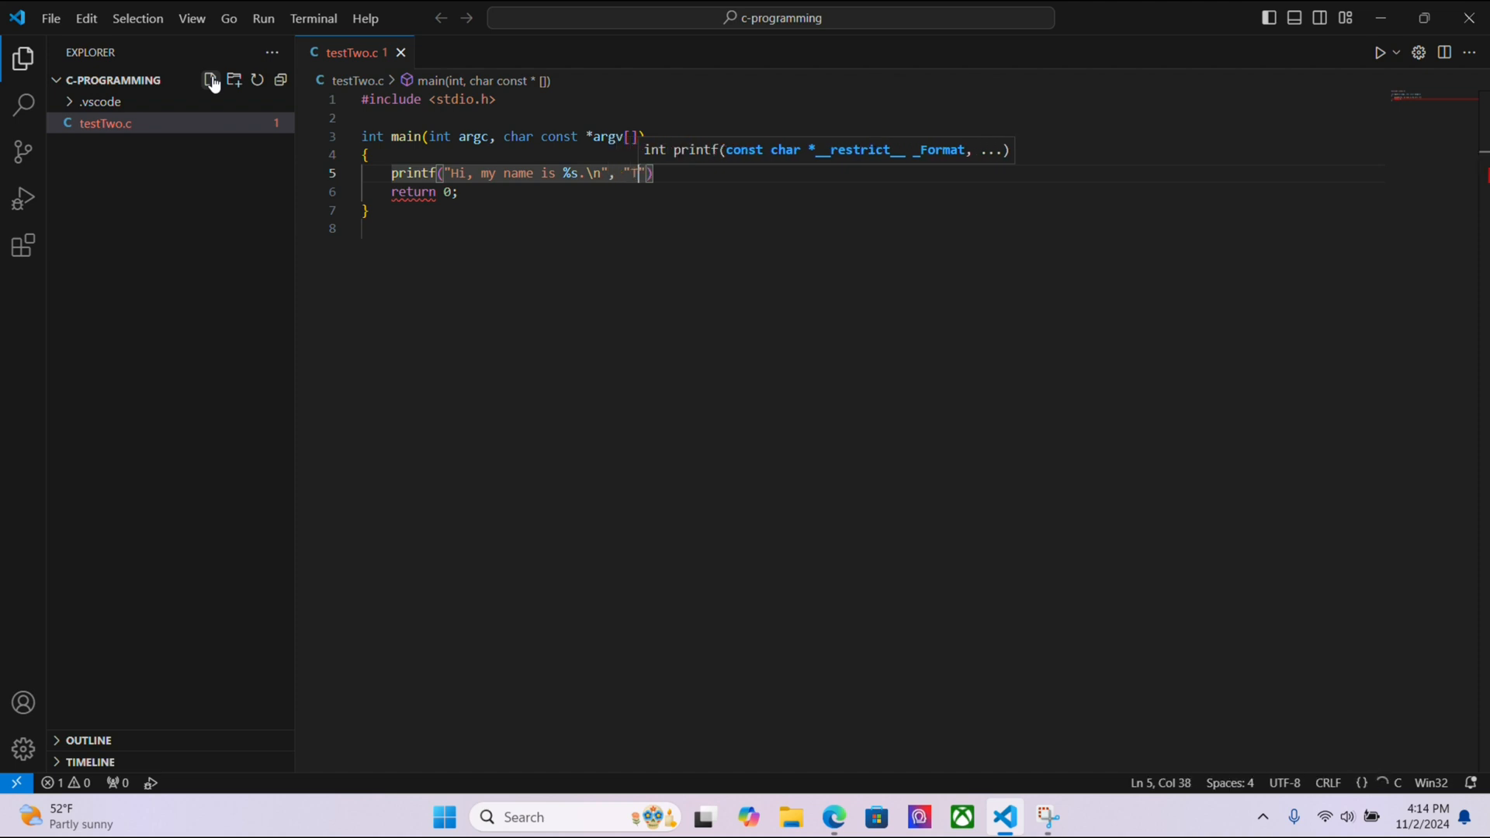
{"action": "type", "text": "im\");"}
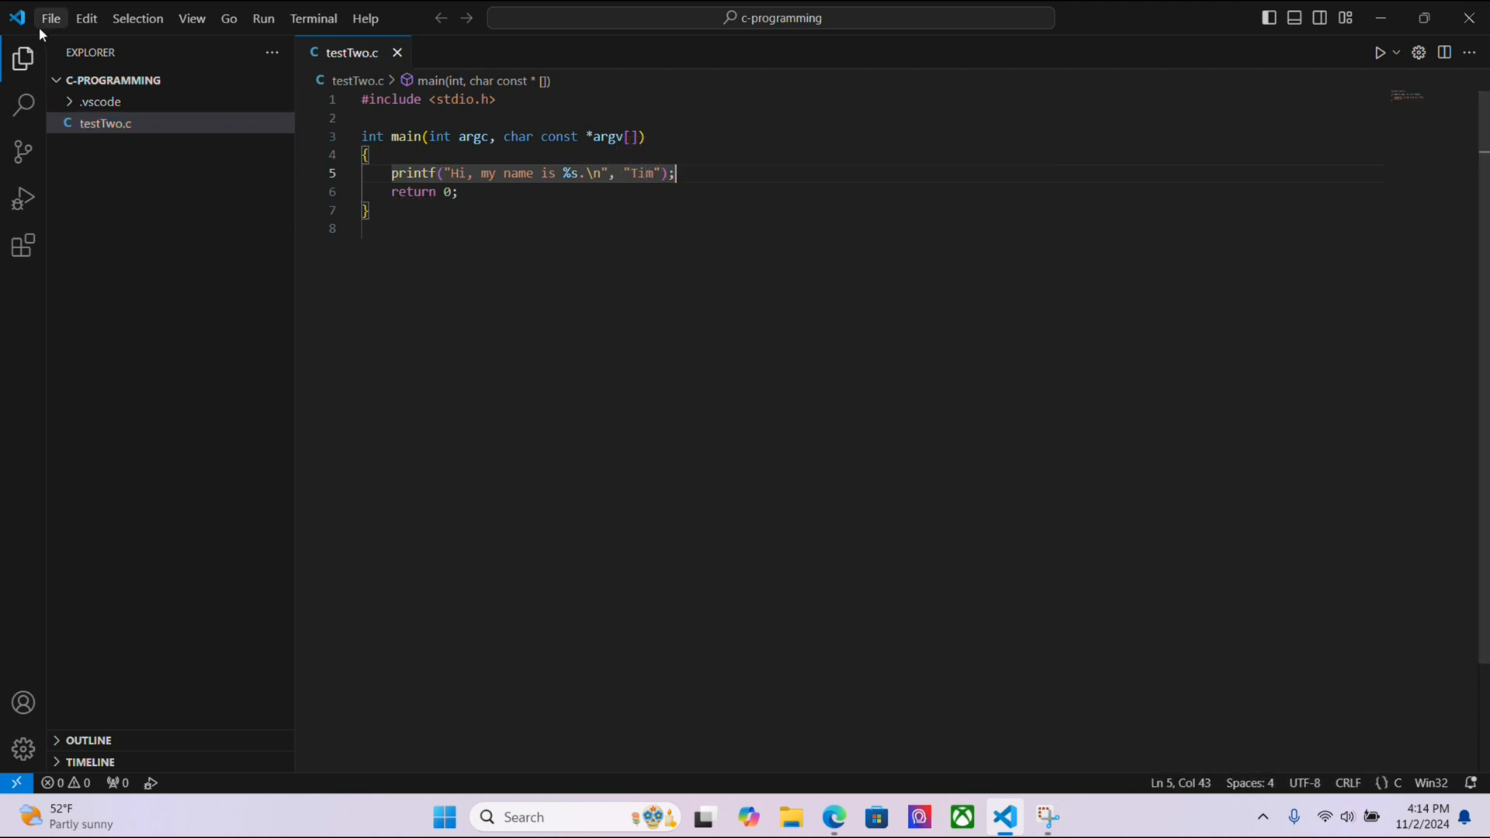
{"action": "left_click", "coordinate": [50, 19]}
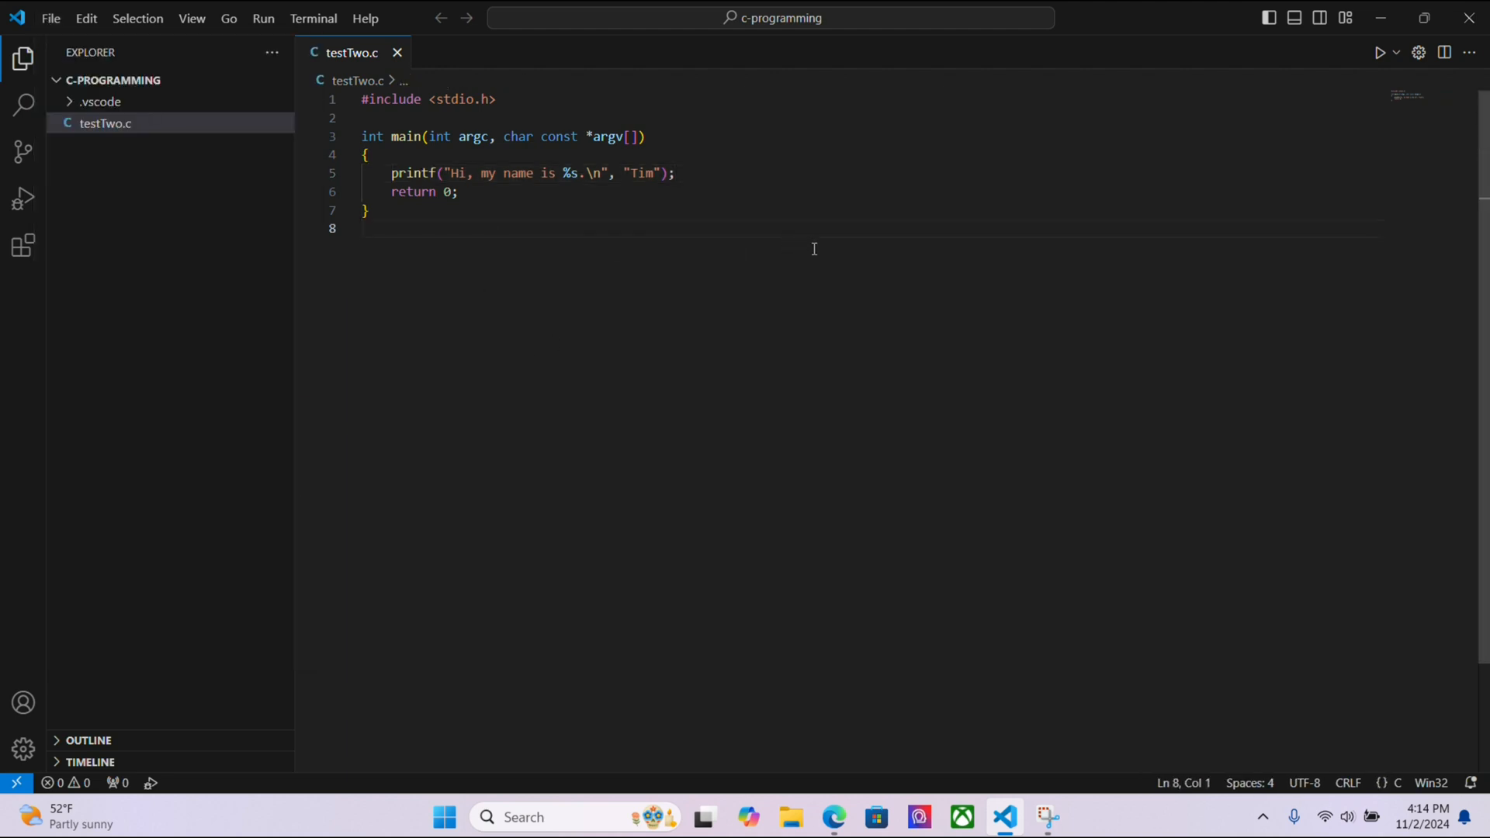
{"action": "mouse_move", "coordinate": [1382, 53]}
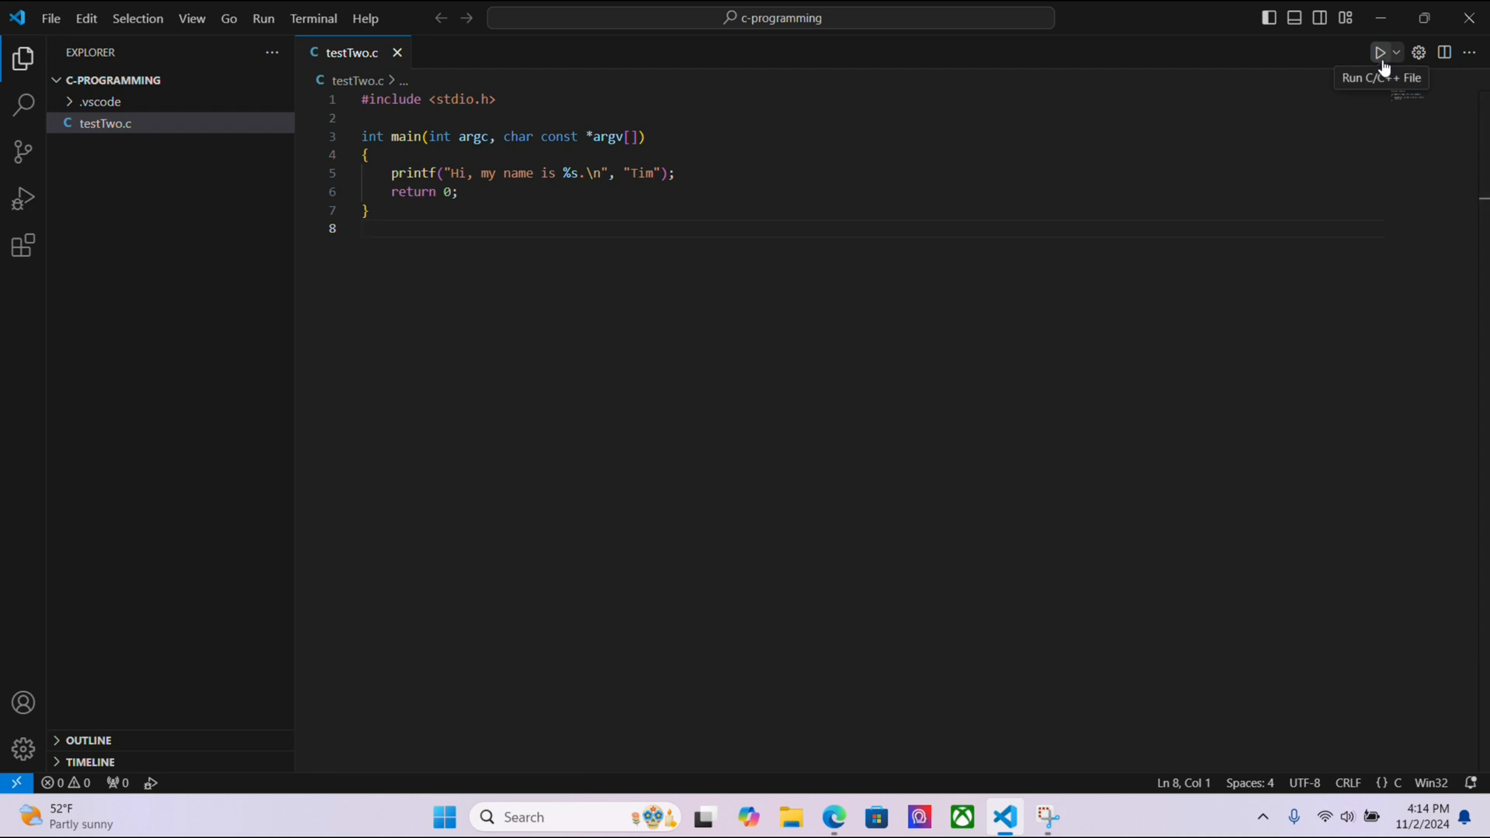
Run testTwo.c via Run C/C++ File from the Run button dropdown
{"action": "left_click", "coordinate": [1396, 52]}
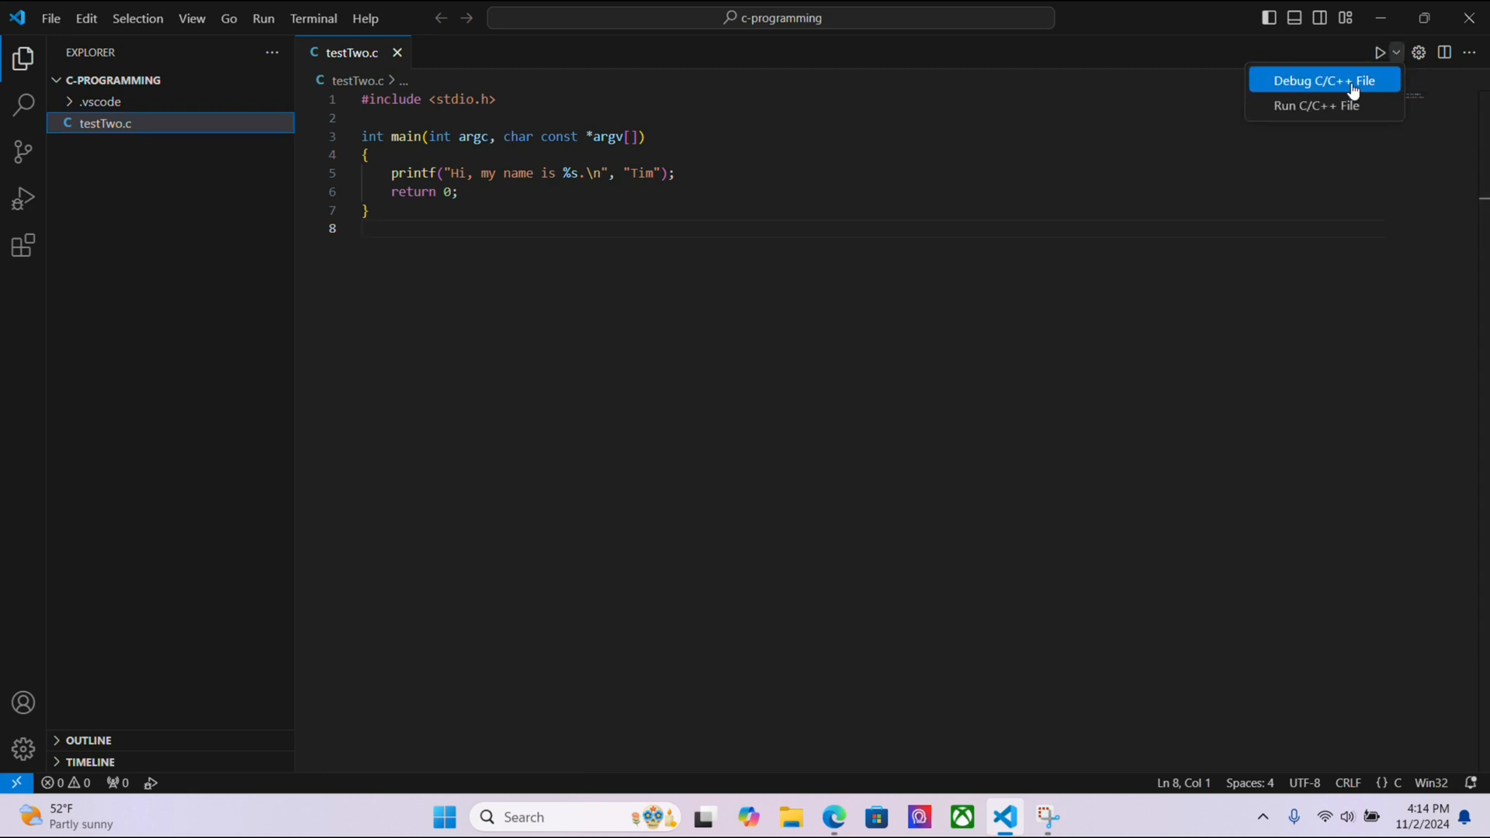
{"action": "mouse_move", "coordinate": [1321, 104]}
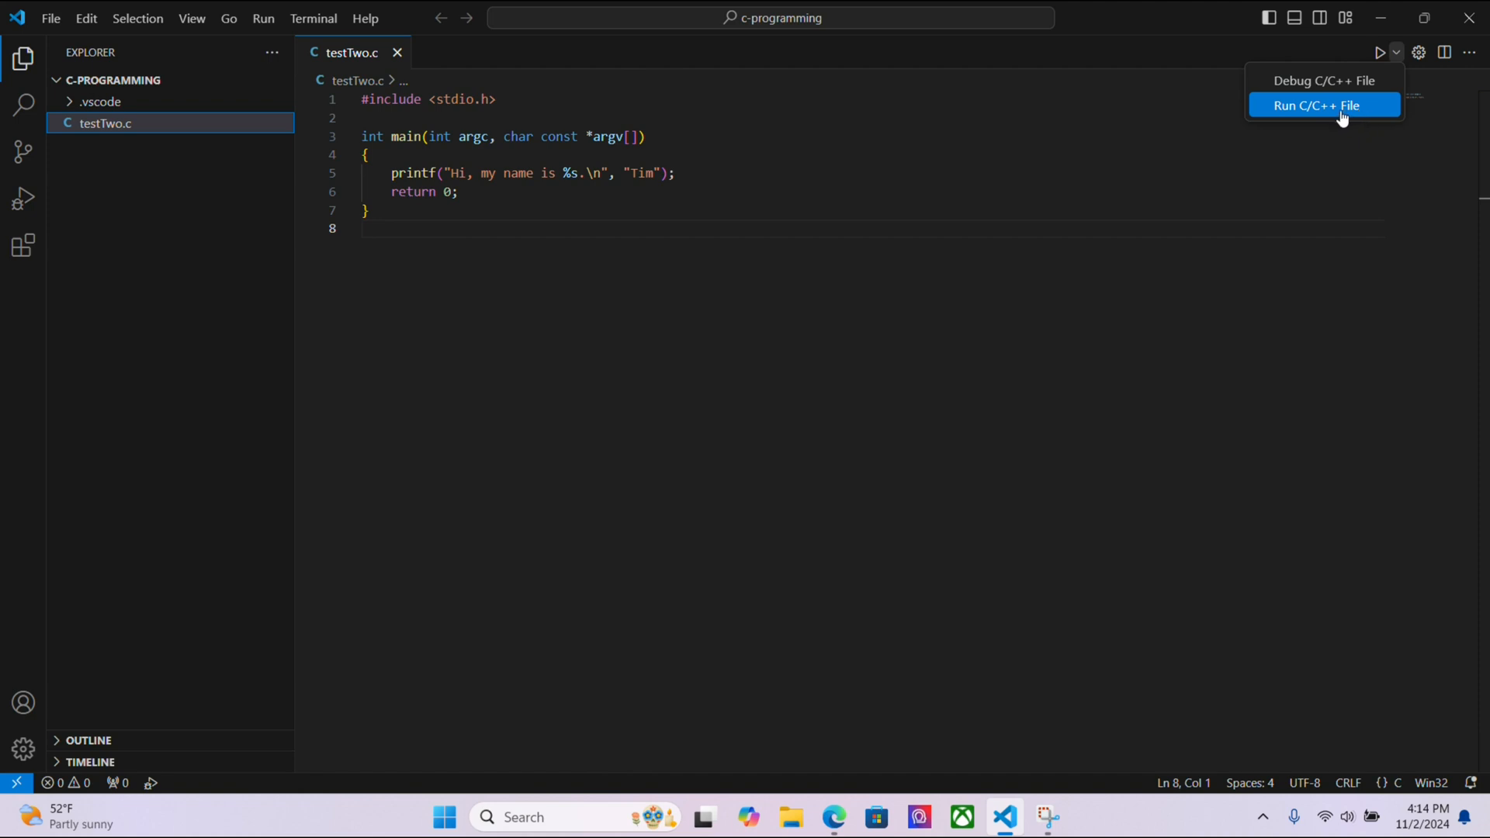
{"action": "left_click", "coordinate": [1318, 106]}
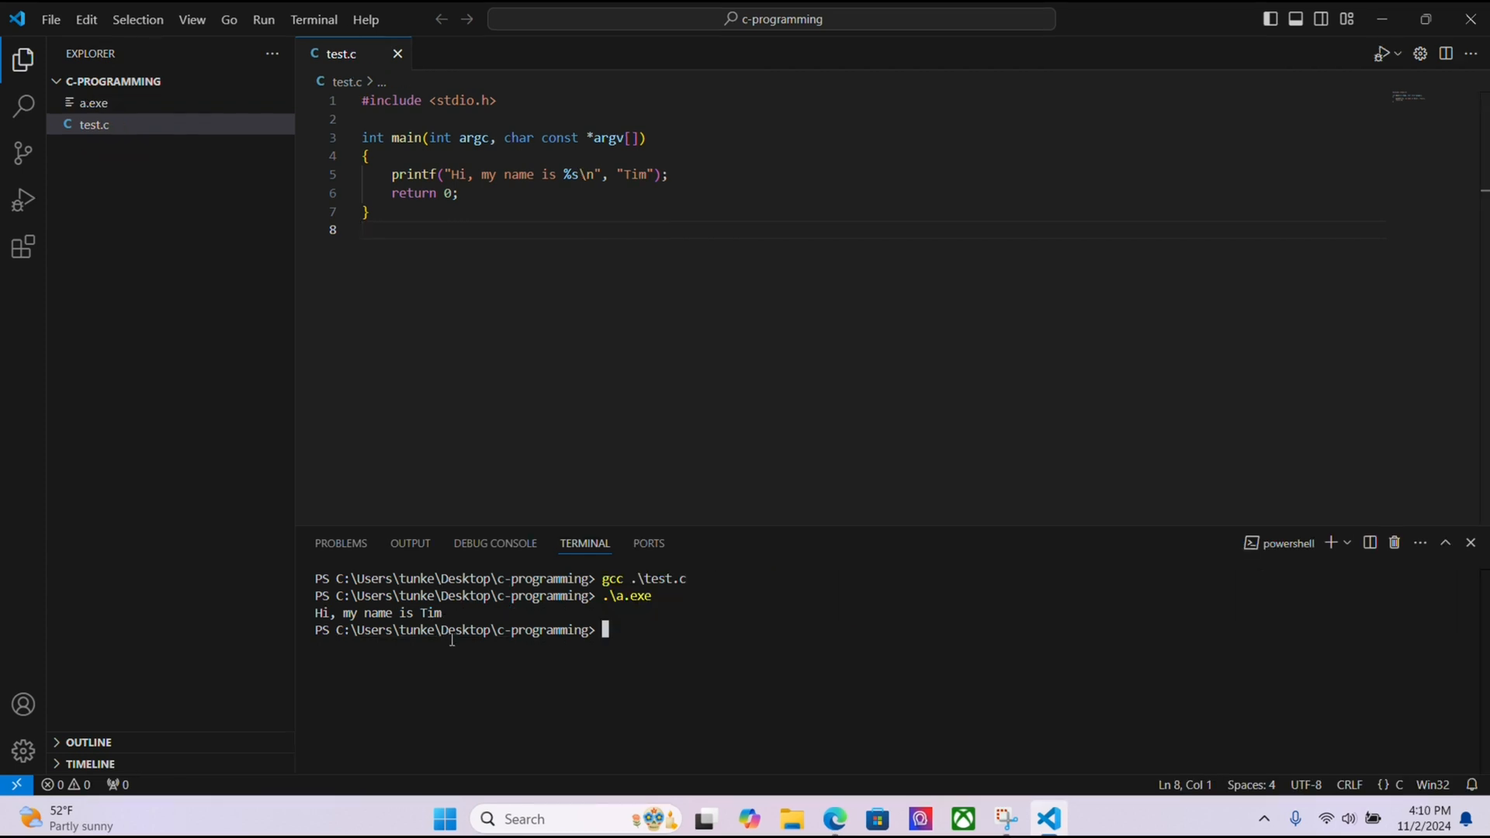
{"action": "mouse_move", "coordinate": [737, 362]}
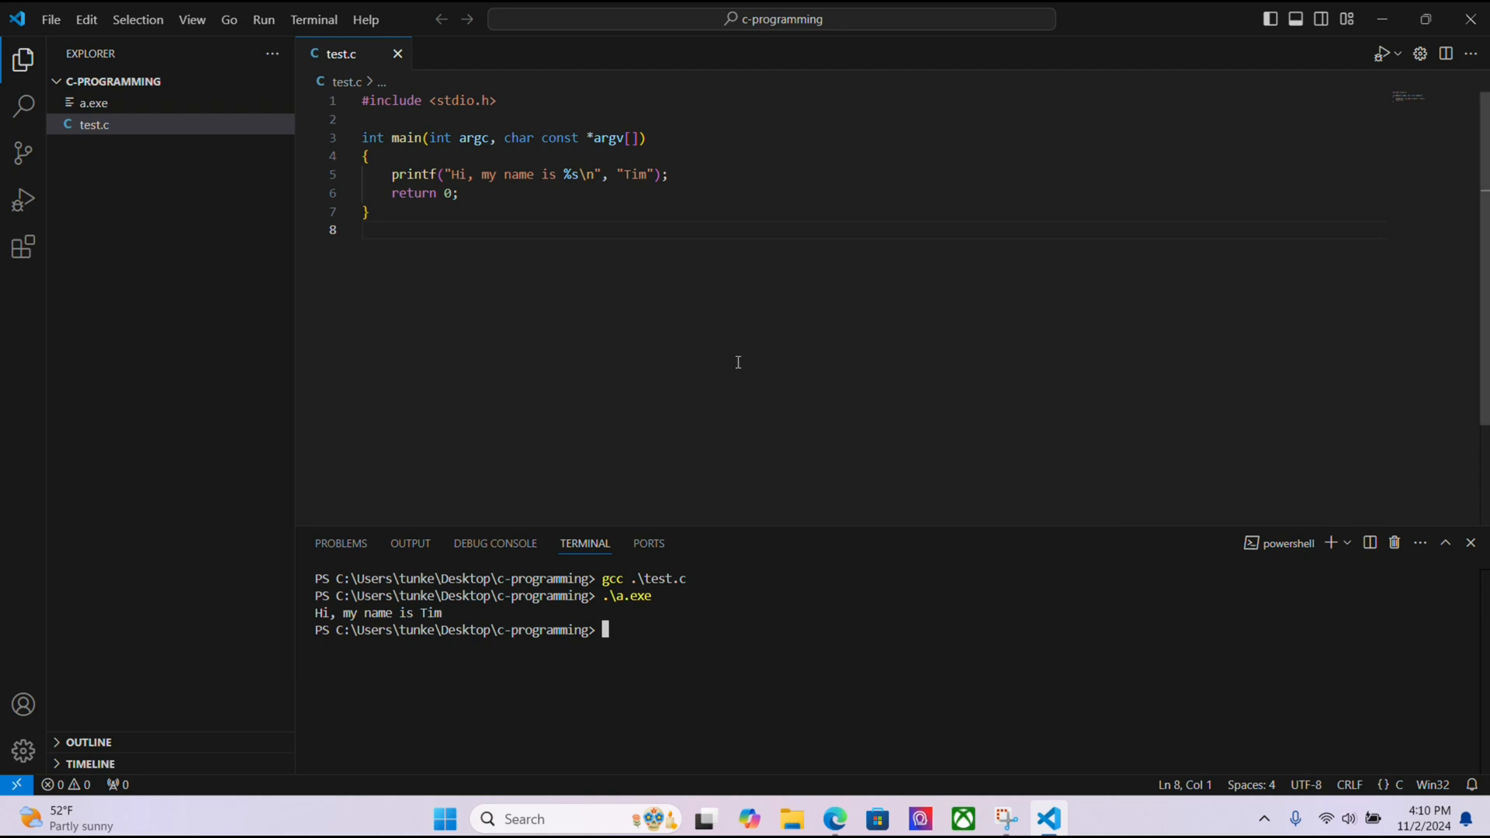